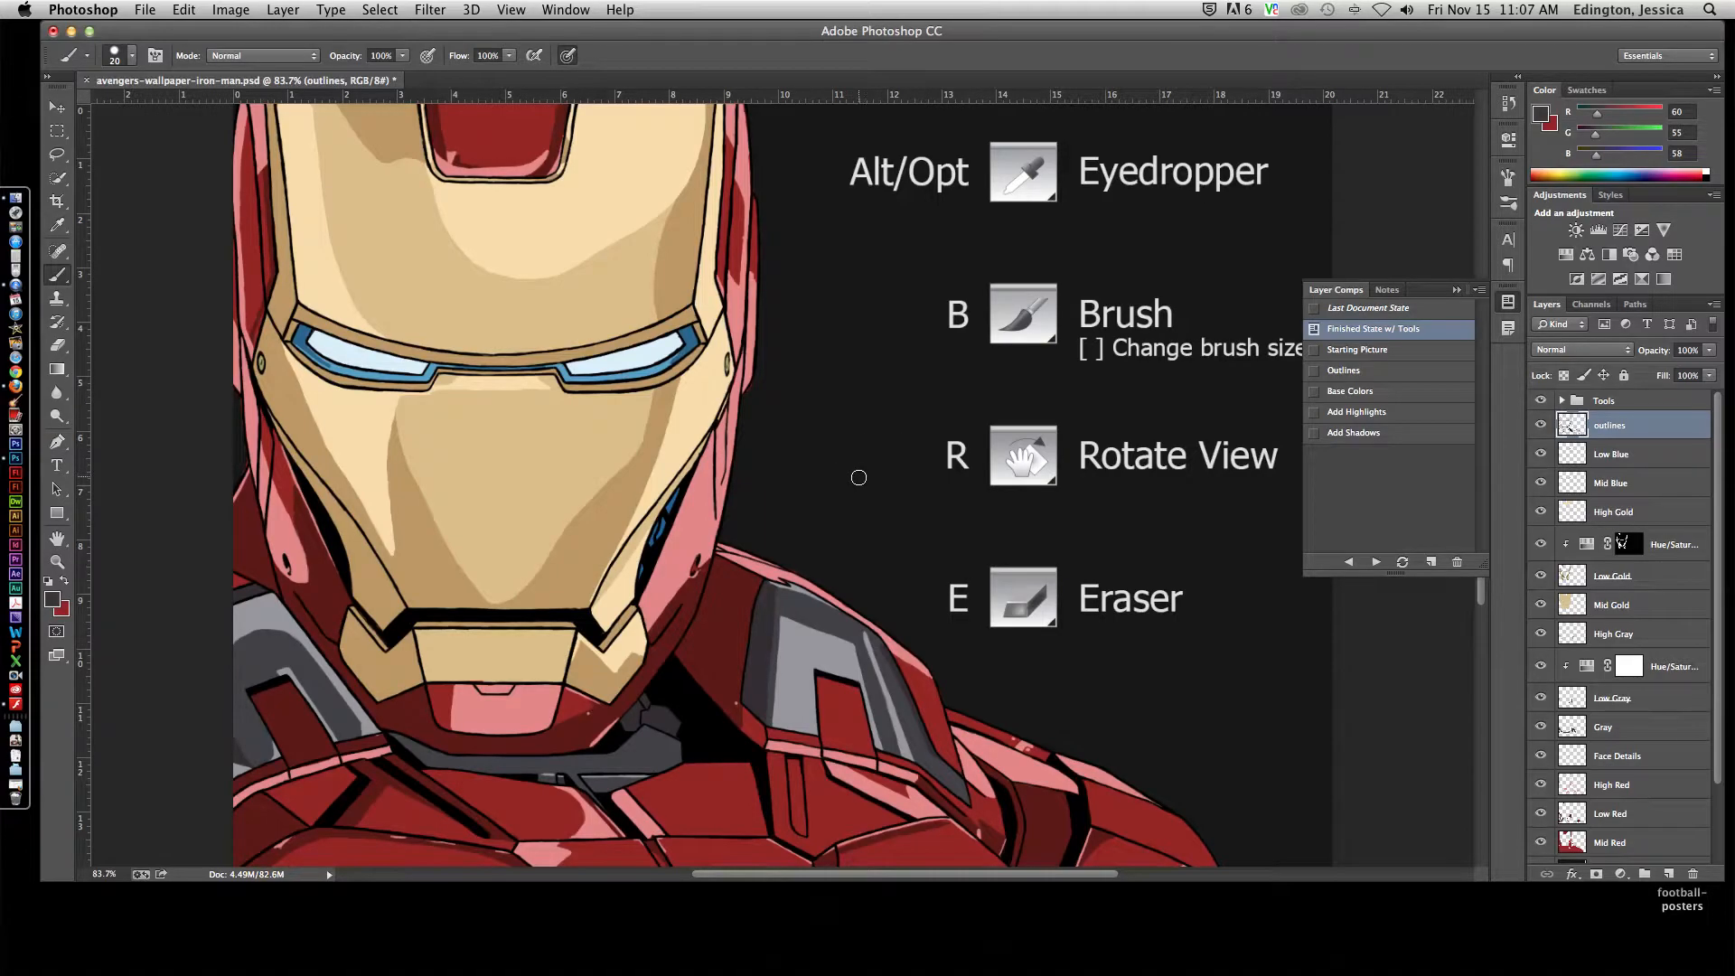
pyautogui.moveTo(842, 473)
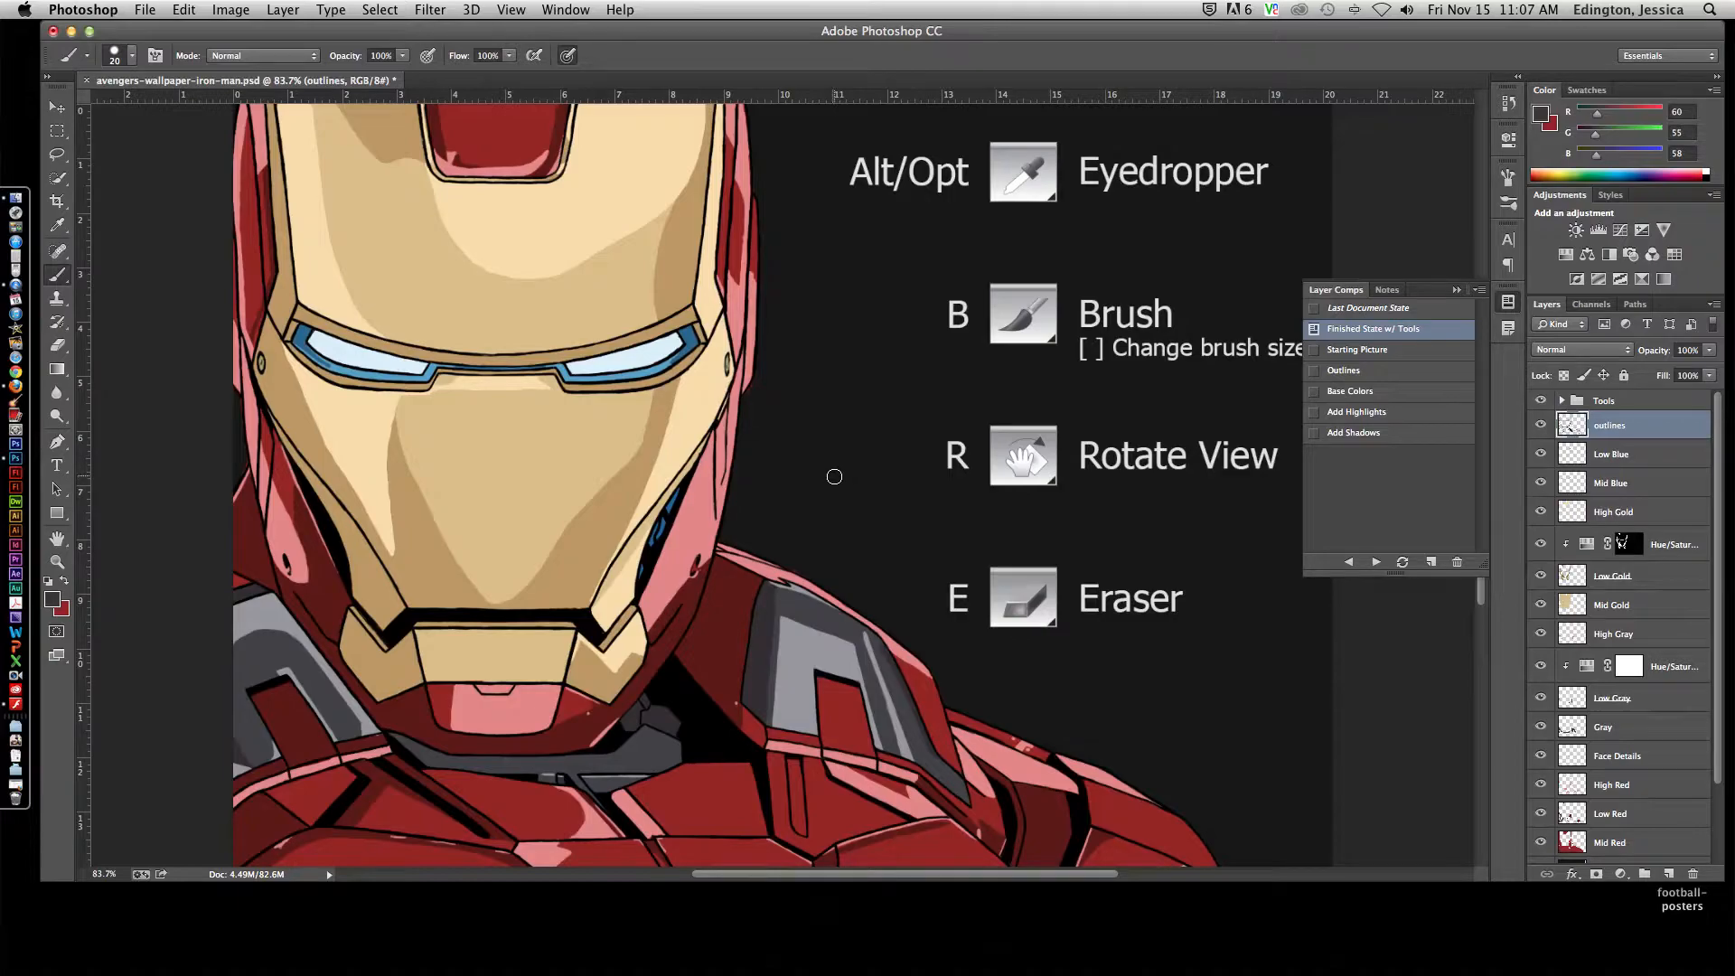
pyautogui.moveTo(824, 478)
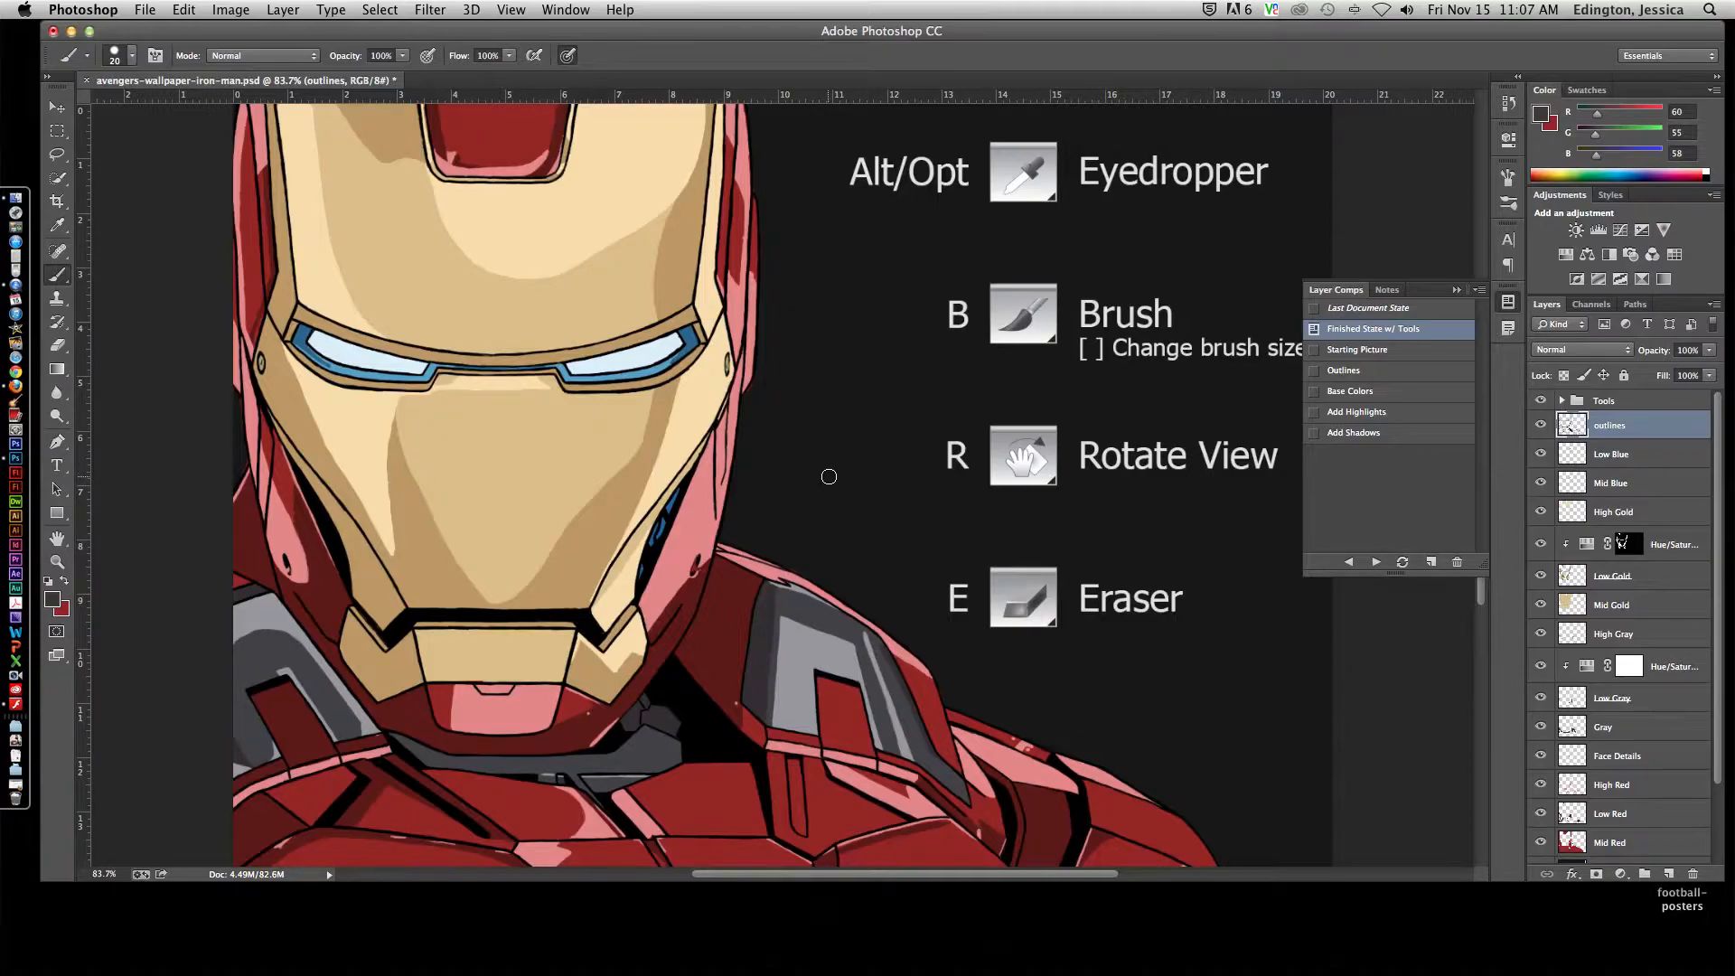
pyautogui.moveTo(832, 470)
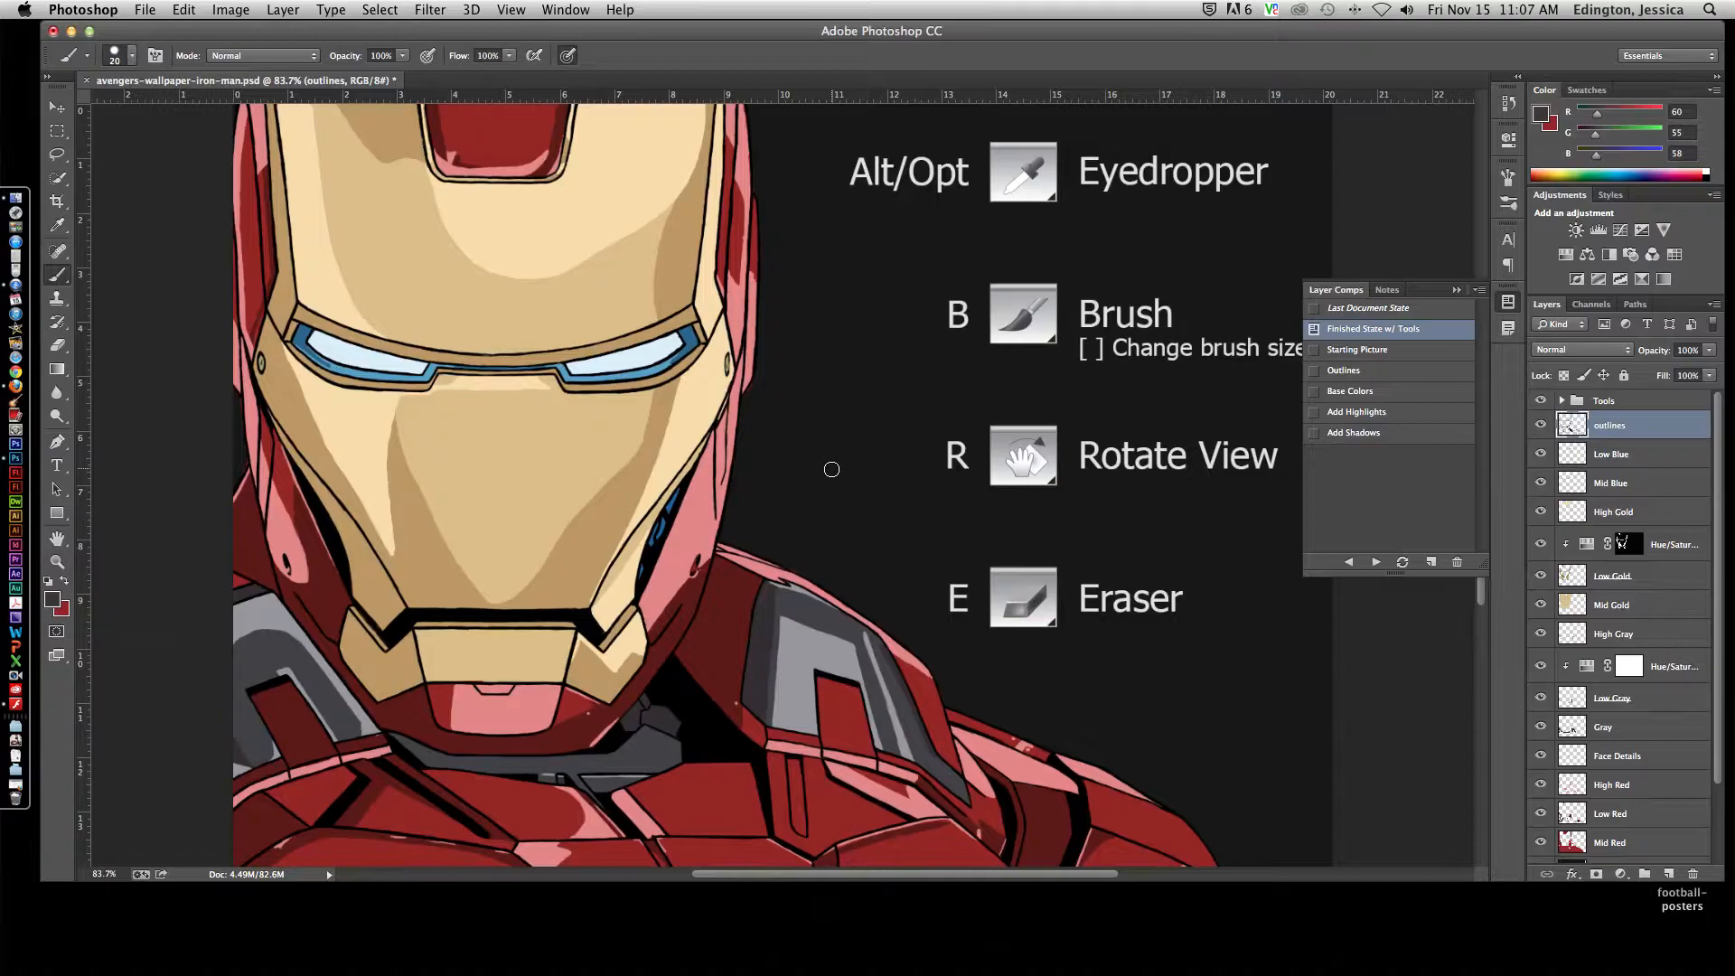
pyautogui.moveTo(830, 464)
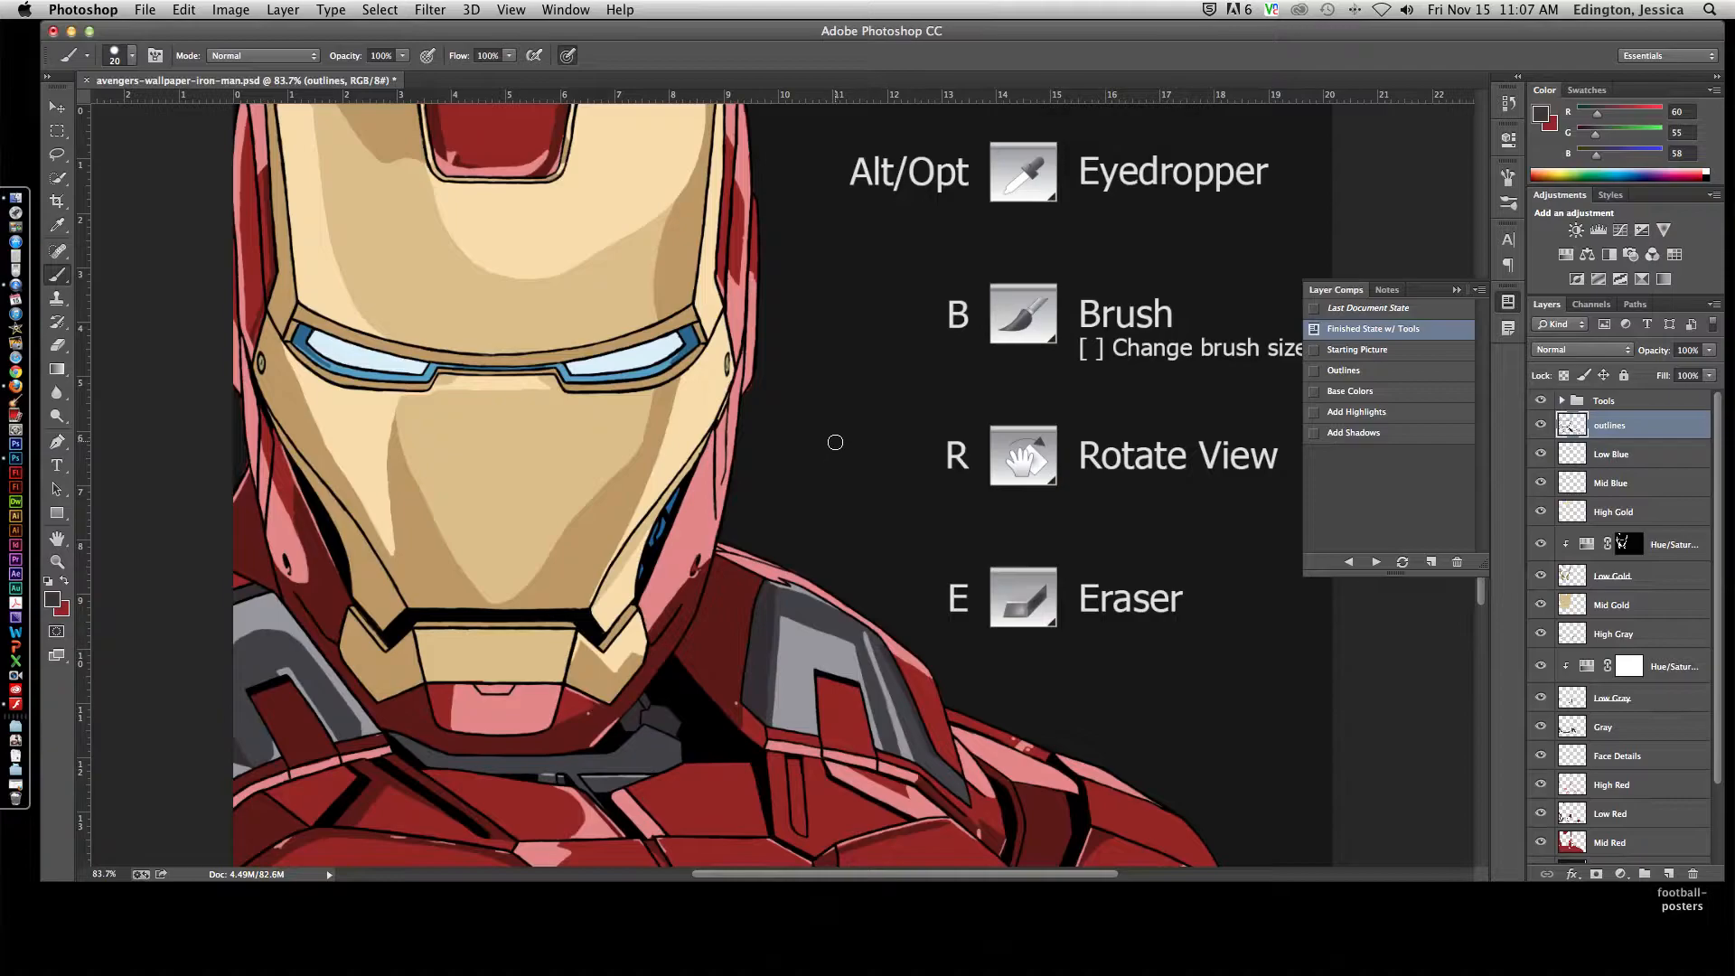
pyautogui.moveTo(829, 444)
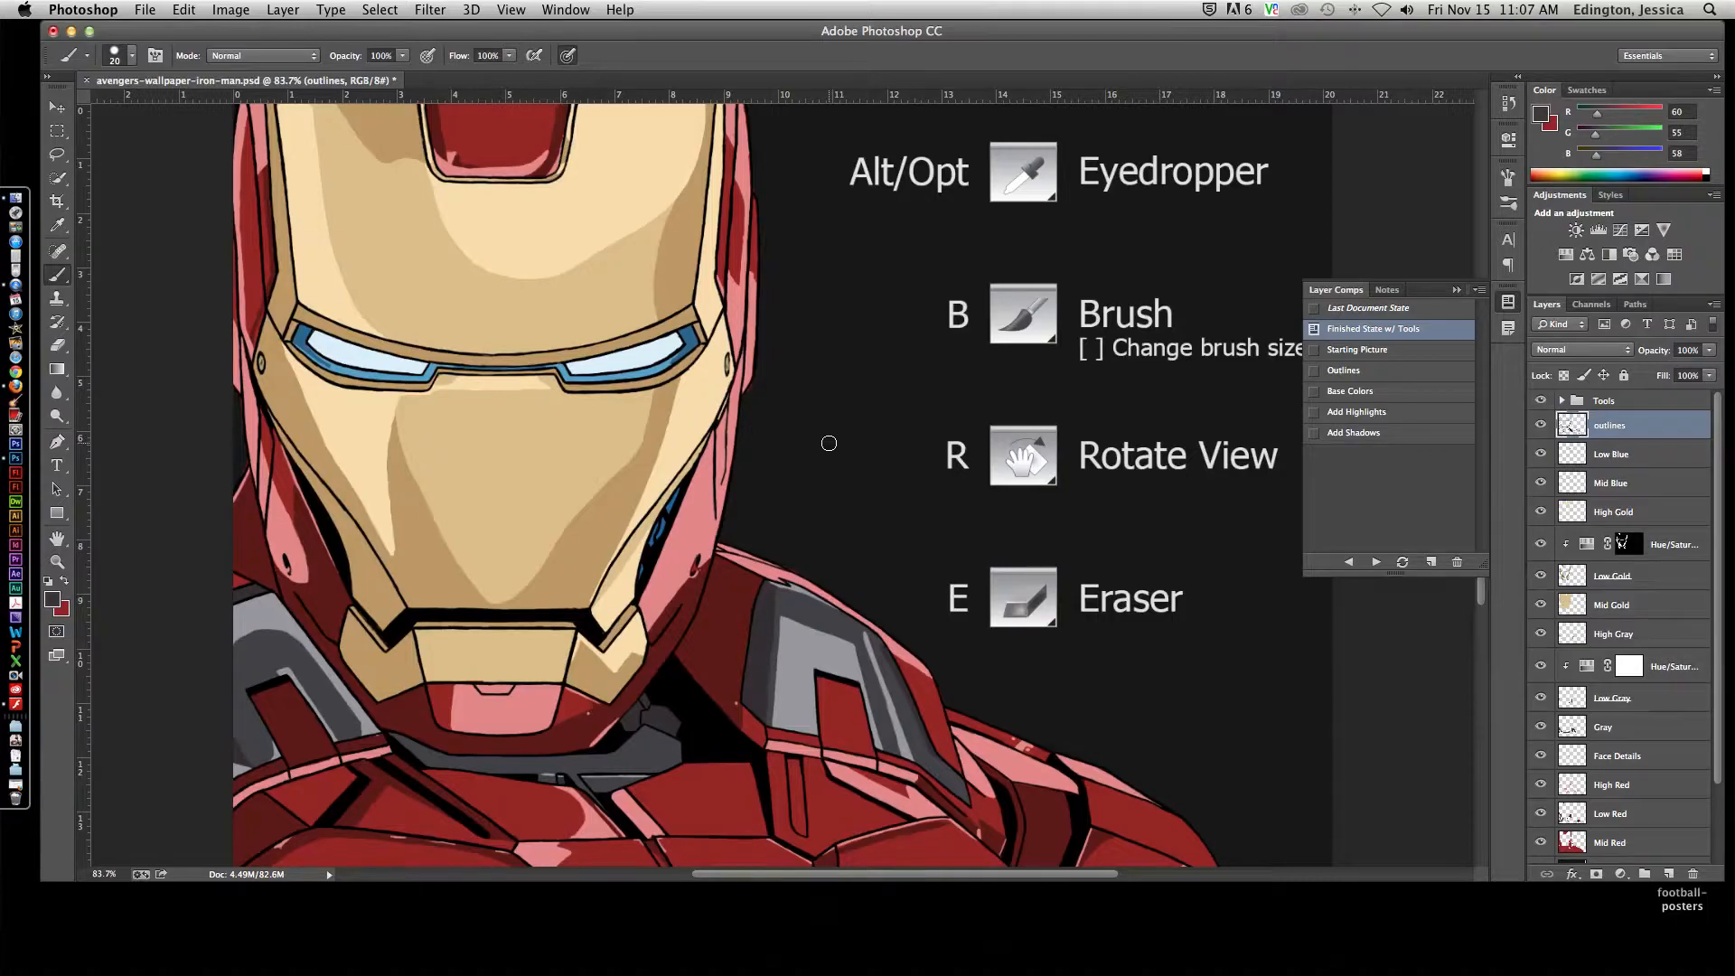
pyautogui.moveTo(911, 423)
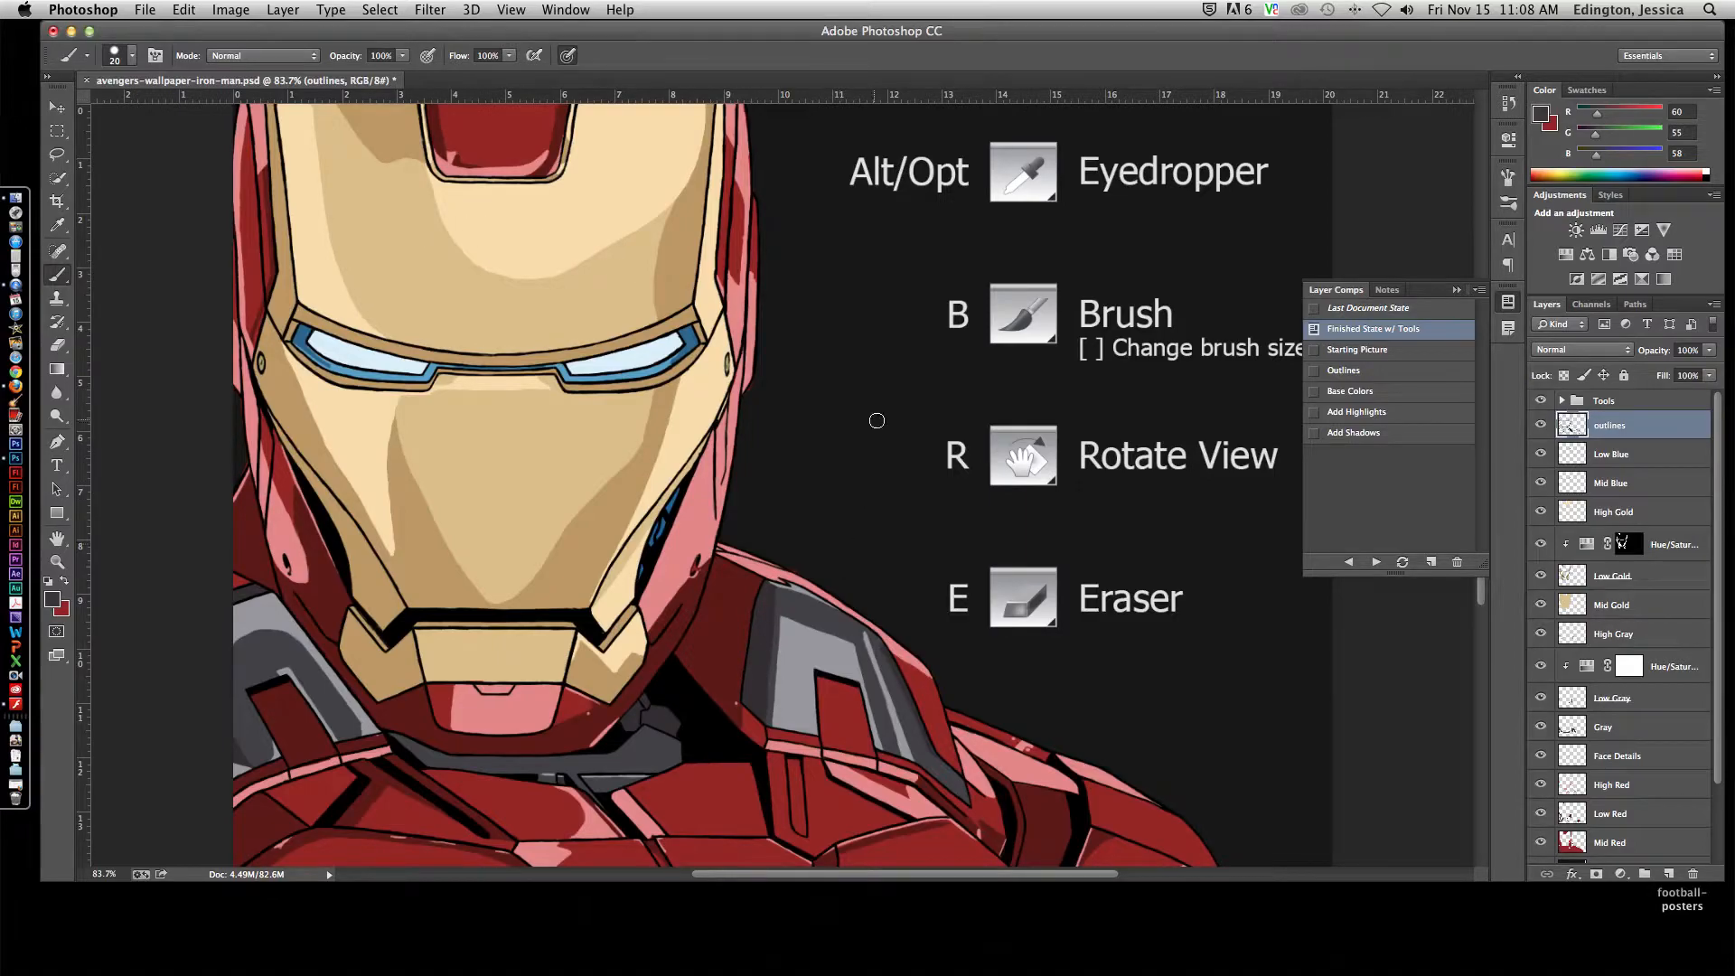
pyautogui.moveTo(883, 375)
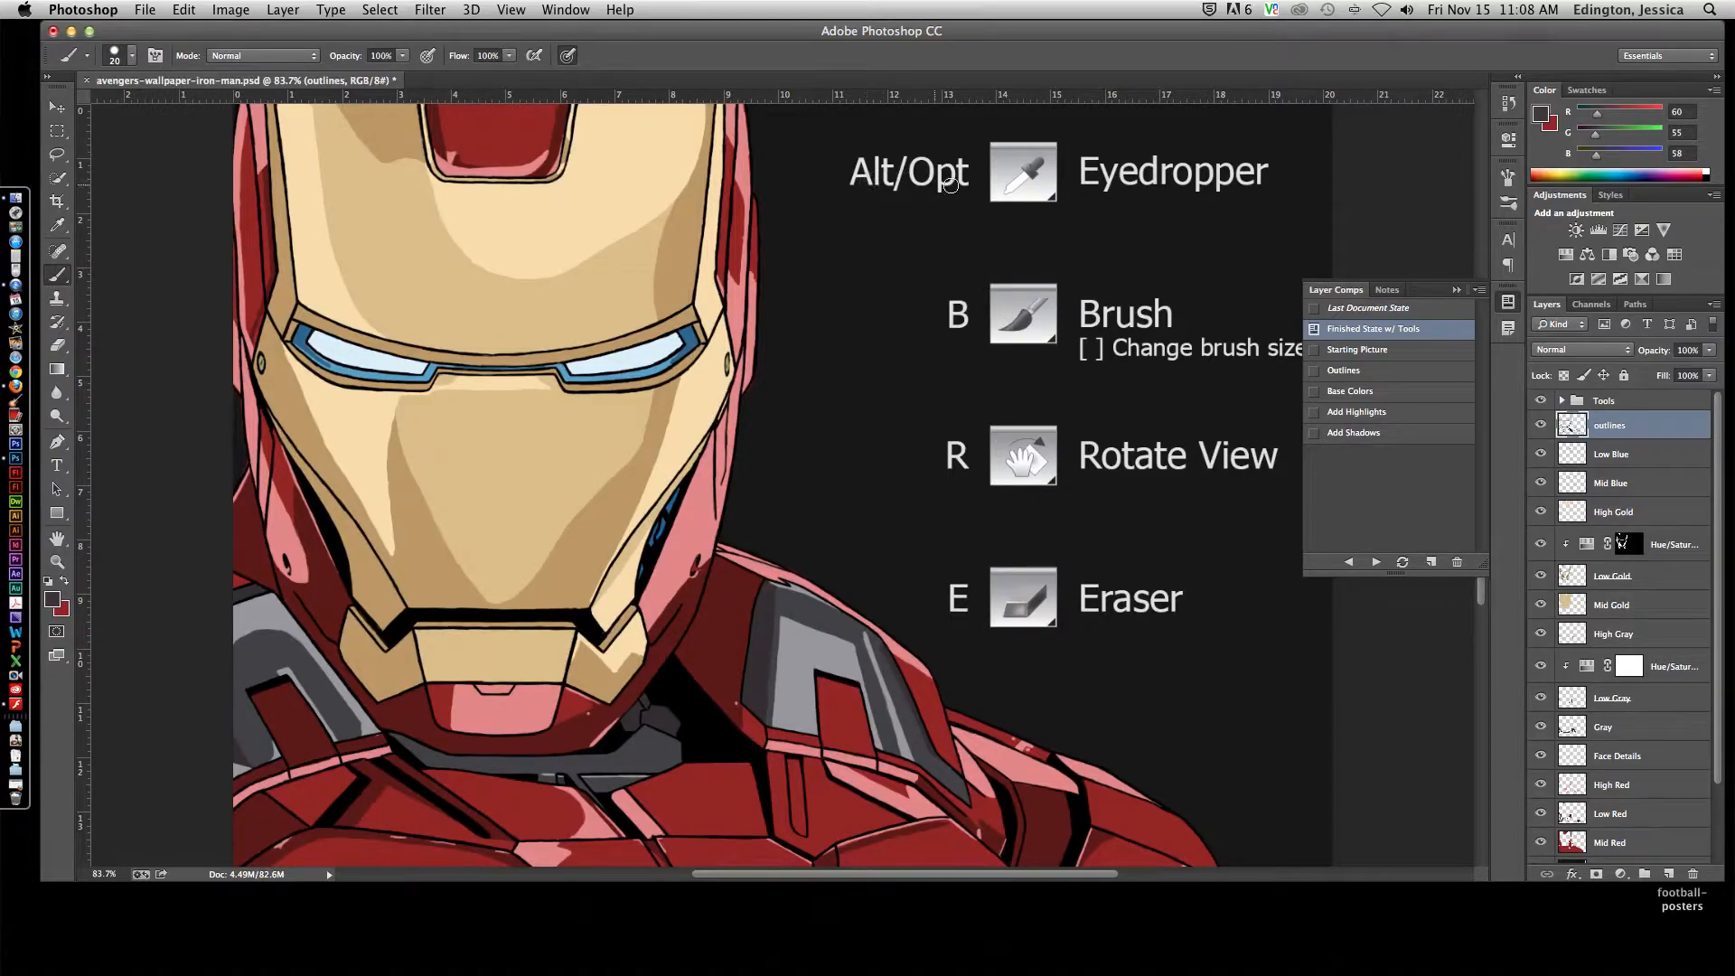
pyautogui.moveTo(894, 302)
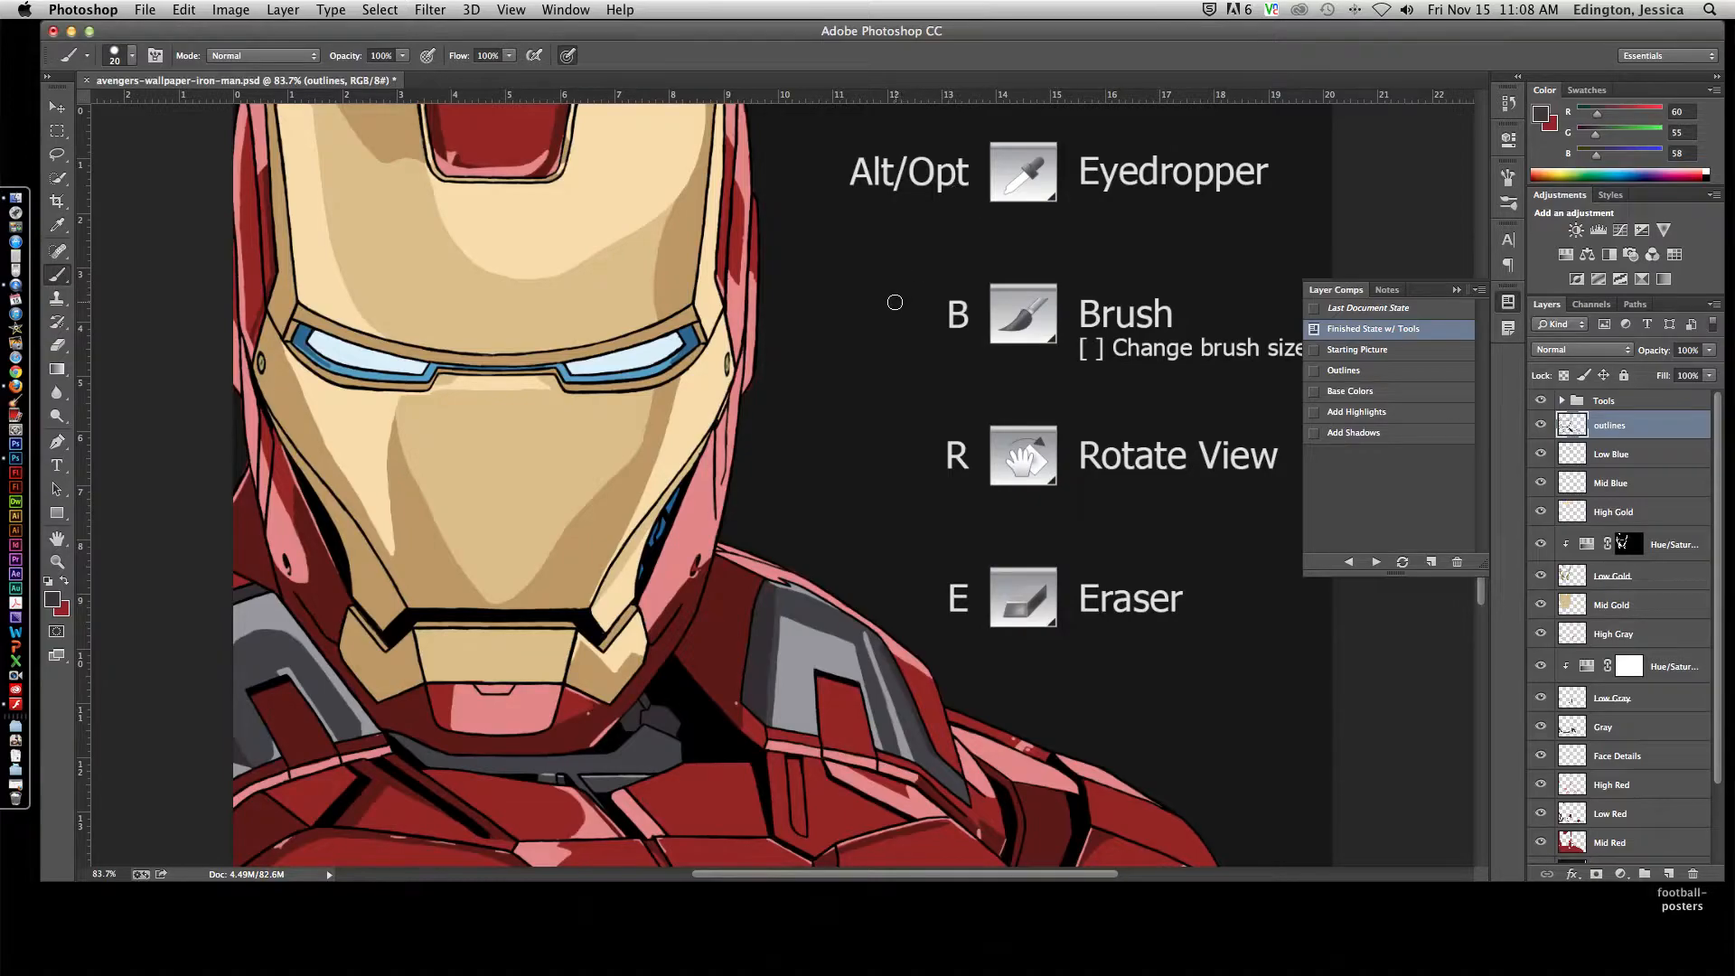
pyautogui.moveTo(879, 324)
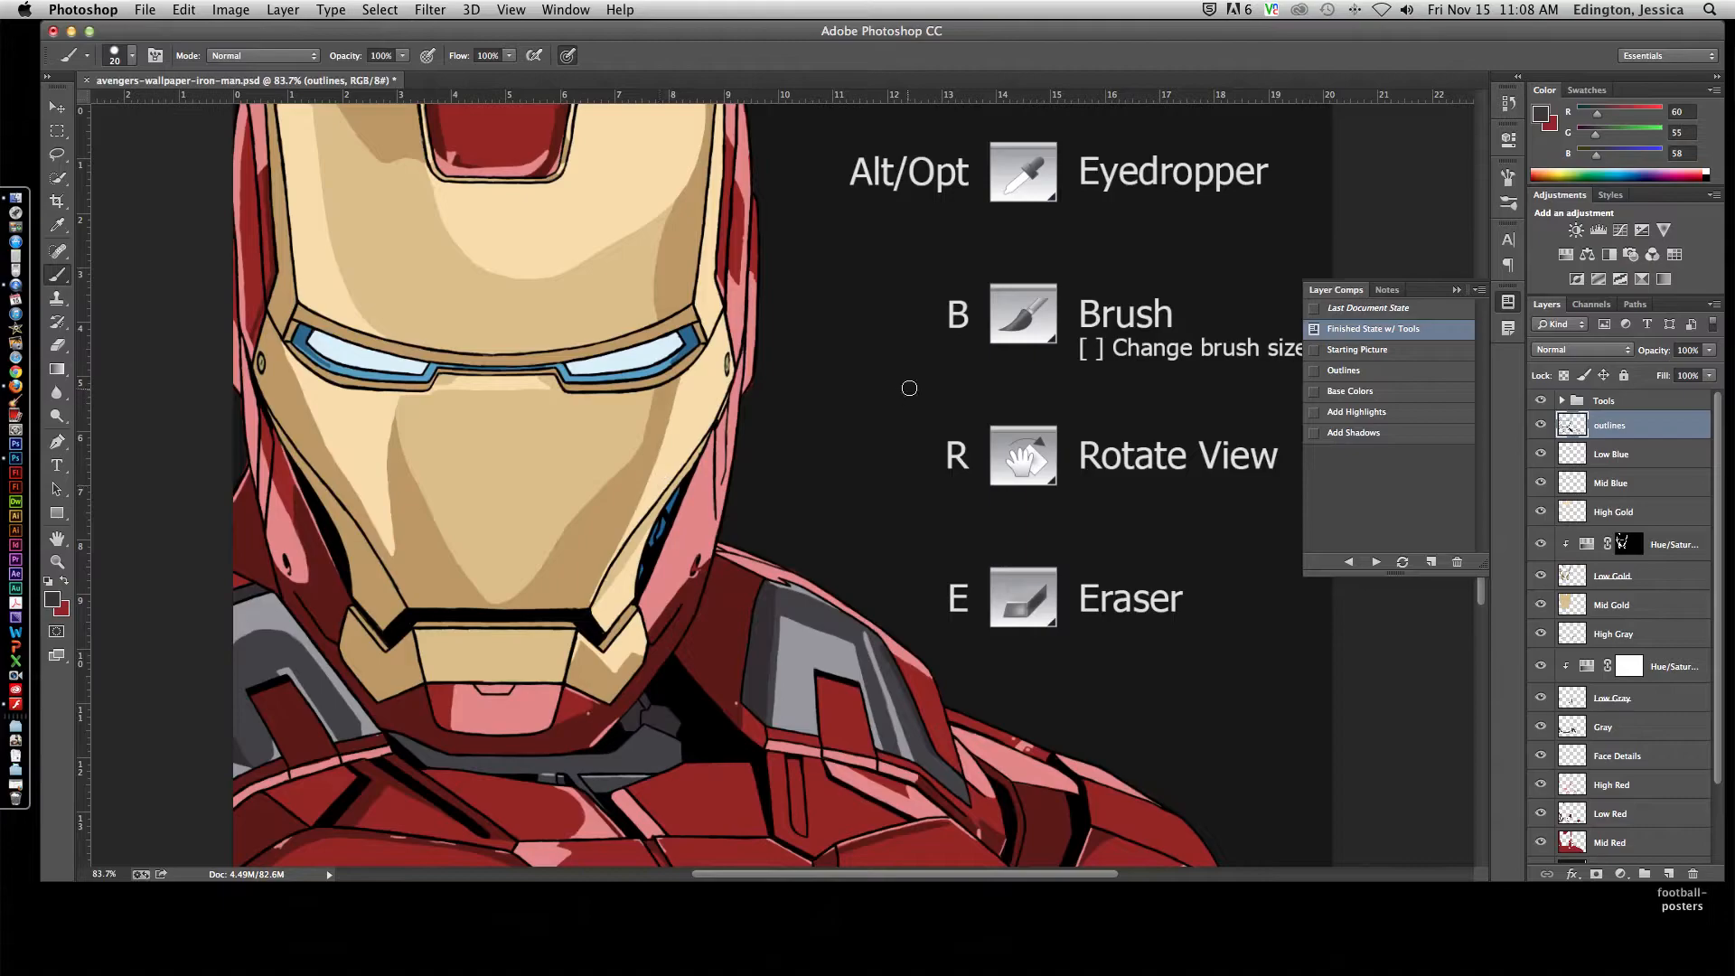
pyautogui.moveTo(940, 343)
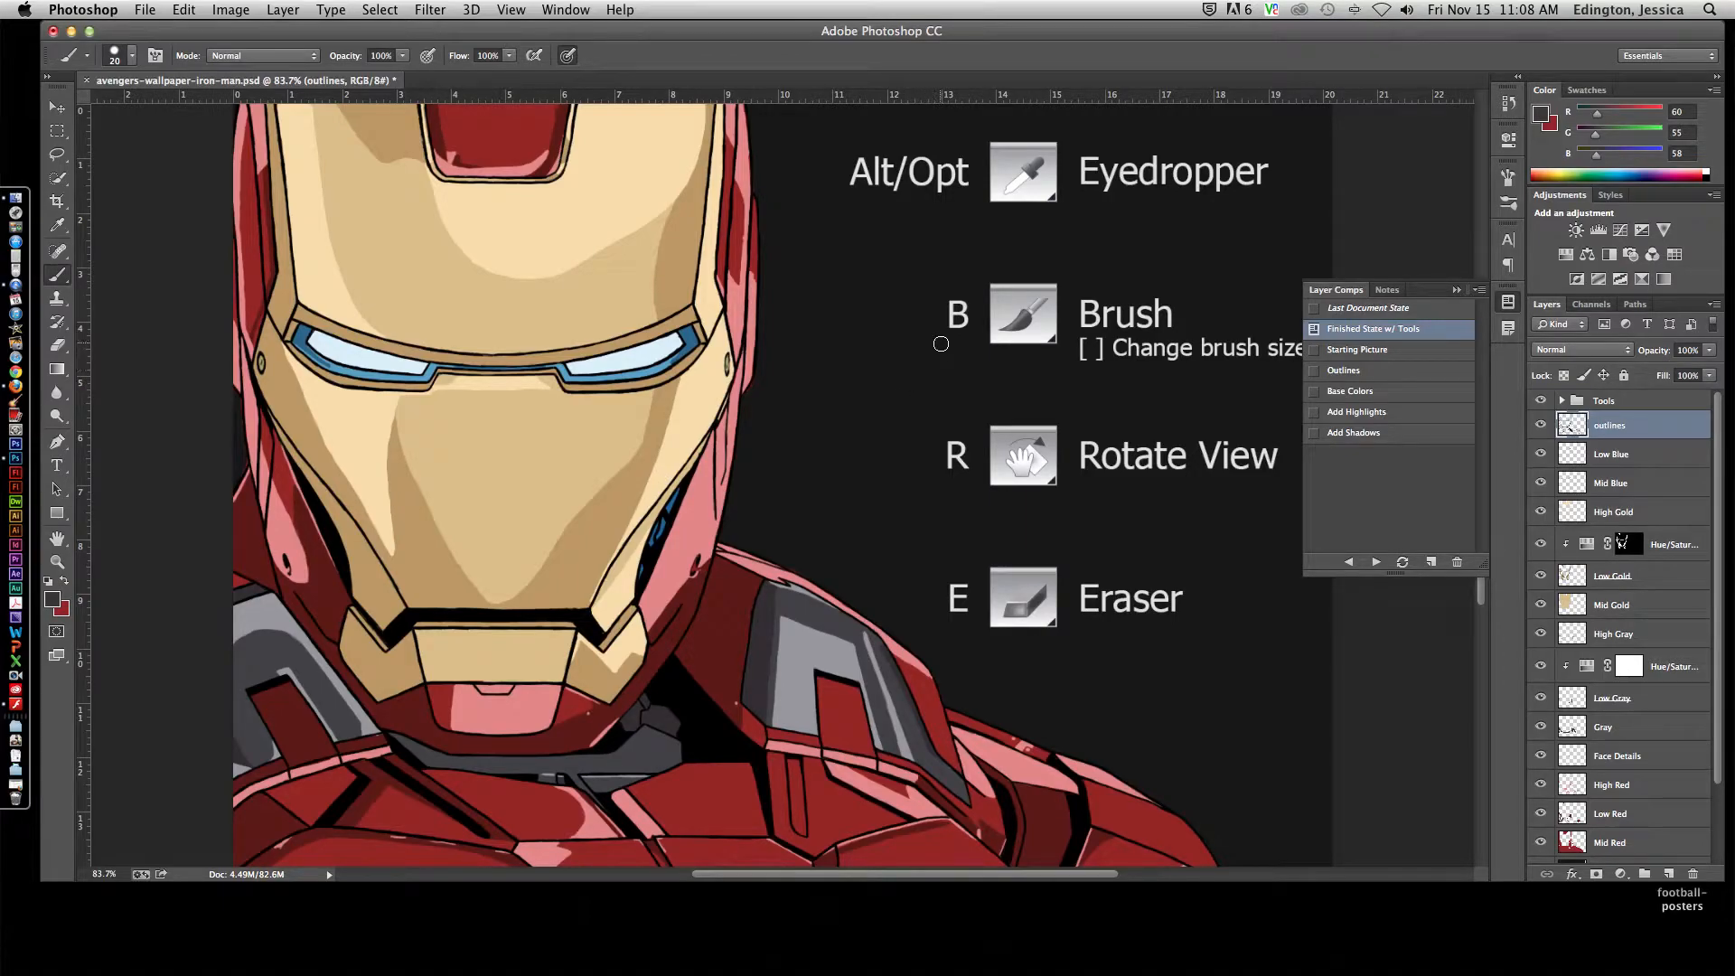
pyautogui.moveTo(949, 318)
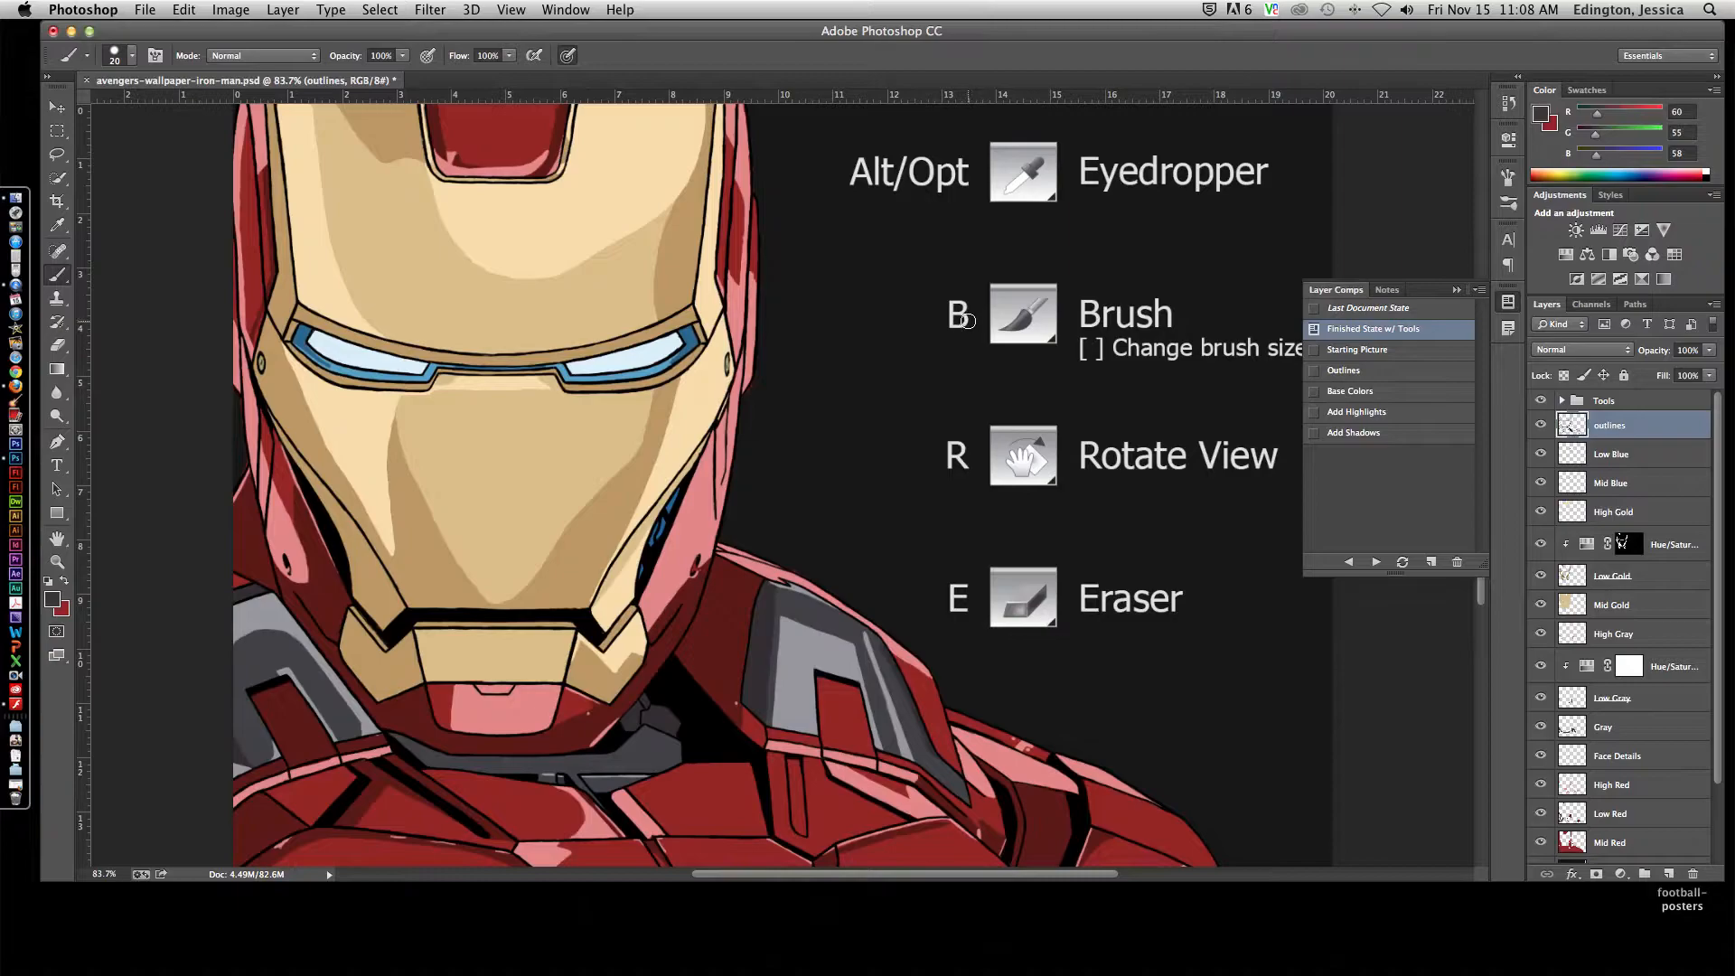
pyautogui.moveTo(801, 439)
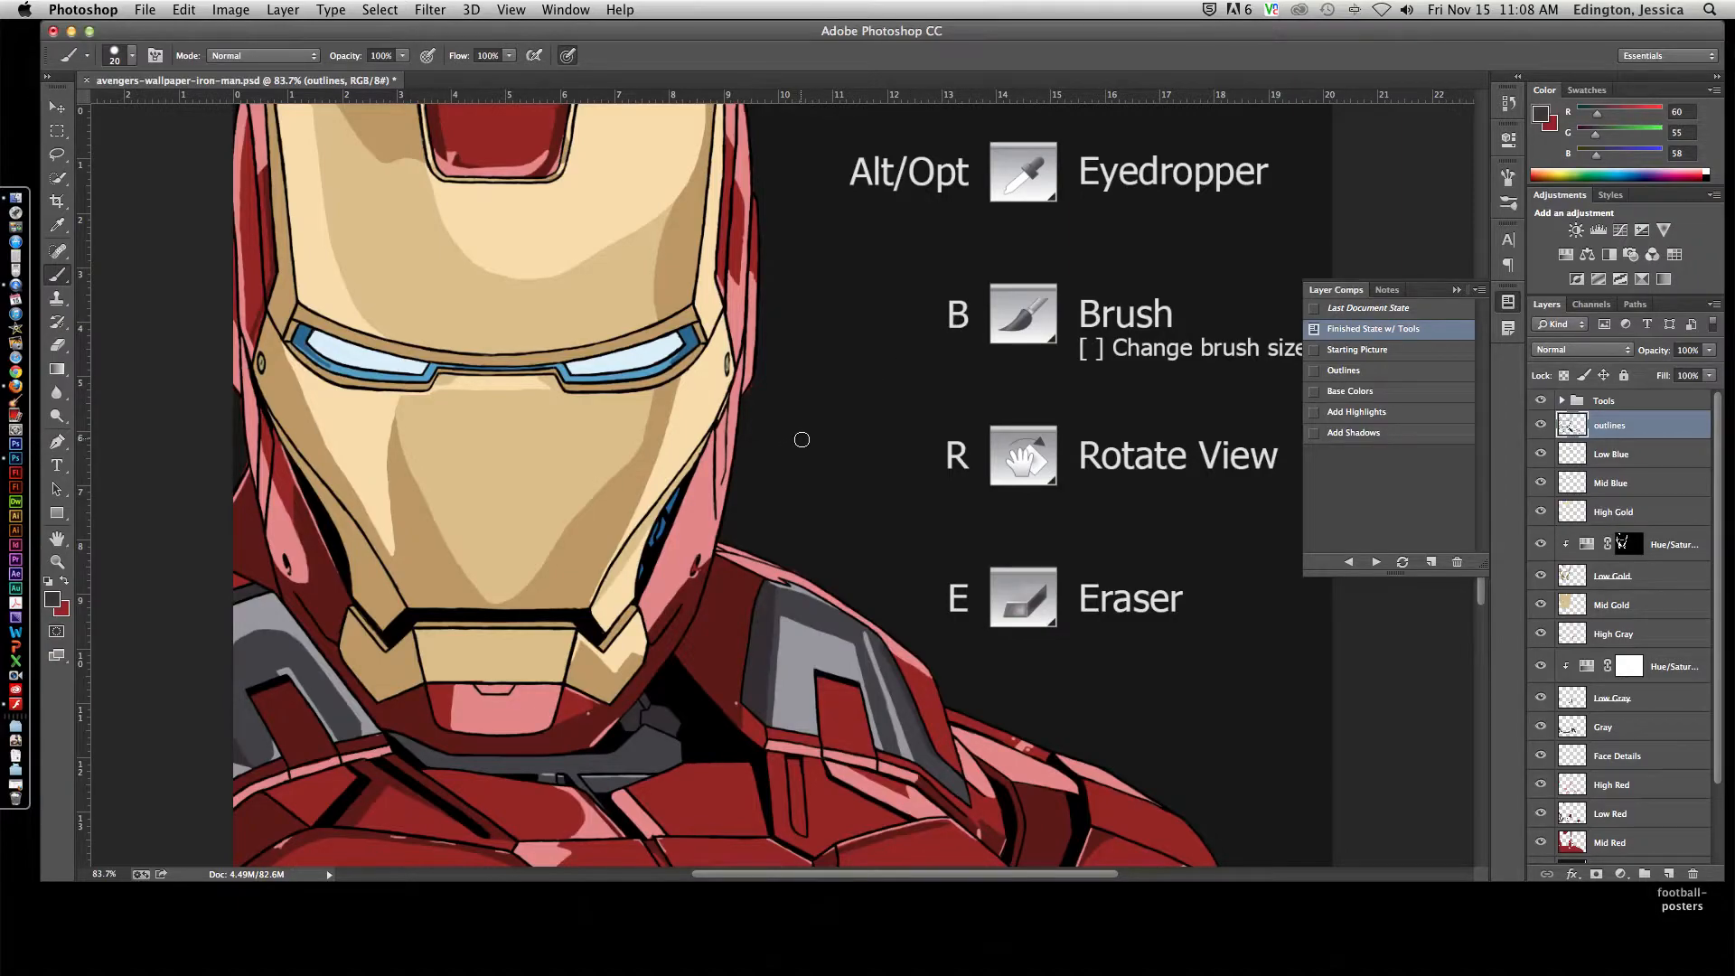
pyautogui.moveTo(806, 432)
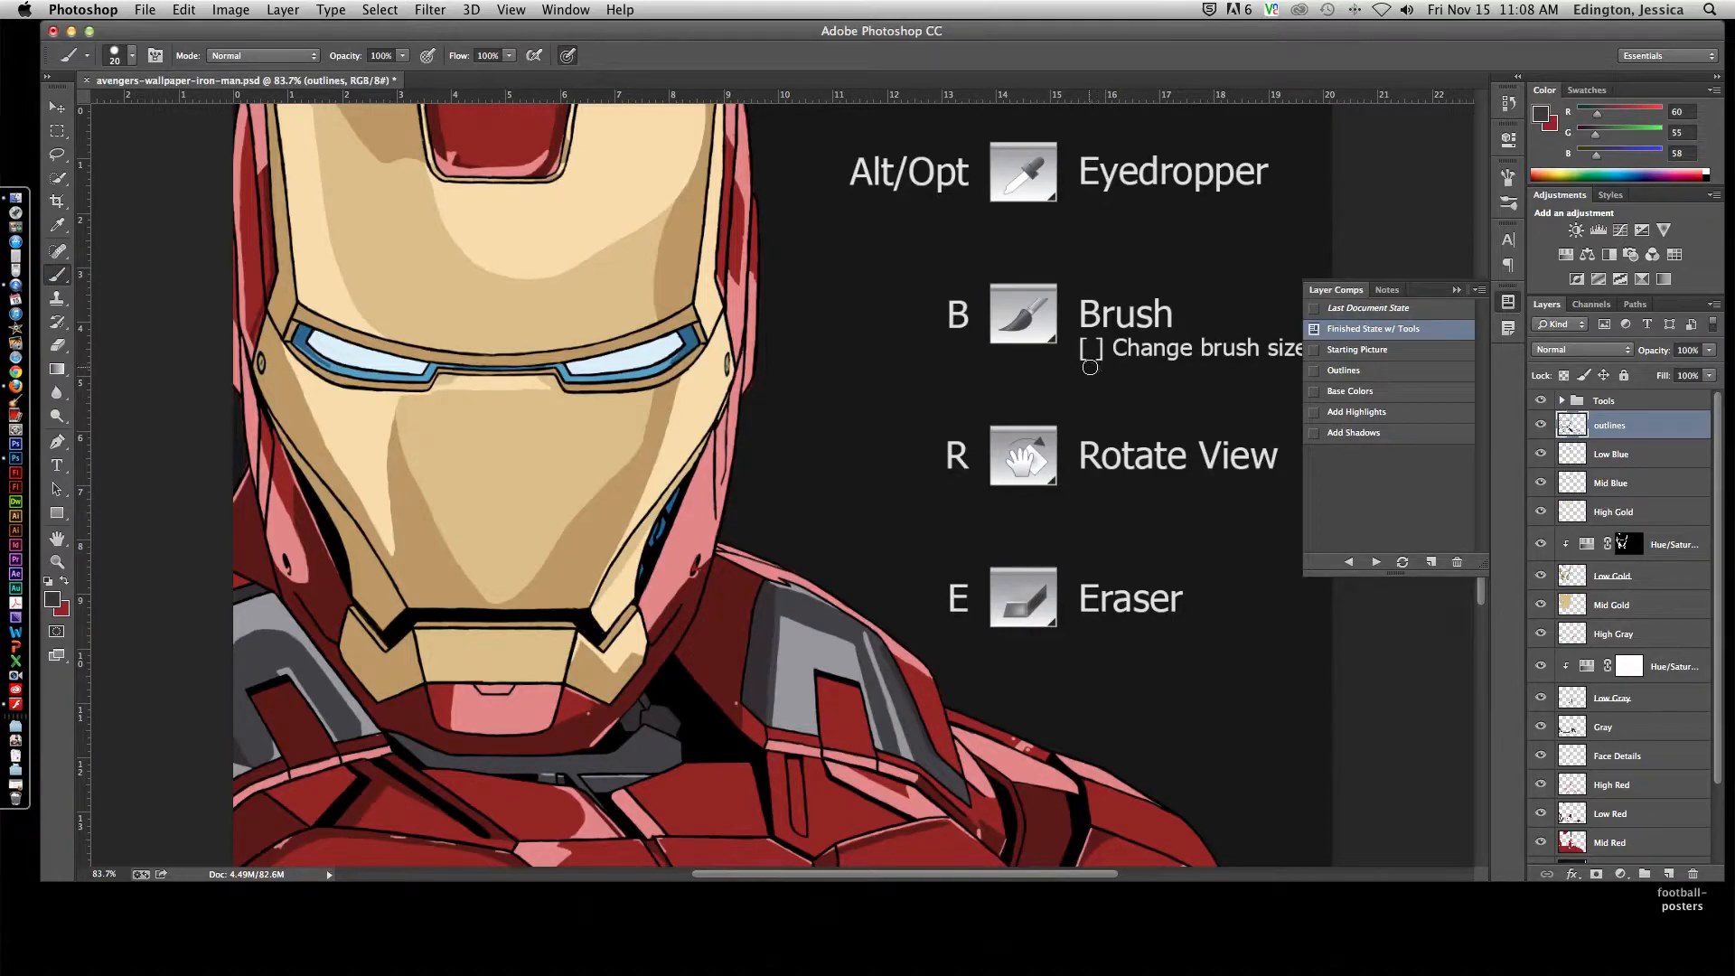
pyautogui.moveTo(974, 459)
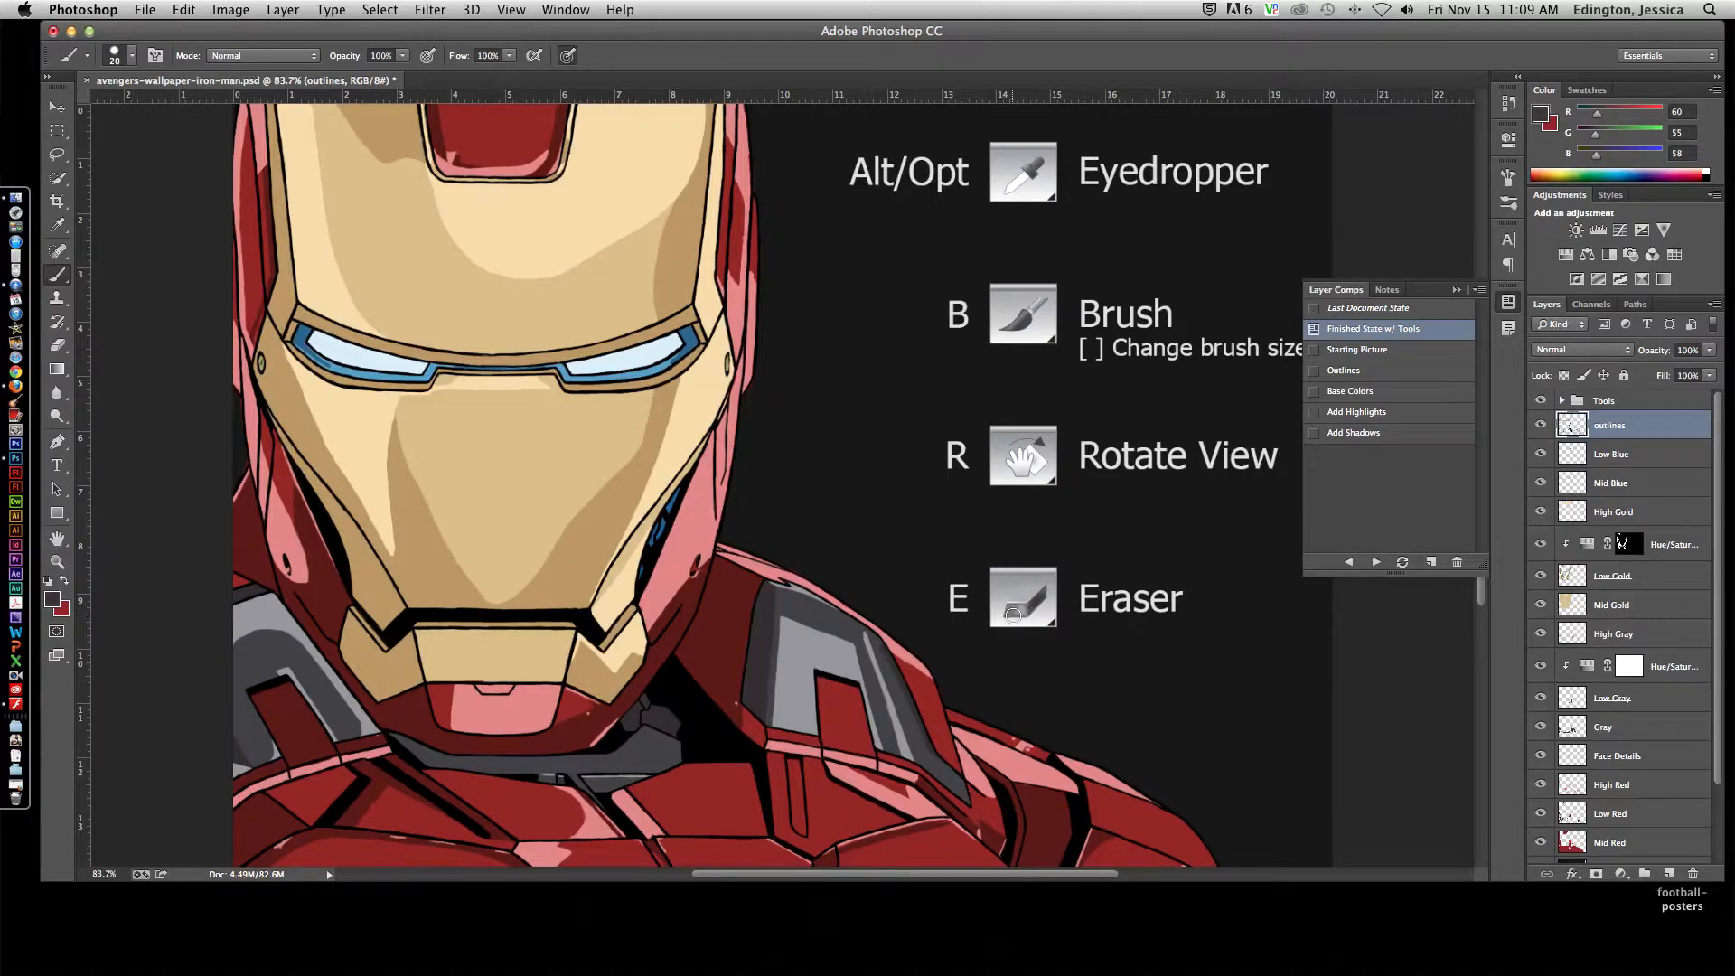
pyautogui.moveTo(947, 623)
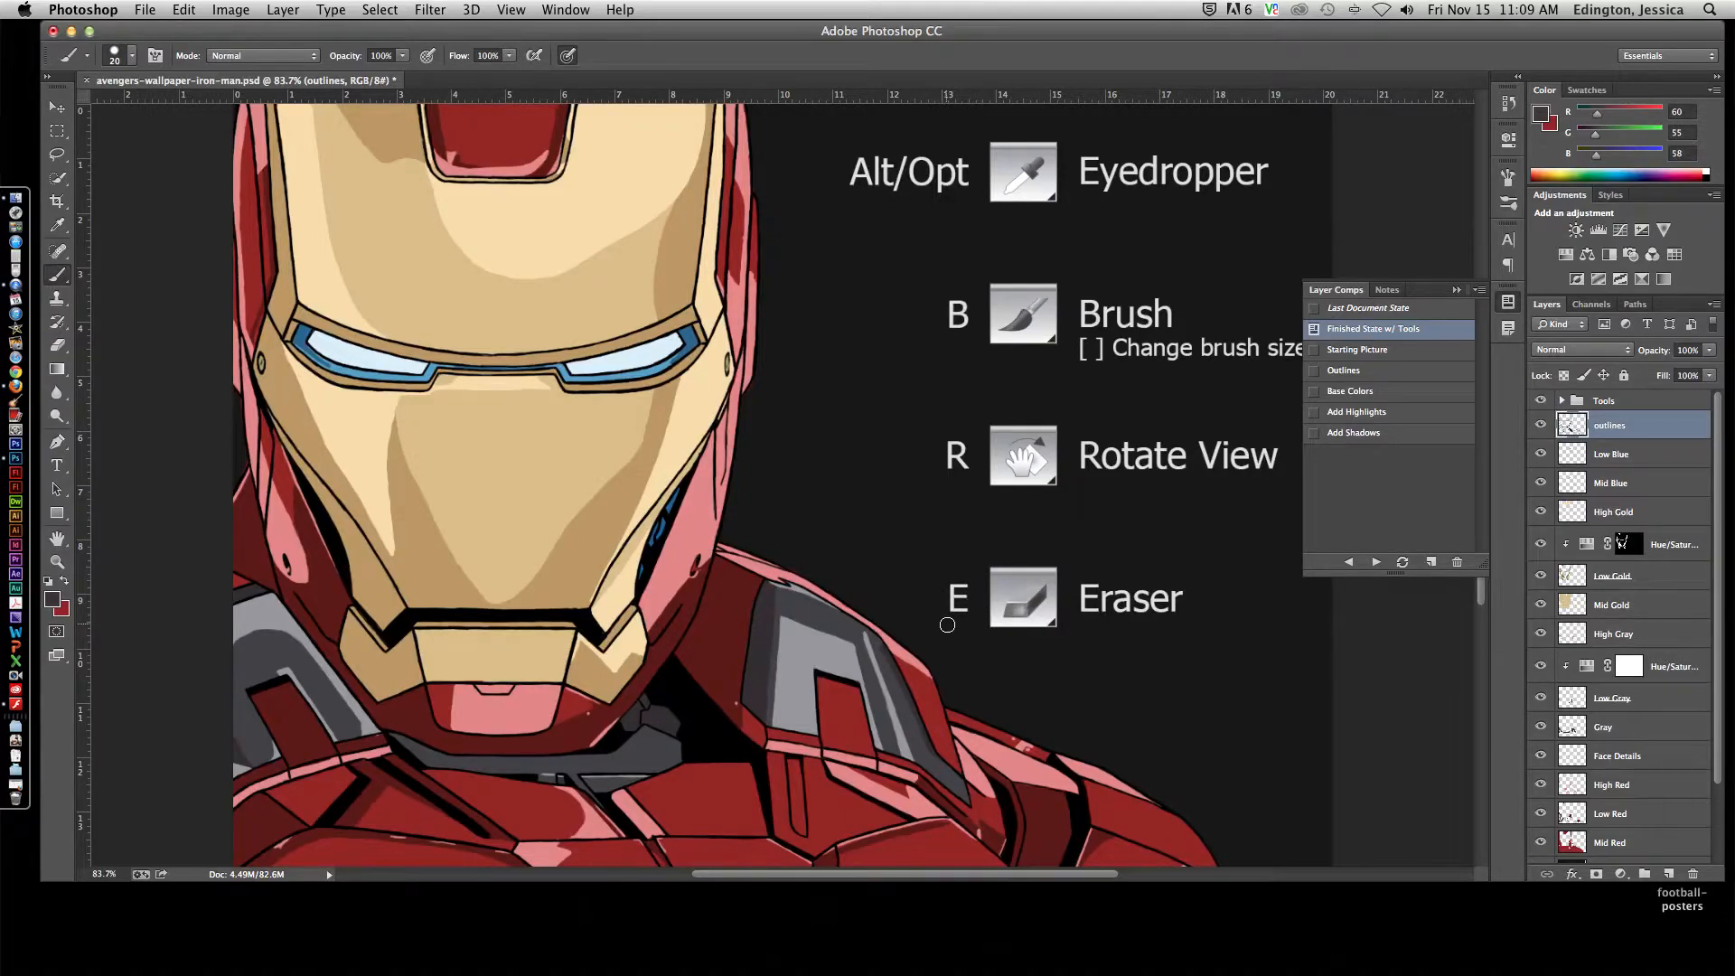
pyautogui.moveTo(954, 625)
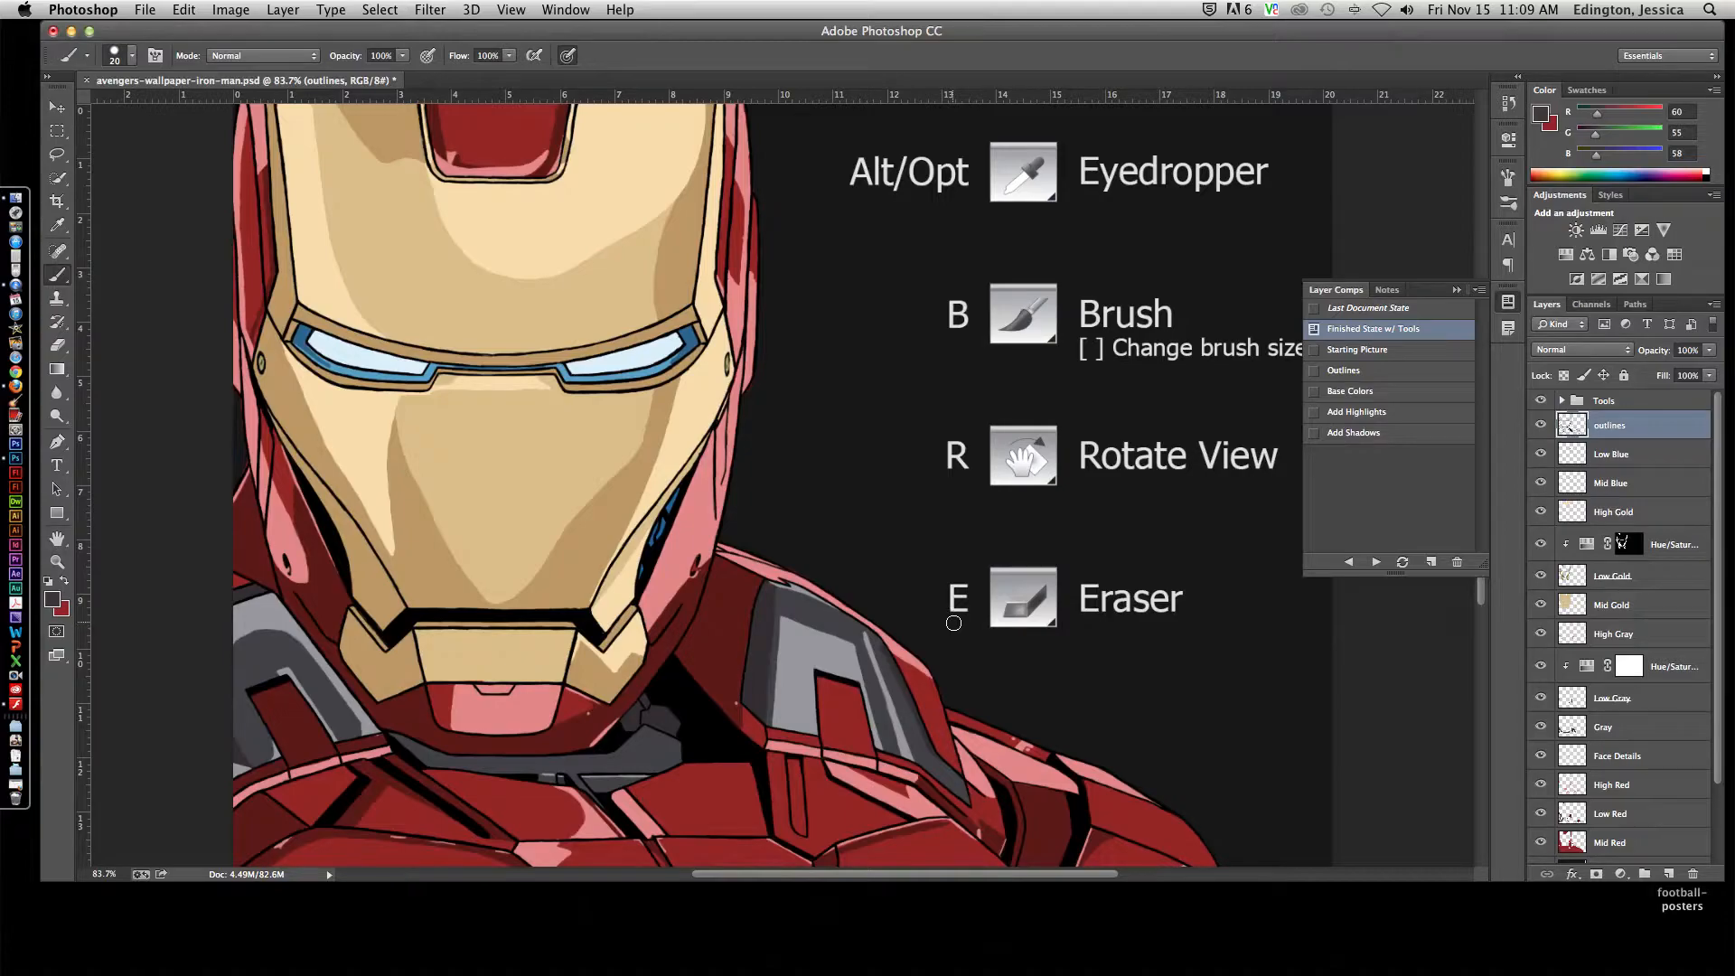
pyautogui.moveTo(1090, 464)
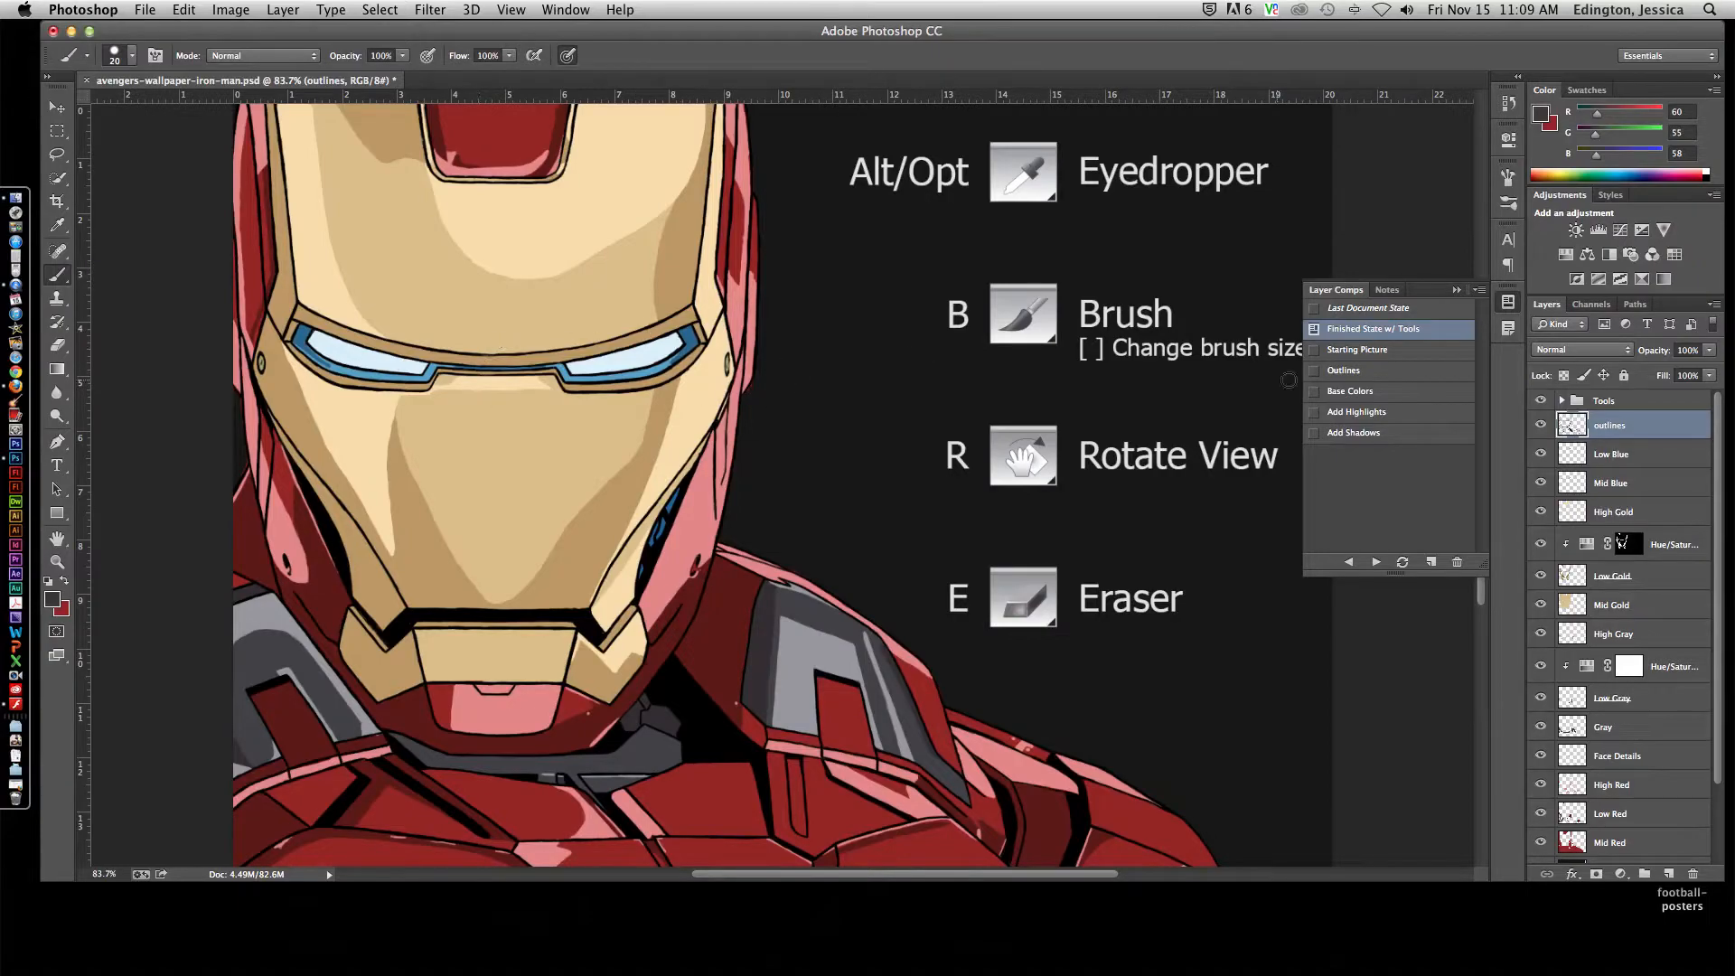
# Step: Show each saved stage in turn: original photo, black outlines, base colours, highlights, then shadows
pyautogui.click(1357, 349)
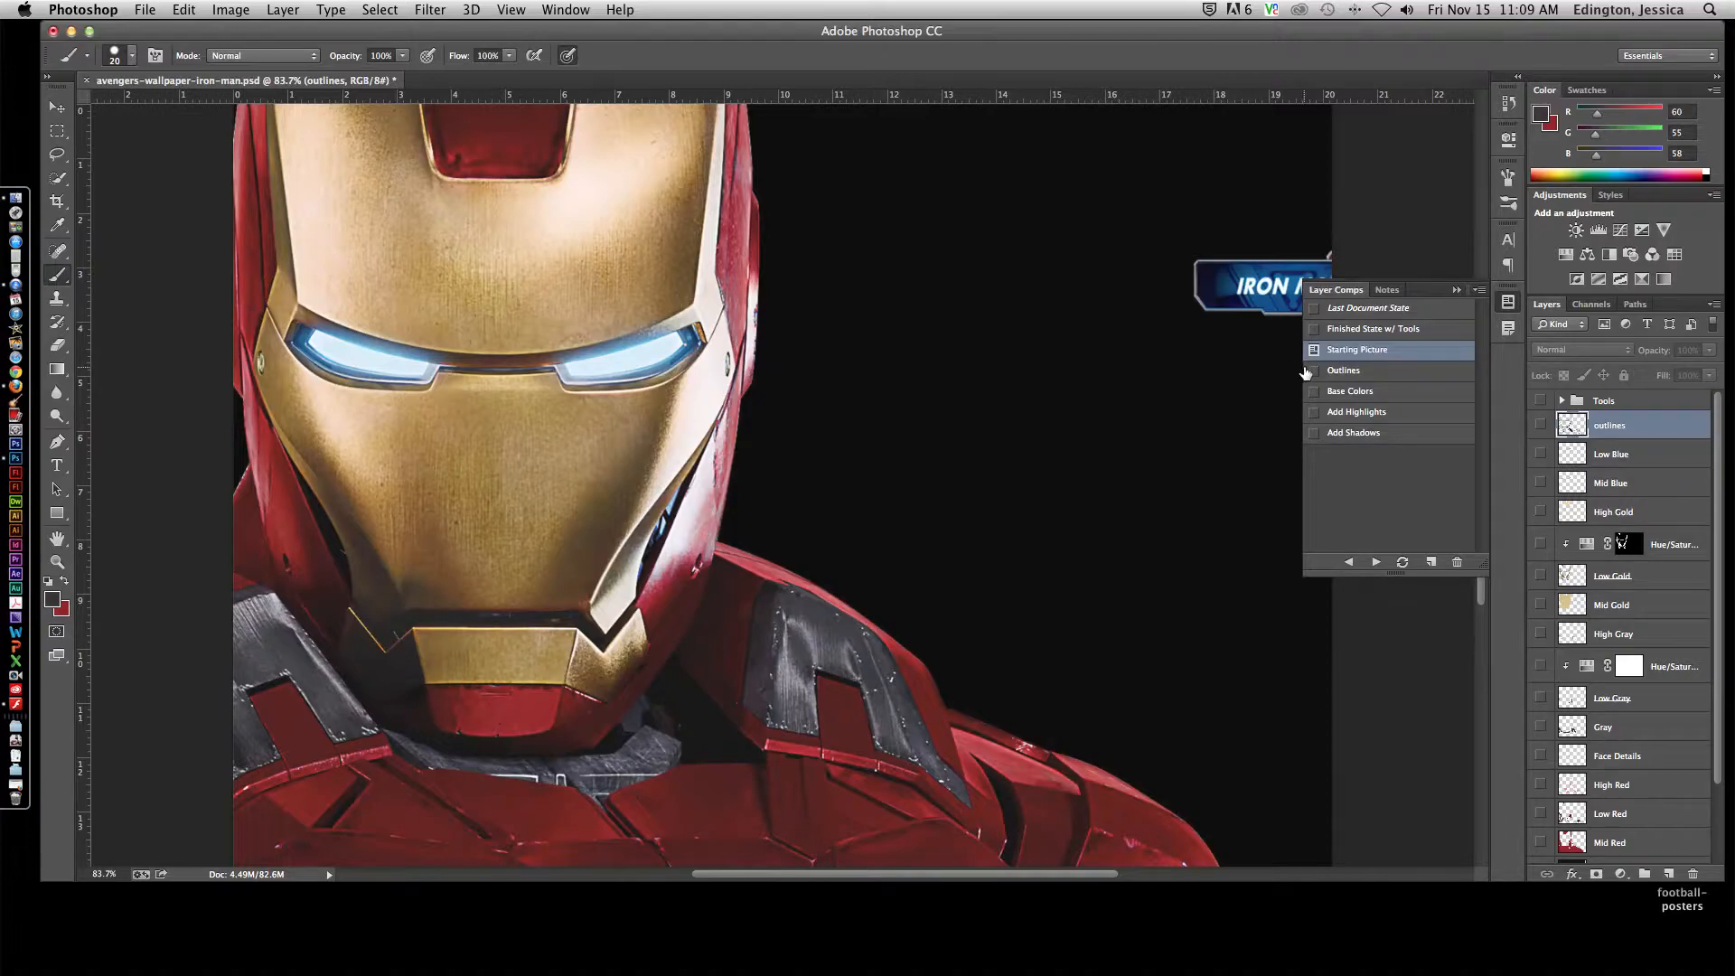
pyautogui.moveTo(1305, 376)
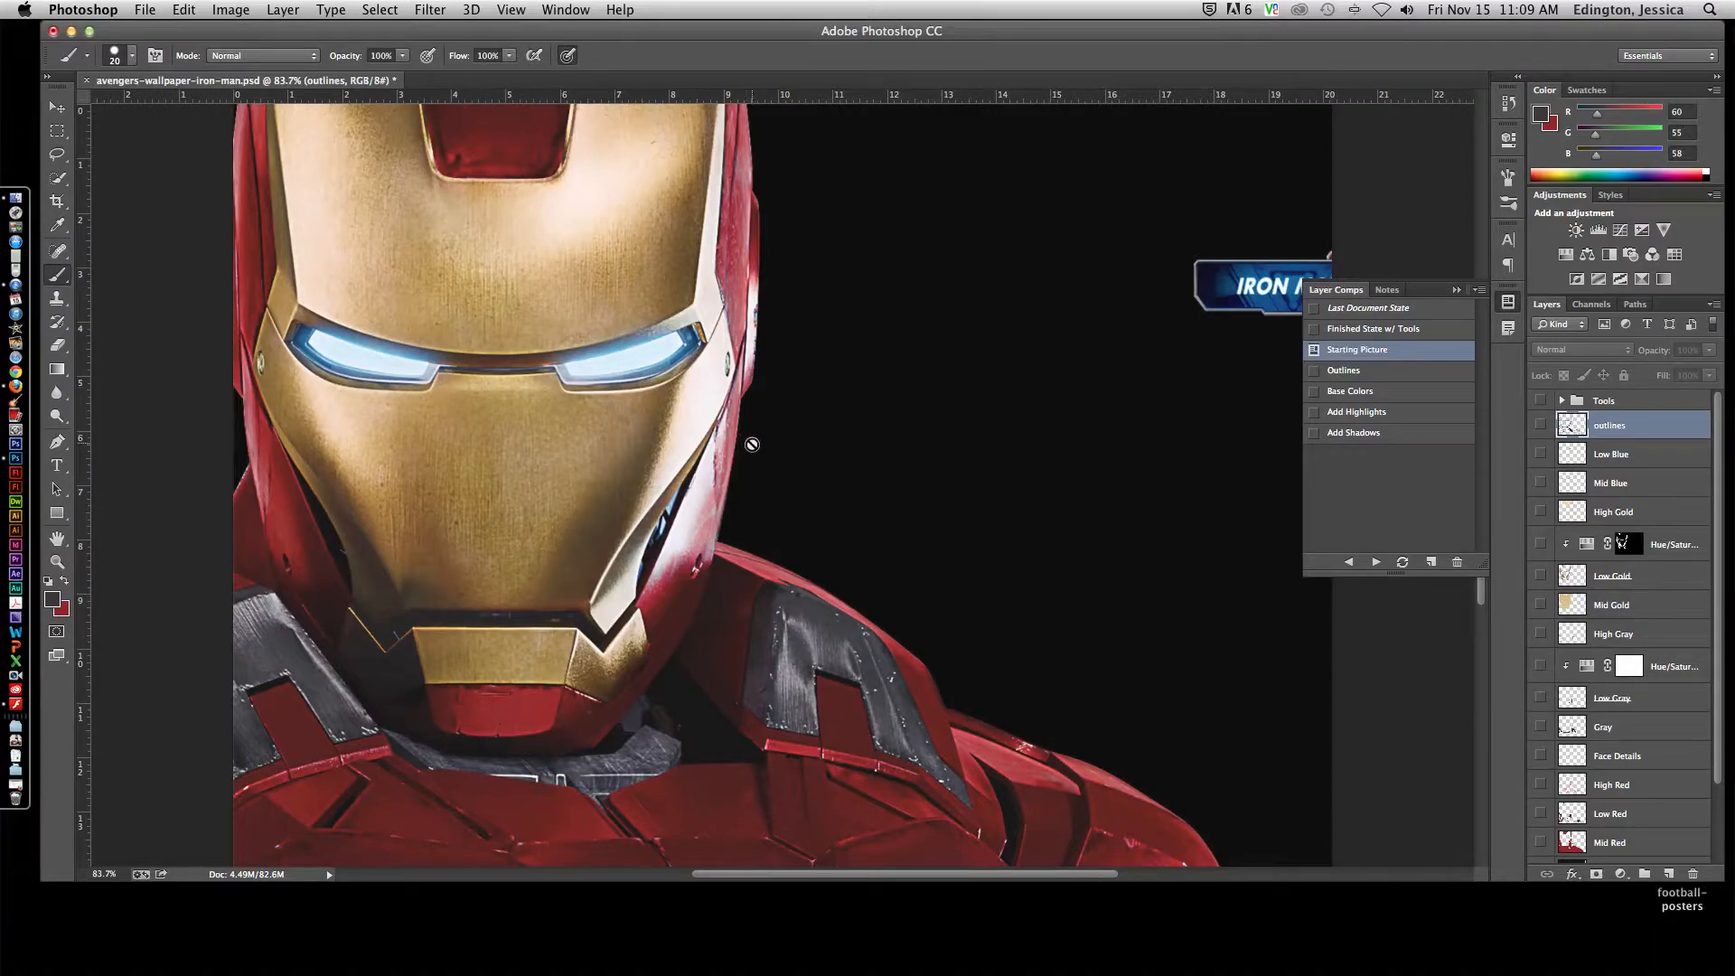
pyautogui.moveTo(739, 450)
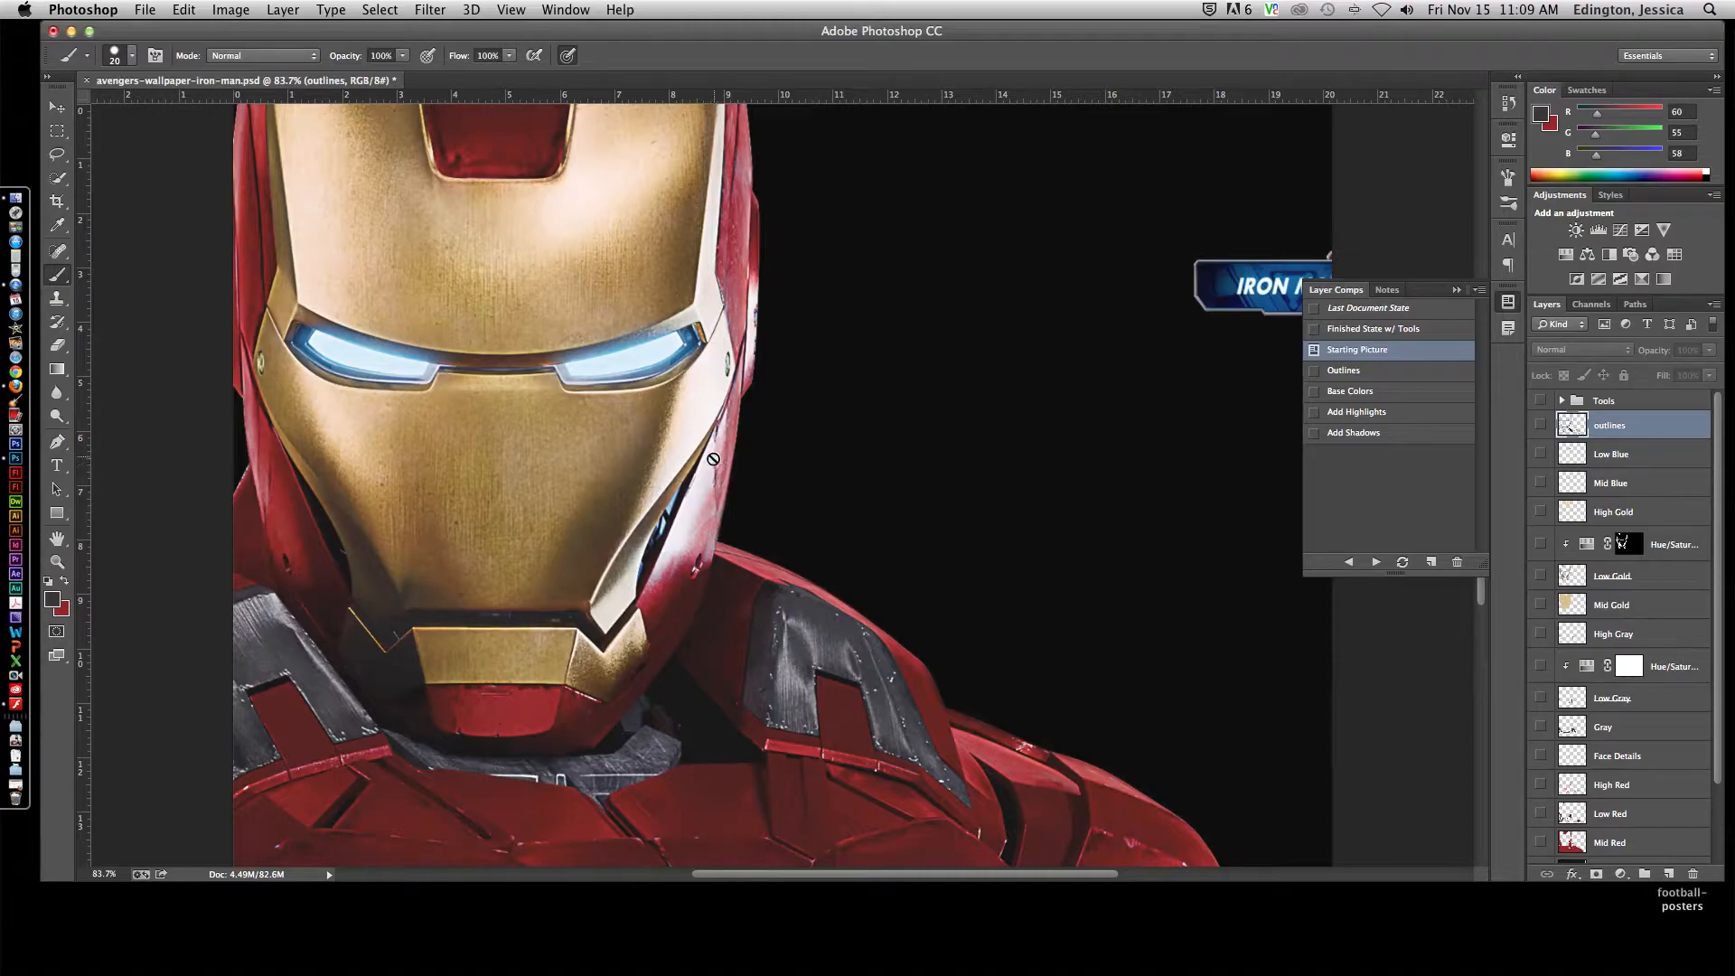
pyautogui.moveTo(755, 512)
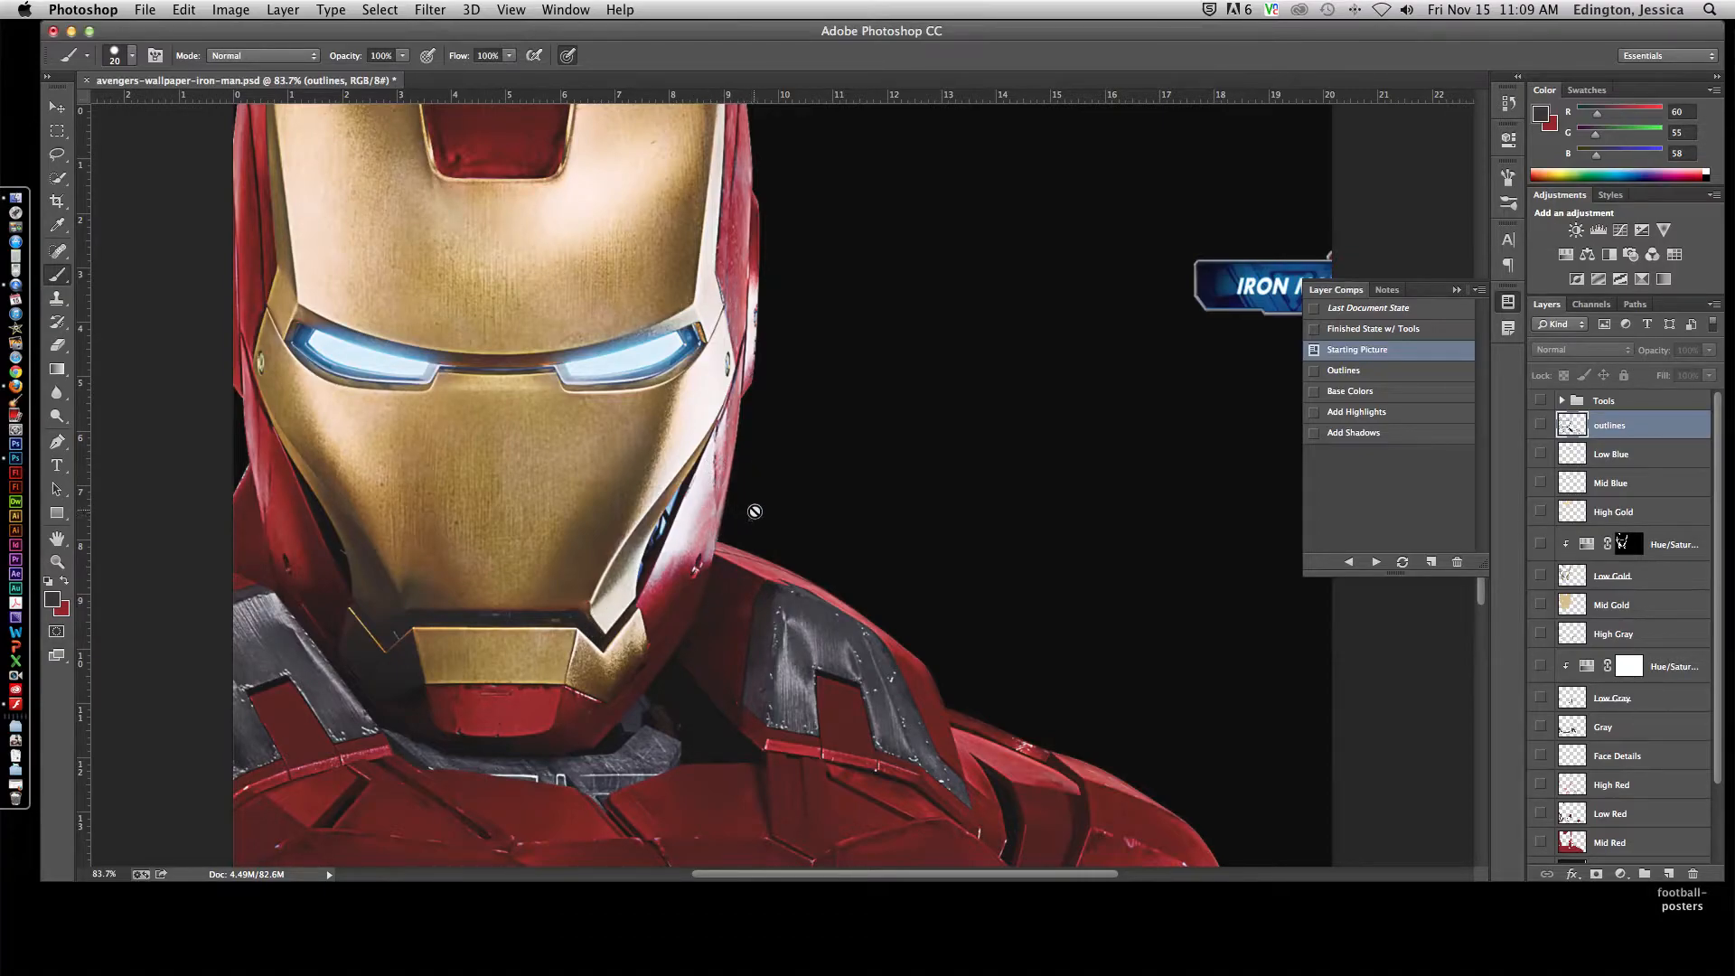
pyautogui.moveTo(745, 486)
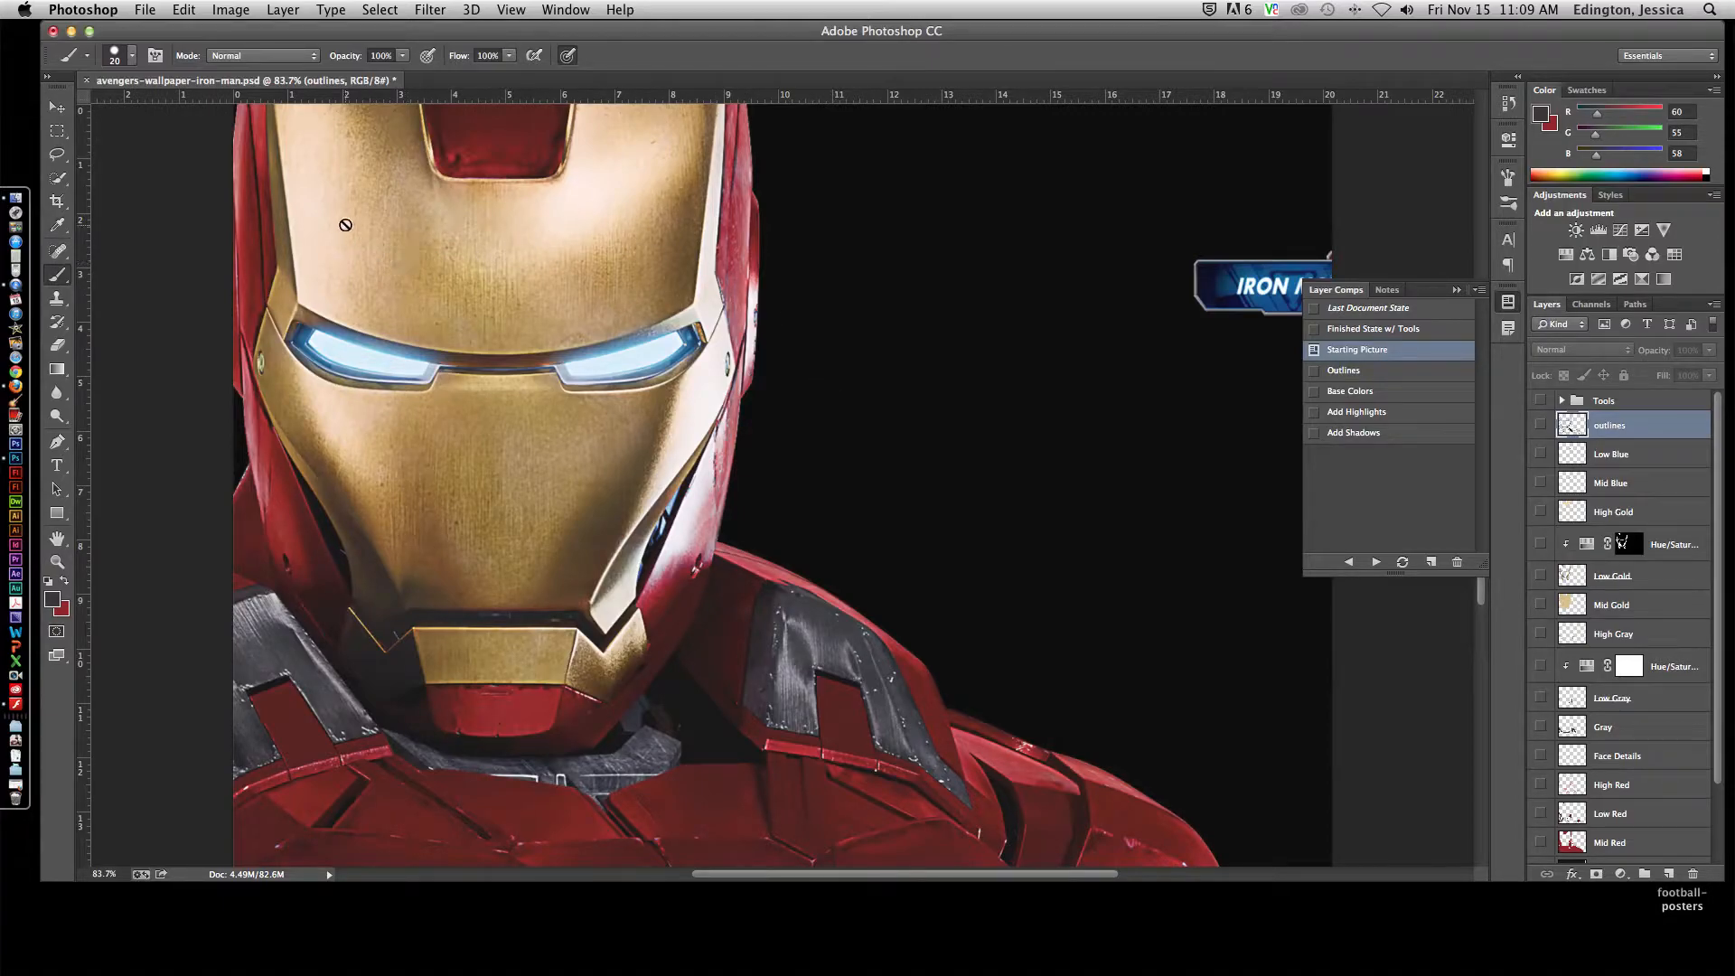
pyautogui.moveTo(1072, 479)
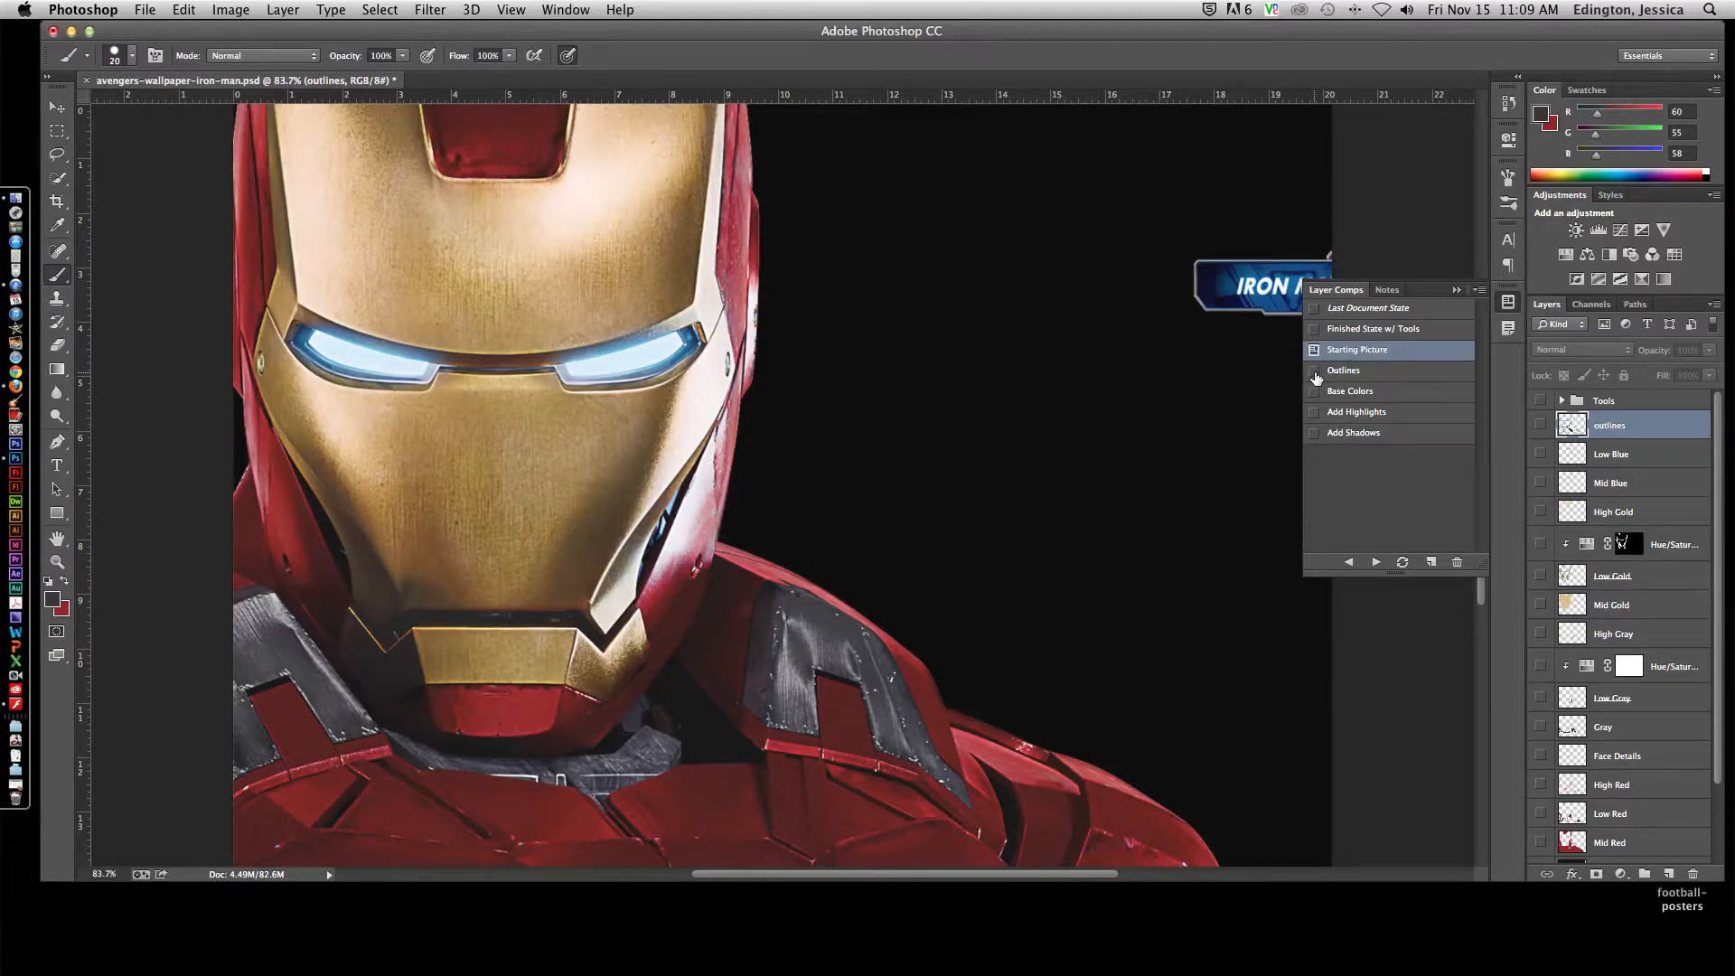
pyautogui.click(1343, 369)
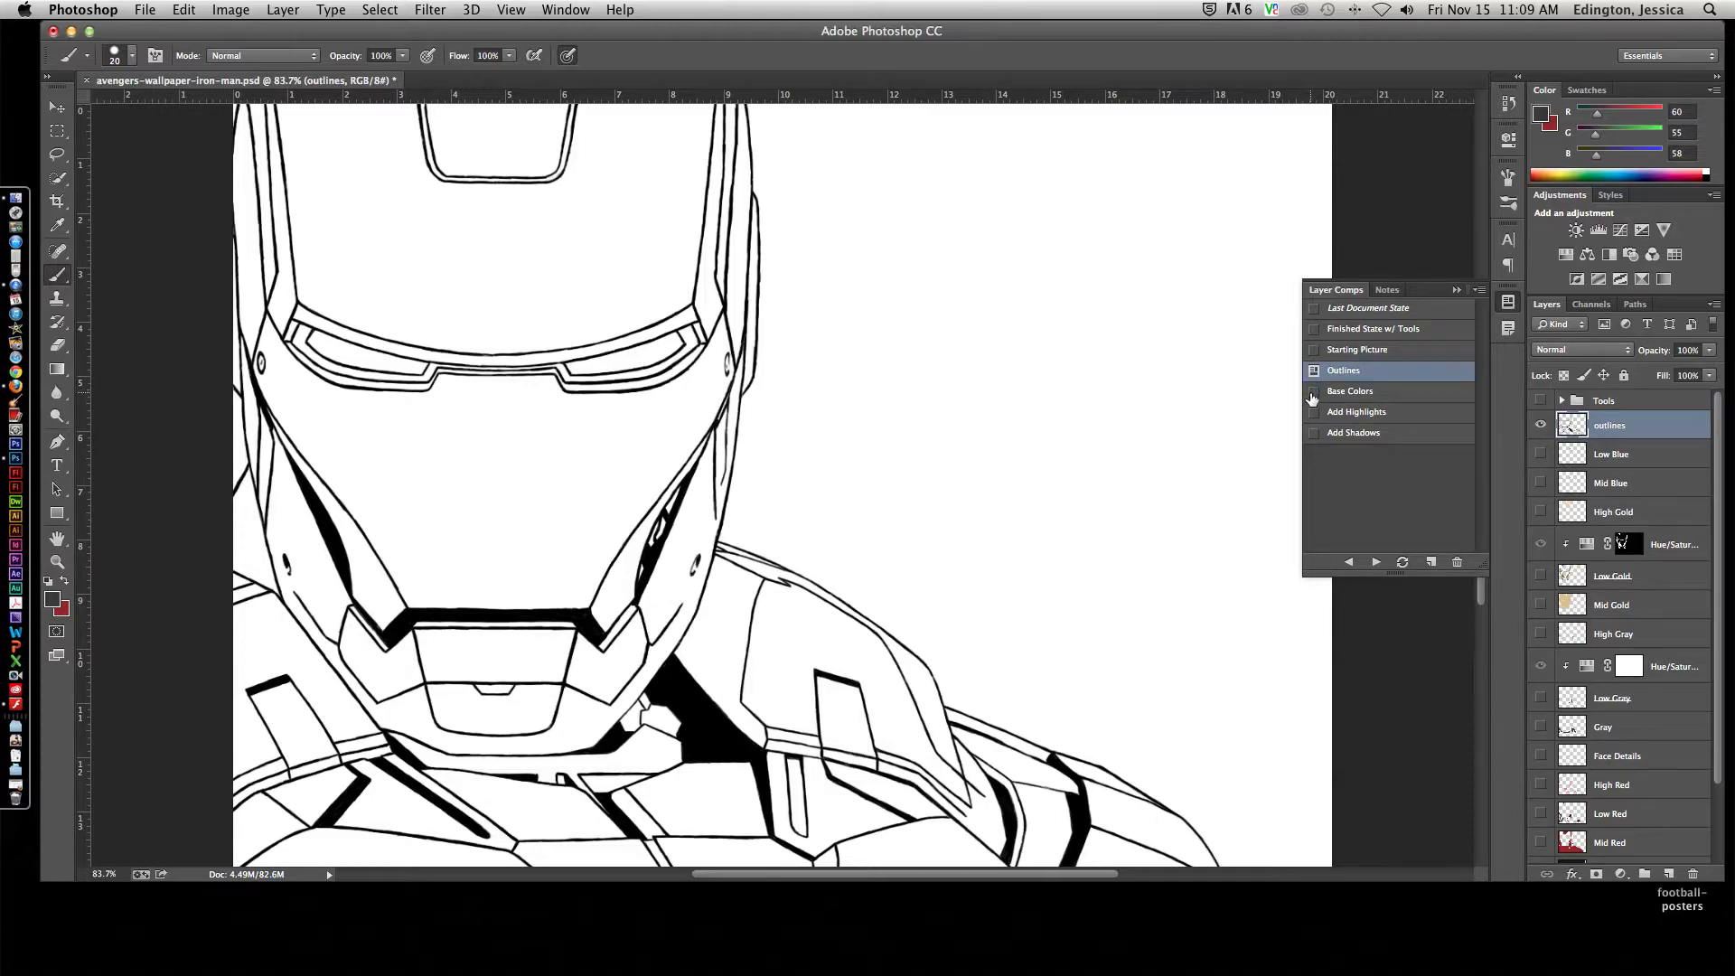
pyautogui.click(1351, 390)
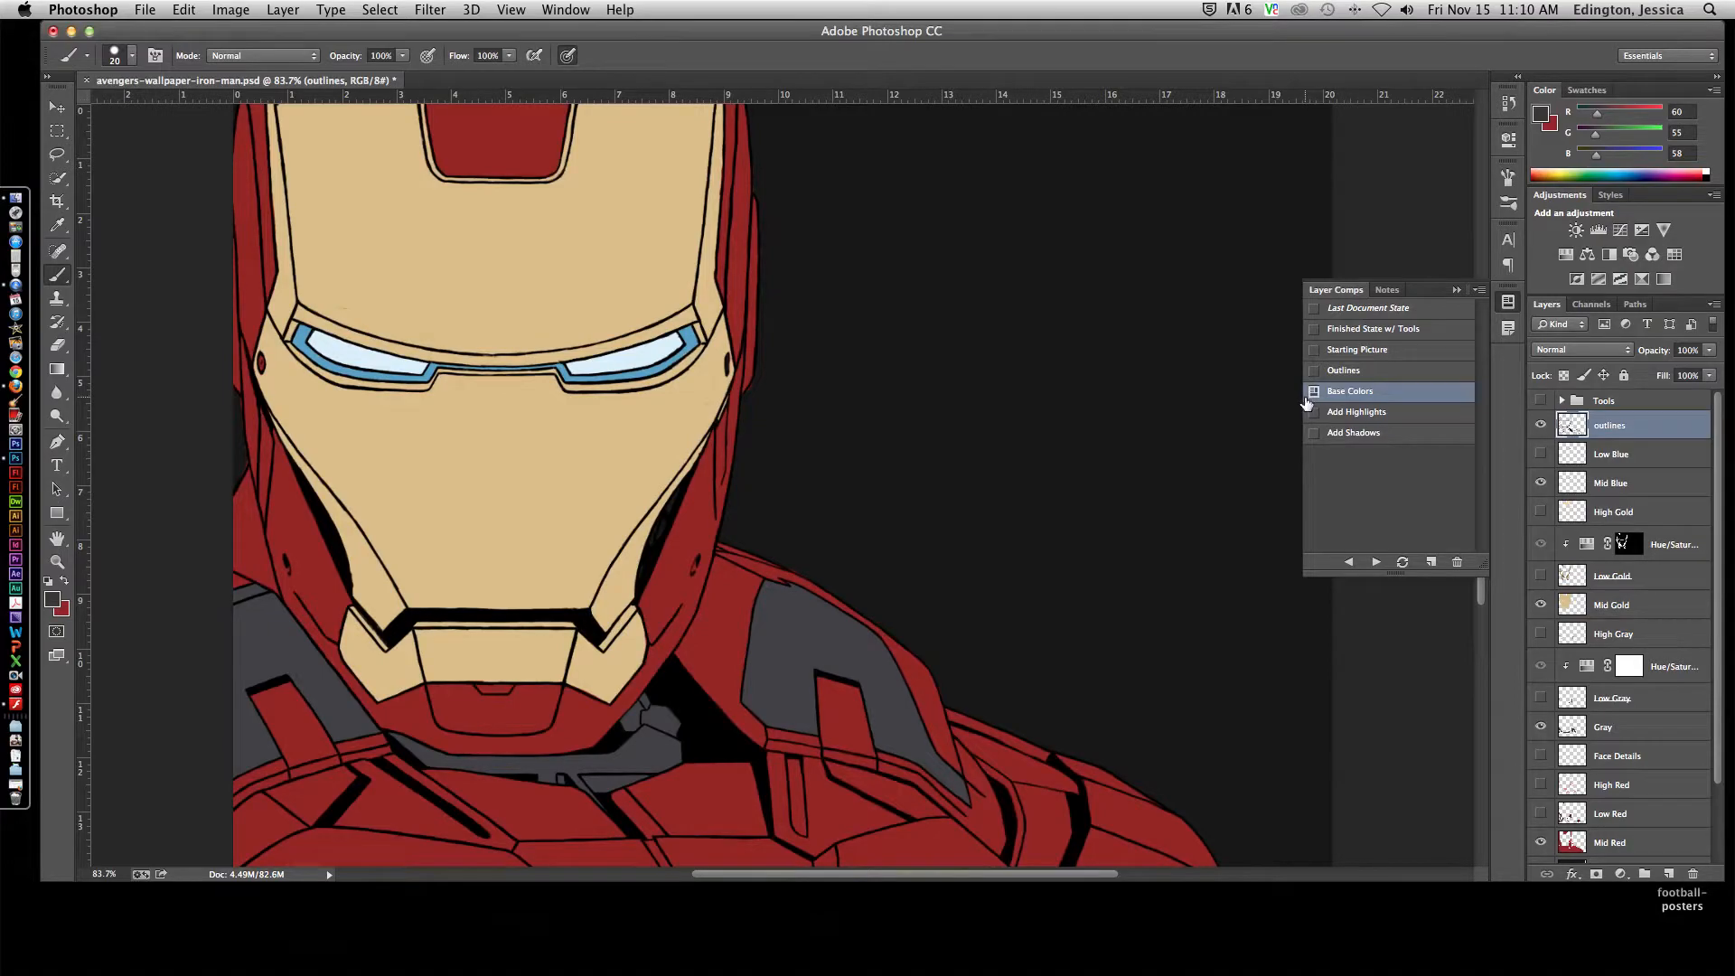
pyautogui.click(1358, 412)
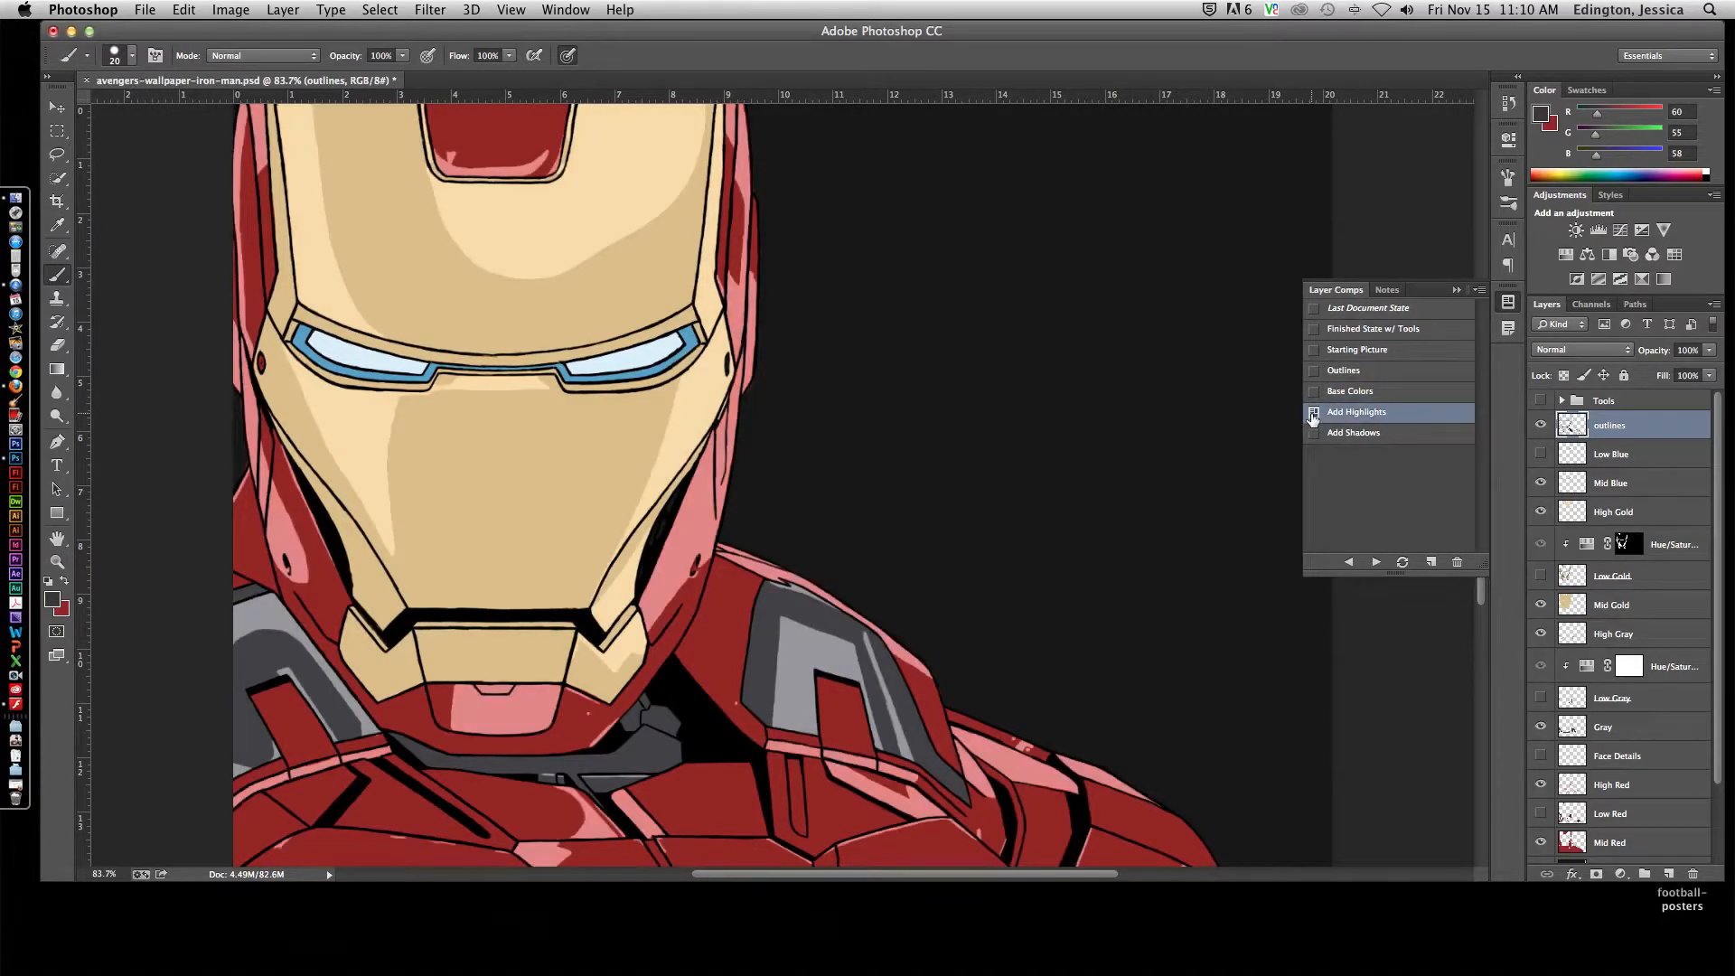
pyautogui.click(1354, 432)
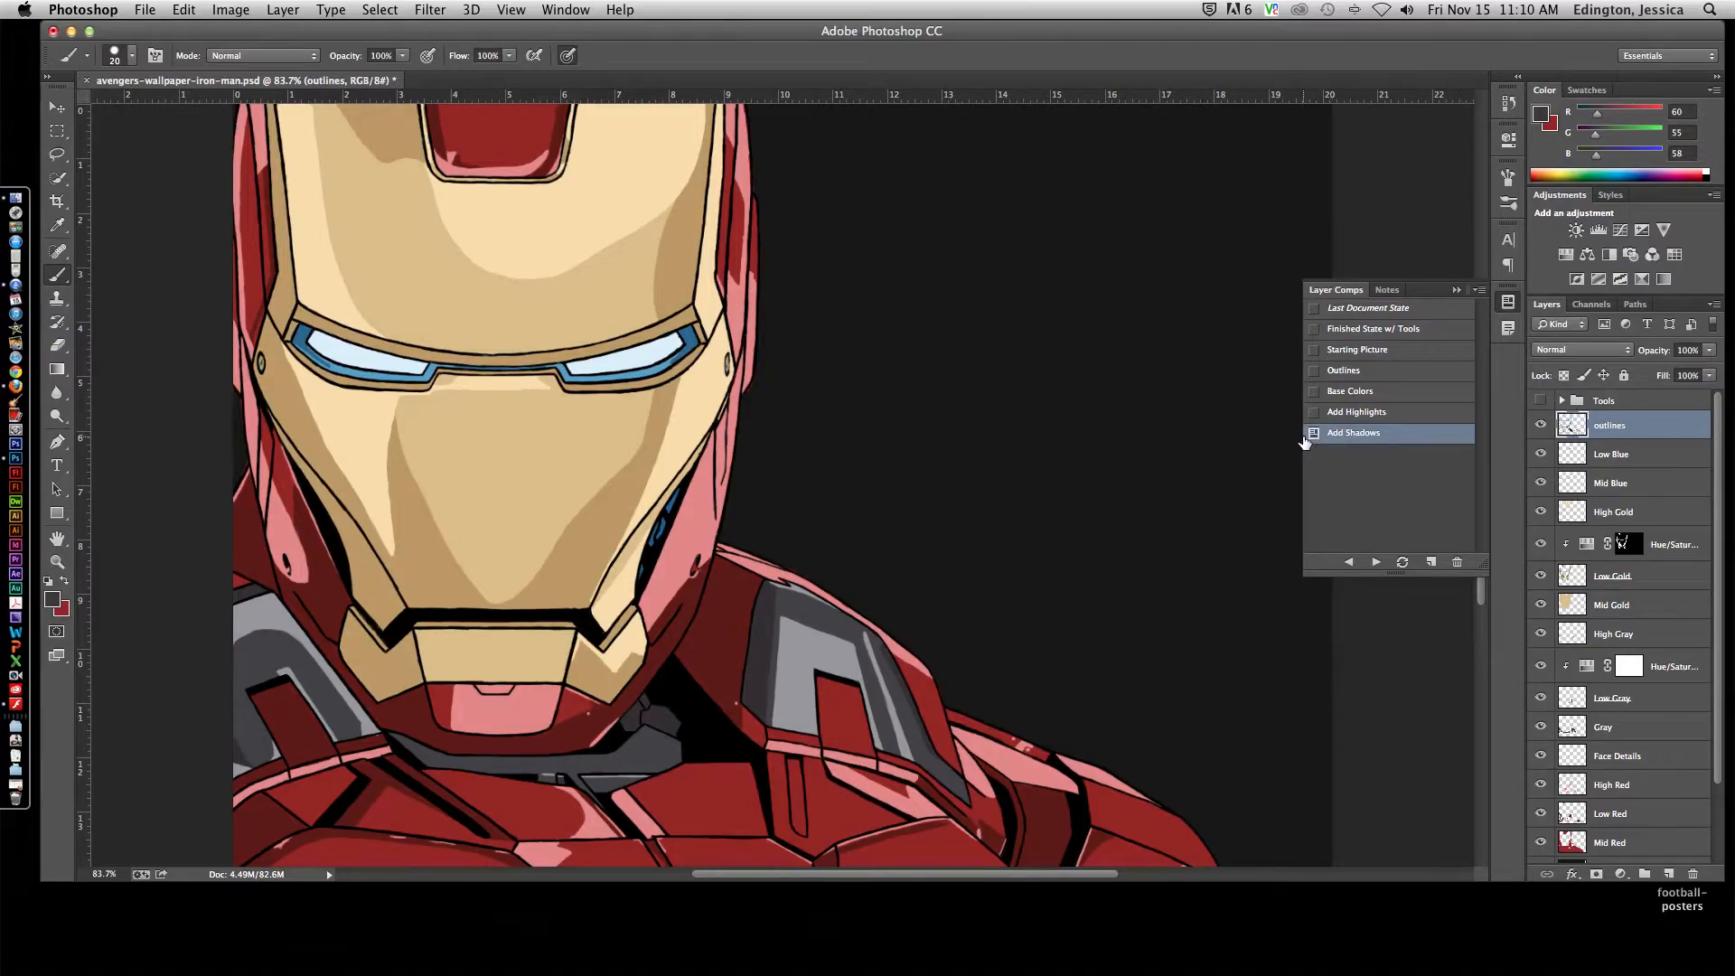
pyautogui.moveTo(1308, 443)
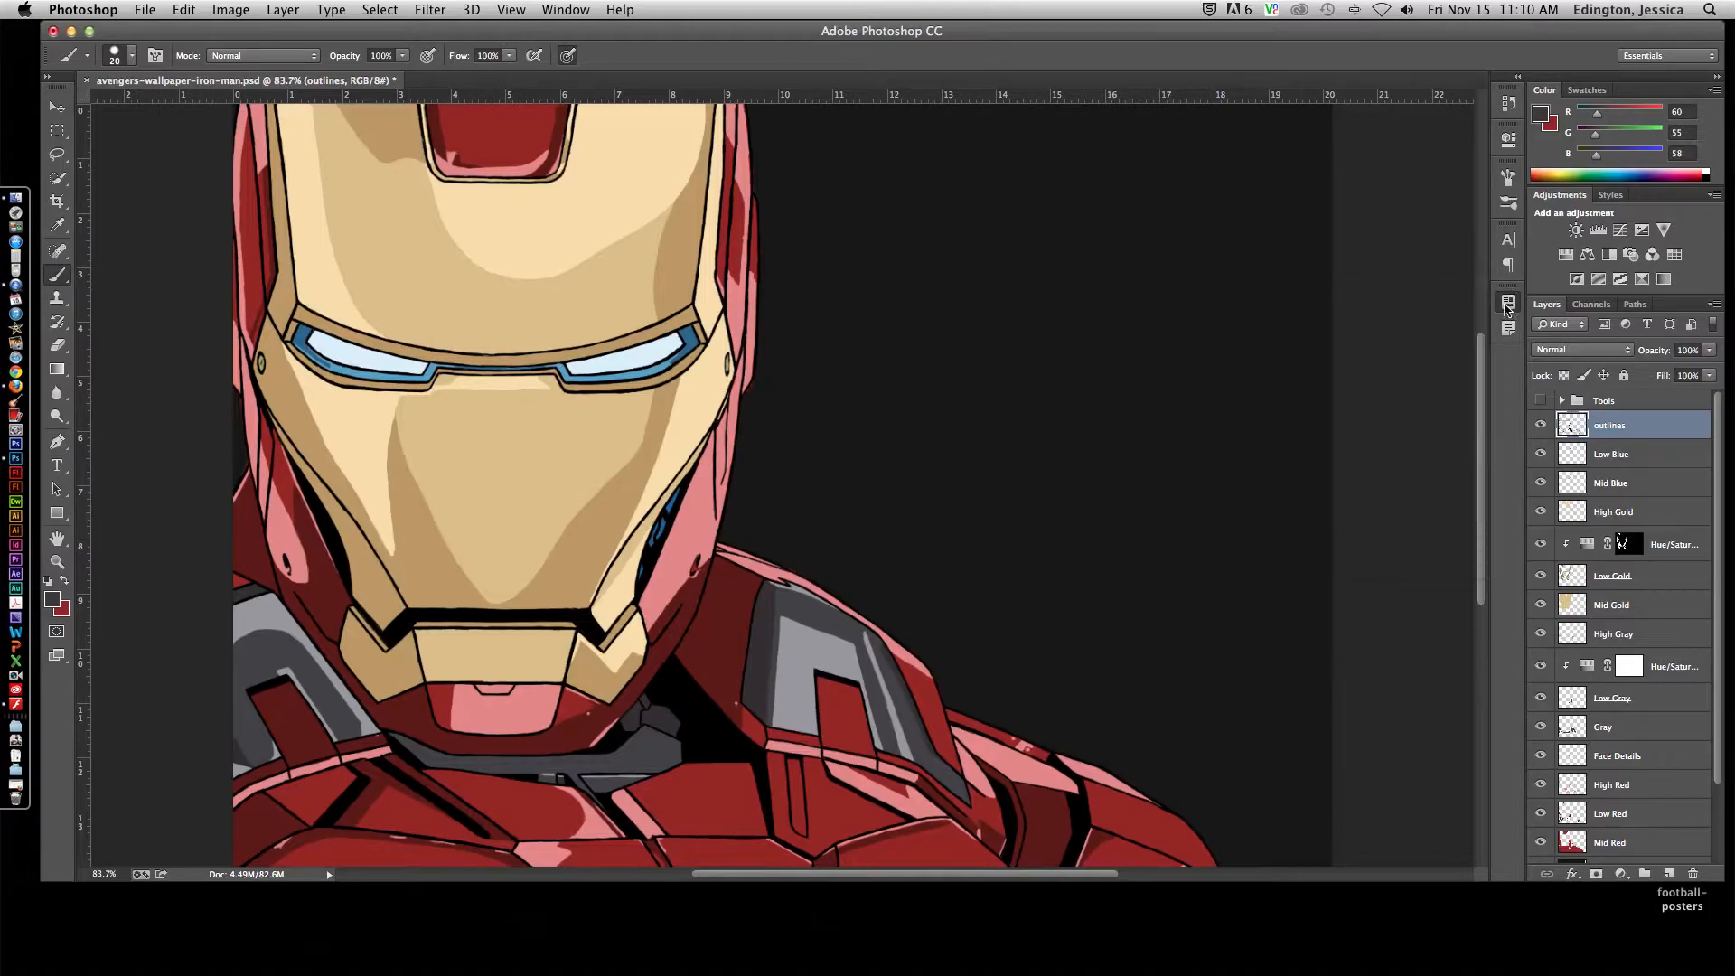
pyautogui.moveTo(1576, 447)
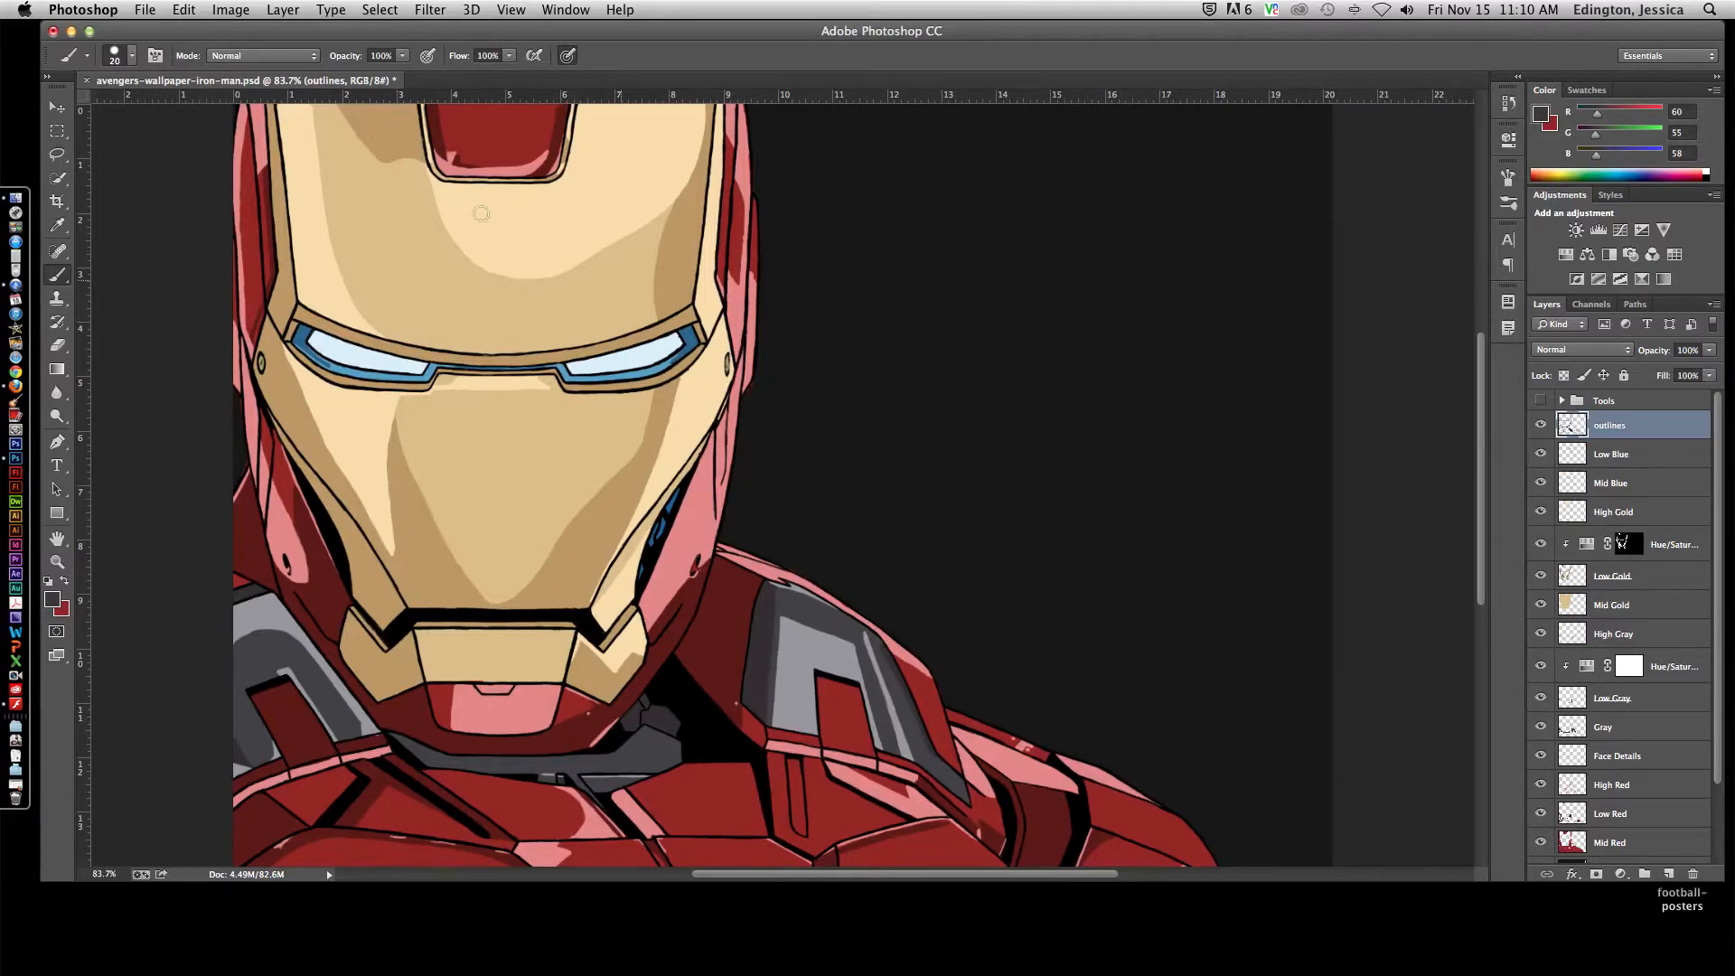
pyautogui.moveTo(492, 220)
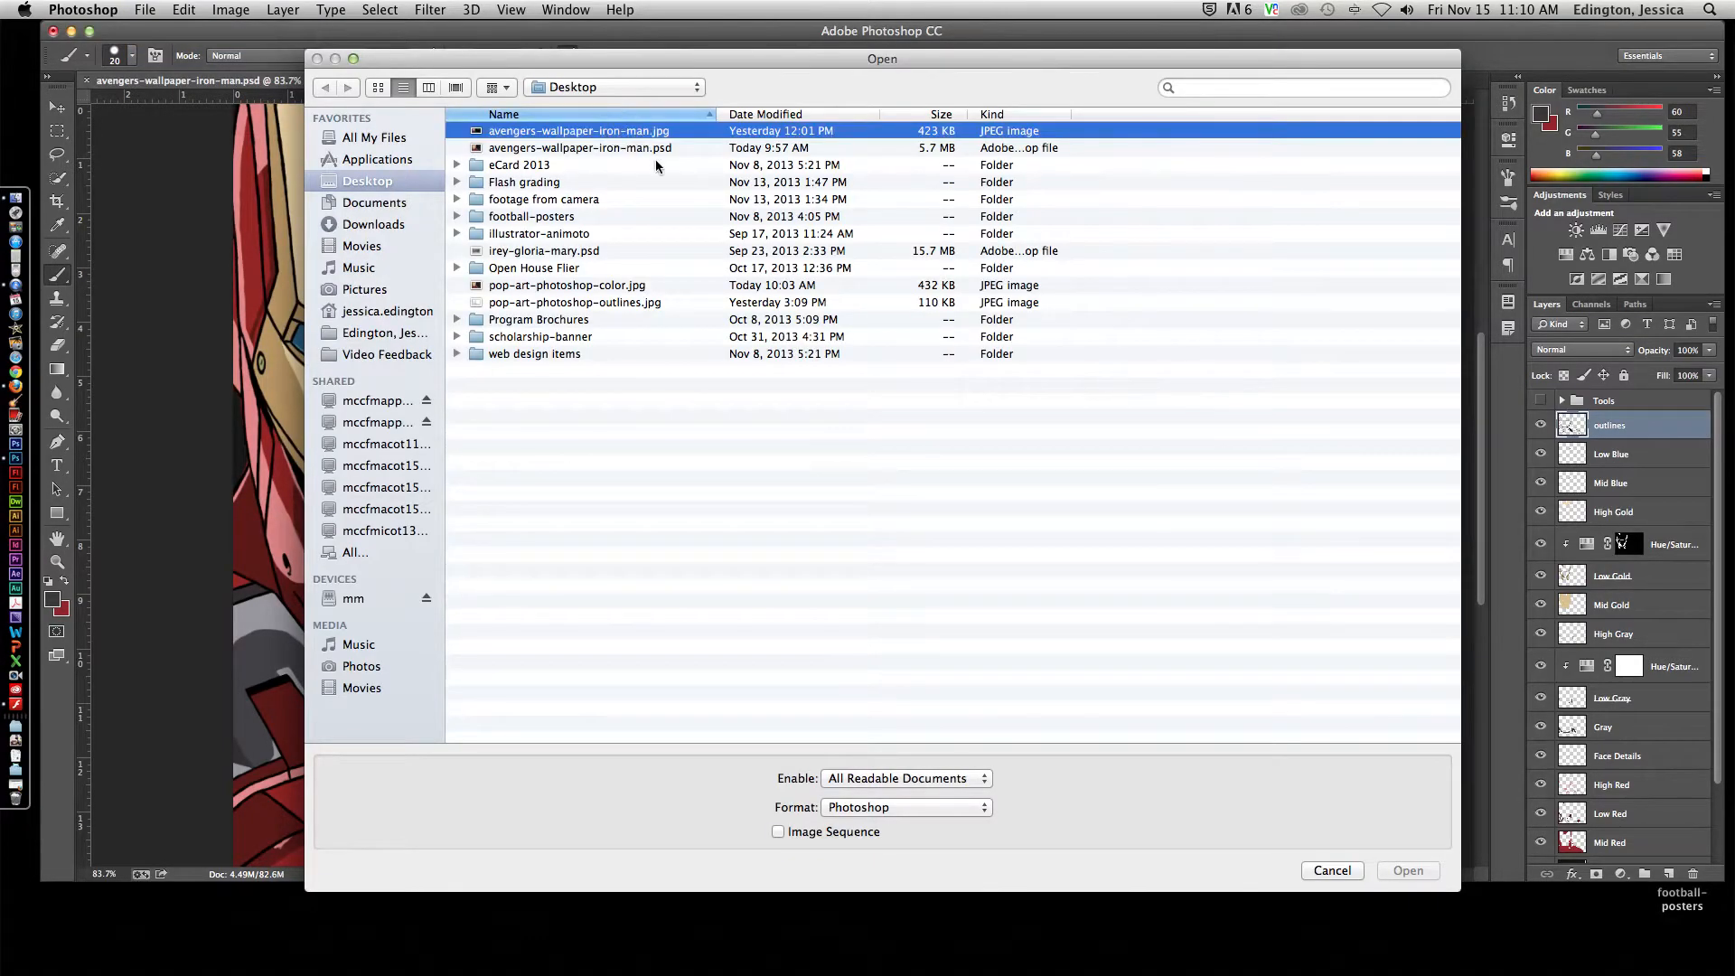
# Step: Load avengers-wallpaper-iron-man.jpg and name the new empty layer Outlines
pyautogui.click(1406, 870)
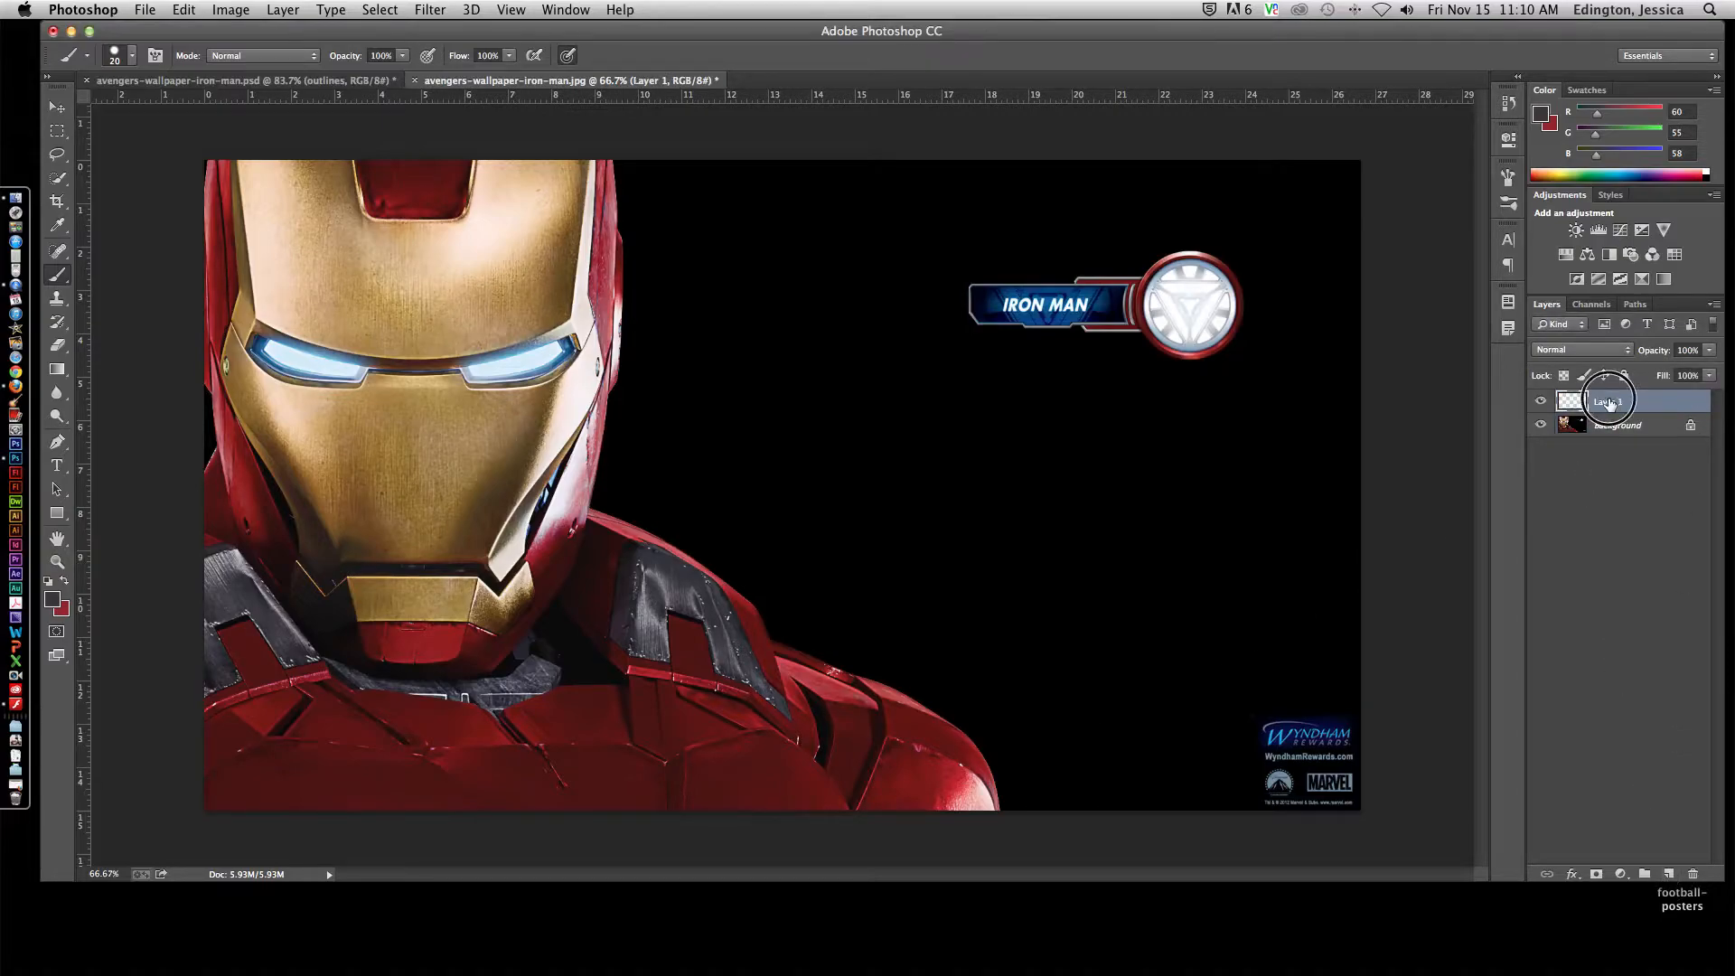
pyautogui.doubleClick(1616, 401)
pyautogui.write('Outlines')
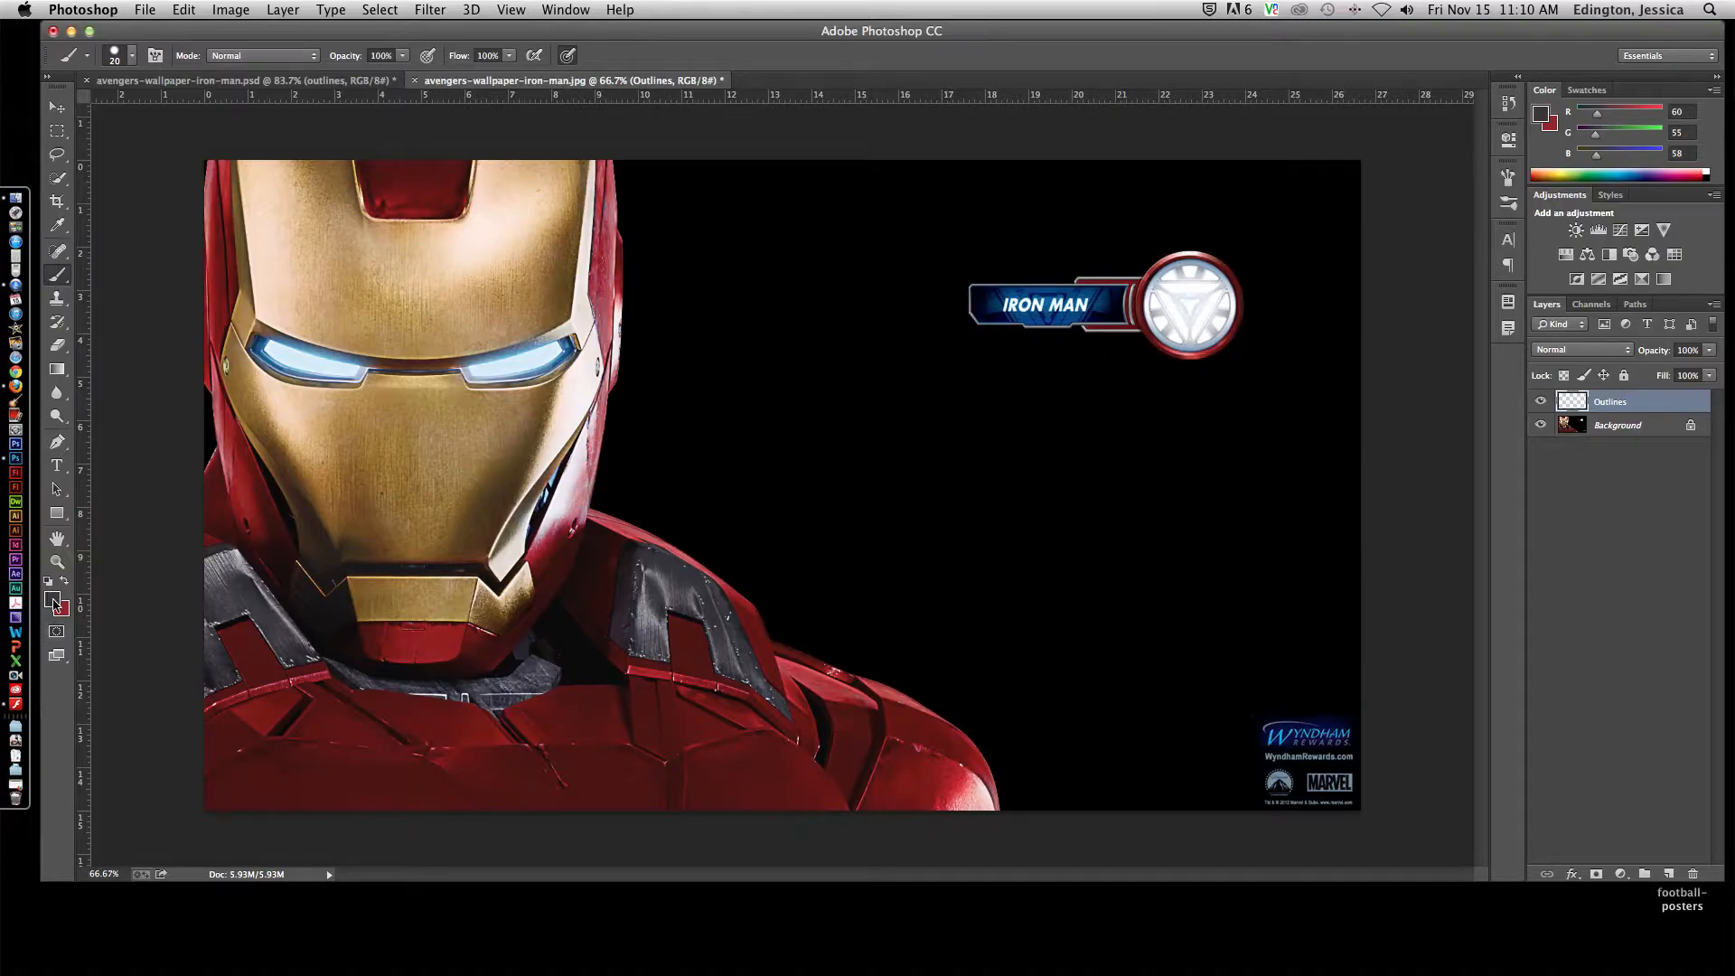
# Step: Set the foreground painting colour to pure black (hex 000000)
pyautogui.click(51, 601)
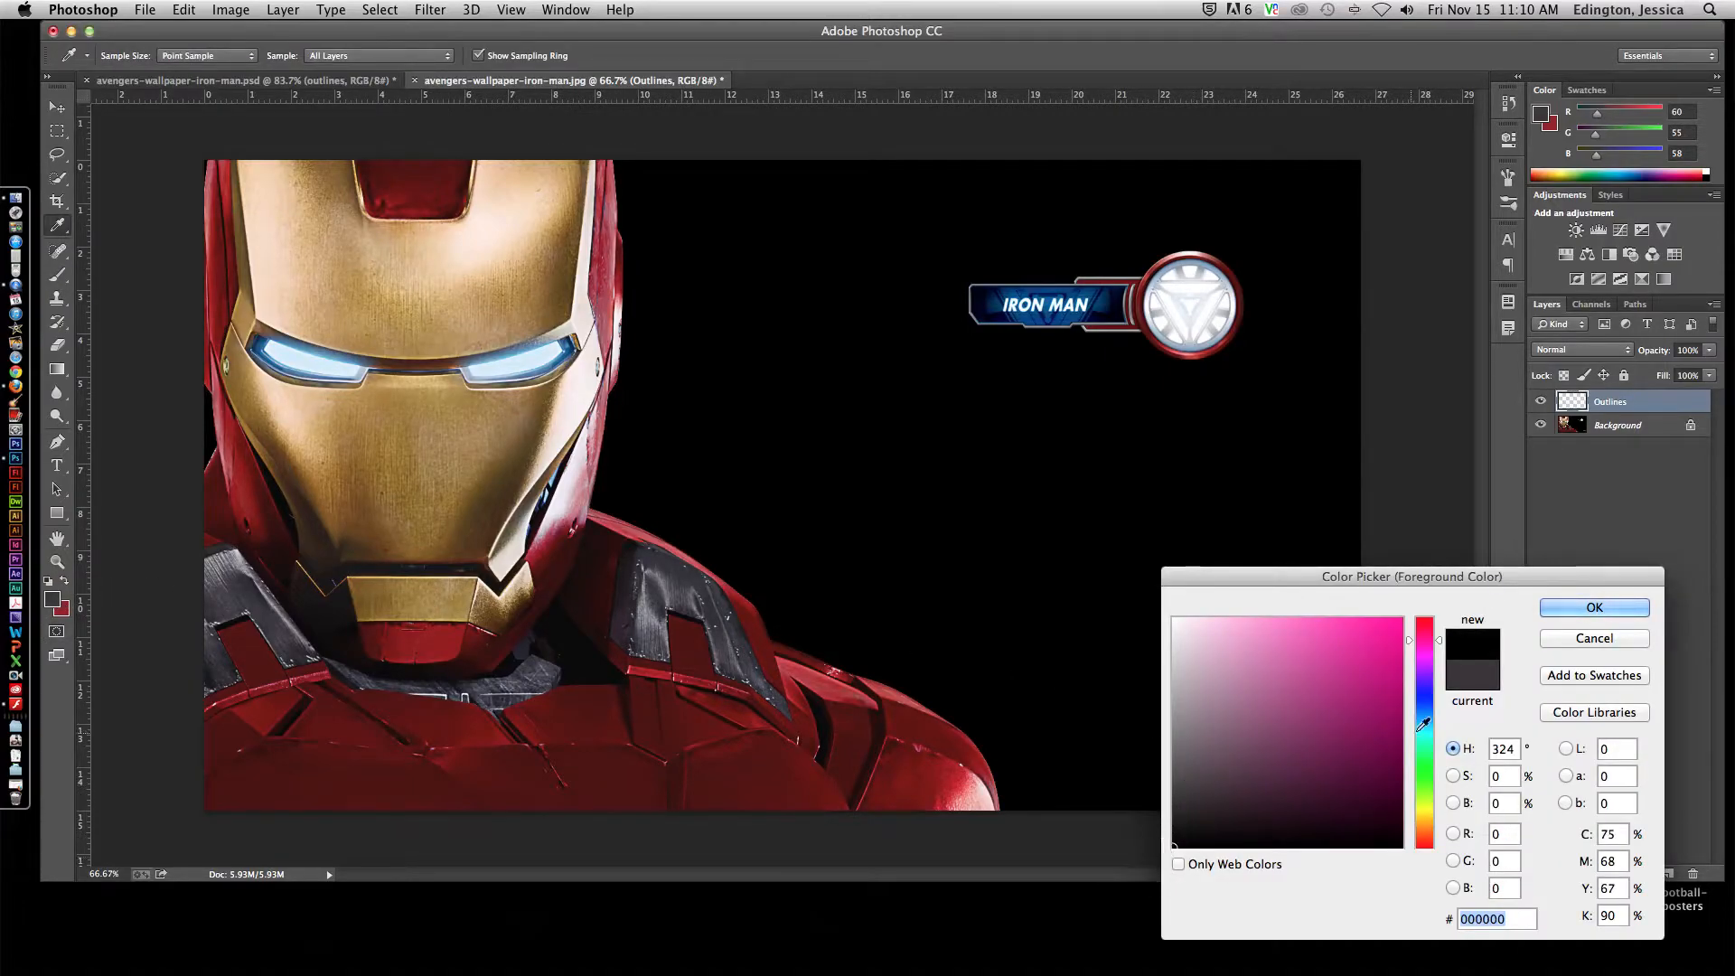
pyautogui.click(1593, 607)
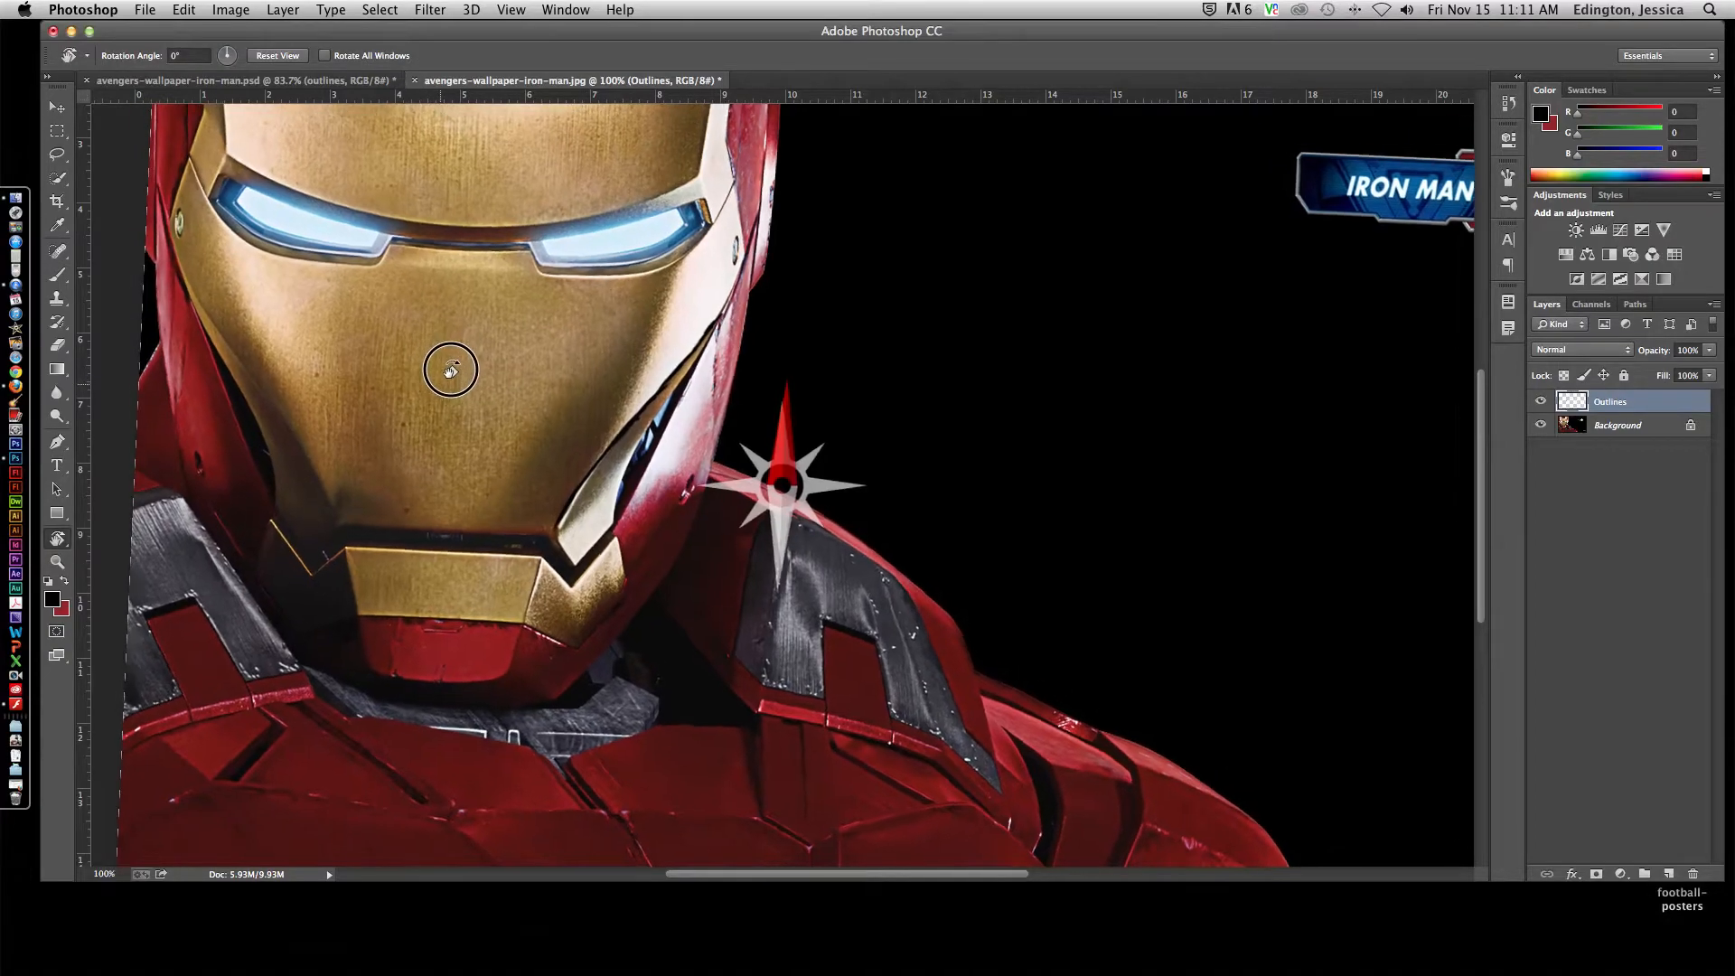
# Step: Rotate the canvas view of the photo to a comfortable tracing angle
pyautogui.moveTo(450, 369); pyautogui.dragTo(634, 302)
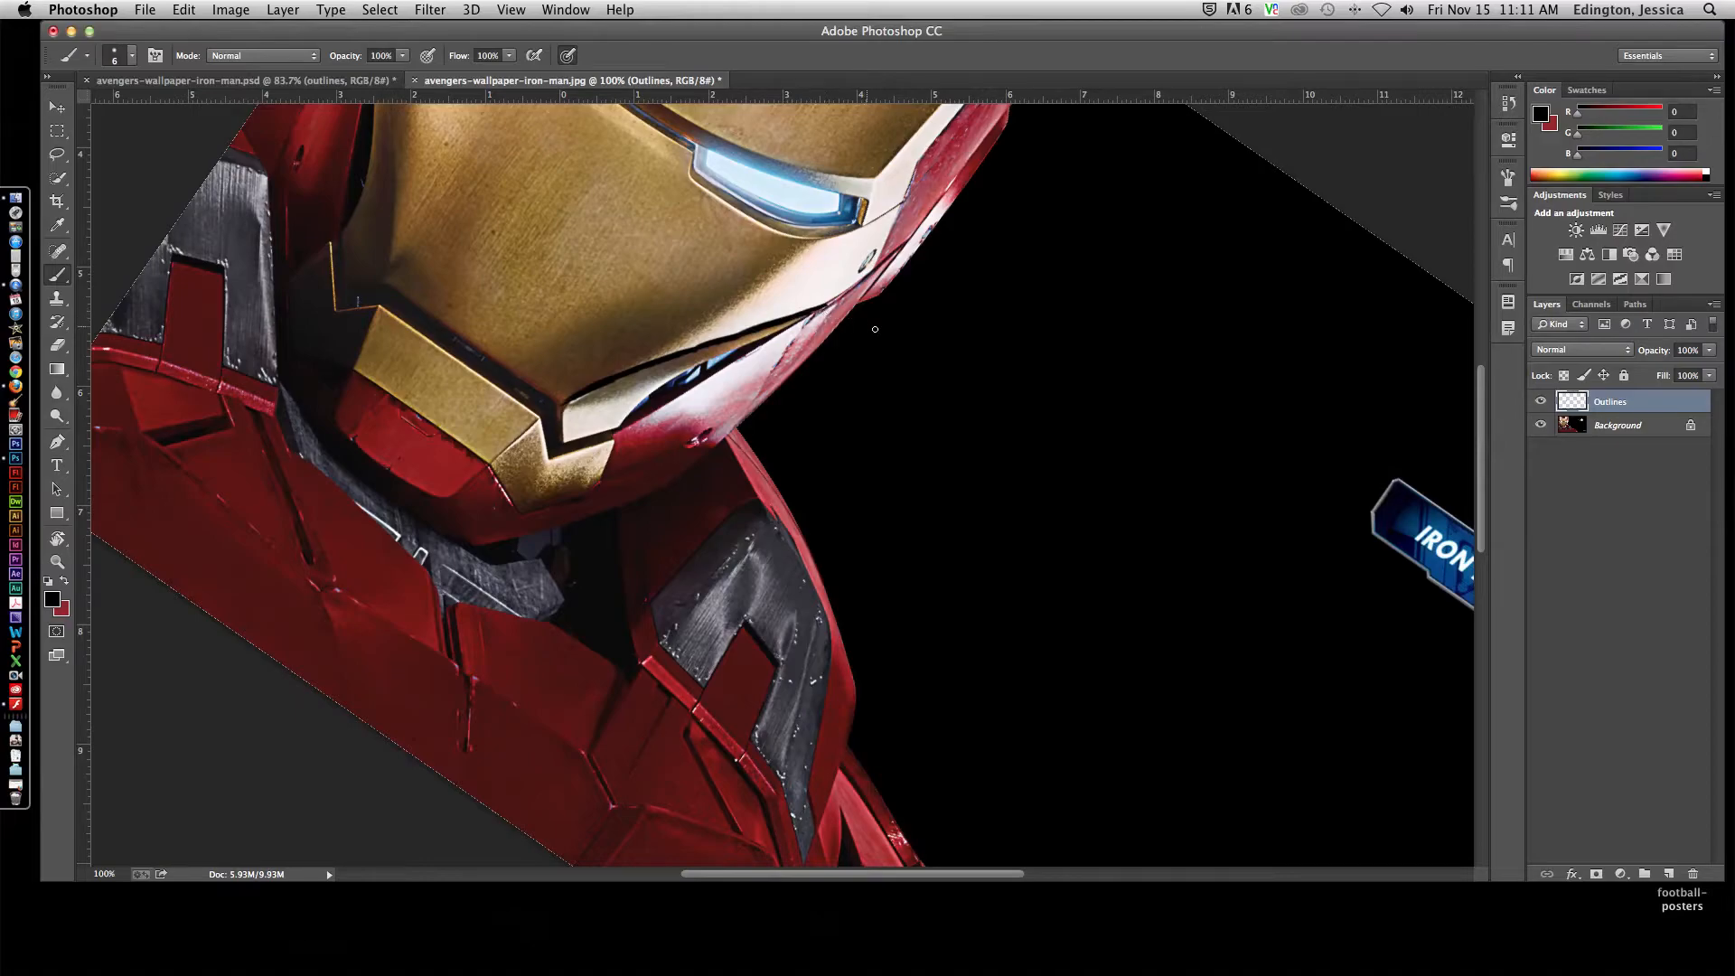
pyautogui.moveTo(607, 349)
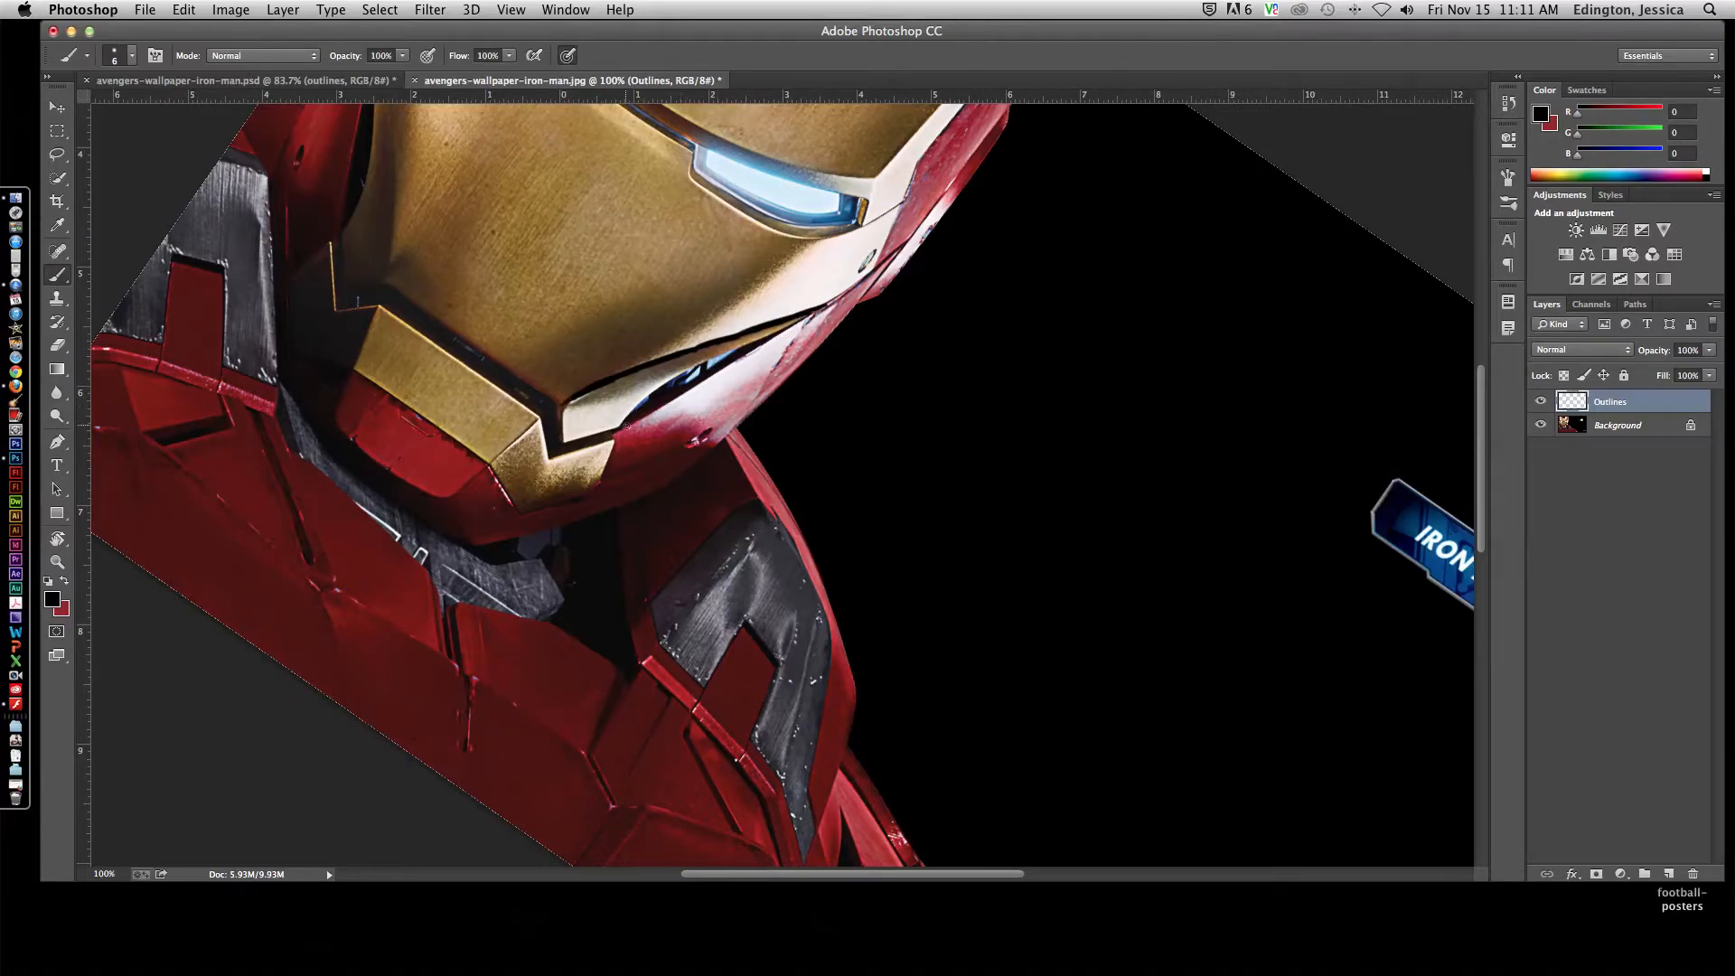
# Step: Duplicate the Background photo layer so a copy sits beneath Outlines
pyautogui.moveTo(625, 427); pyautogui.dragTo(692, 396)
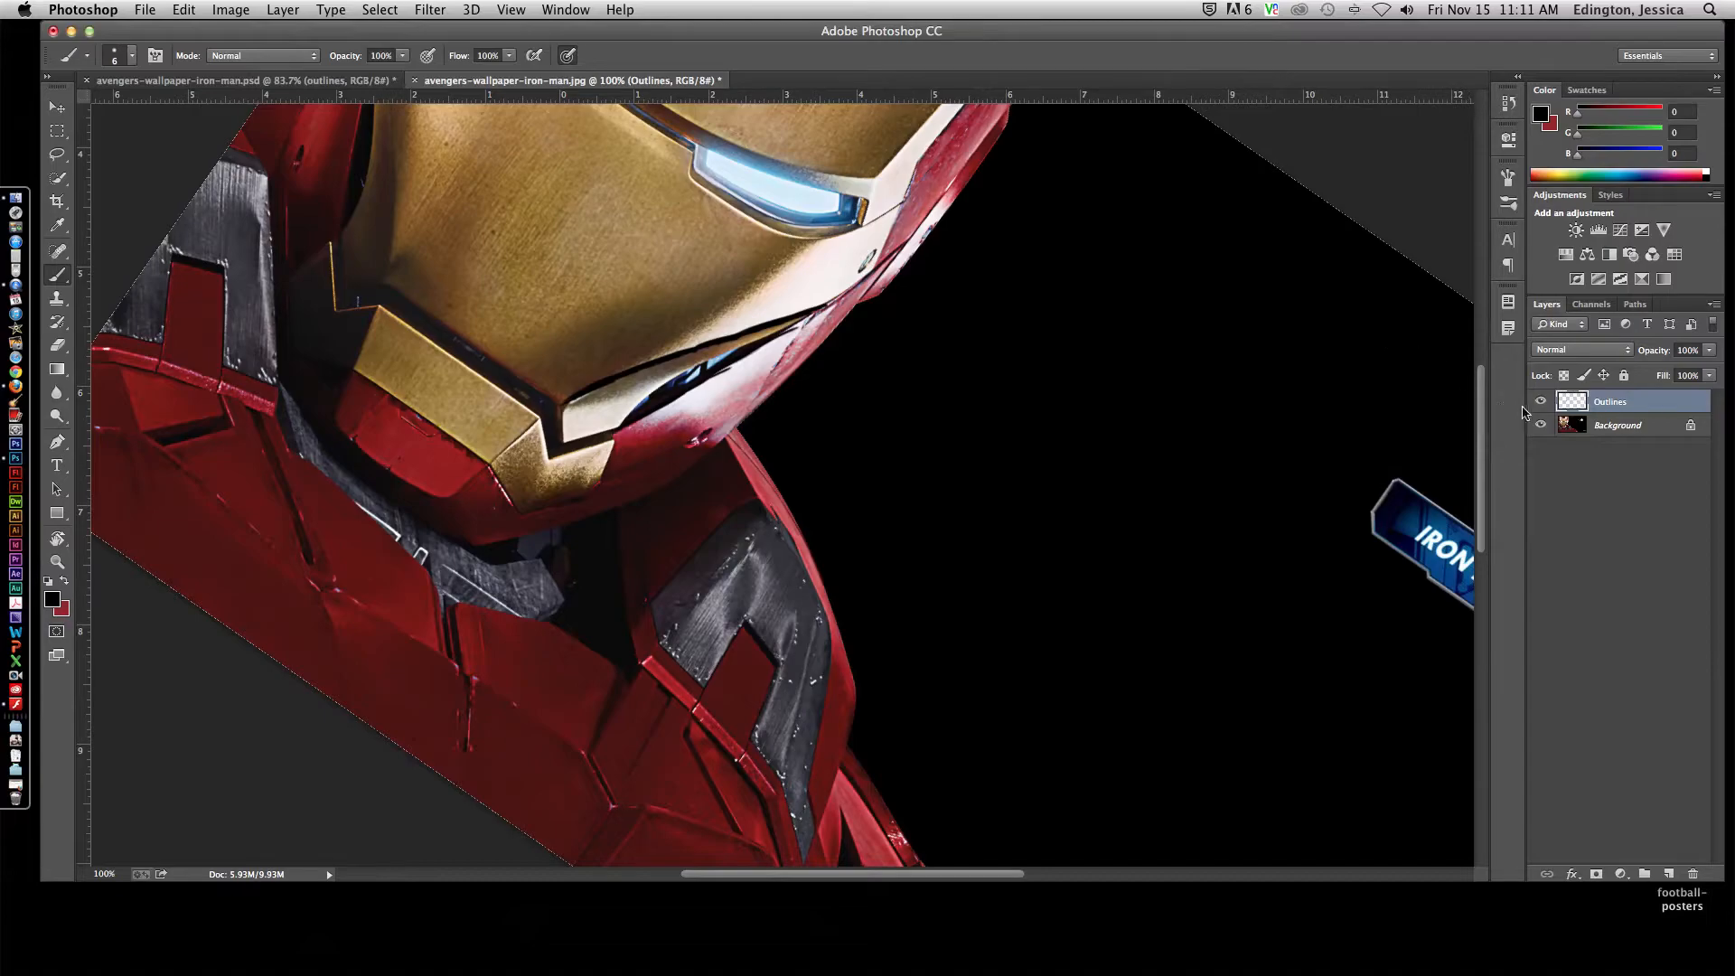
pyautogui.click(1616, 423)
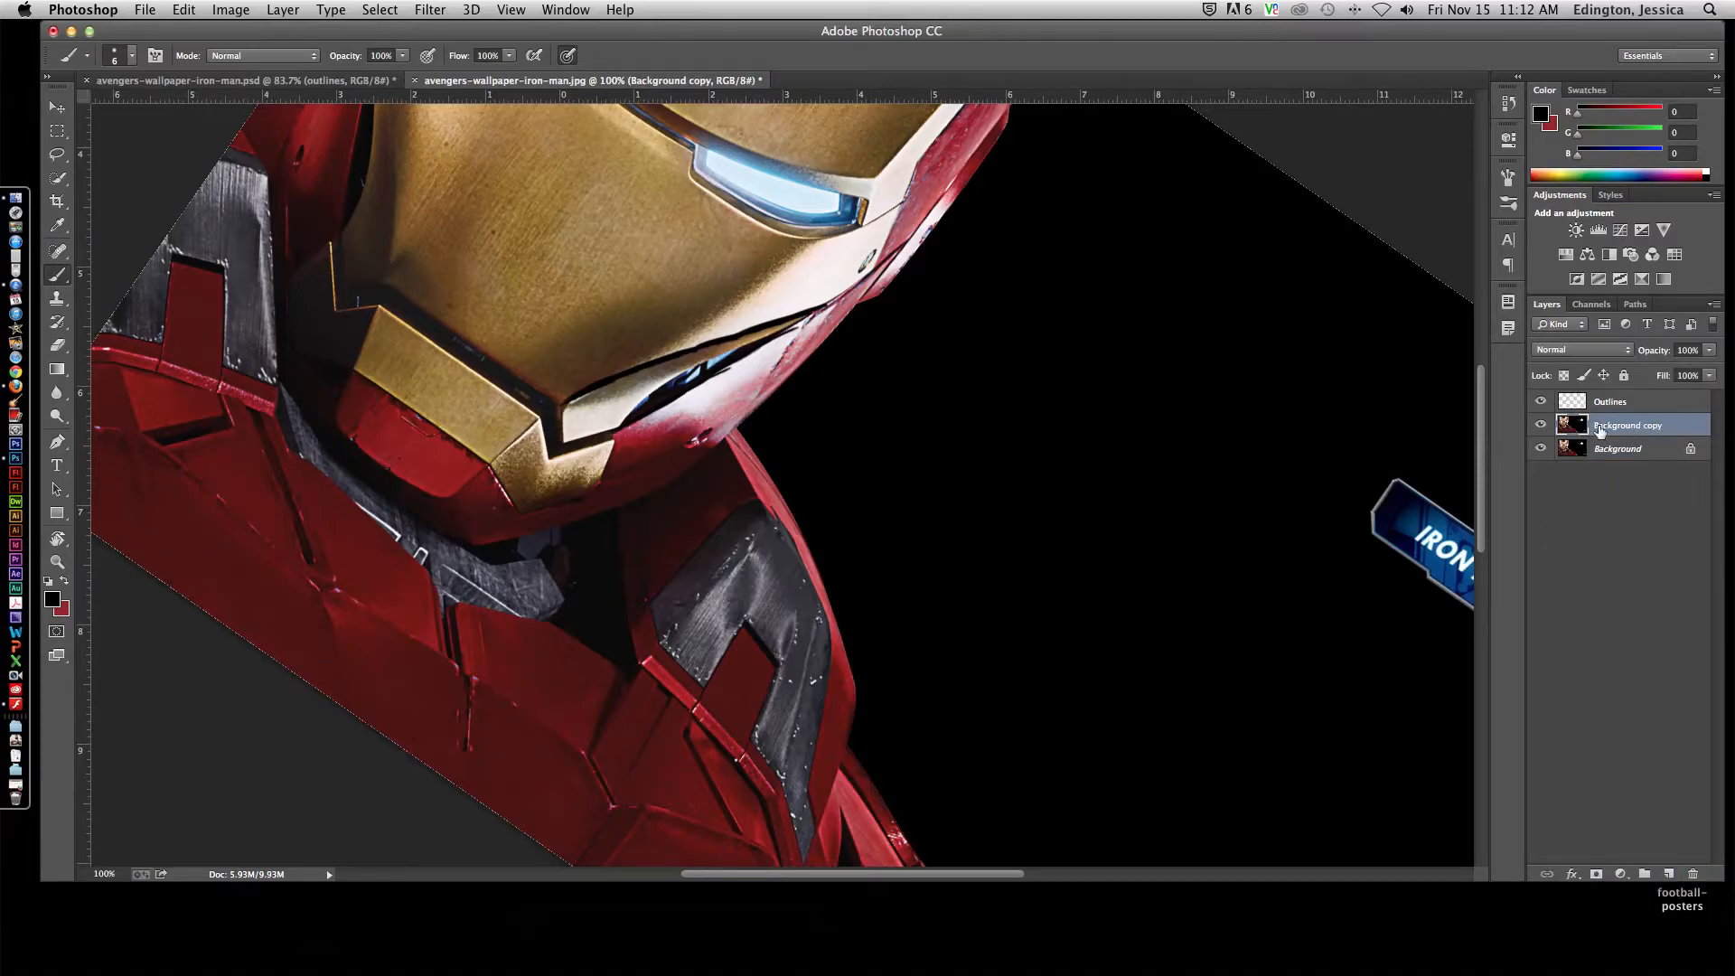
# Step: Hide the original Background and lower the Background copy to 90% opacity
pyautogui.click(1541, 449)
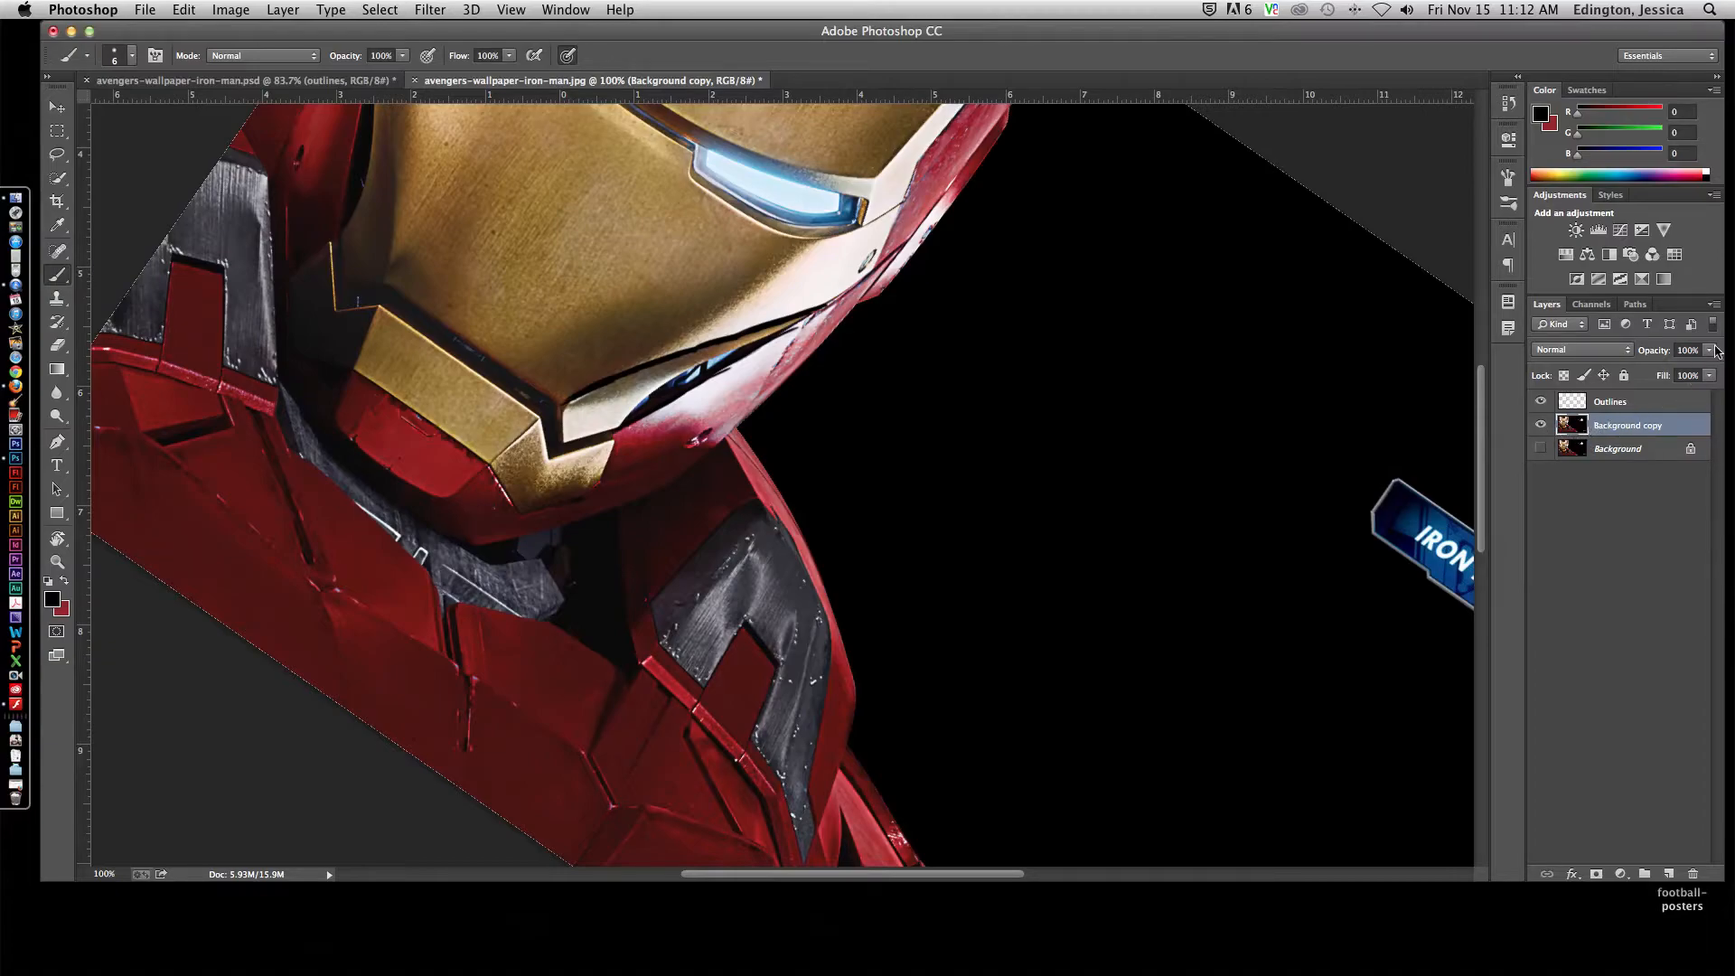
pyautogui.moveTo(1699, 349); pyautogui.dragTo(1678, 349)
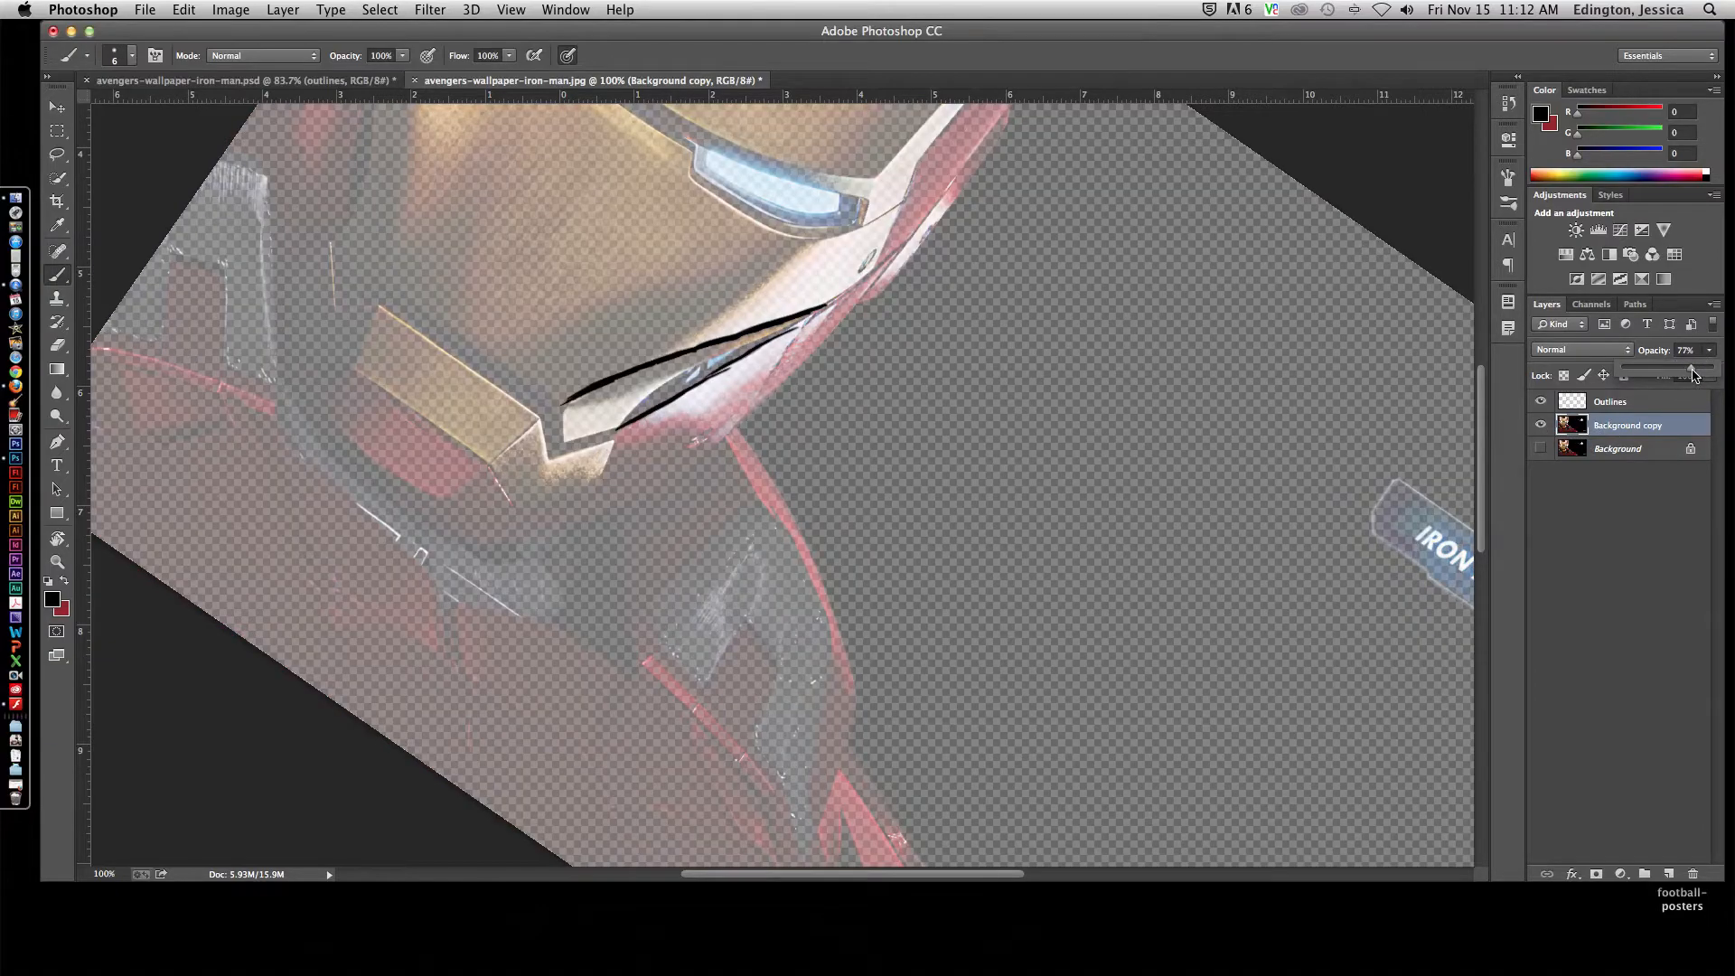
pyautogui.moveTo(1692, 371); pyautogui.dragTo(1705, 370)
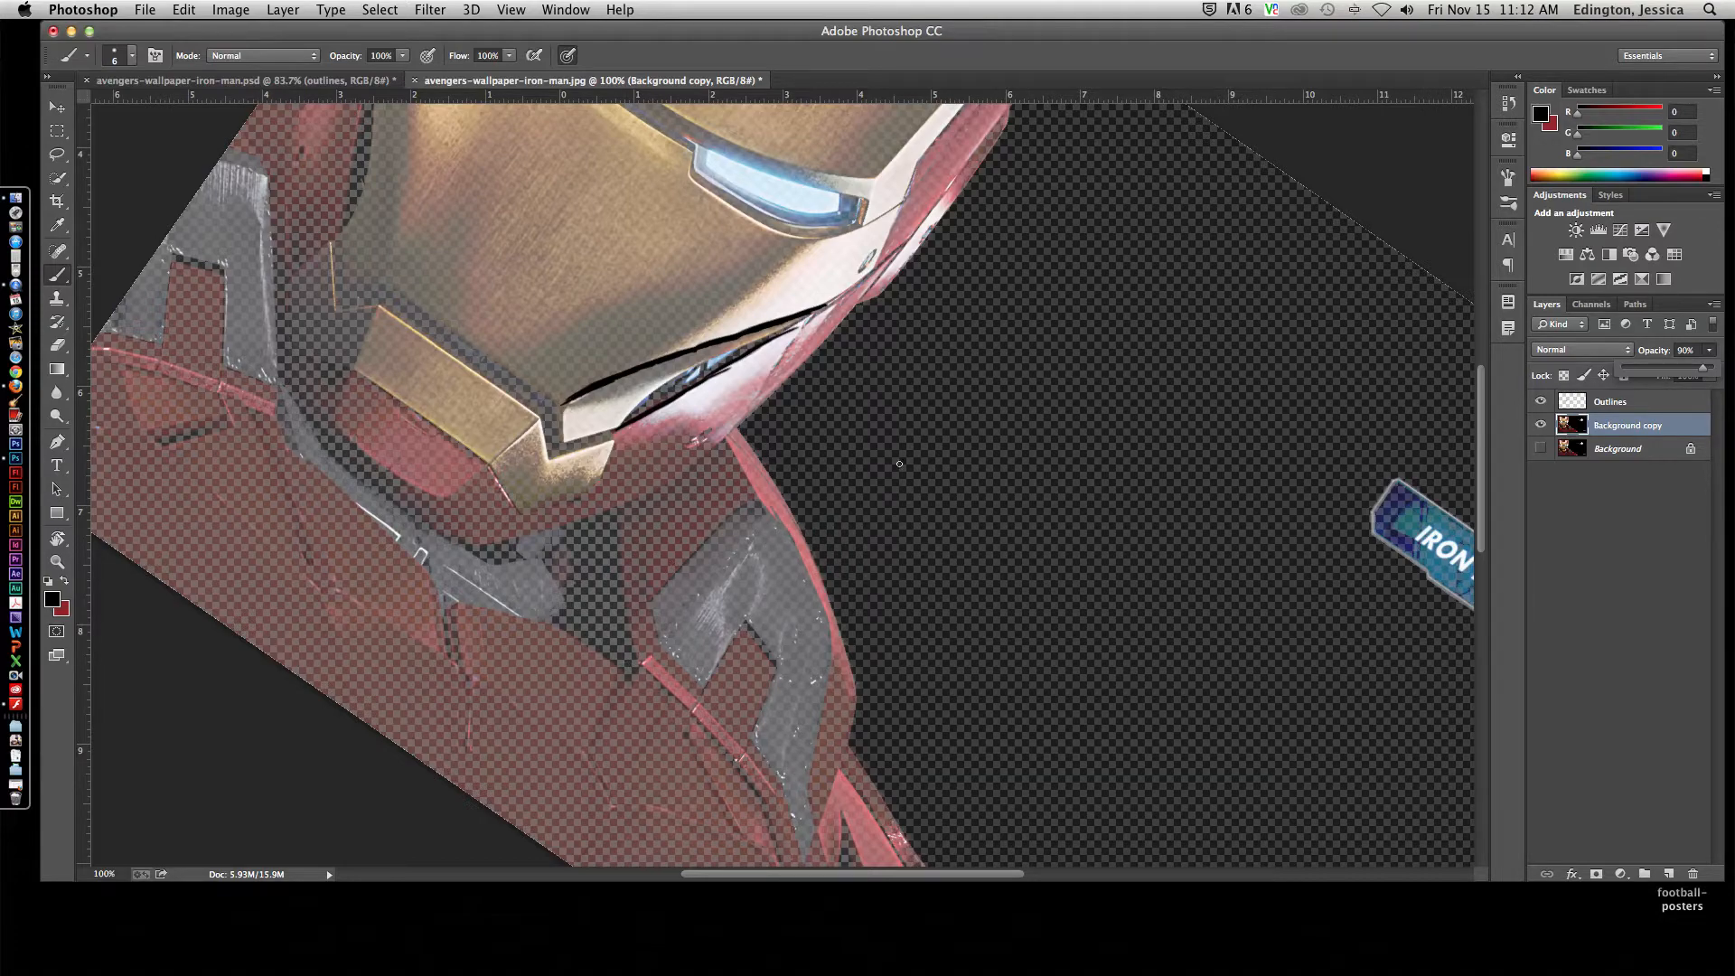
# Step: Add a white Solid Color fill layer beneath the copy and reselect Background copy
pyautogui.click(1616, 449)
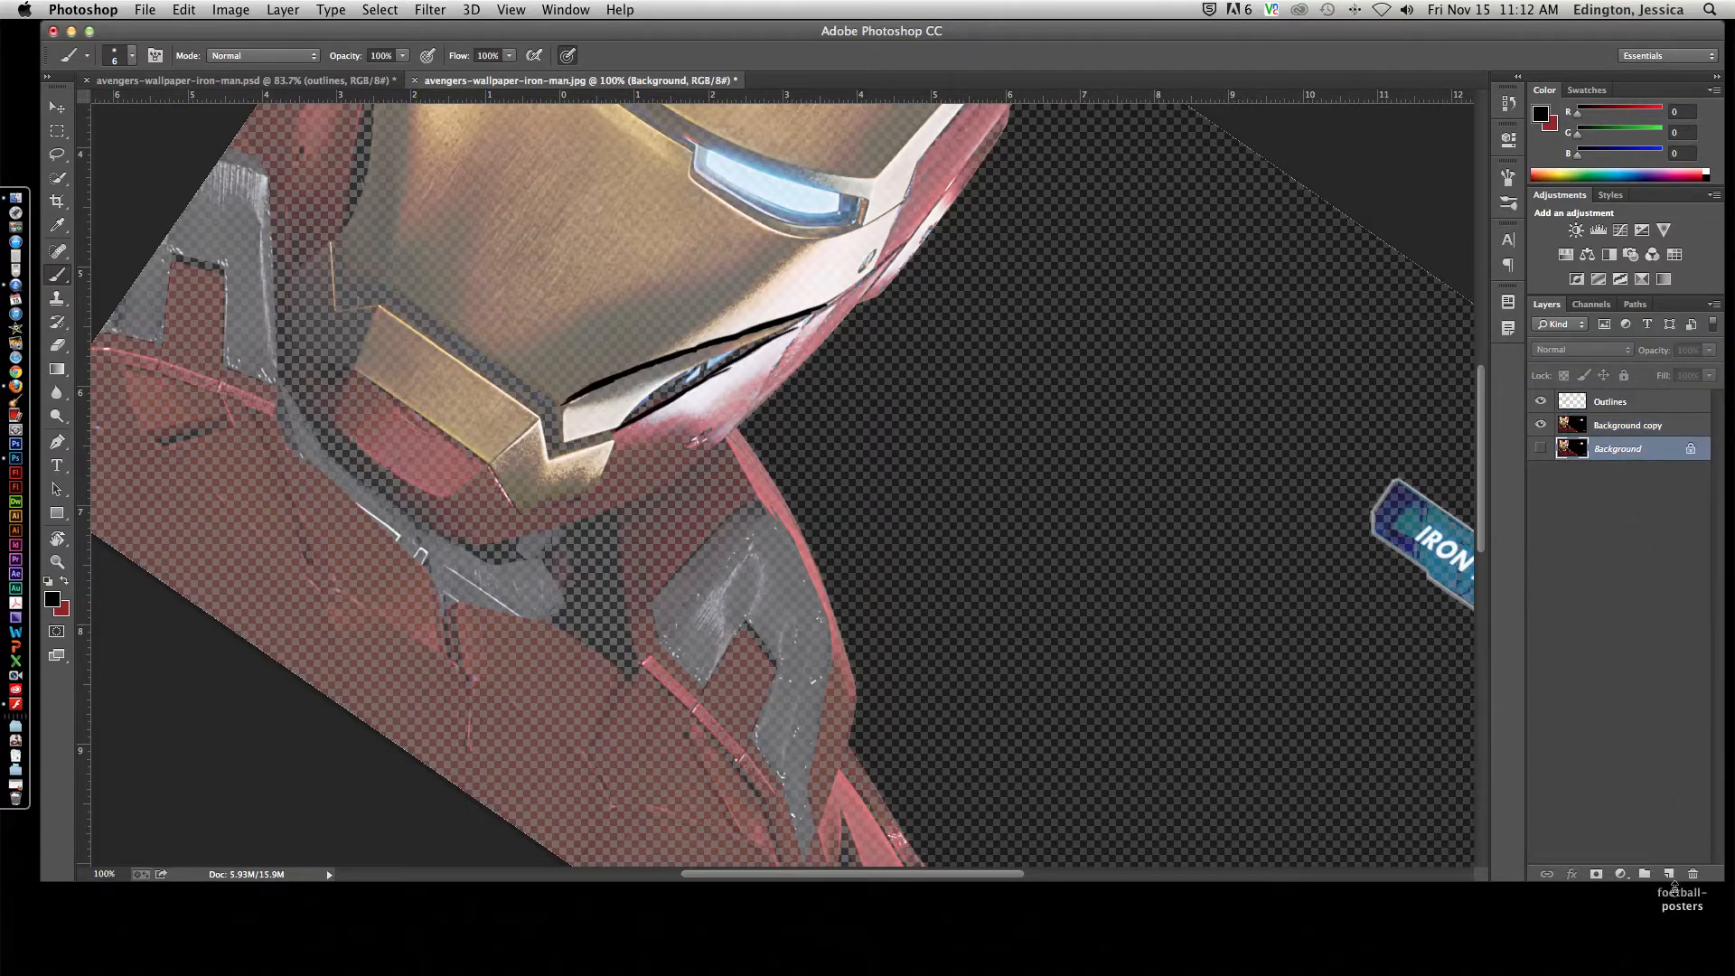
pyautogui.click(1622, 875)
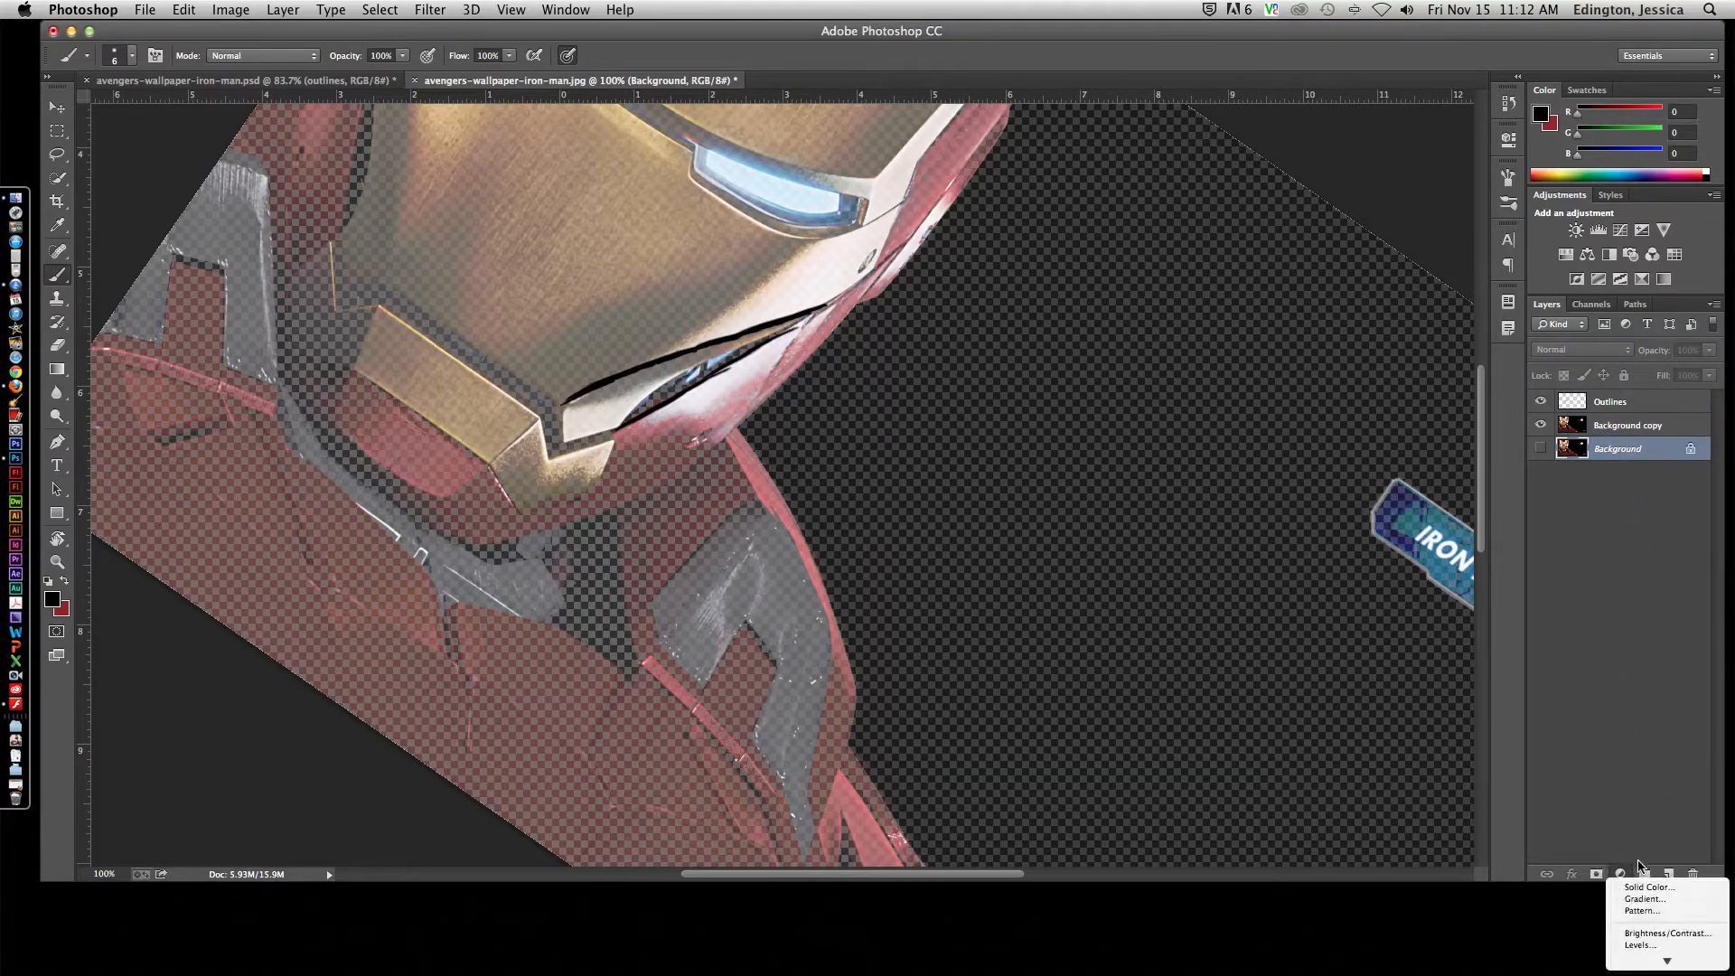
pyautogui.click(1649, 886)
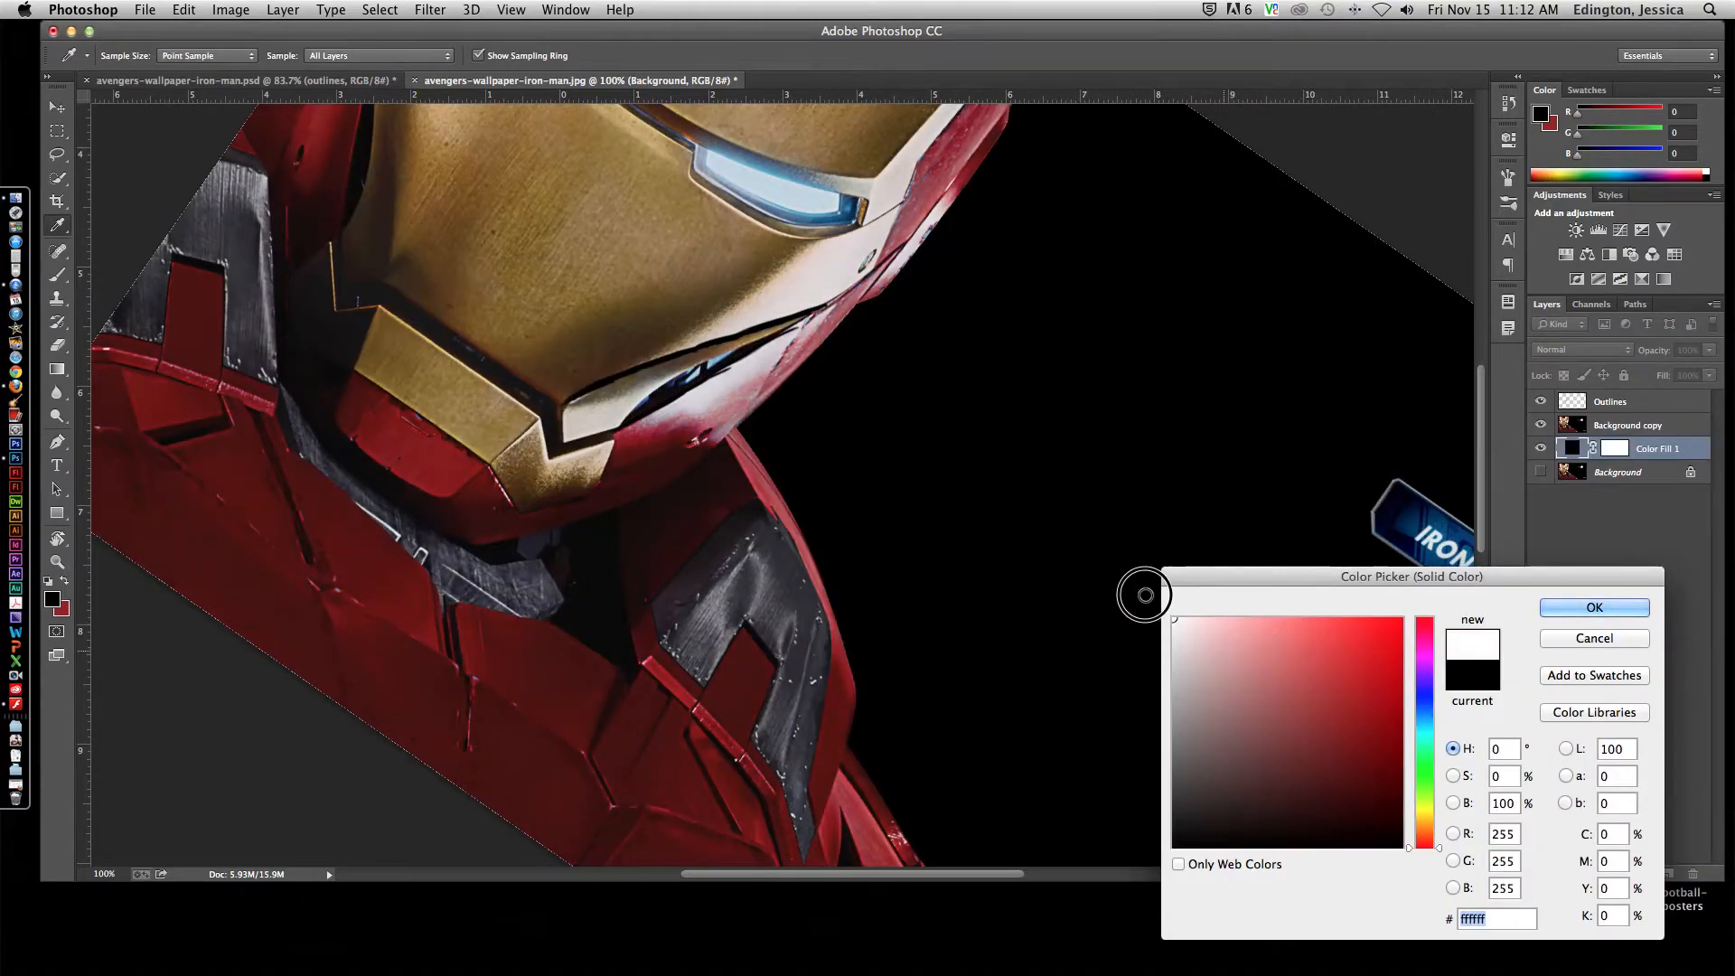
pyautogui.click(1595, 608)
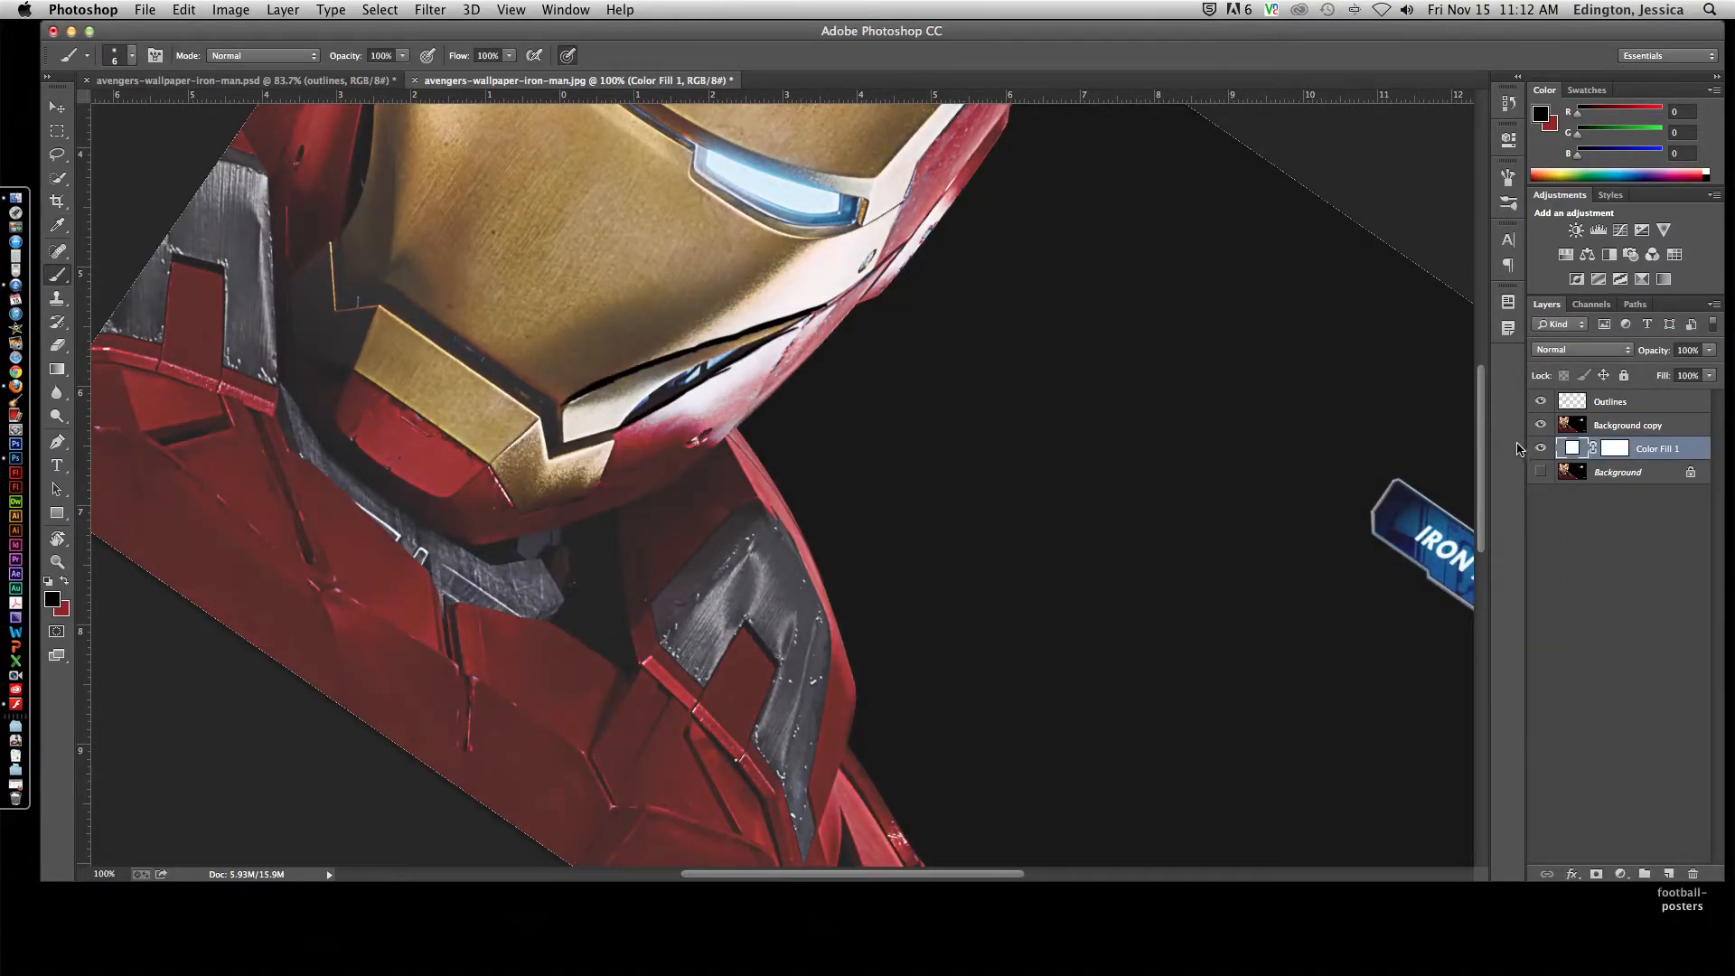
pyautogui.click(1541, 449)
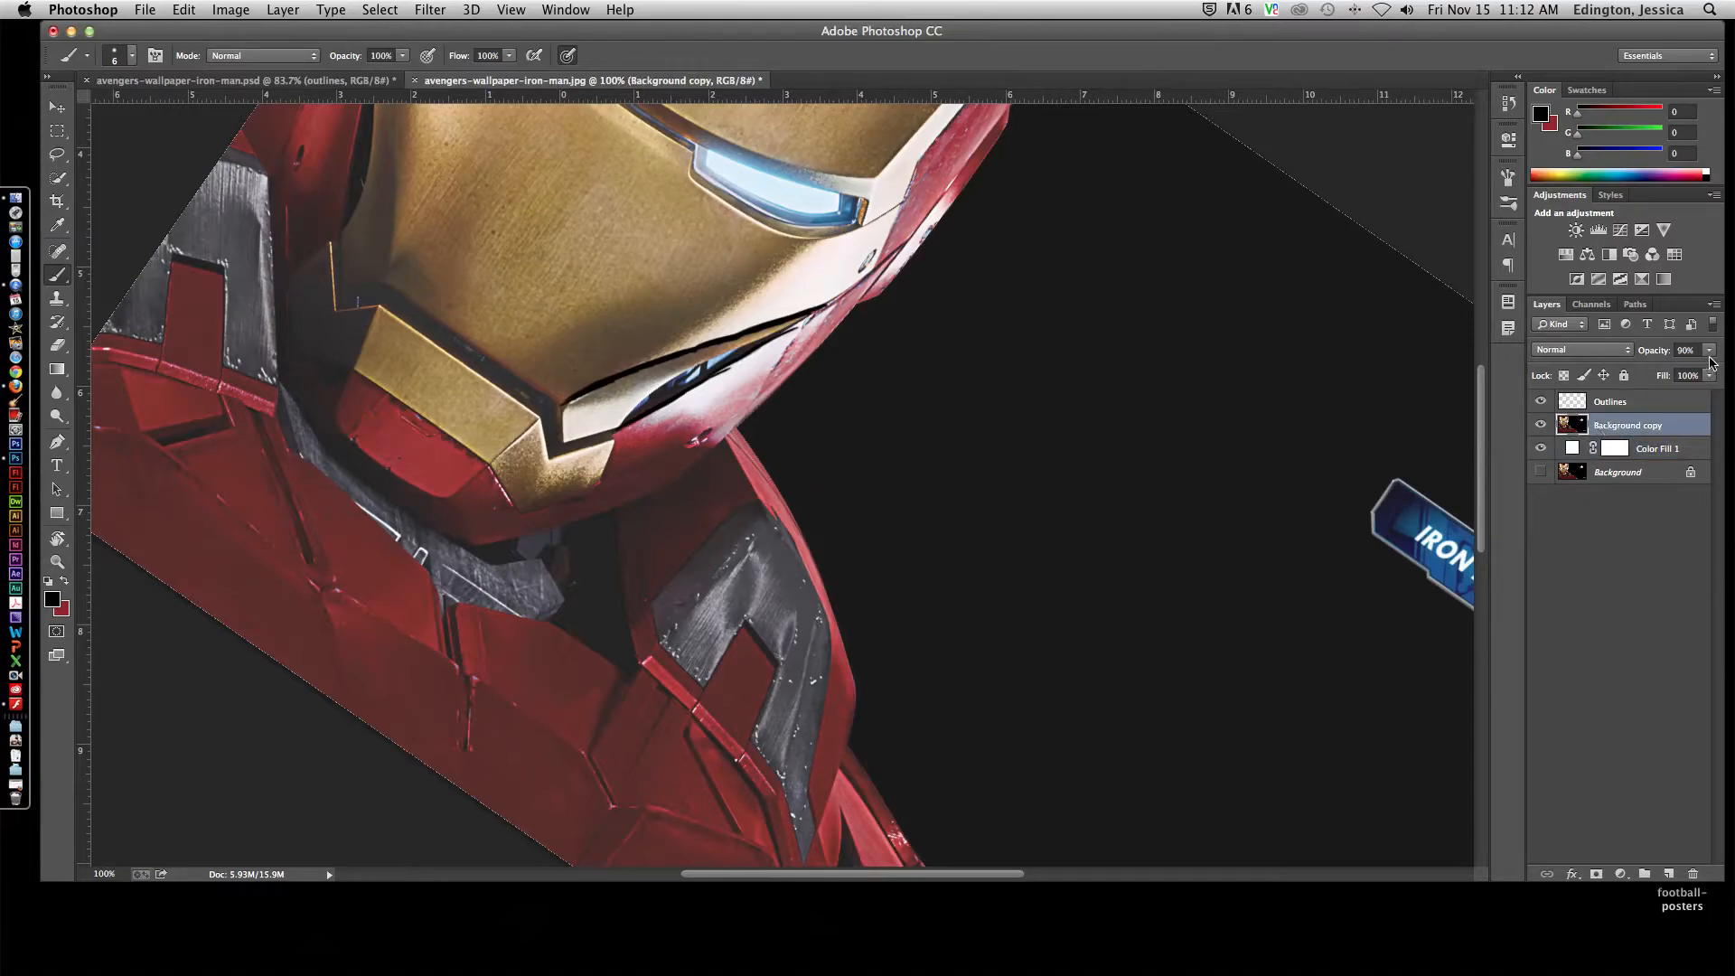
# Step: Fade the photo copy to about 71% and brush black outlines along the faceplate's lower edges
pyautogui.moveTo(1710, 366); pyautogui.dragTo(1688, 366)
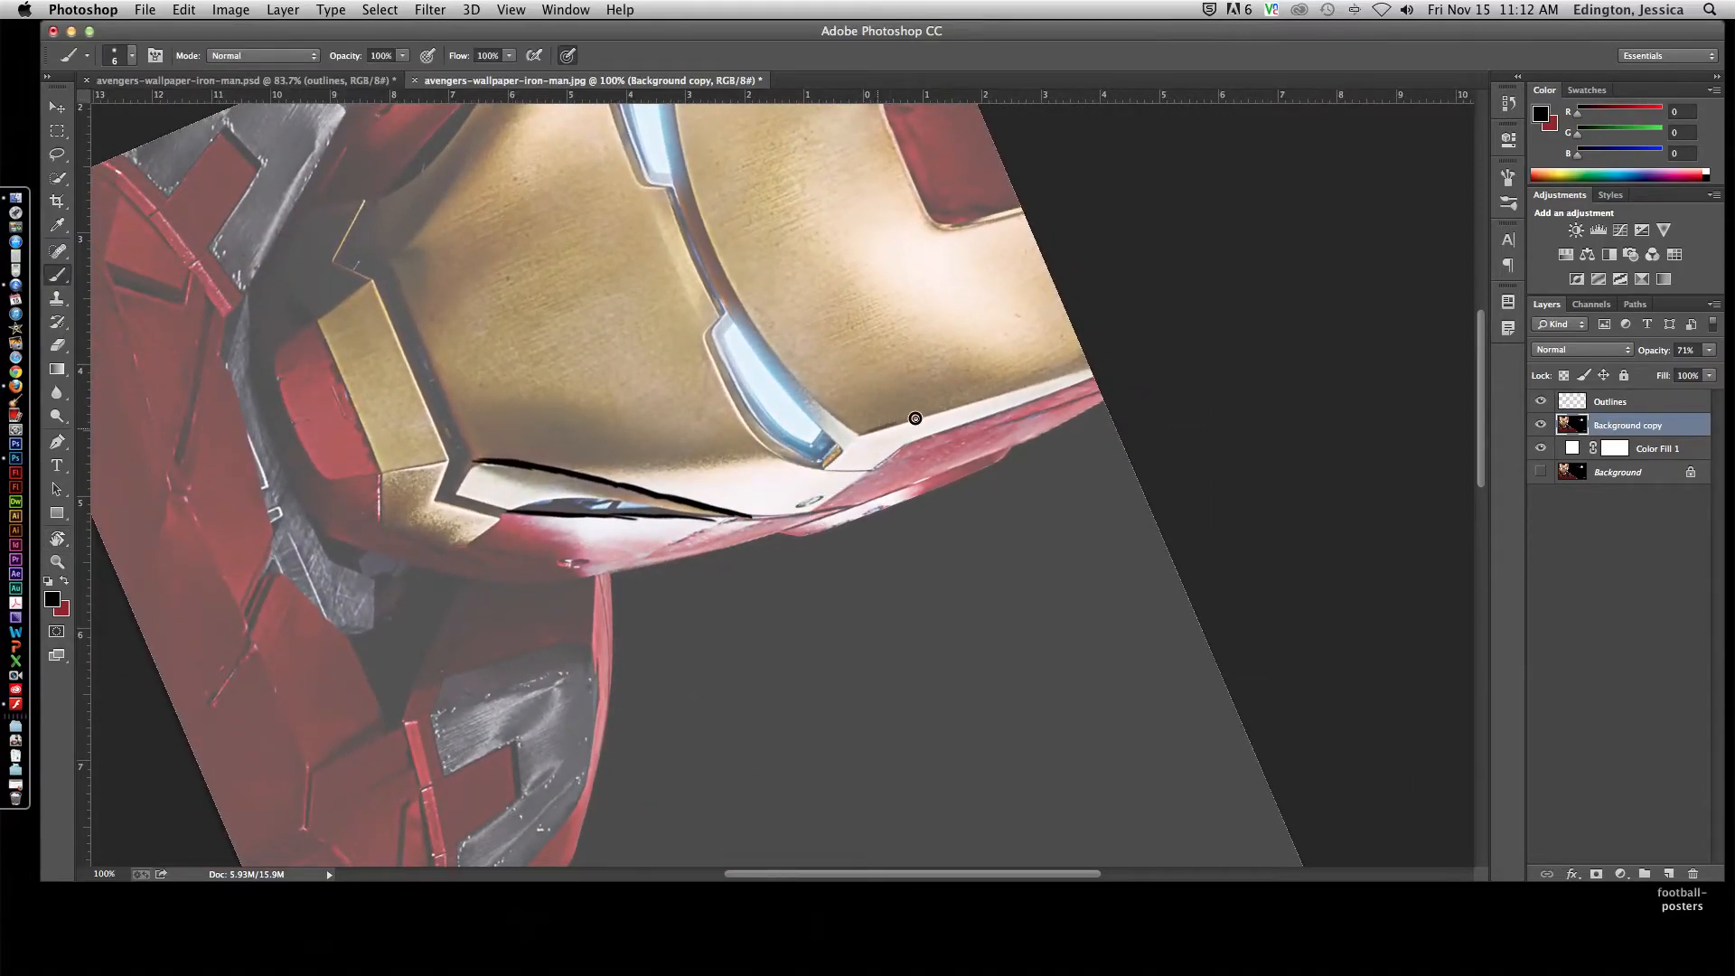
pyautogui.moveTo(915, 418); pyautogui.dragTo(1007, 393)
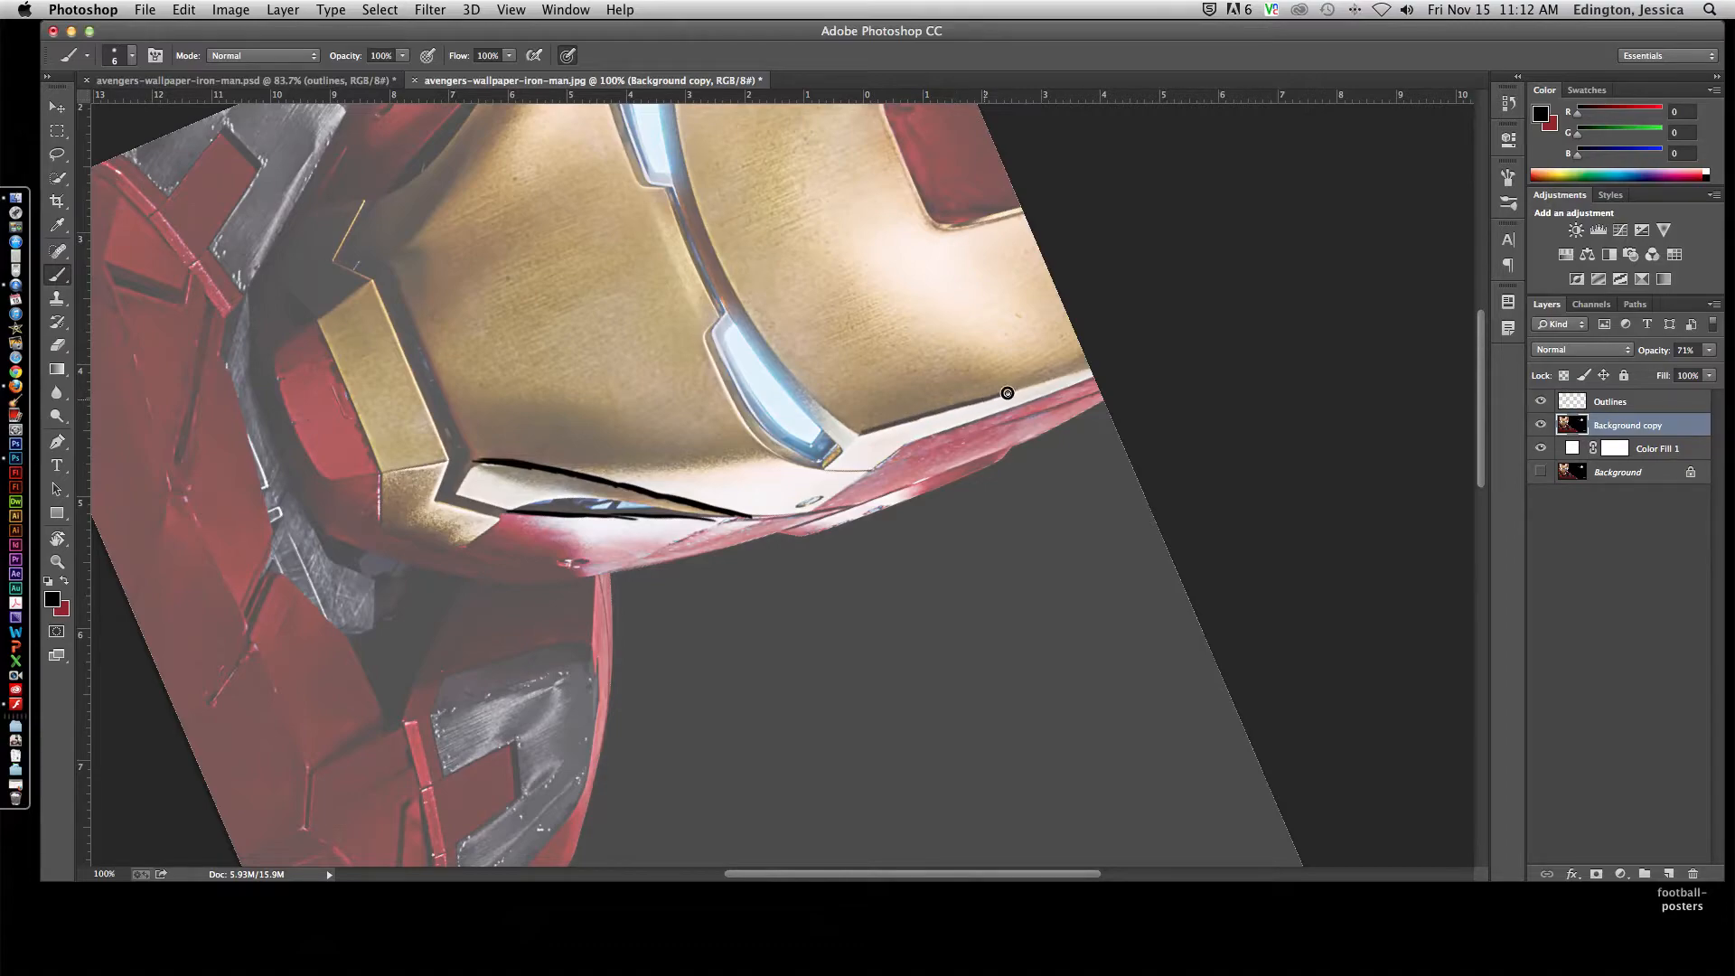
pyautogui.moveTo(1077, 410)
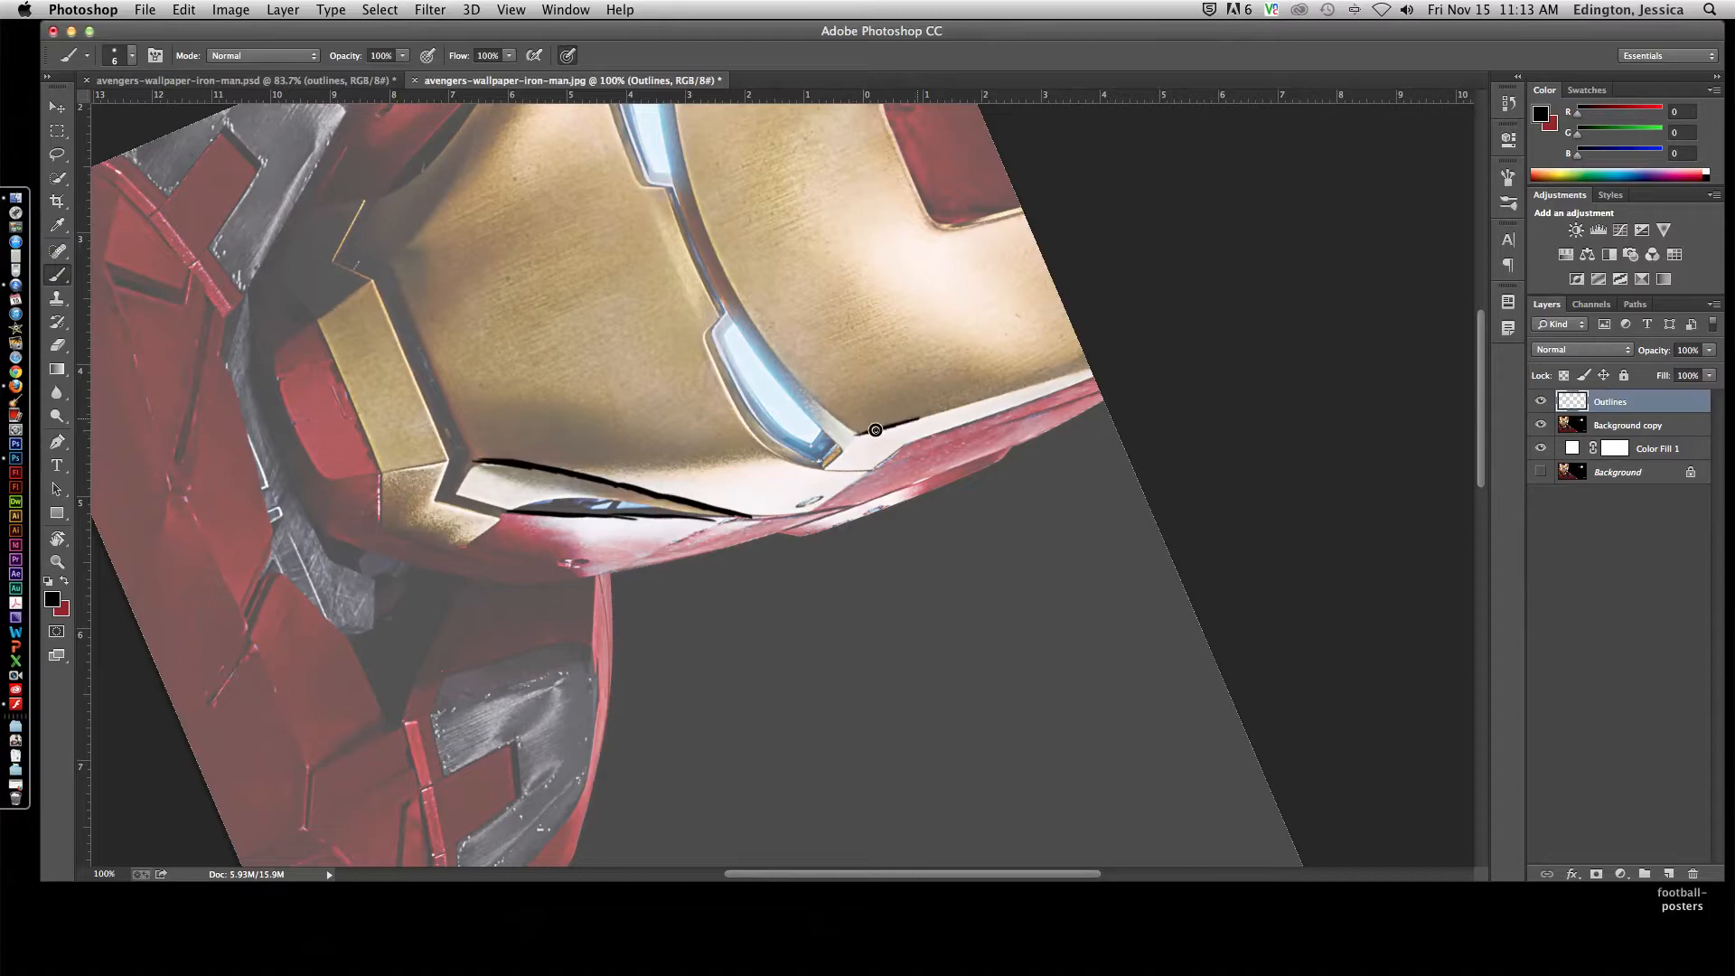
pyautogui.moveTo(875, 430); pyautogui.dragTo(985, 401)
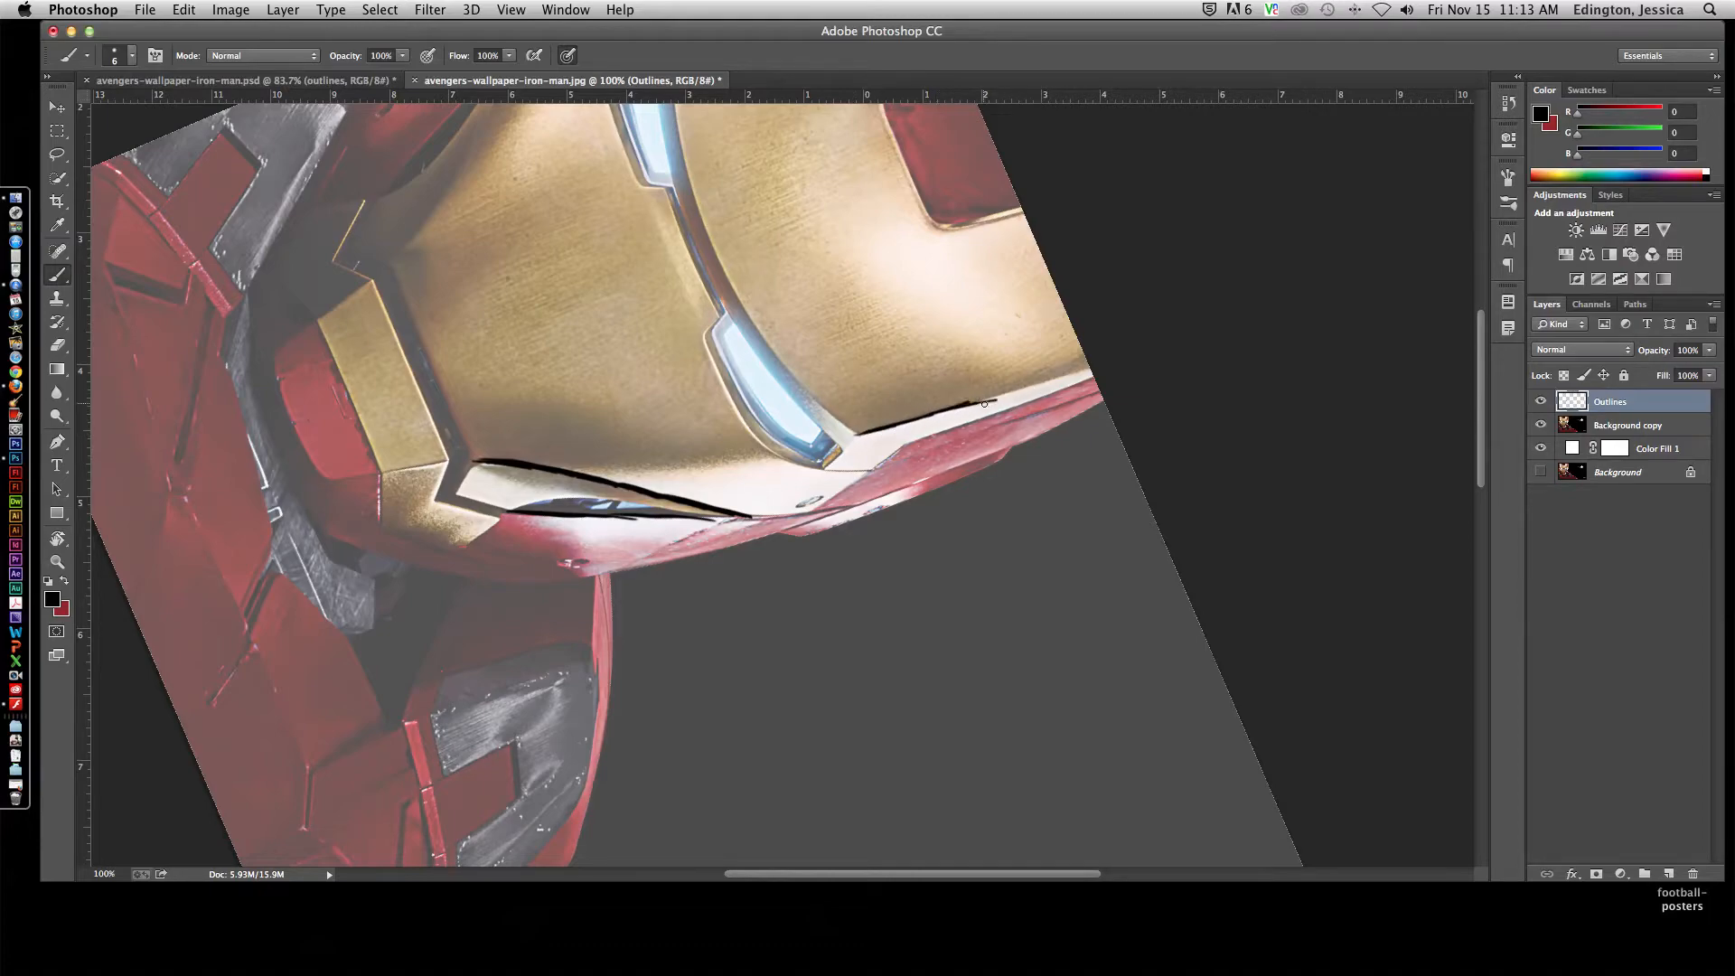
pyautogui.moveTo(983, 404); pyautogui.dragTo(1038, 382)
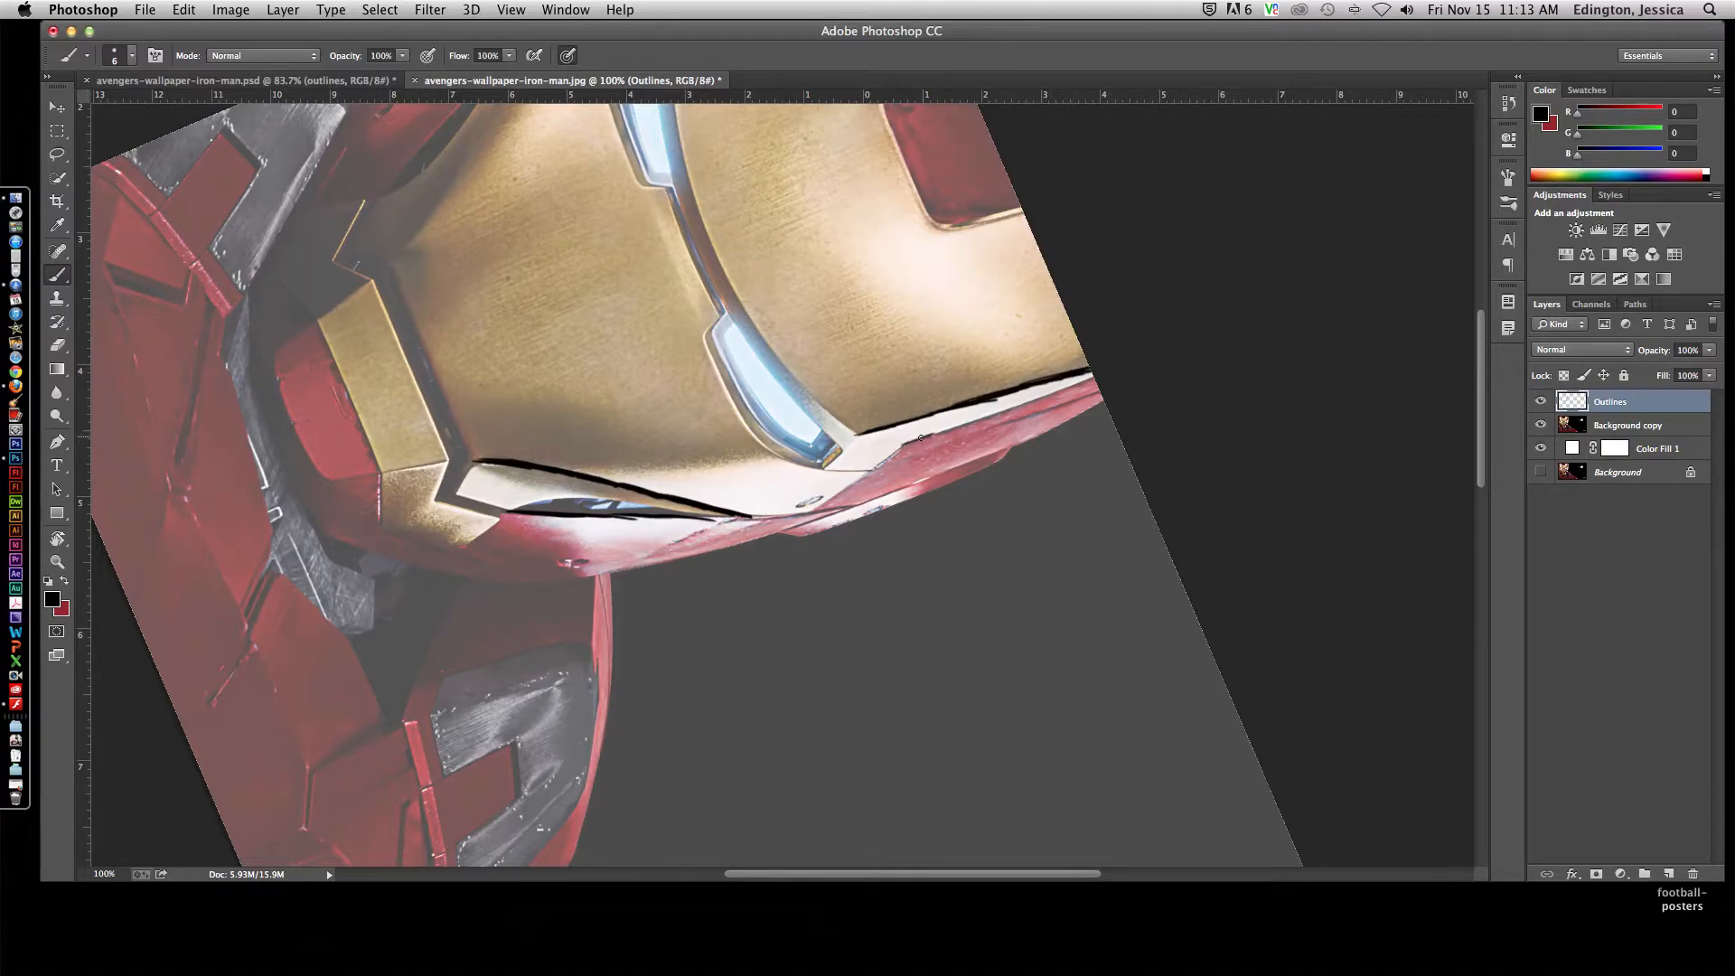
pyautogui.moveTo(918, 435); pyautogui.dragTo(1007, 416)
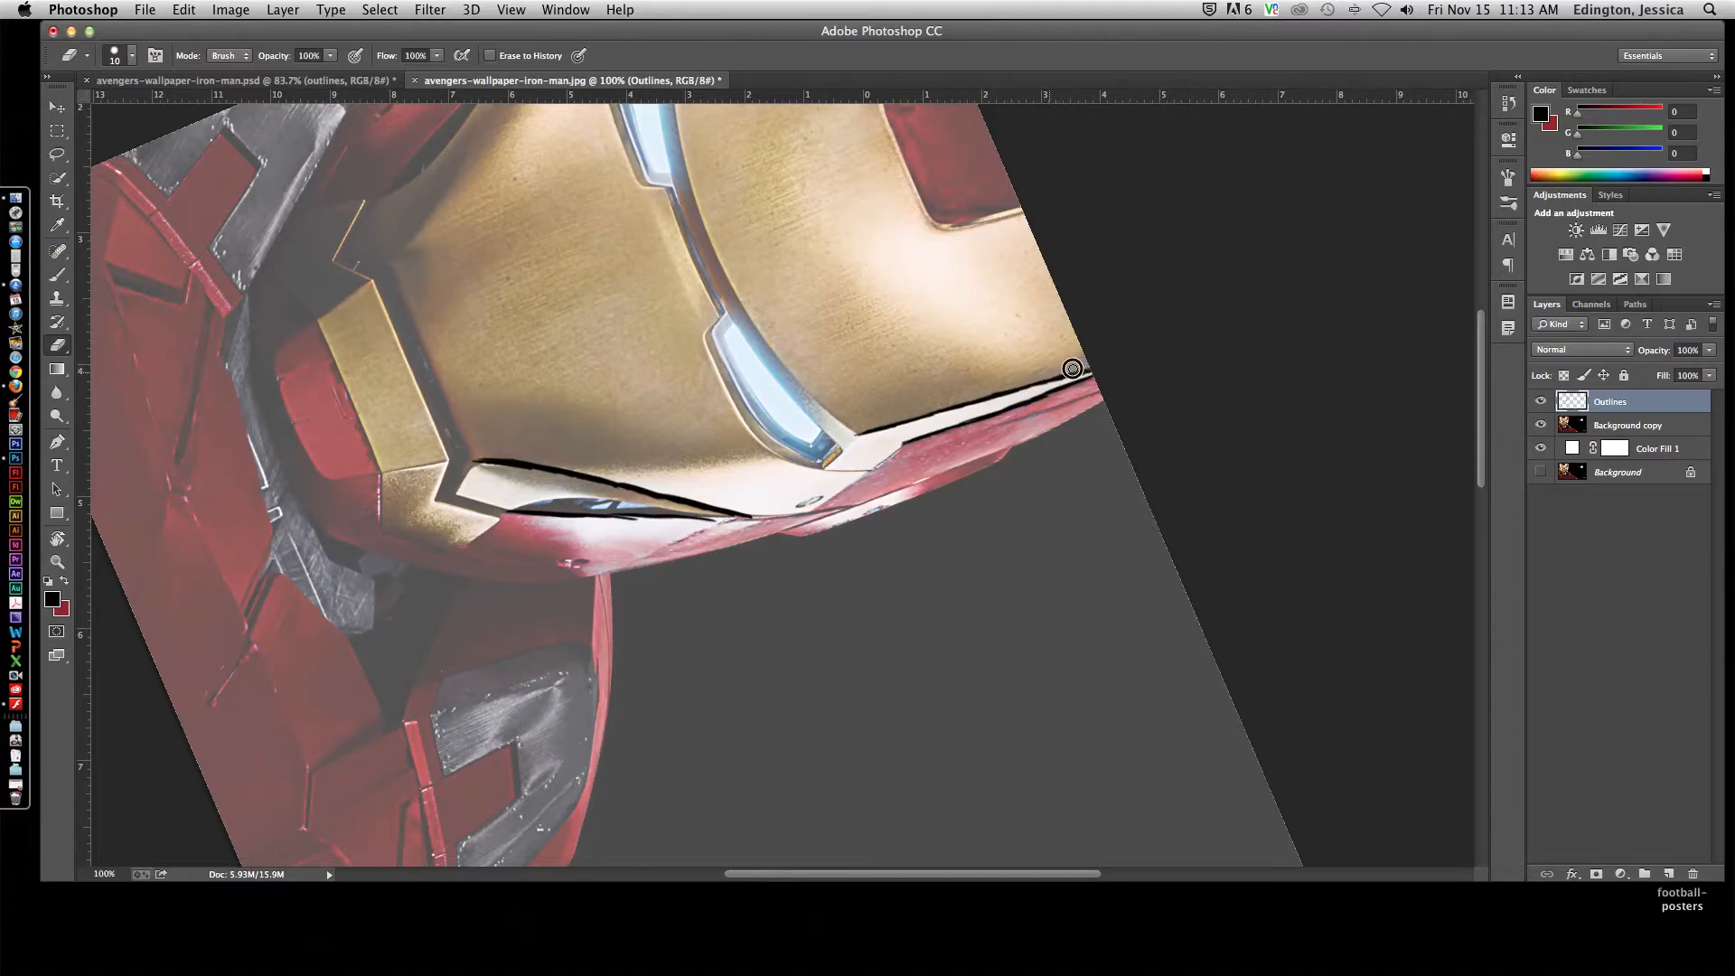
pyautogui.moveTo(555, 367)
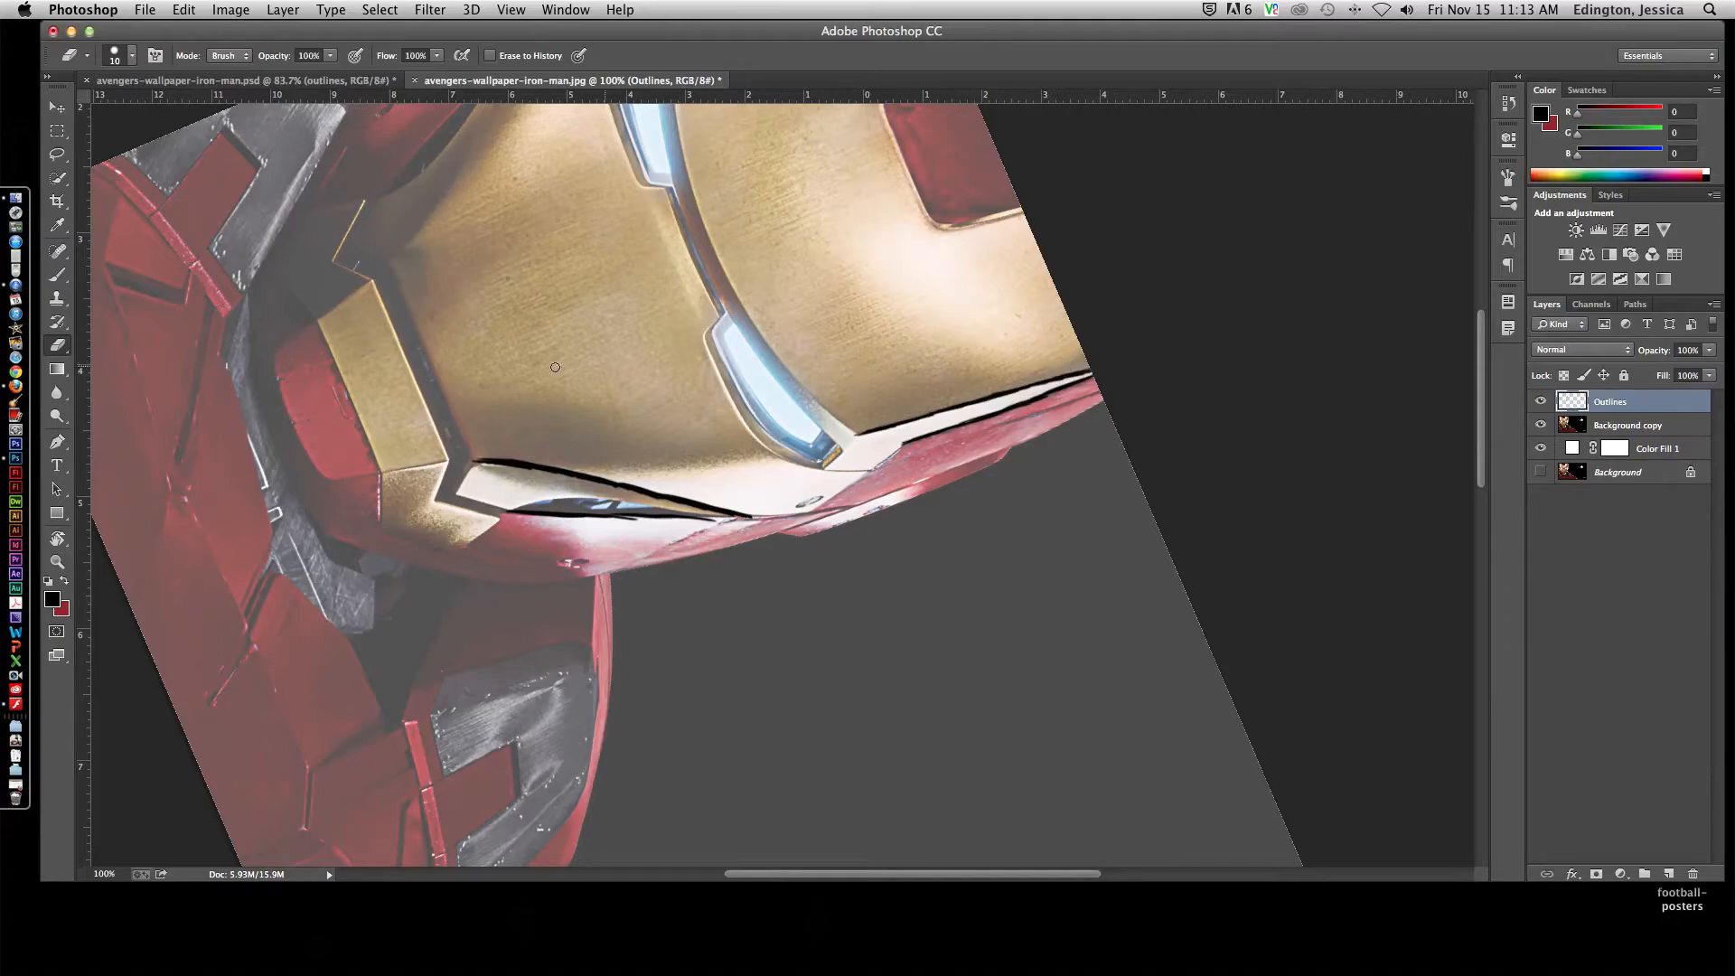
pyautogui.moveTo(63, 351)
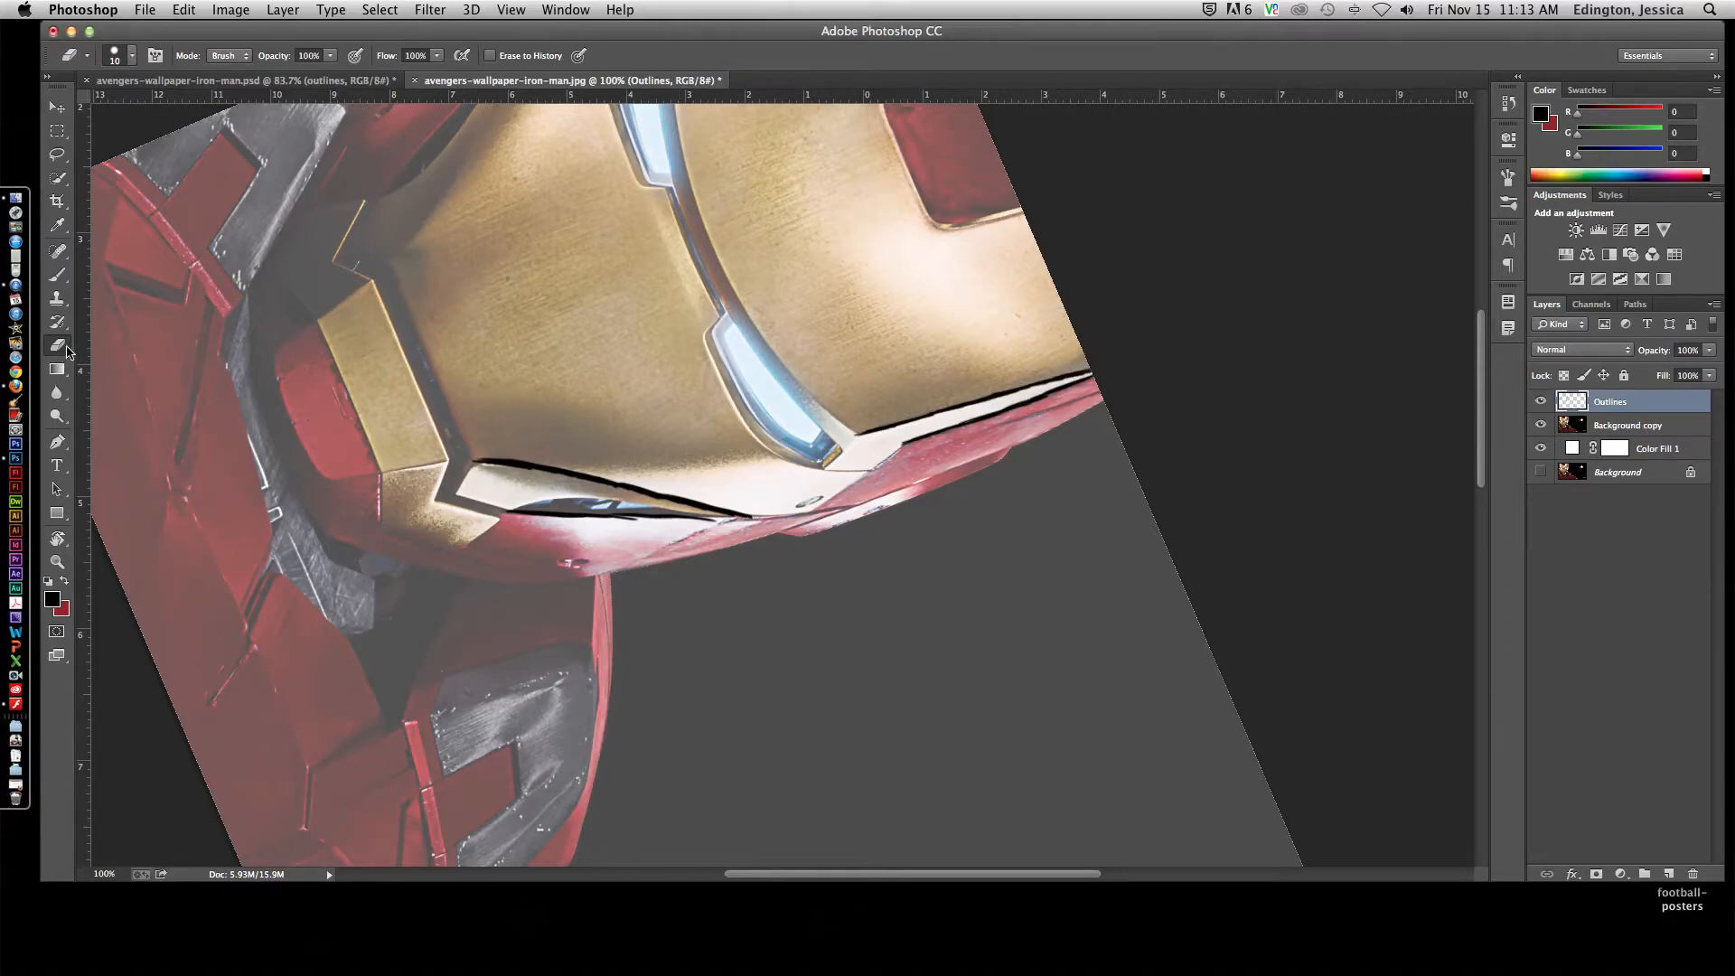
pyautogui.moveTo(430, 353)
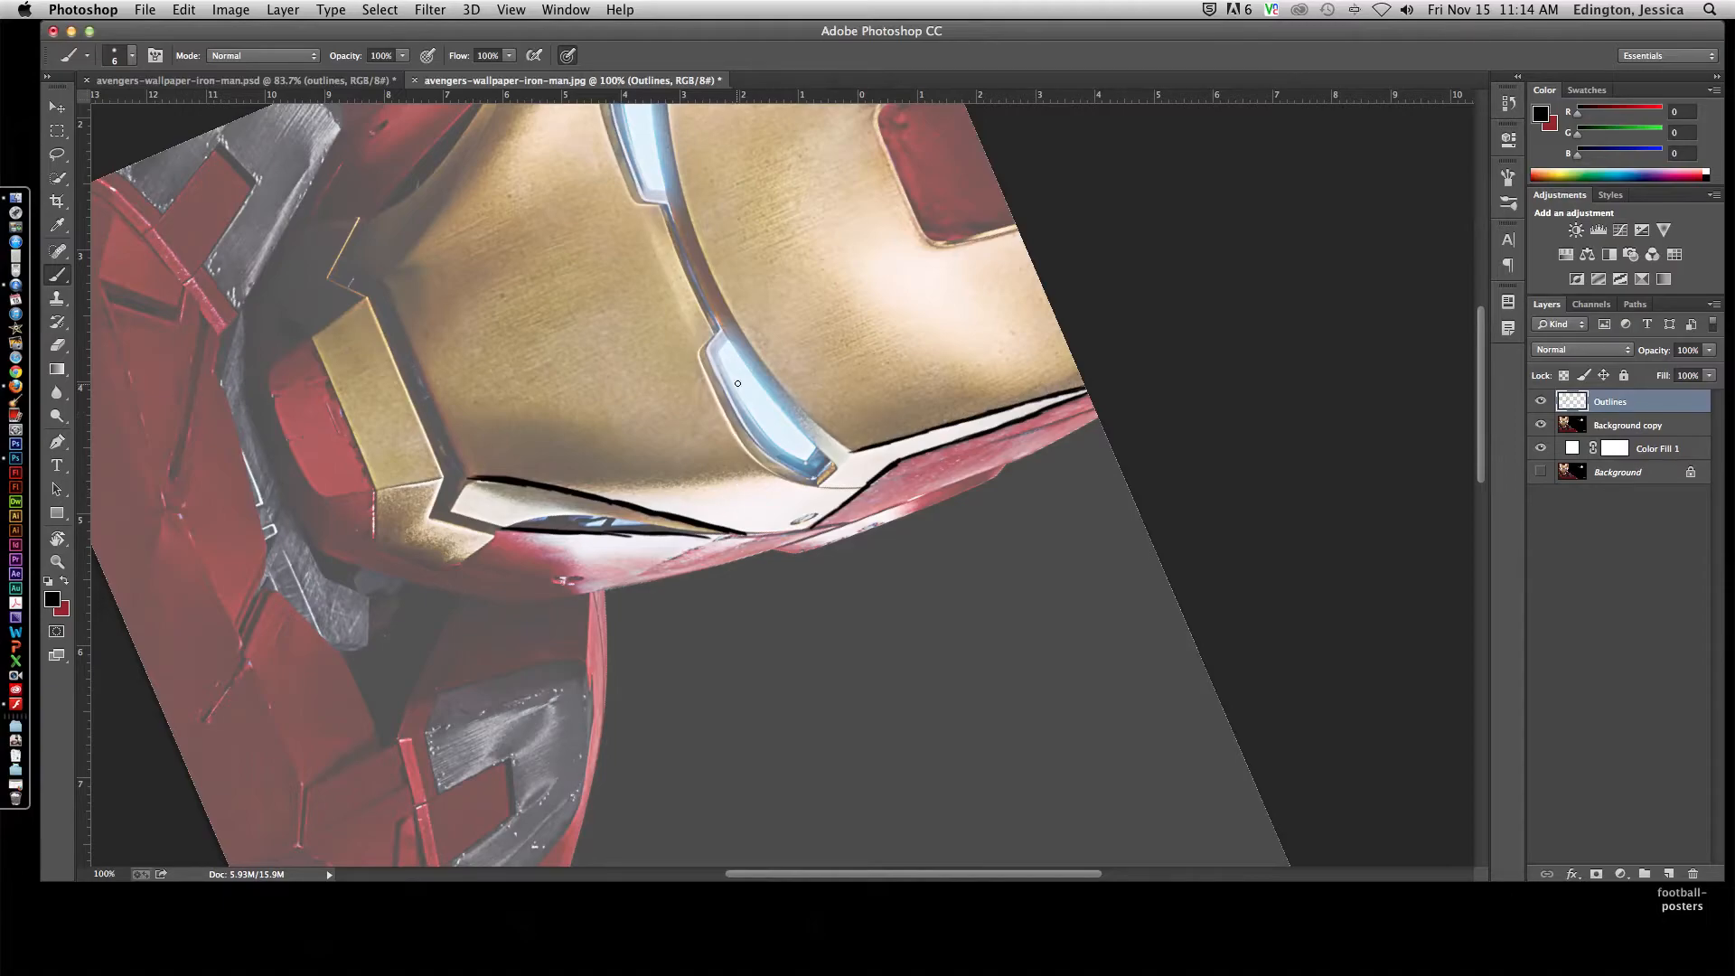
pyautogui.moveTo(604, 430)
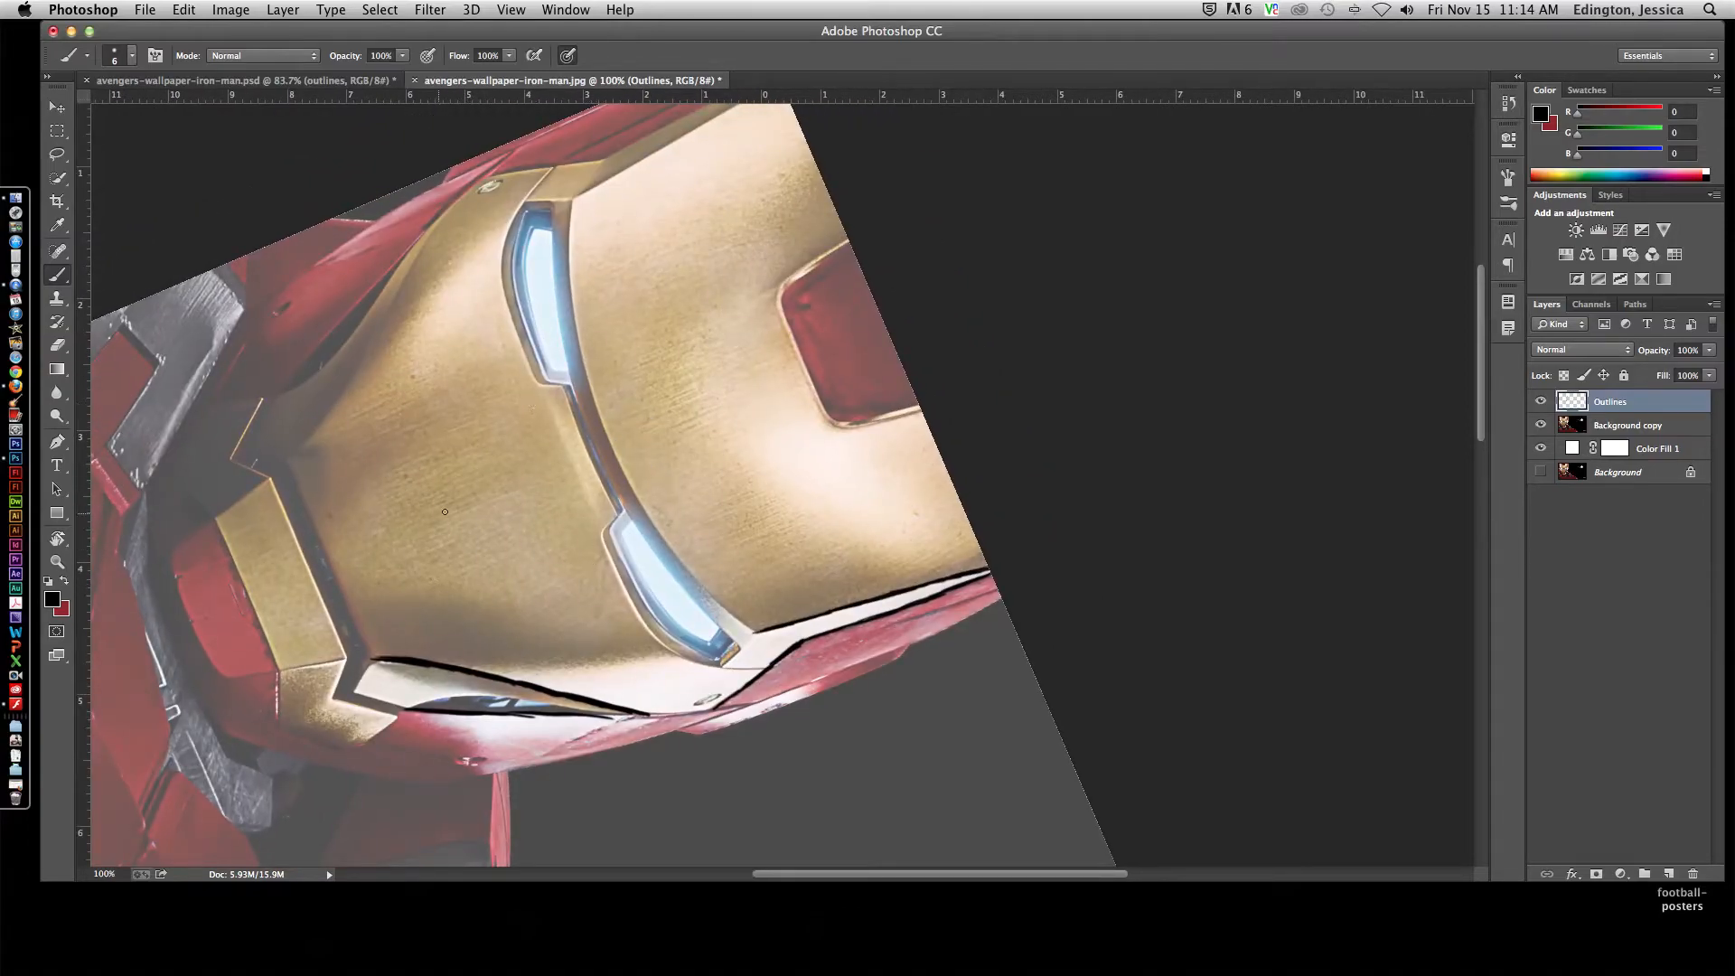
# Step: Sample the pale eye blue and add a new layer named Eyes above the photo
pyautogui.click(1627, 425)
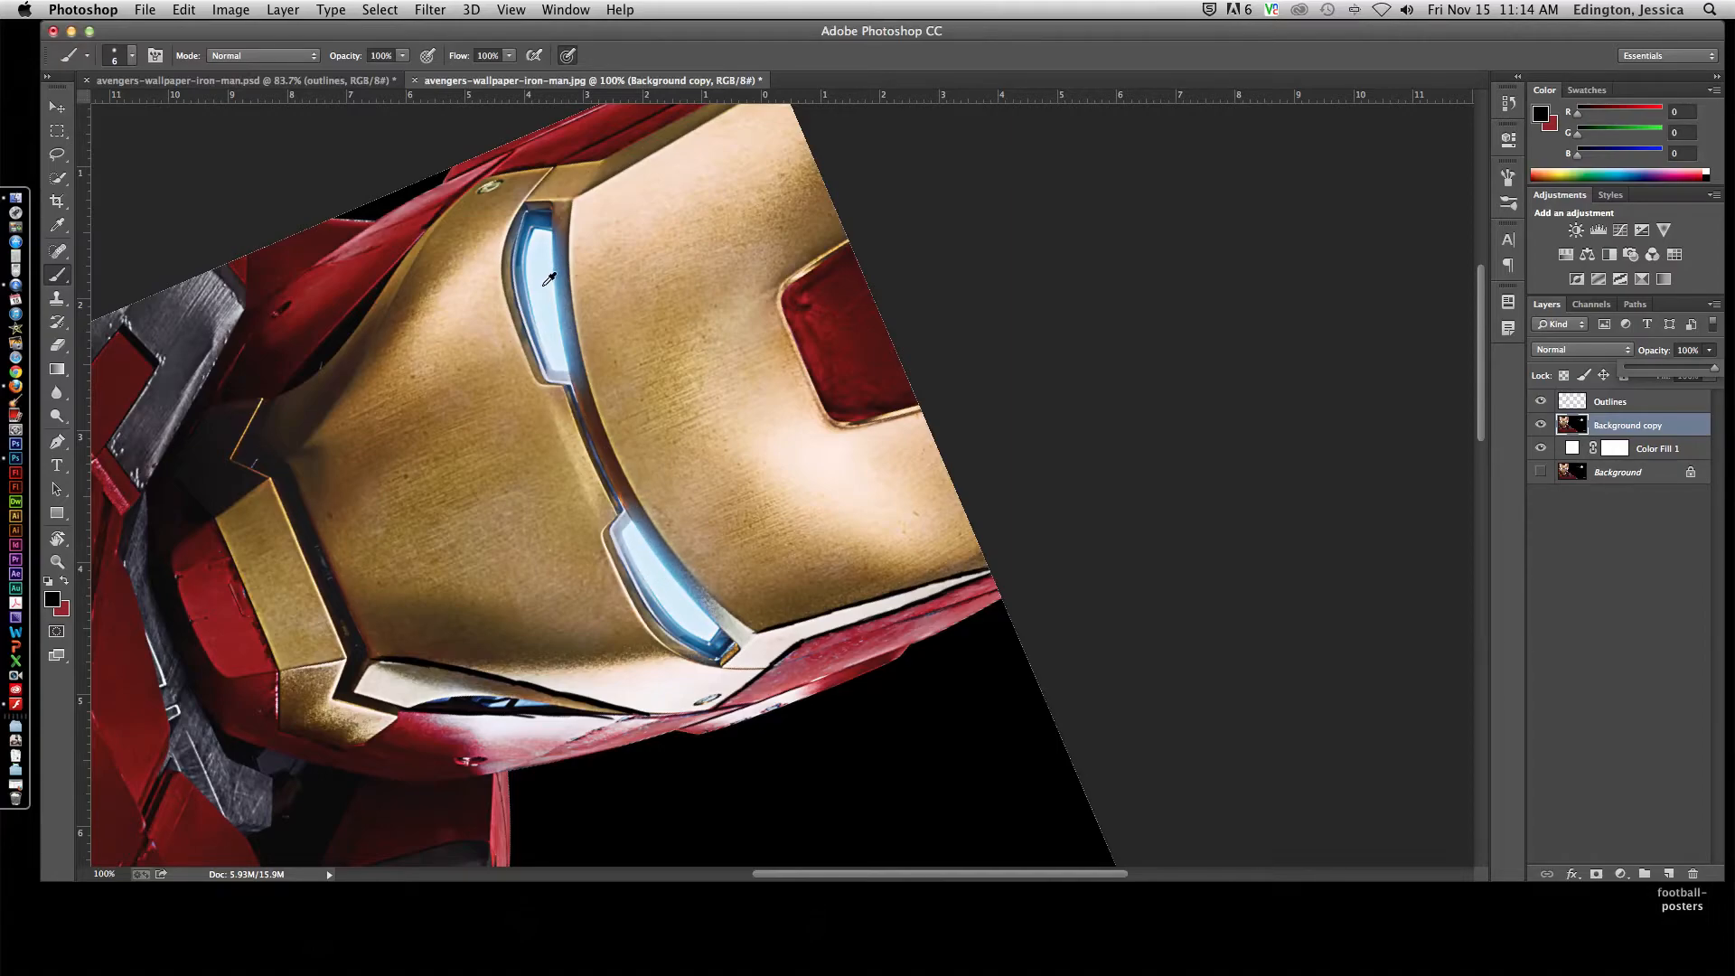
pyautogui.click(553, 277)
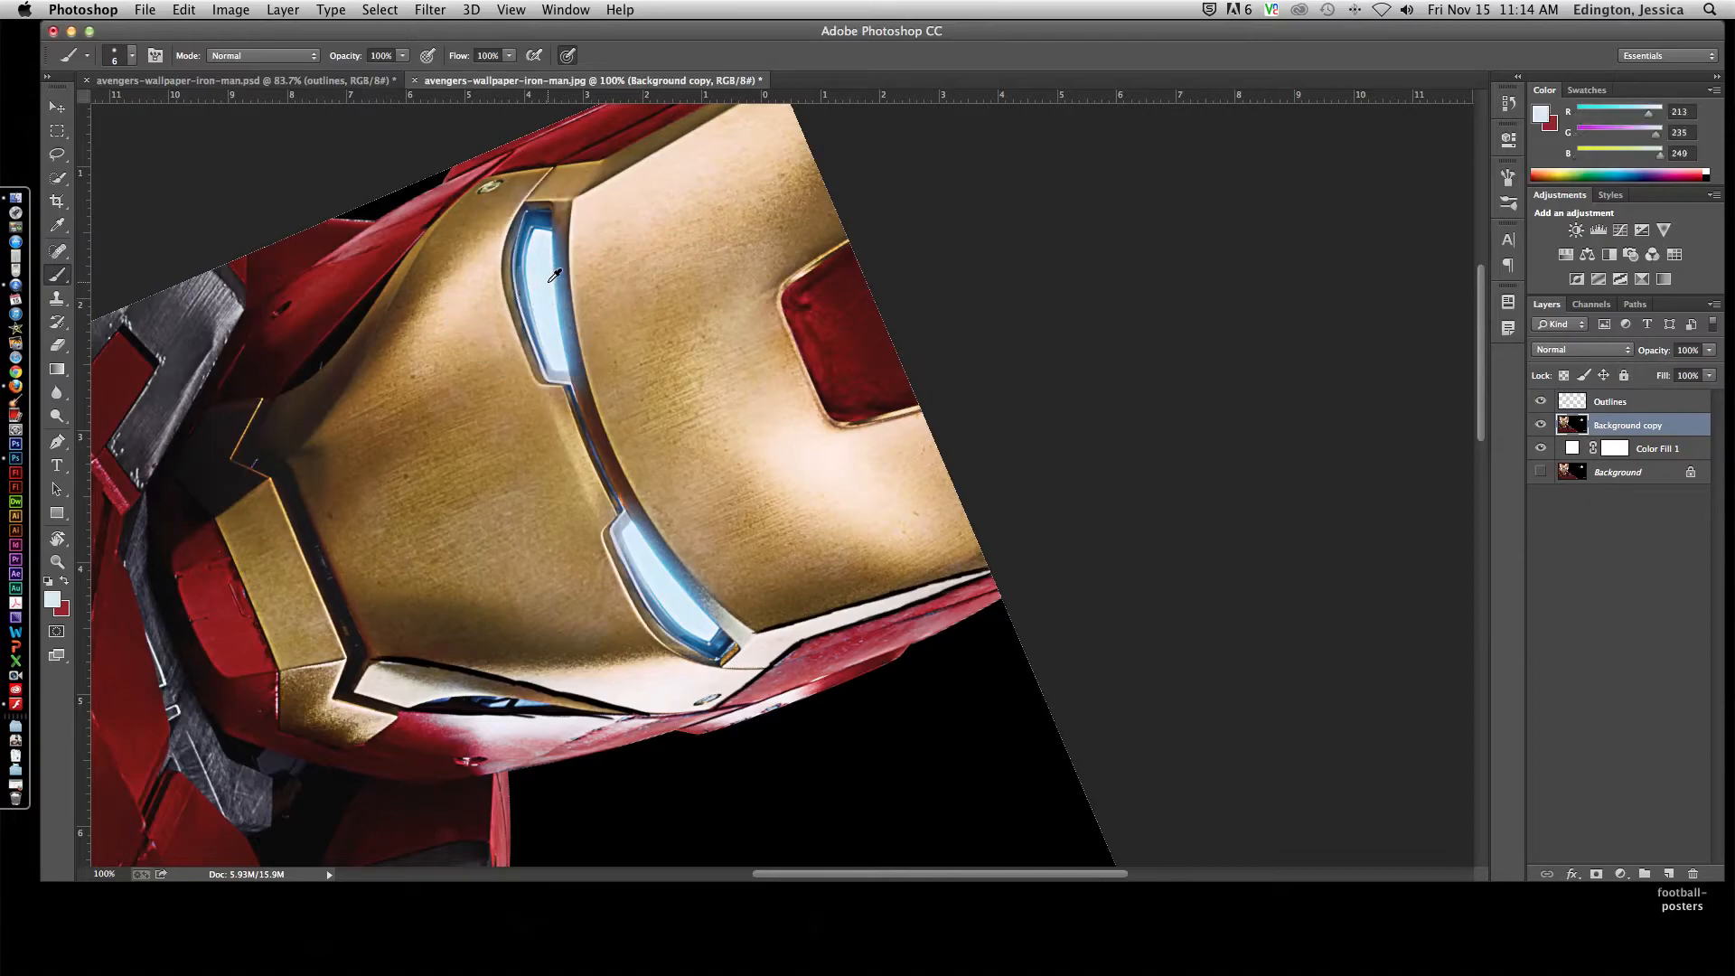
pyautogui.click(1645, 875)
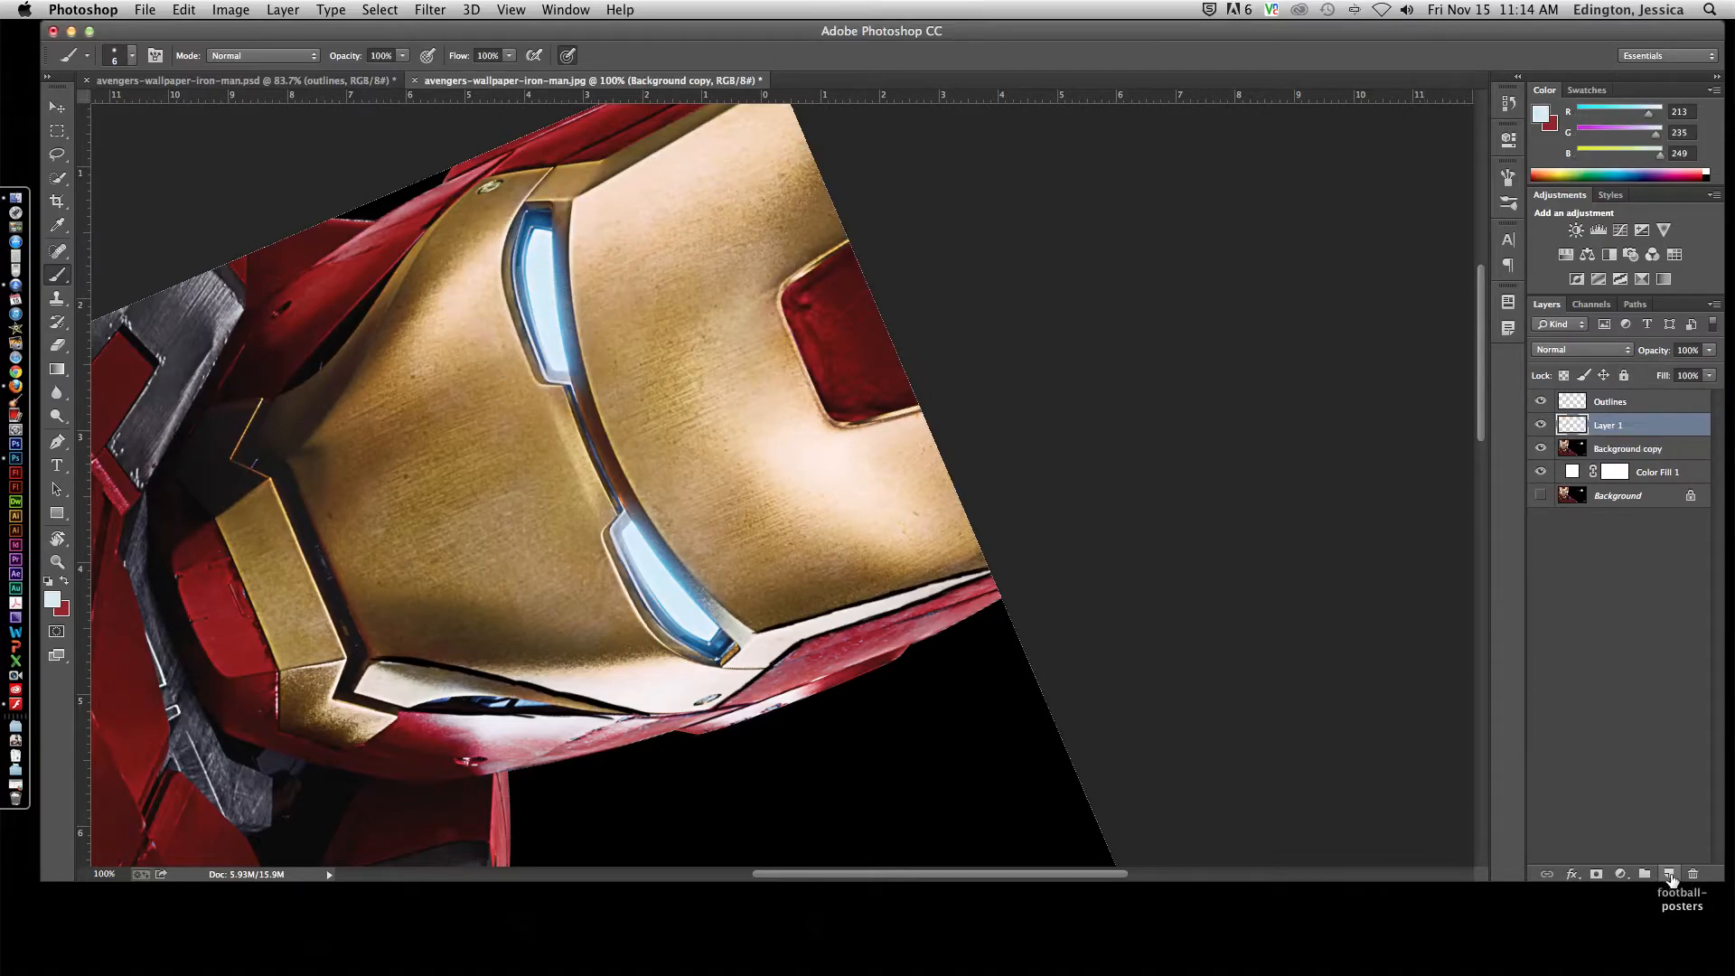
pyautogui.doubleClick(1607, 425)
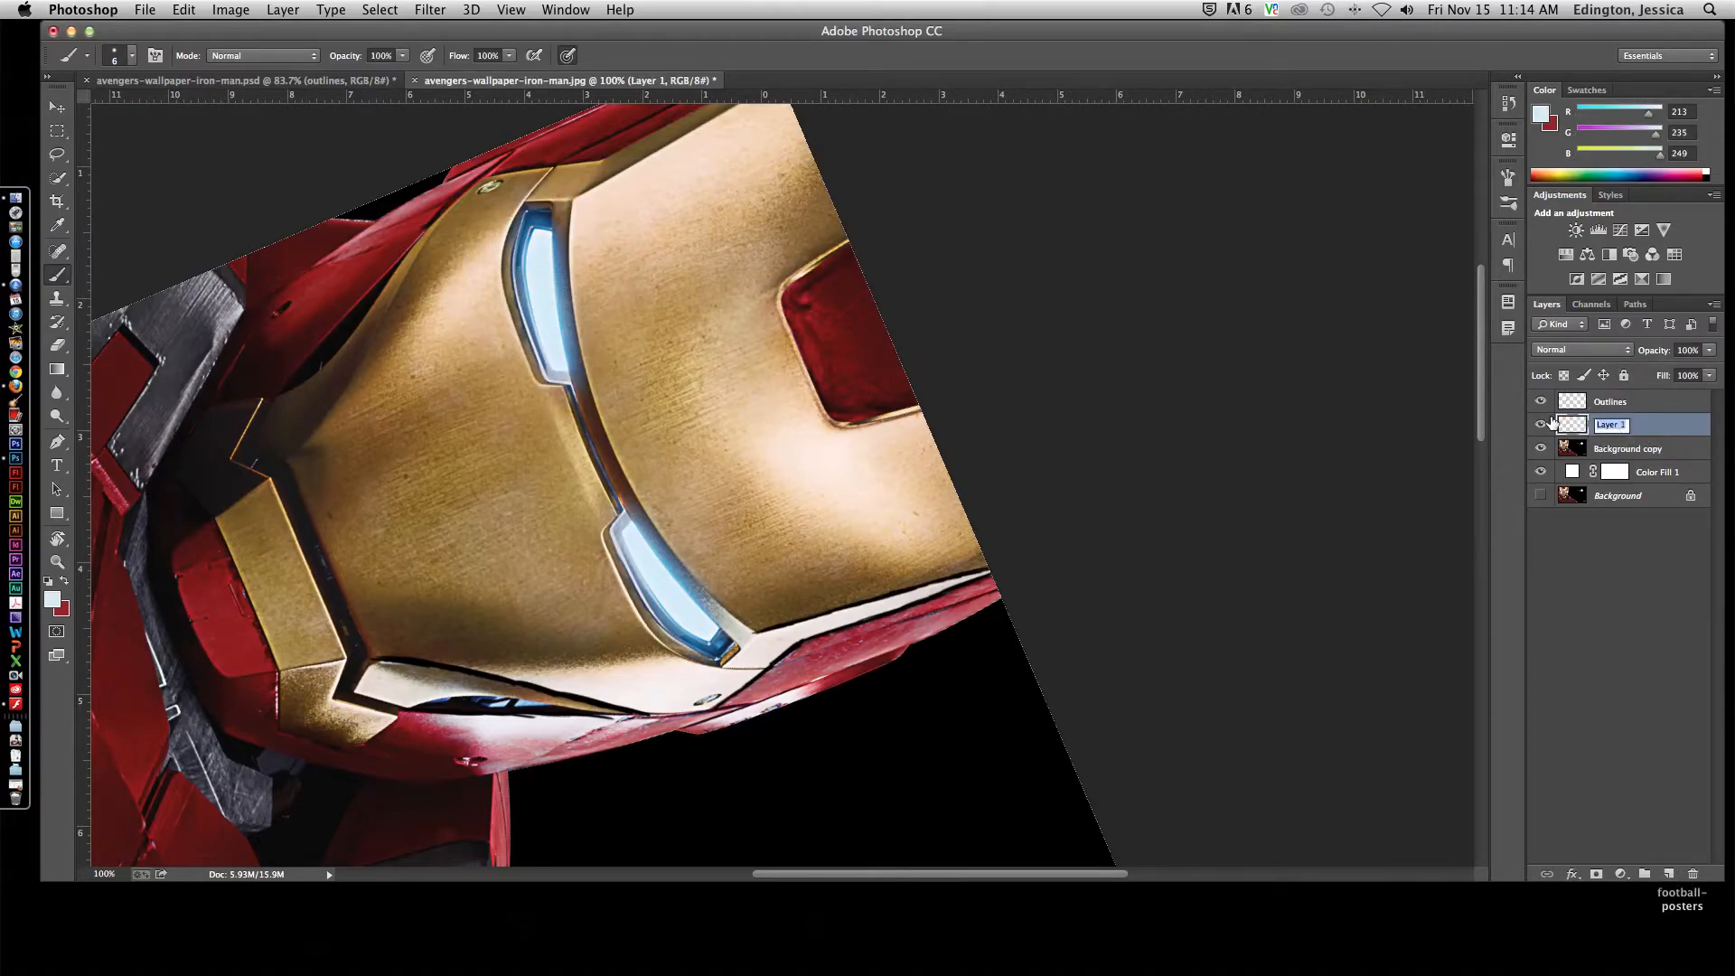
pyautogui.write('Eyes')
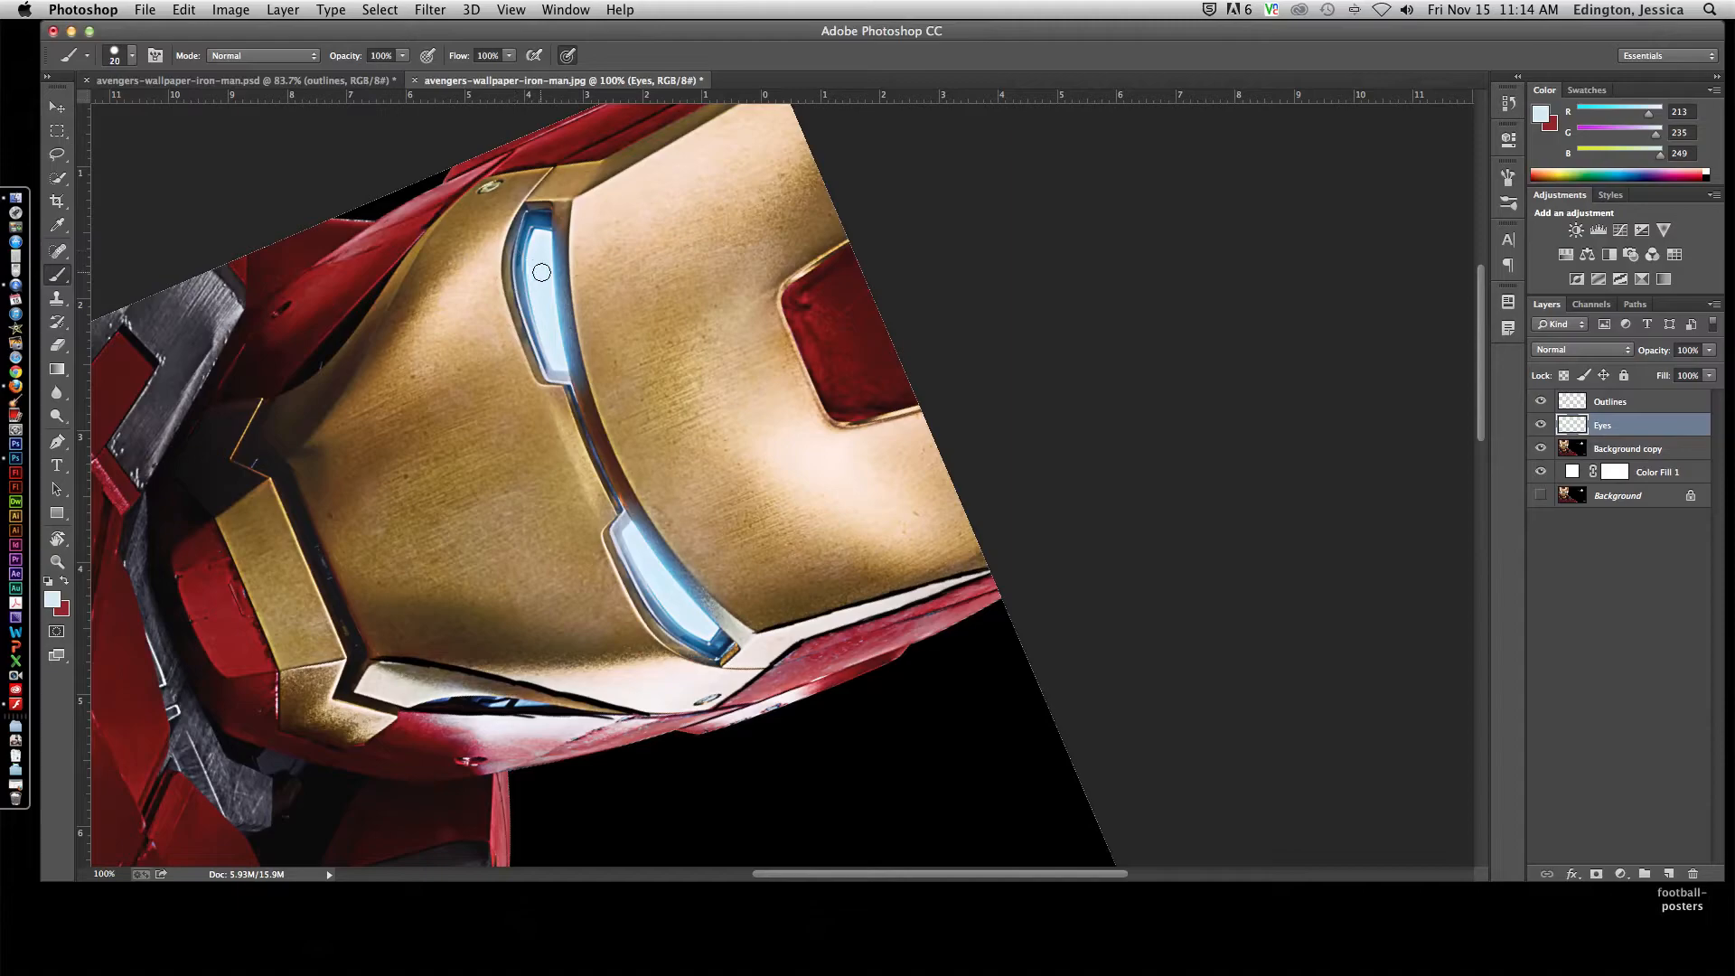
pyautogui.moveTo(540, 307)
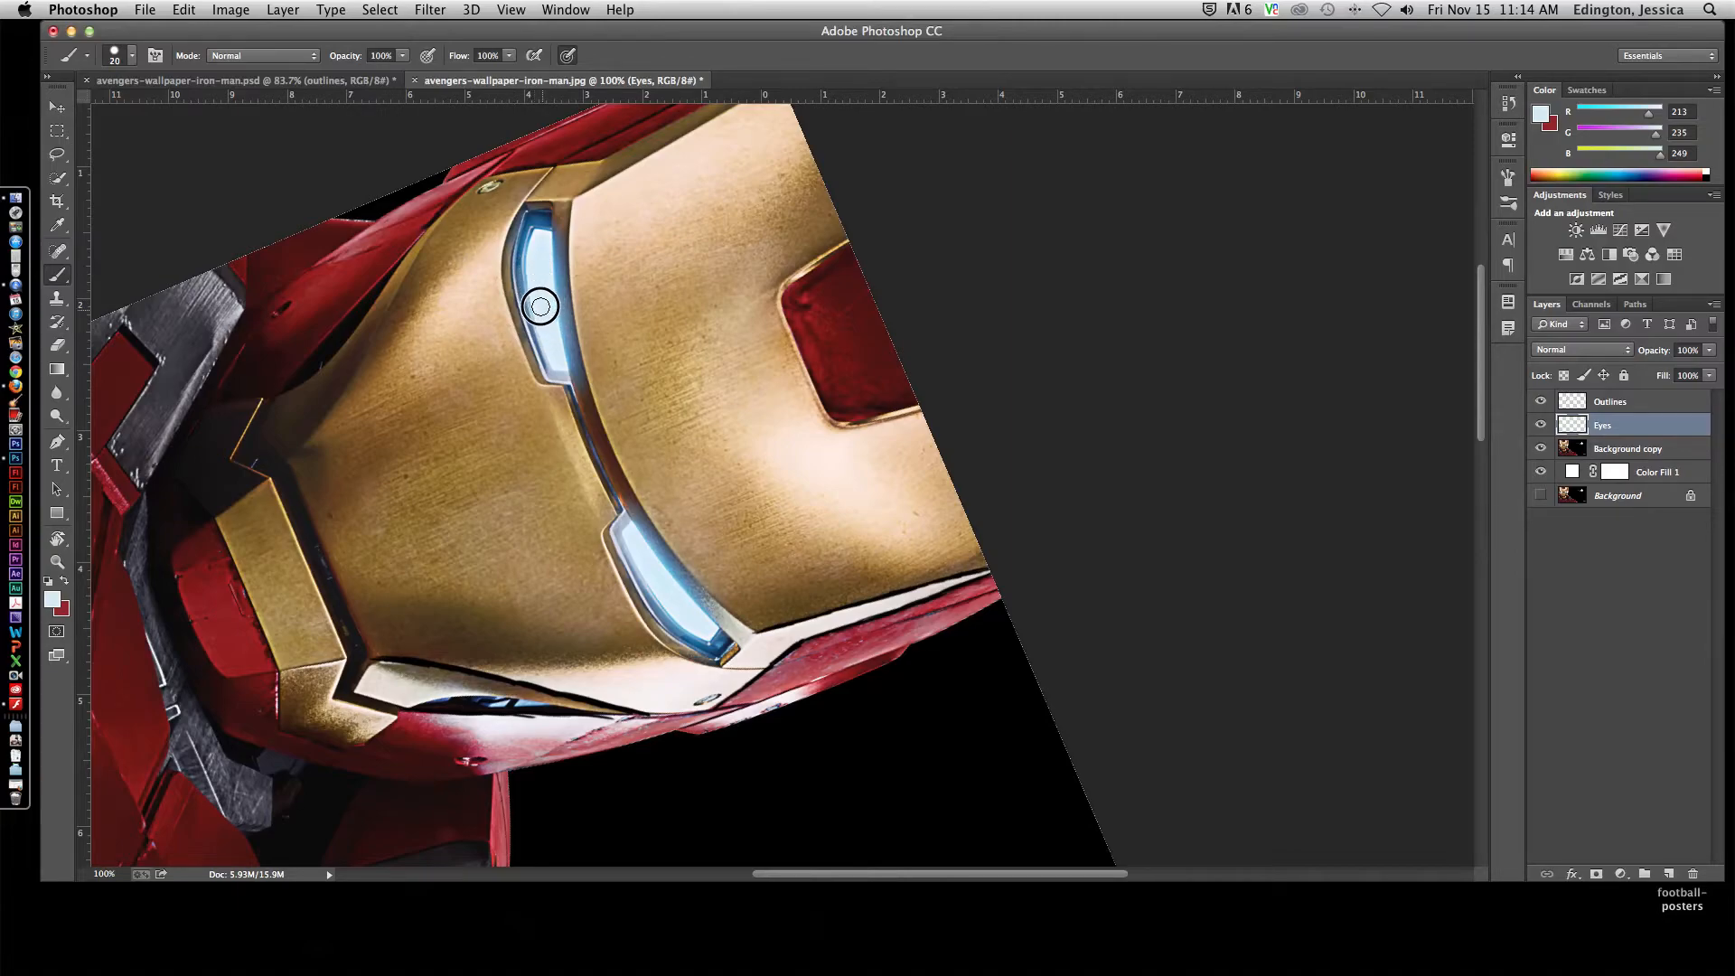
pyautogui.moveTo(539, 240)
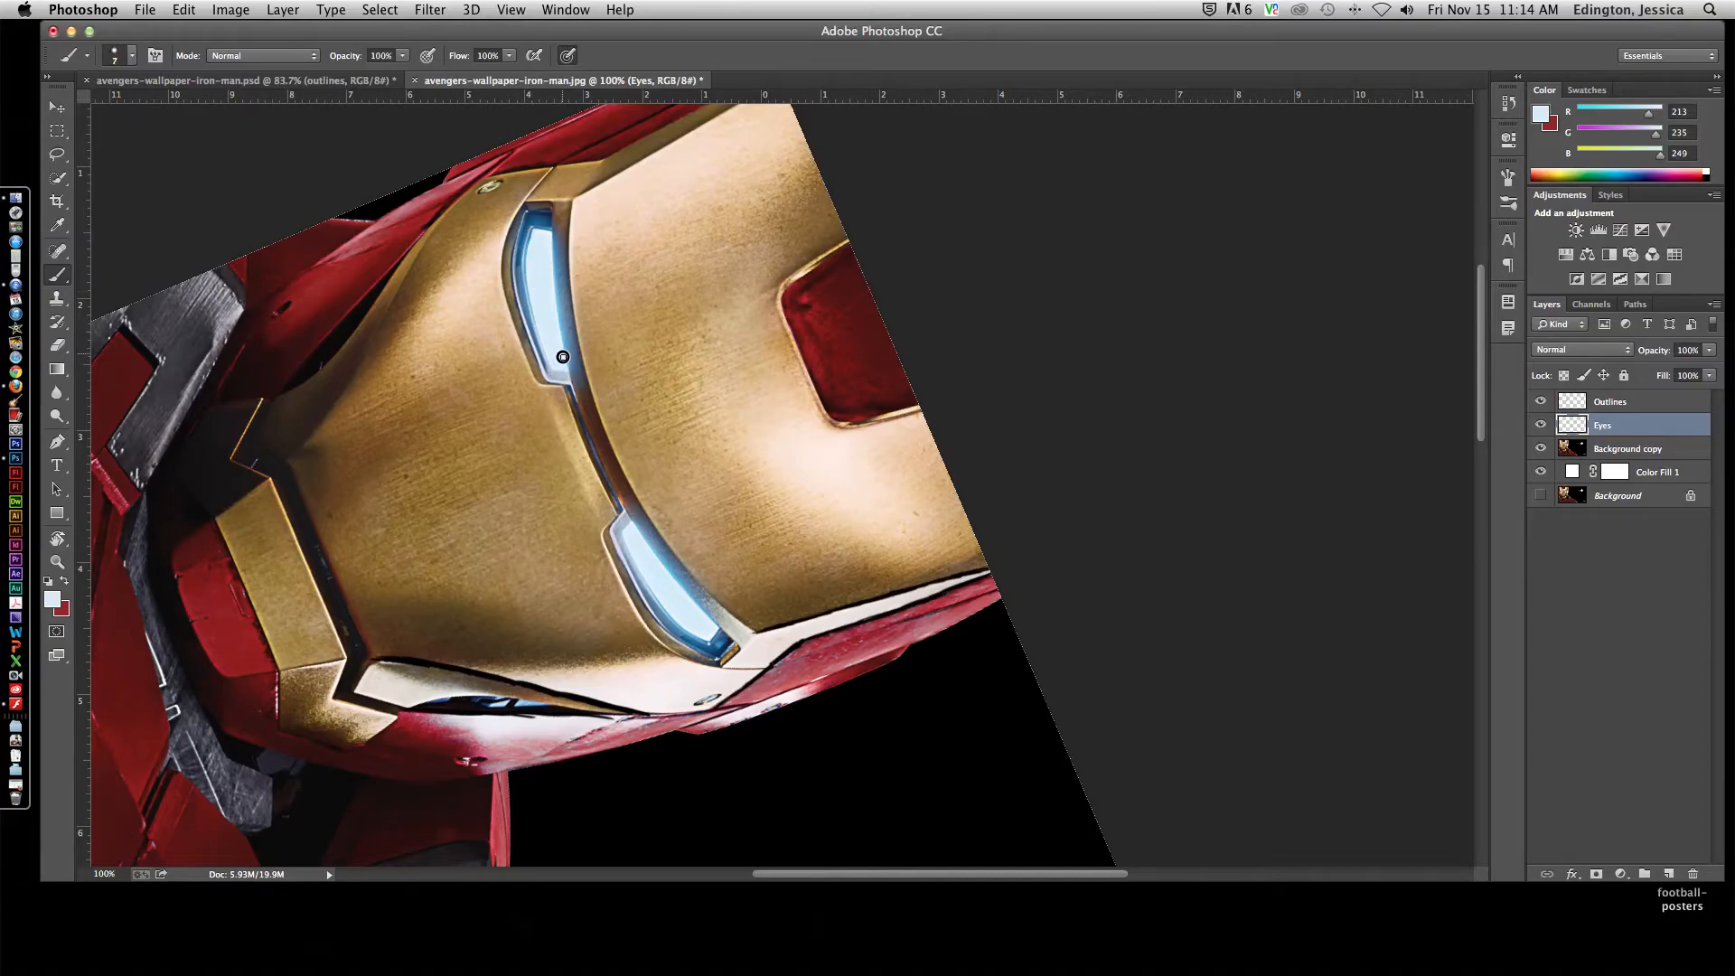
# Step: Paint pale blue over the upper eye slit and fade the Background copy to about 41%
pyautogui.moveTo(562, 357); pyautogui.dragTo(549, 241)
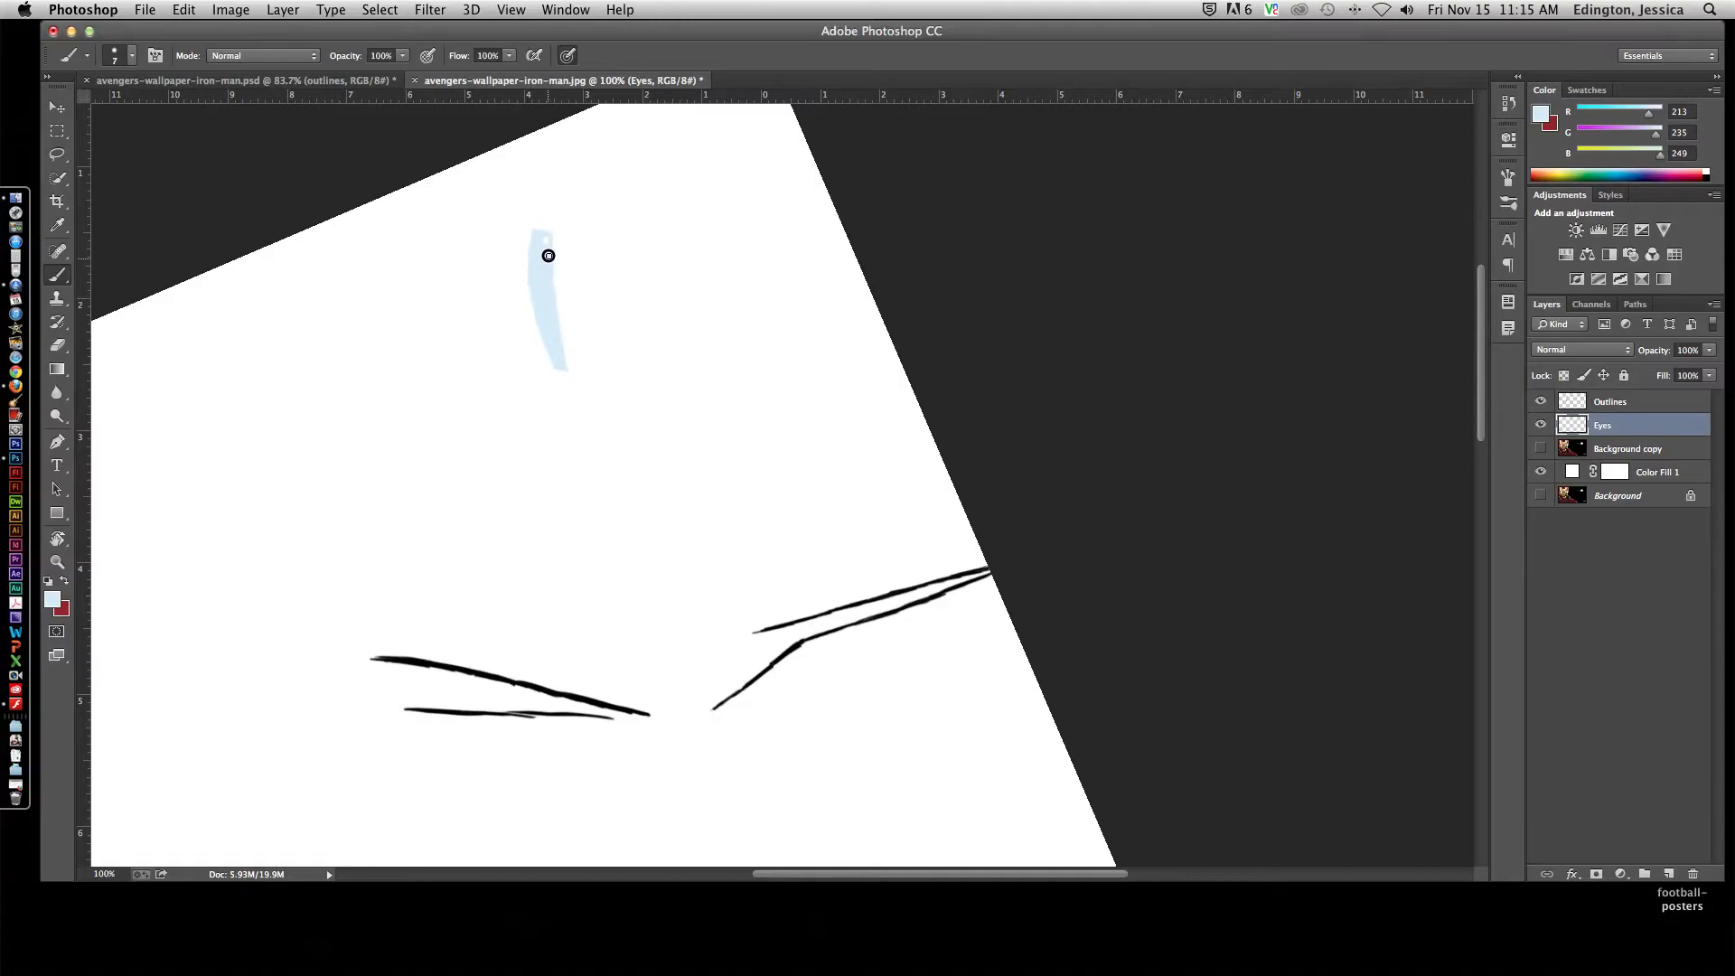
pyautogui.moveTo(1047, 328)
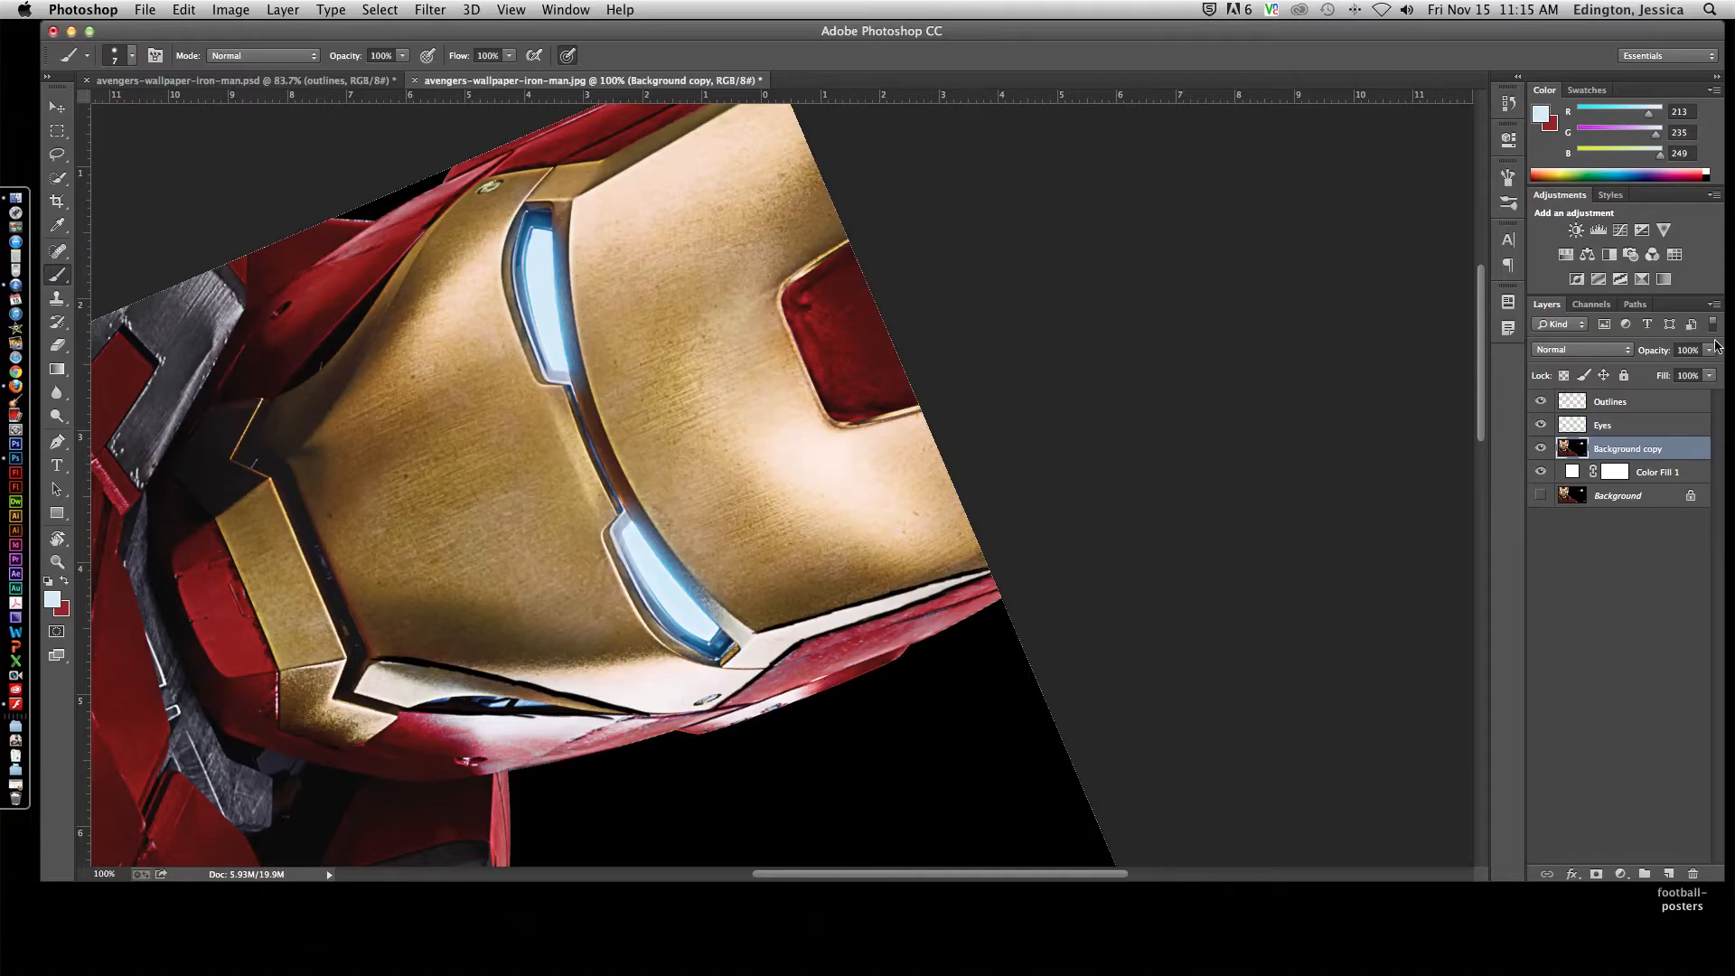
pyautogui.moveTo(1705, 363); pyautogui.dragTo(1649, 363)
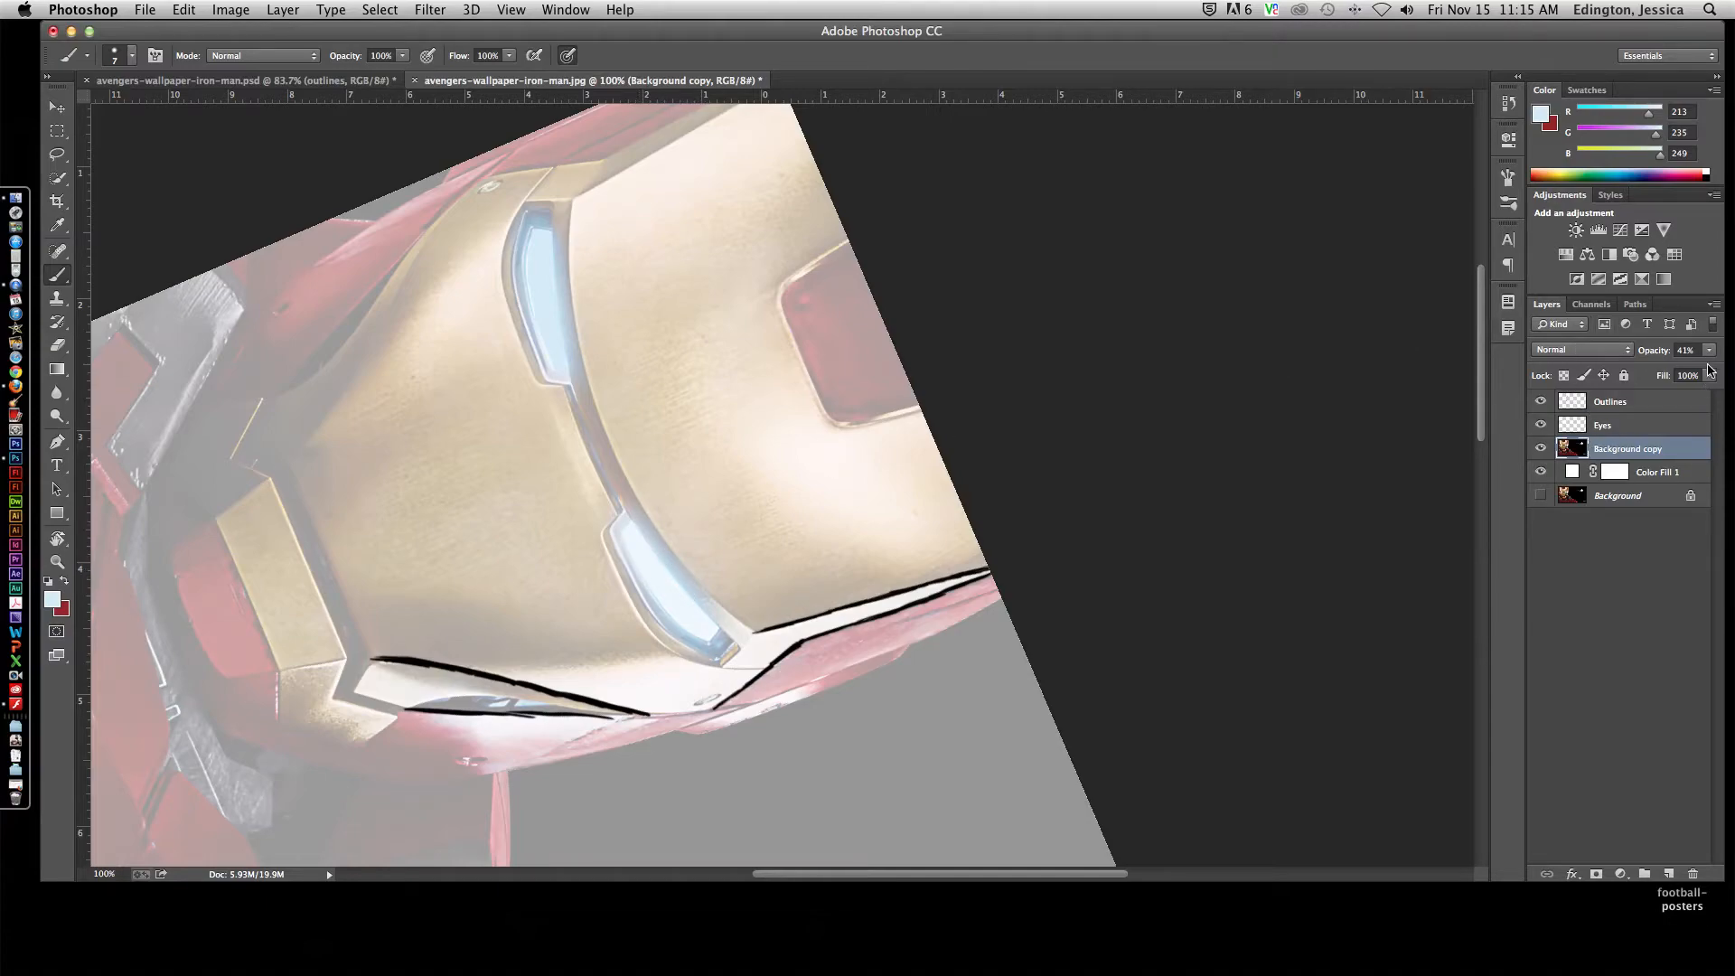
pyautogui.click(1540, 495)
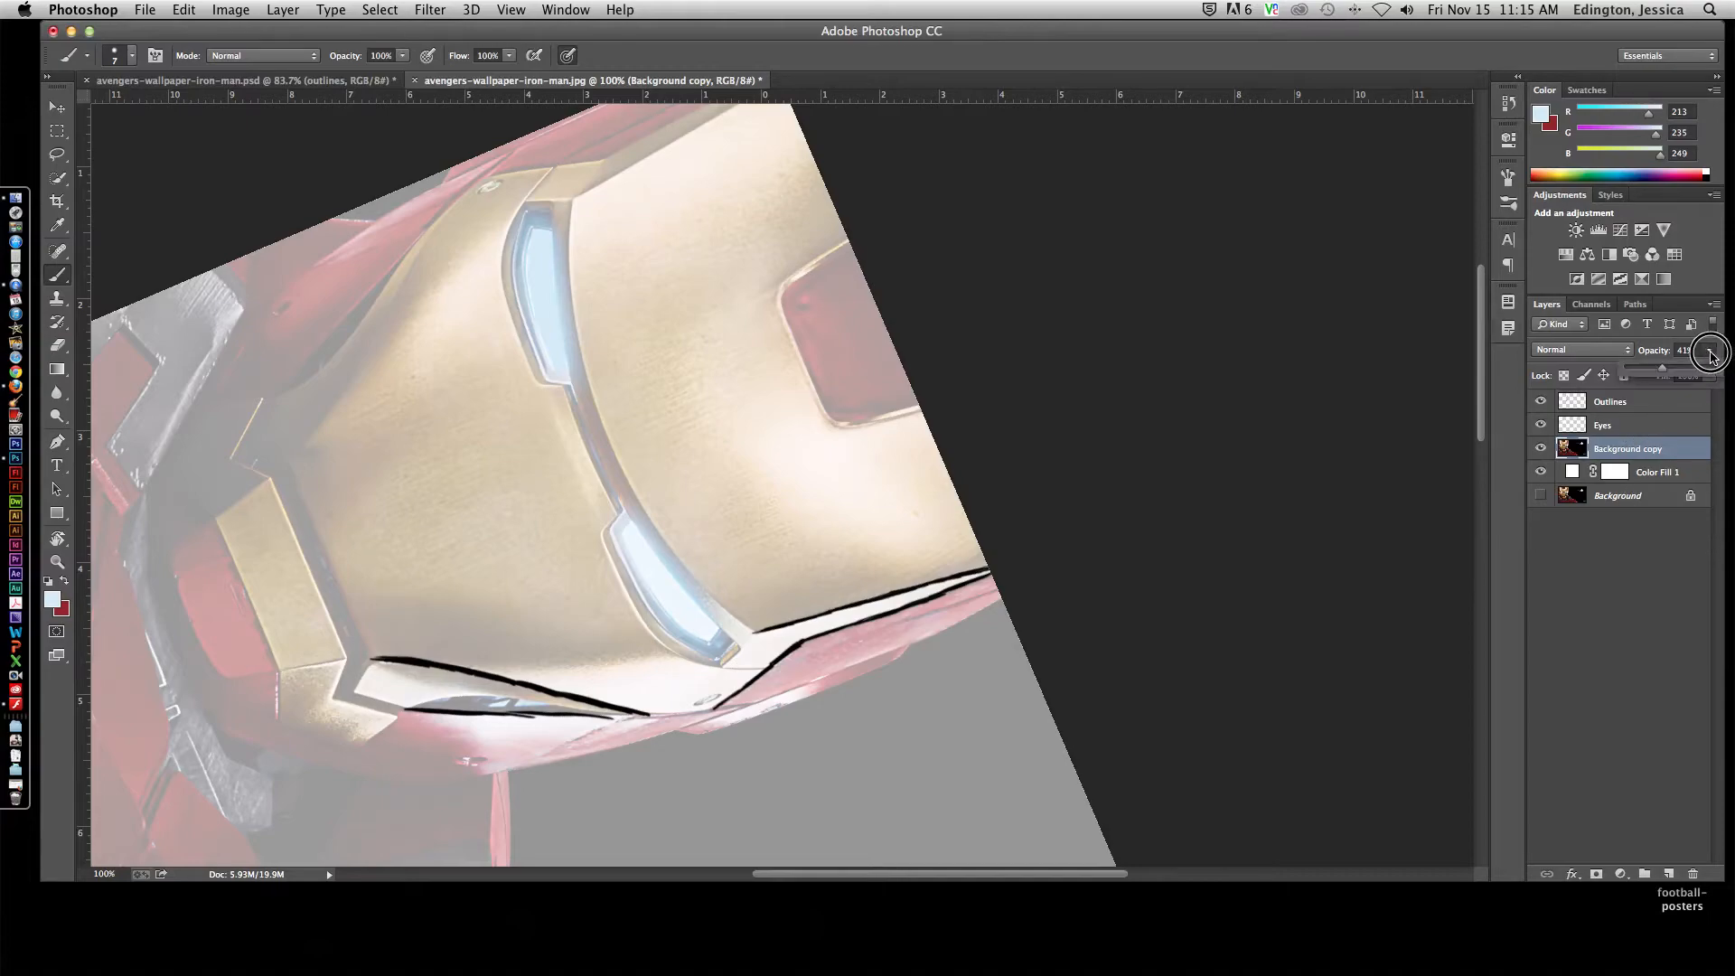
# Step: Restore the photo copy to full opacity and add a new Mid gold layer
pyautogui.moveTo(1705, 358); pyautogui.dragTo(1711, 358)
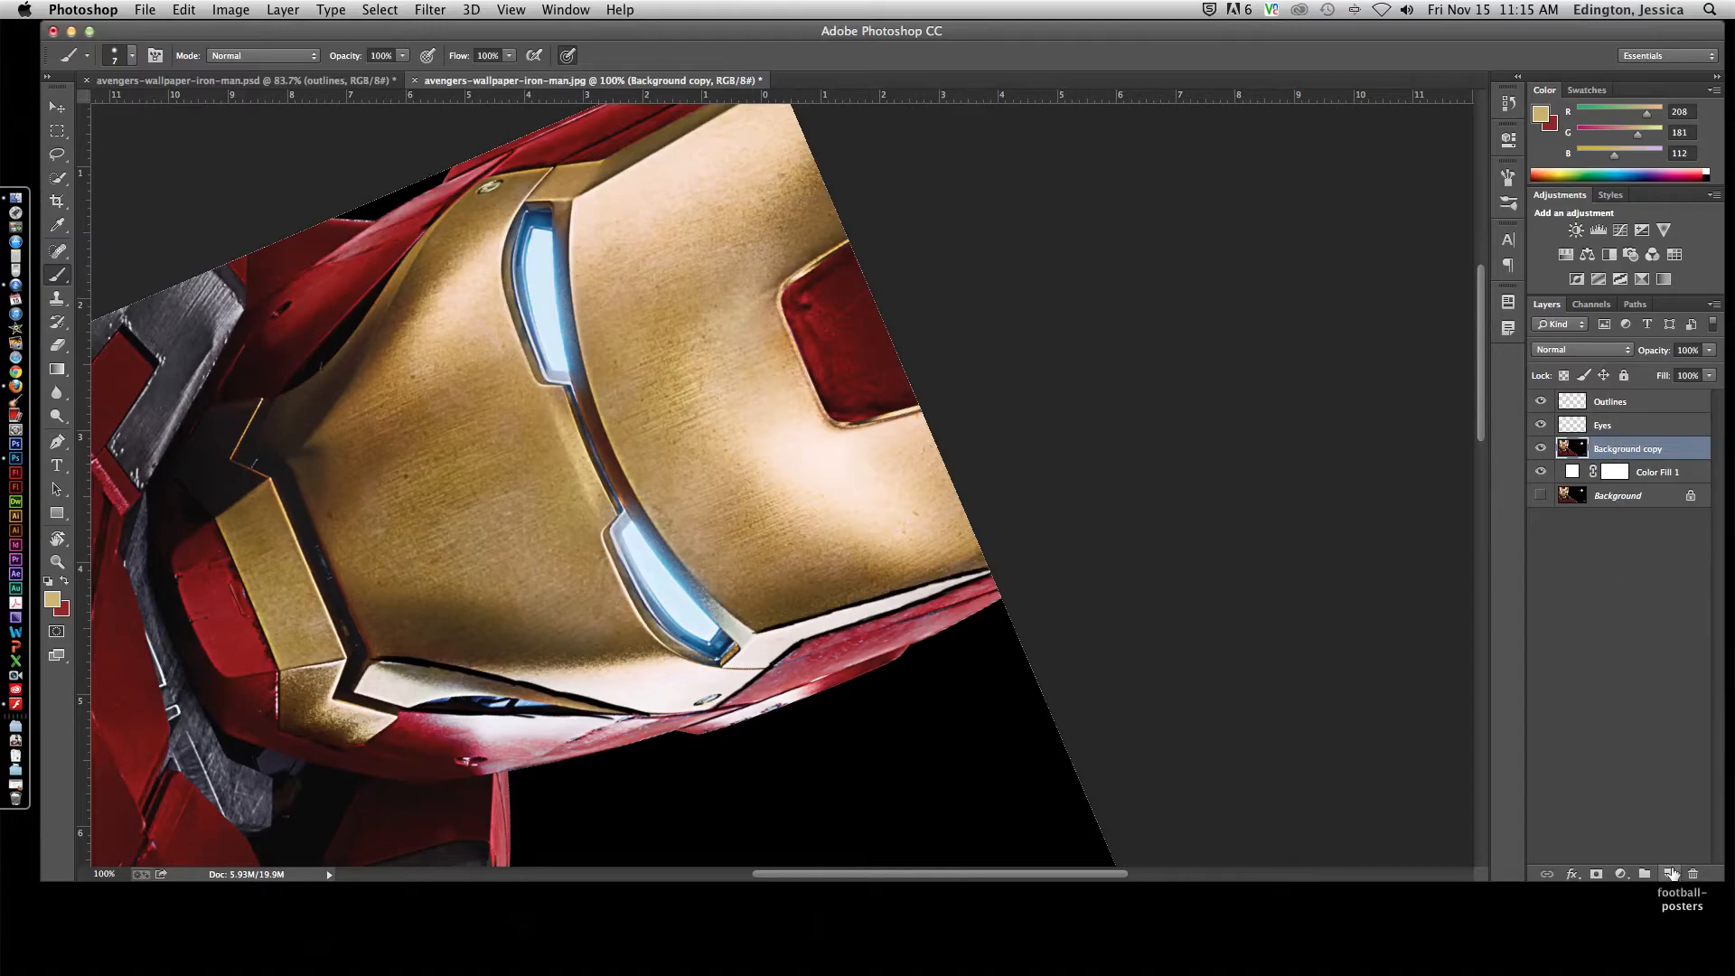
pyautogui.click(1670, 873)
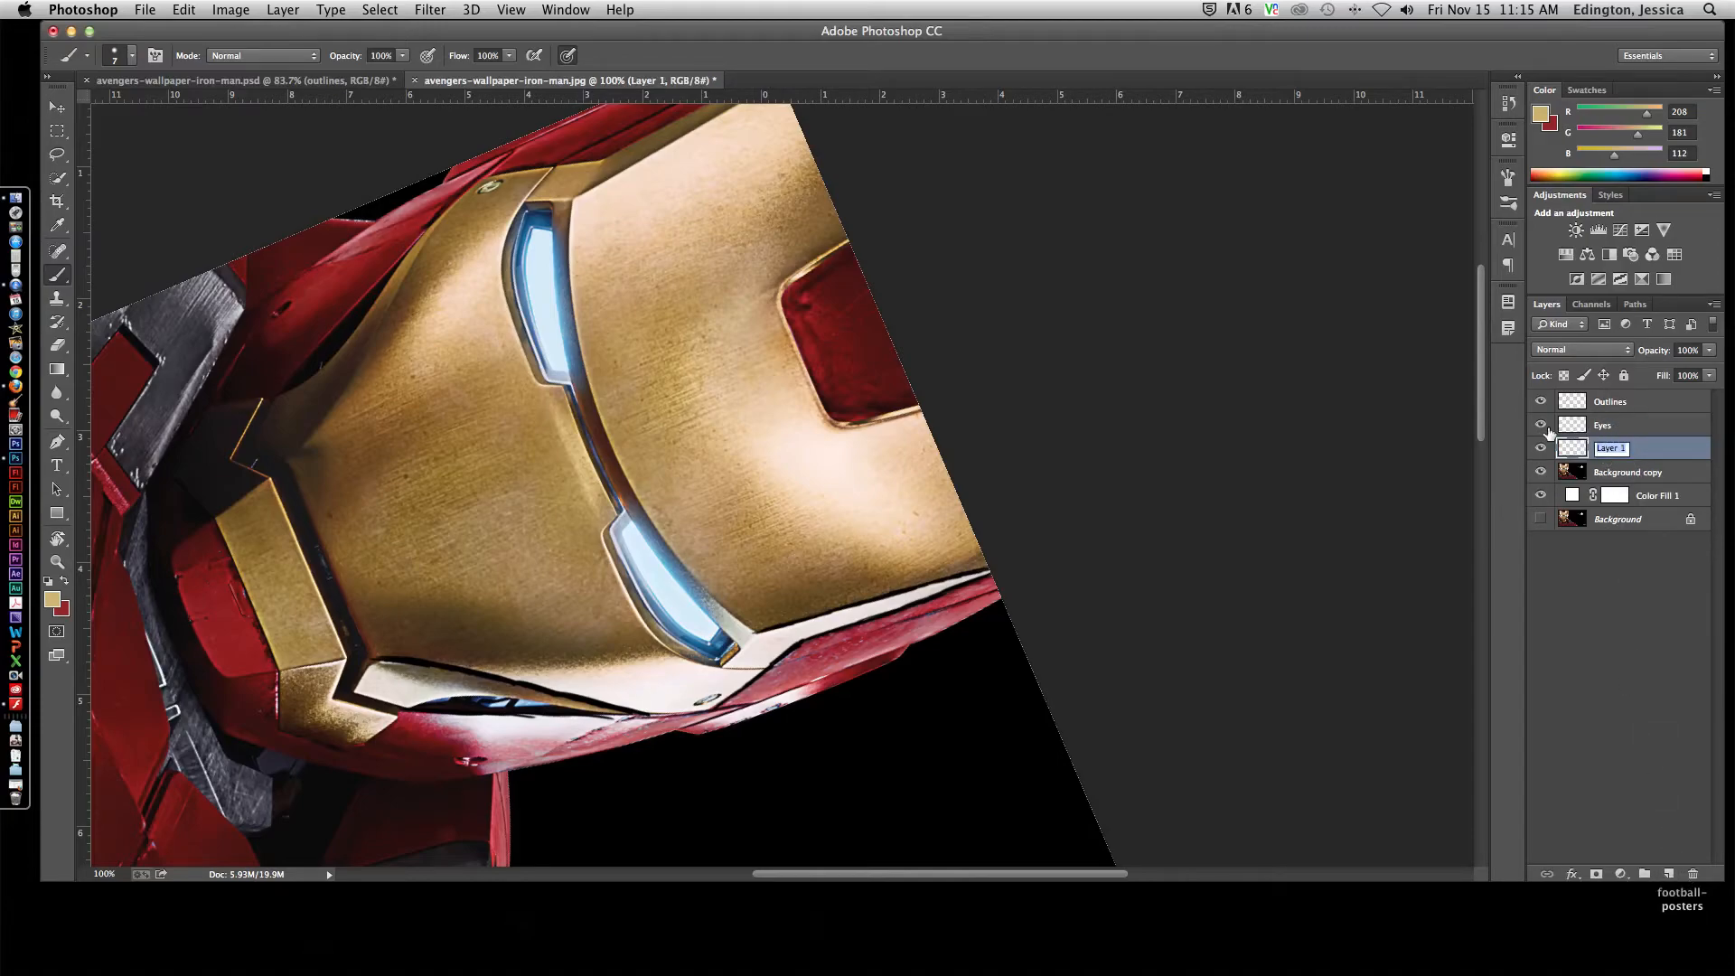
pyautogui.write('Mid d')
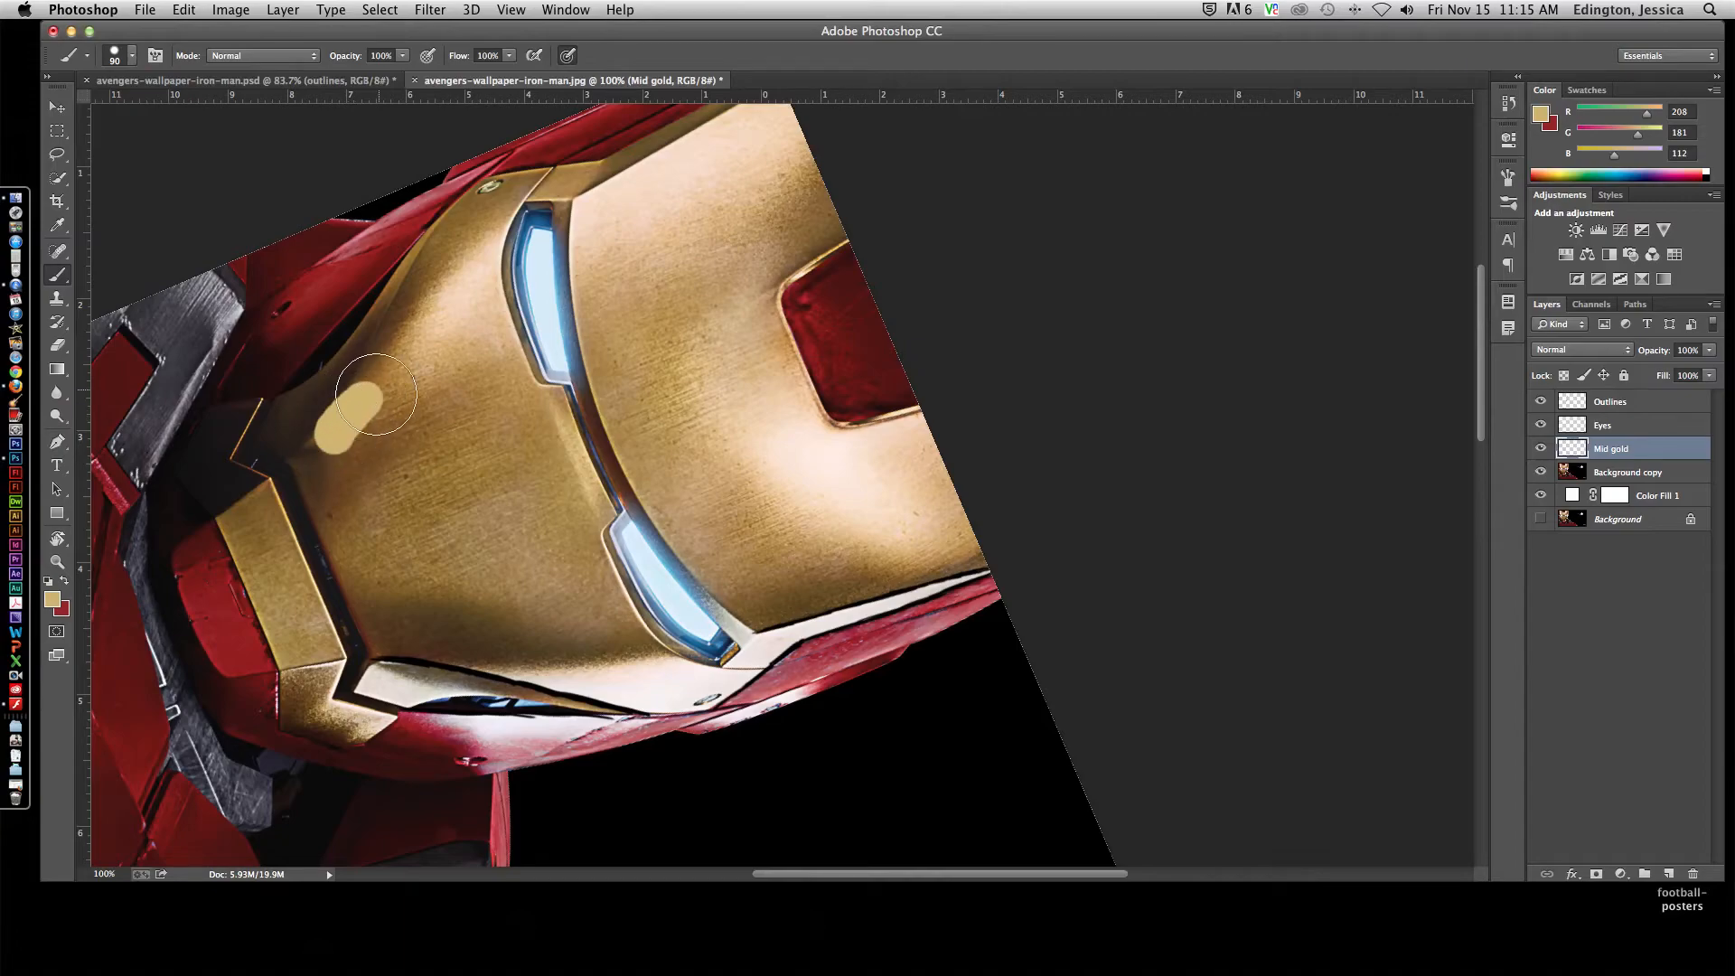
# Step: Brush flat tan-gold over the faceplate's left side, cheek, brow and lower edge
pyautogui.moveTo(371, 392); pyautogui.dragTo(371, 586)
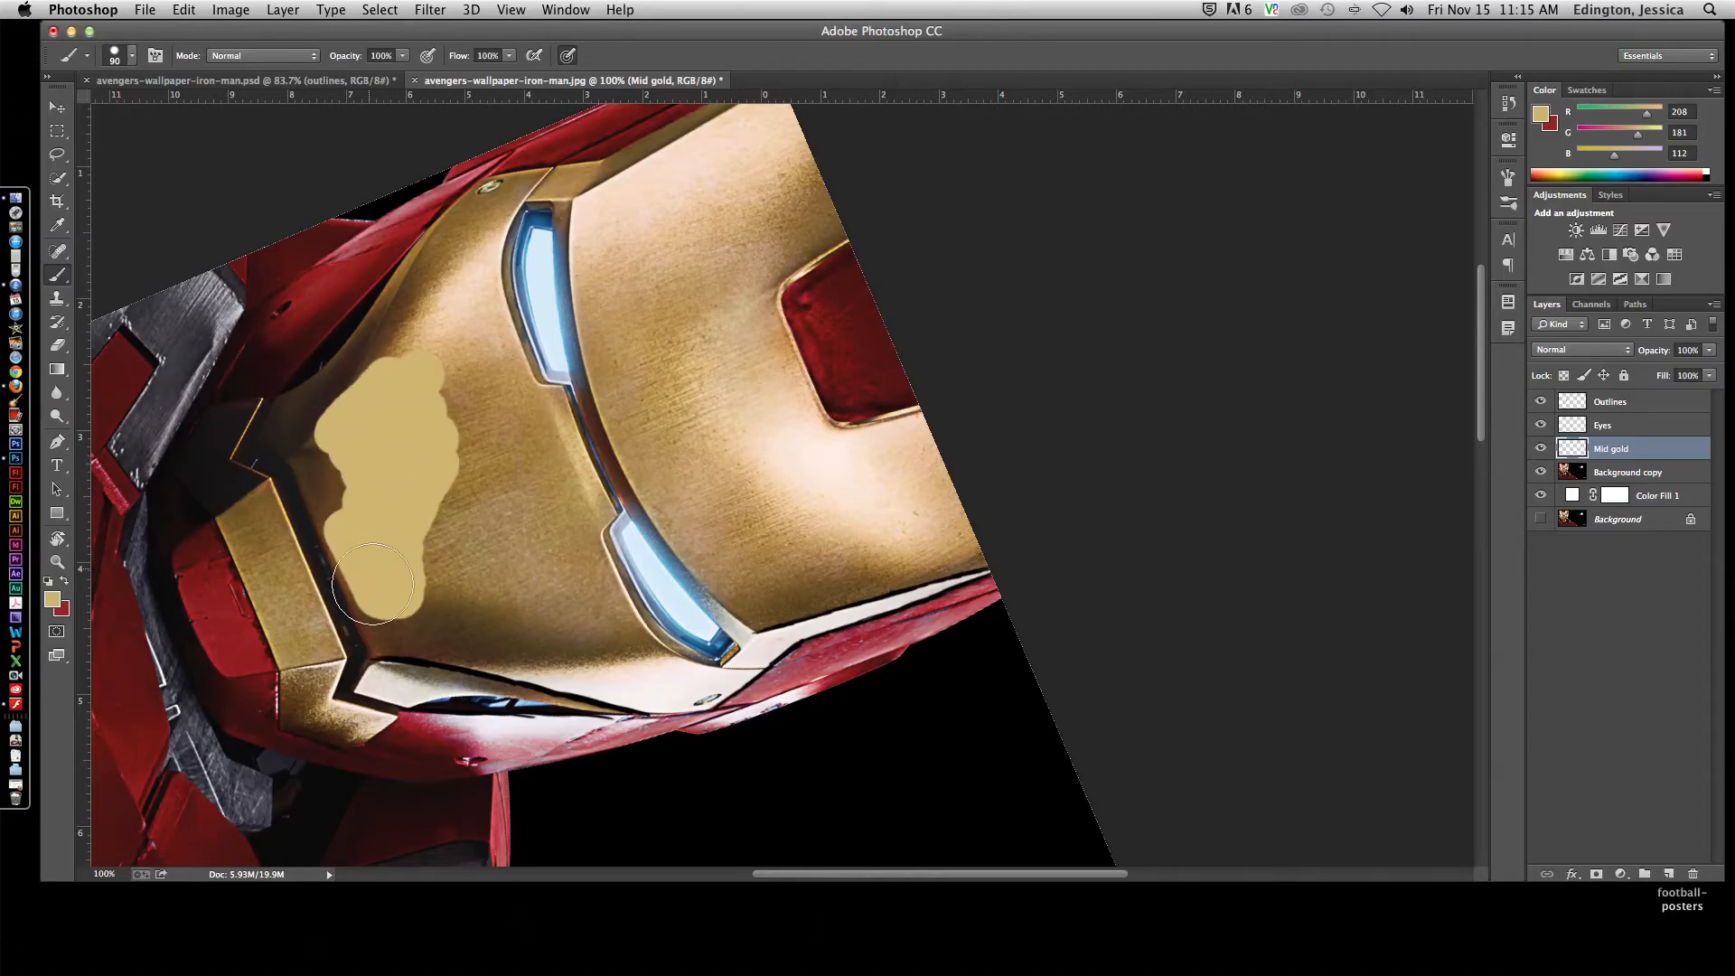
pyautogui.moveTo(372, 584); pyautogui.dragTo(315, 458)
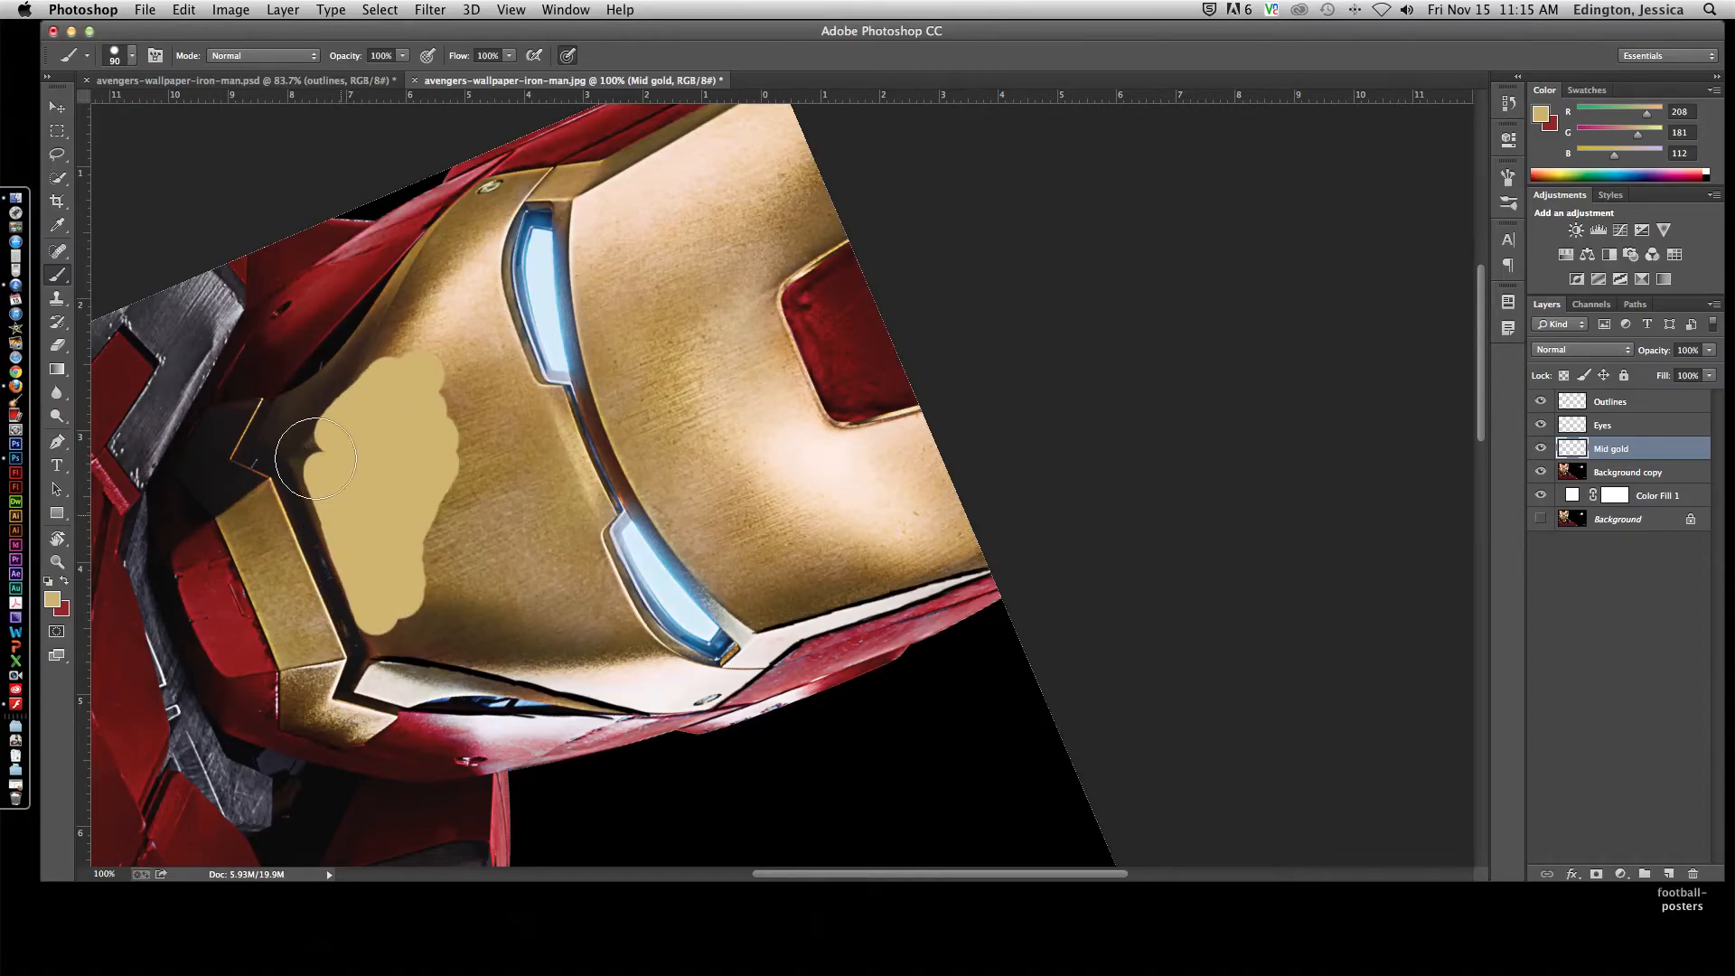
pyautogui.moveTo(315, 460); pyautogui.dragTo(382, 333)
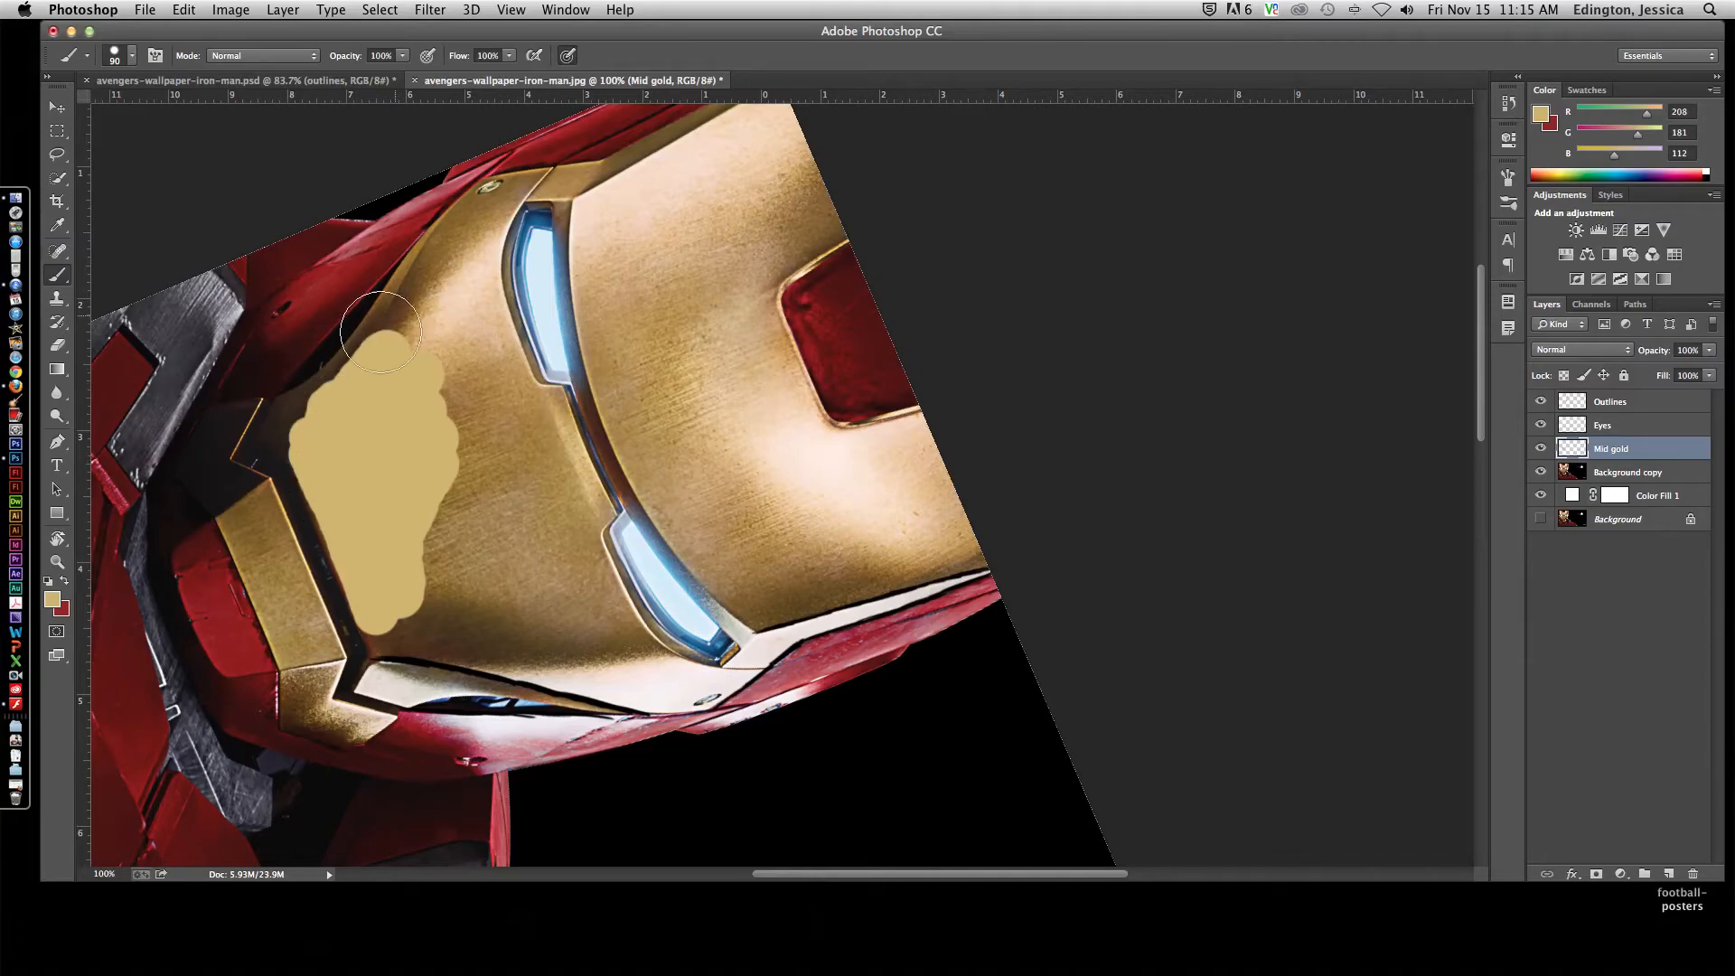
pyautogui.moveTo(381, 332); pyautogui.dragTo(432, 553)
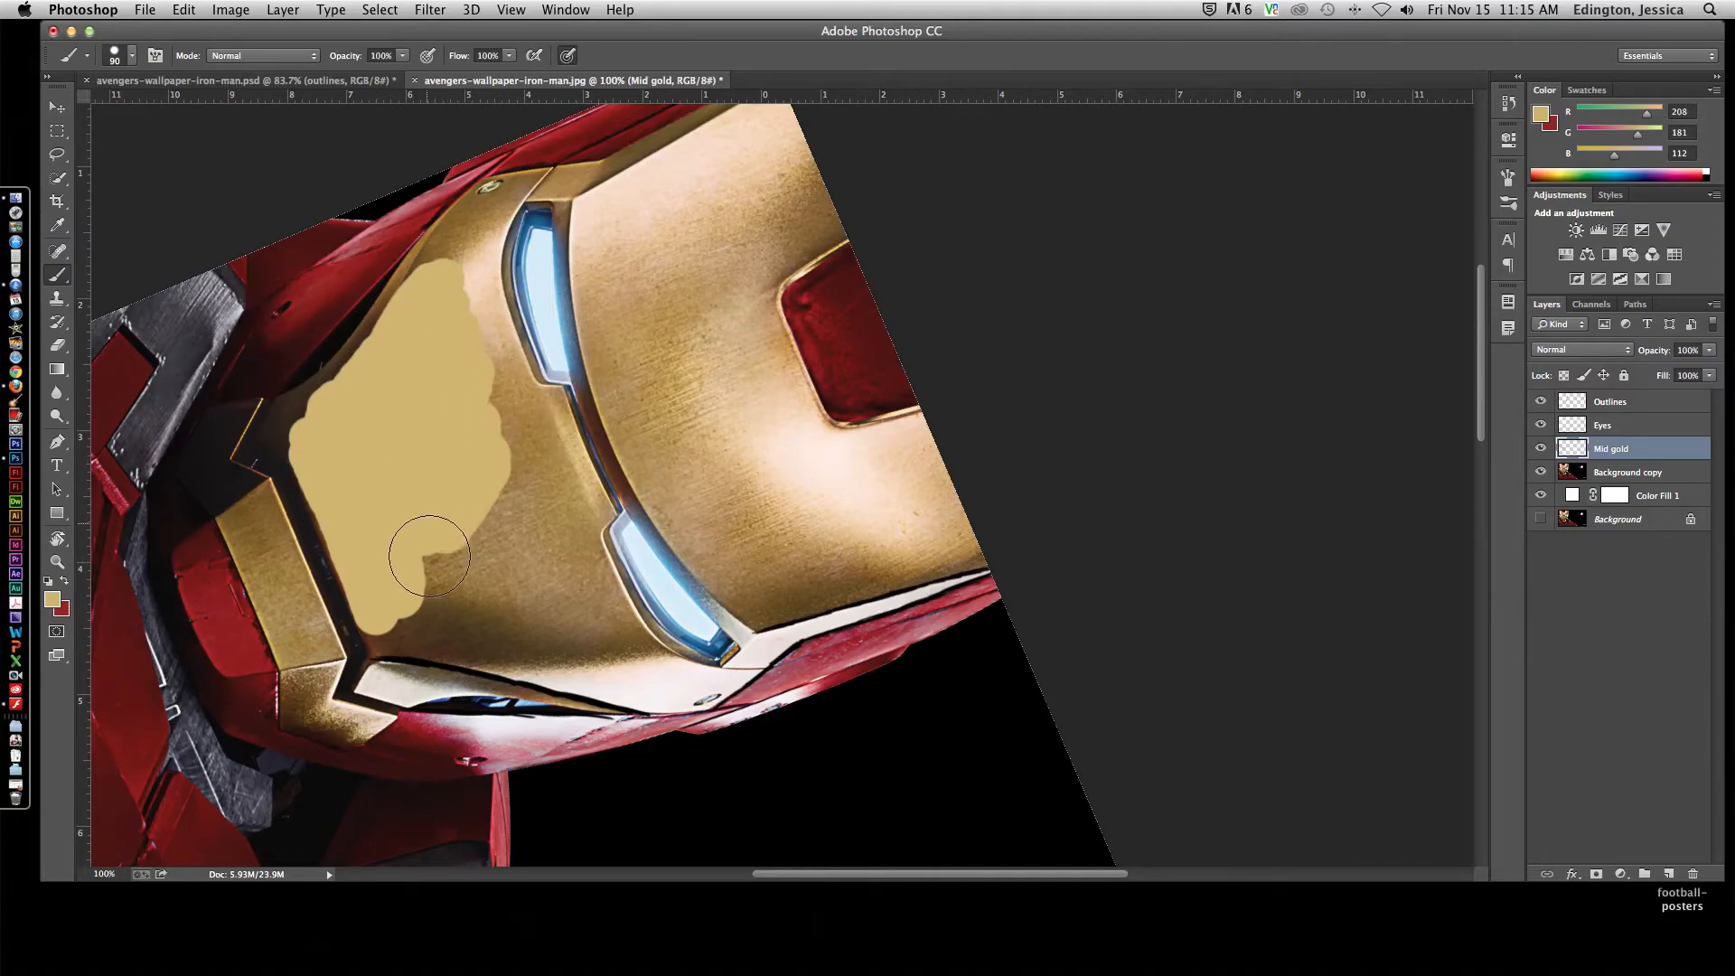
pyautogui.moveTo(430, 557); pyautogui.dragTo(430, 661)
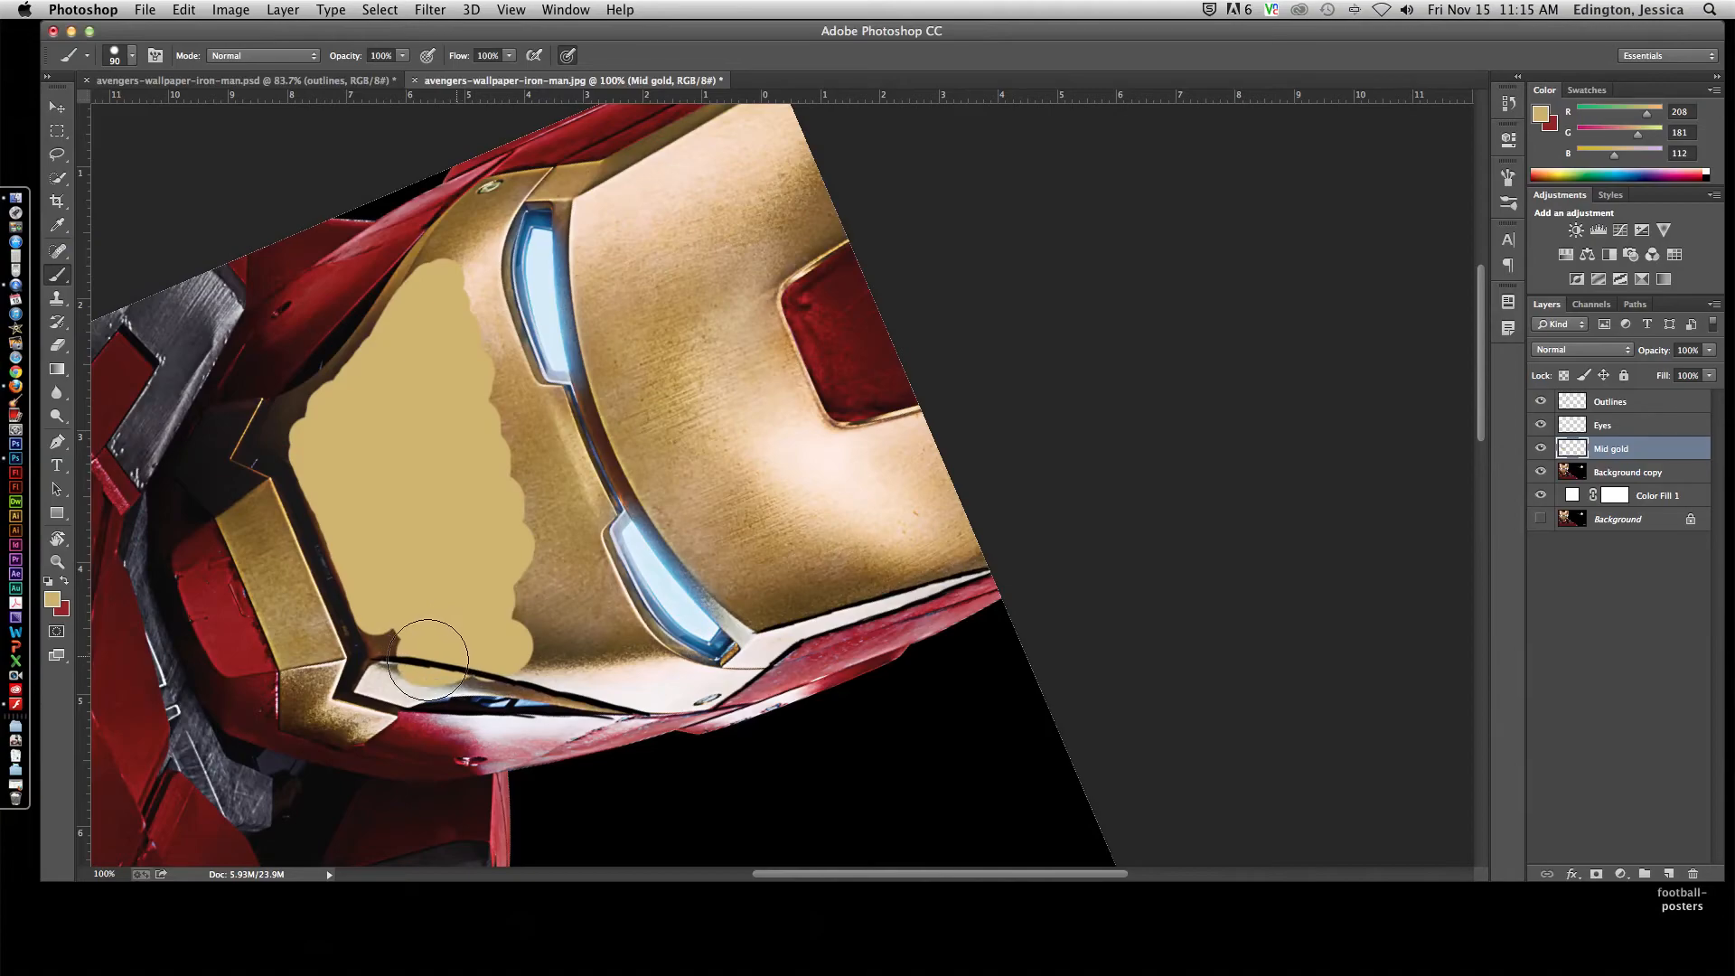
pyautogui.moveTo(427, 662); pyautogui.dragTo(535, 652)
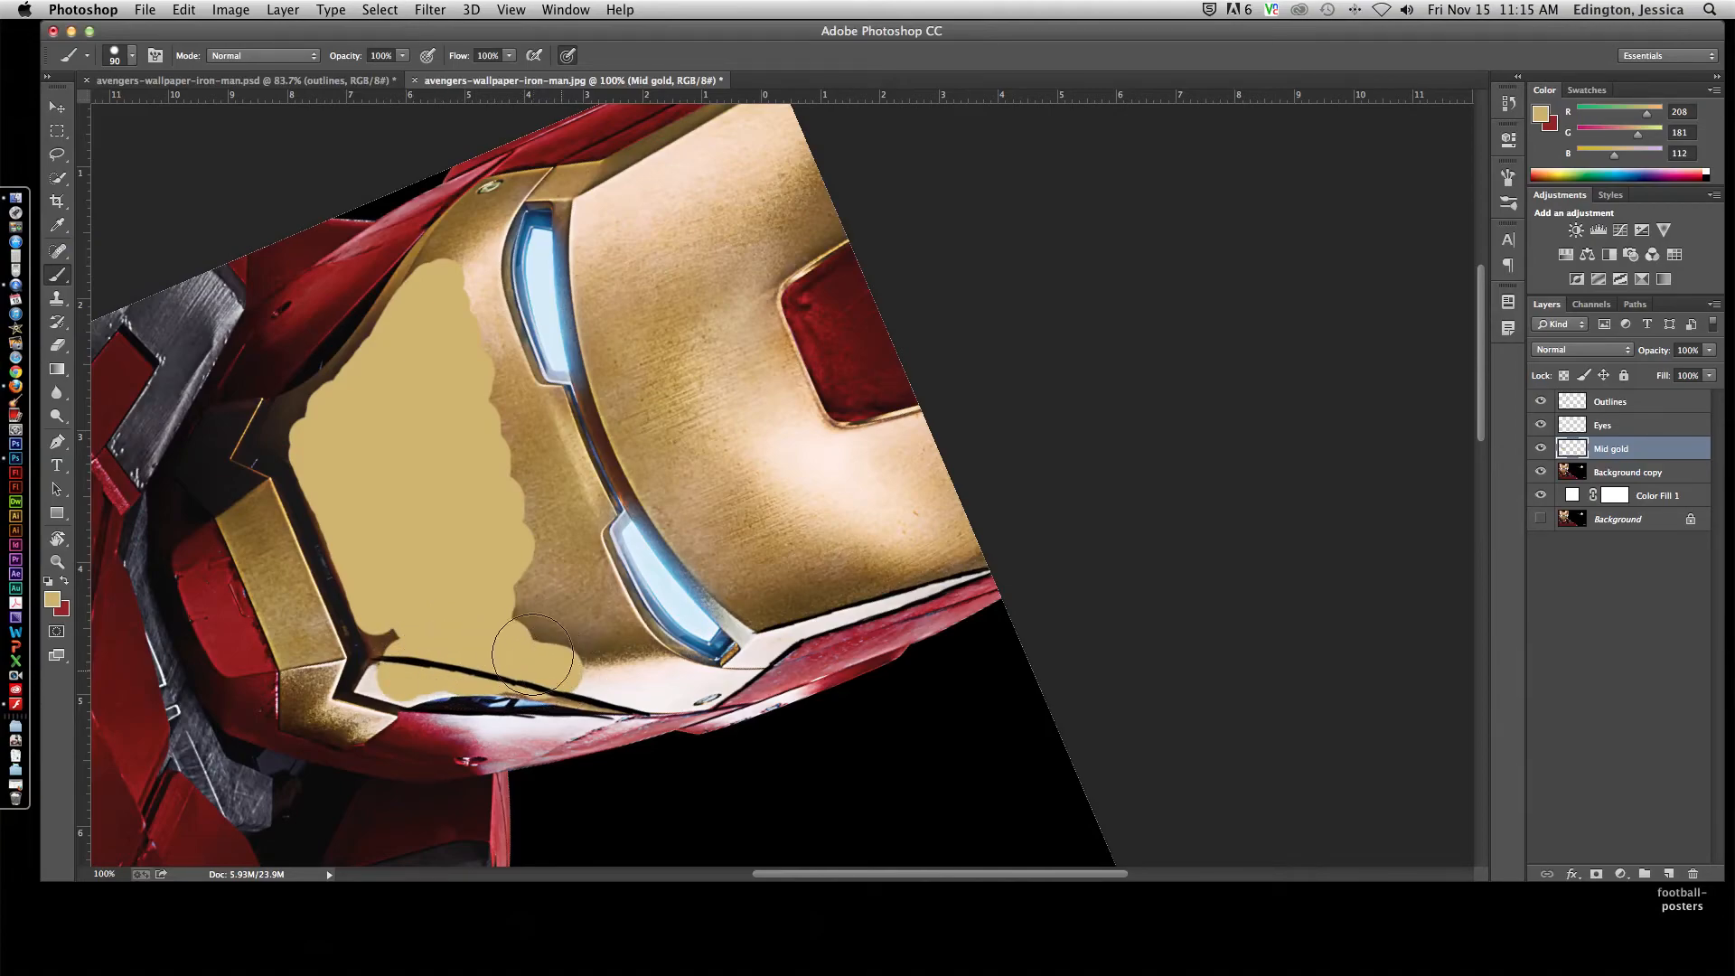
pyautogui.click(537, 652)
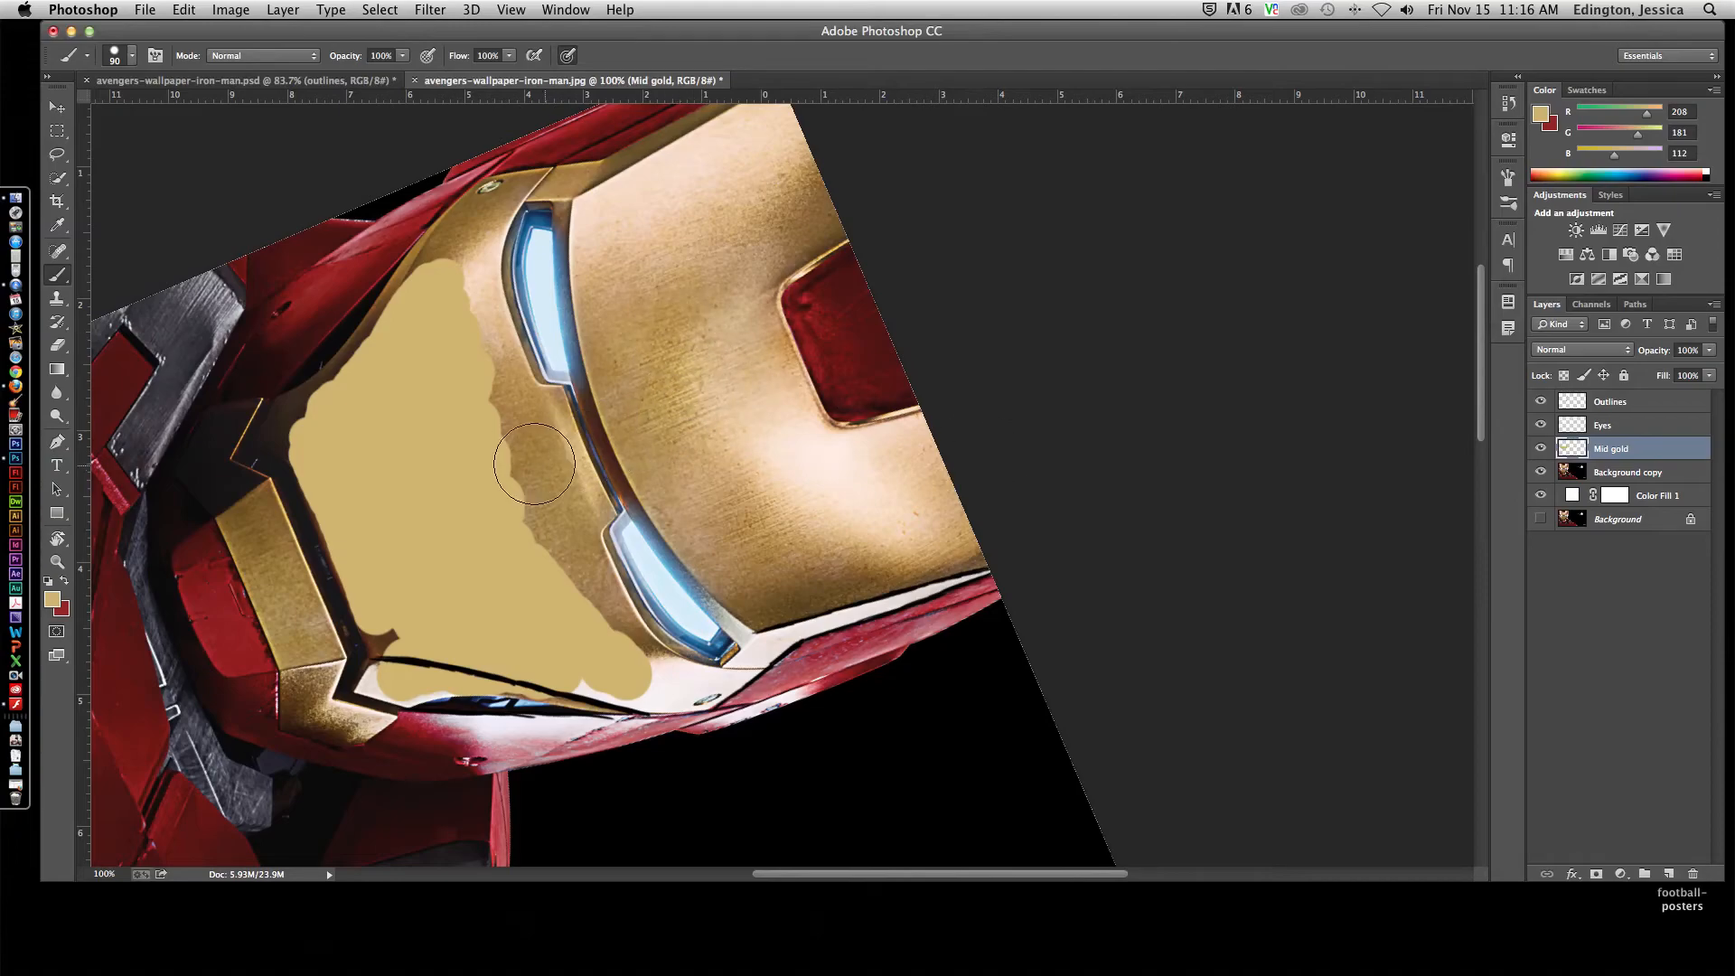
# Step: Extend the gold fill around and between the two eye slits and touch up gaps
pyautogui.moveTo(531, 465); pyautogui.dragTo(542, 416)
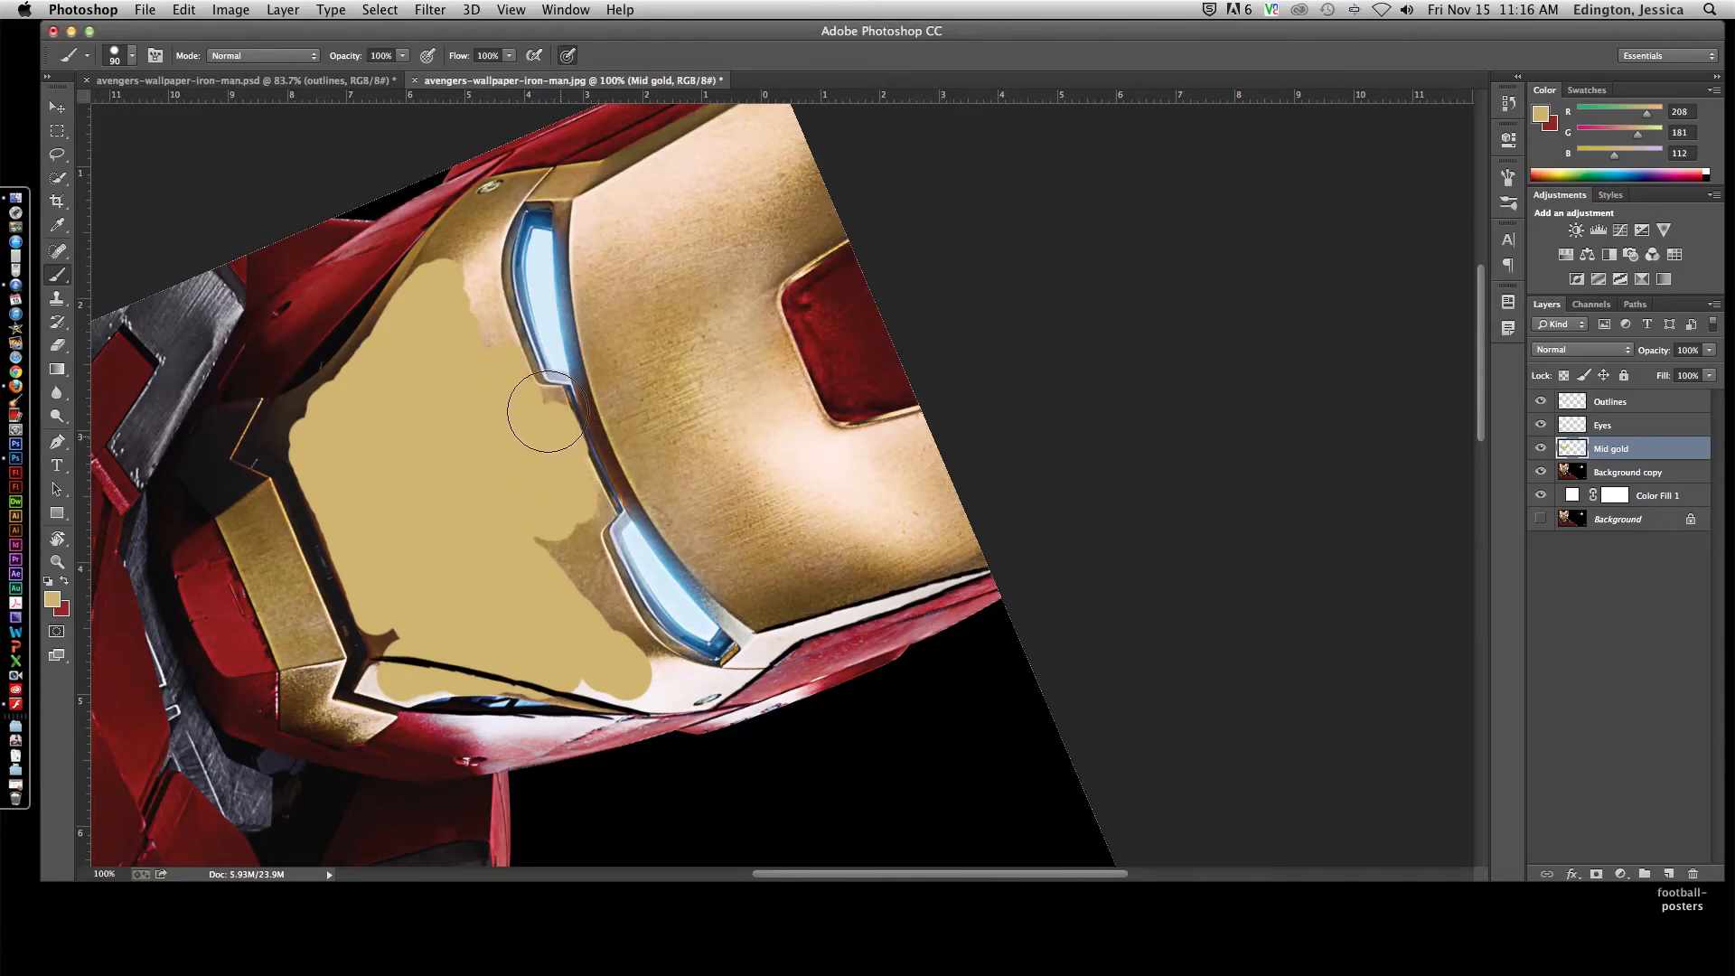
pyautogui.moveTo(542, 416); pyautogui.dragTo(599, 615)
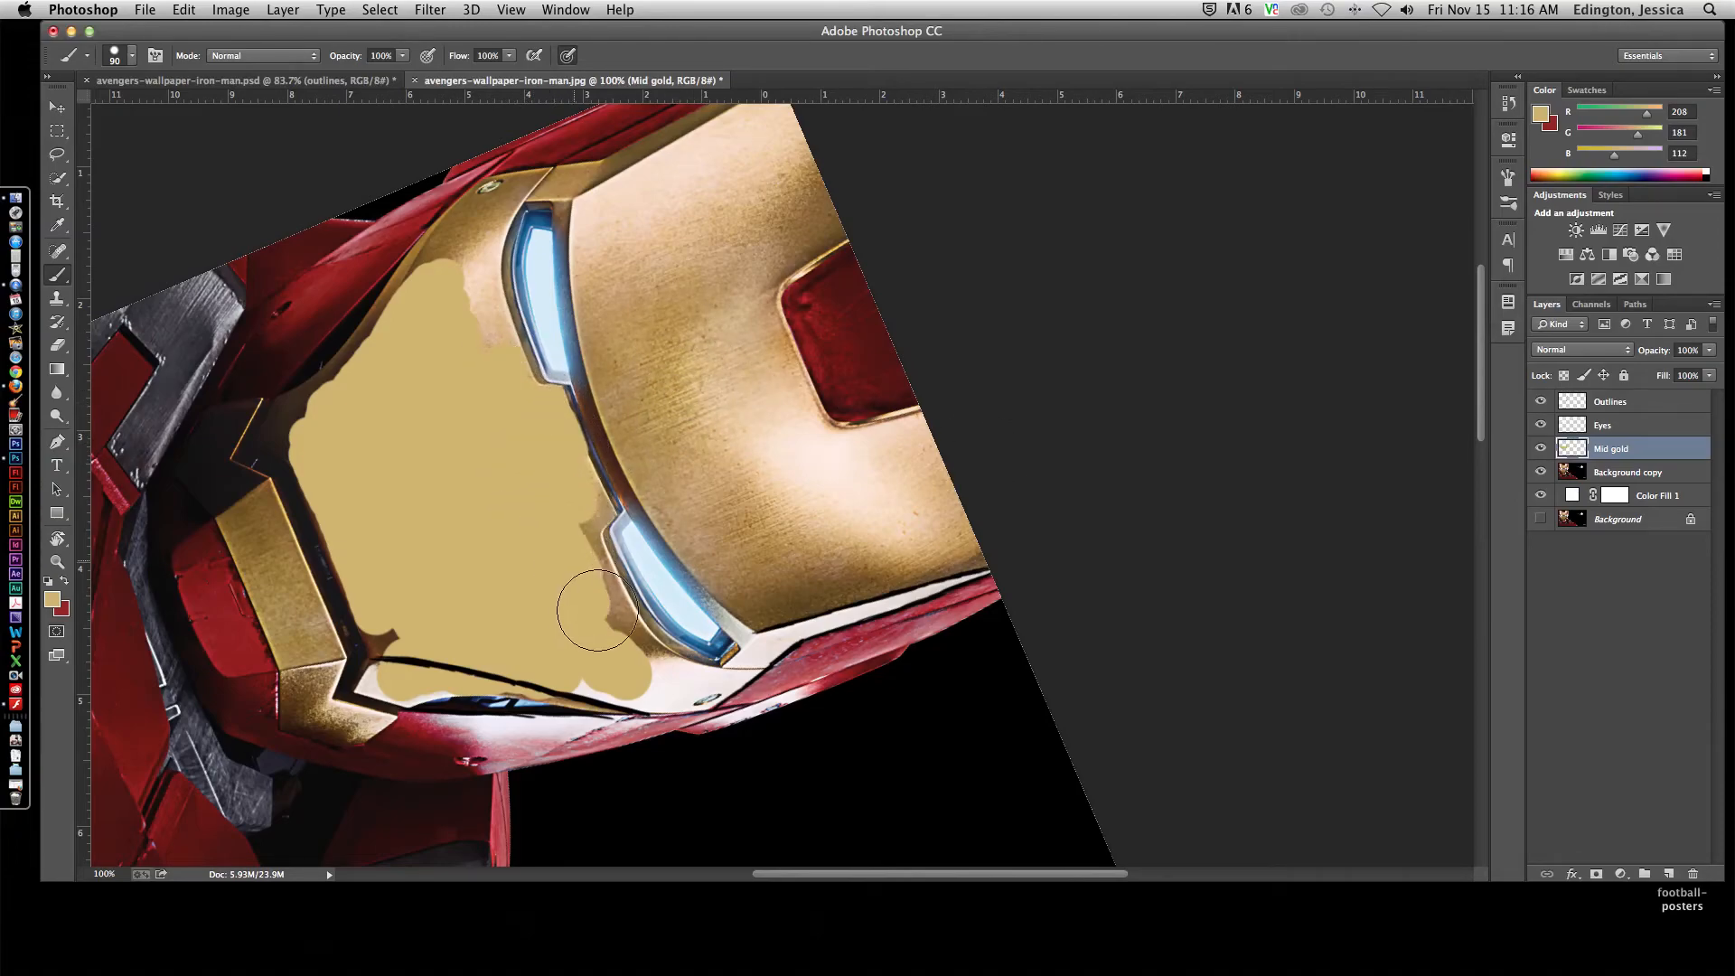
pyautogui.moveTo(598, 615); pyautogui.dragTo(387, 620)
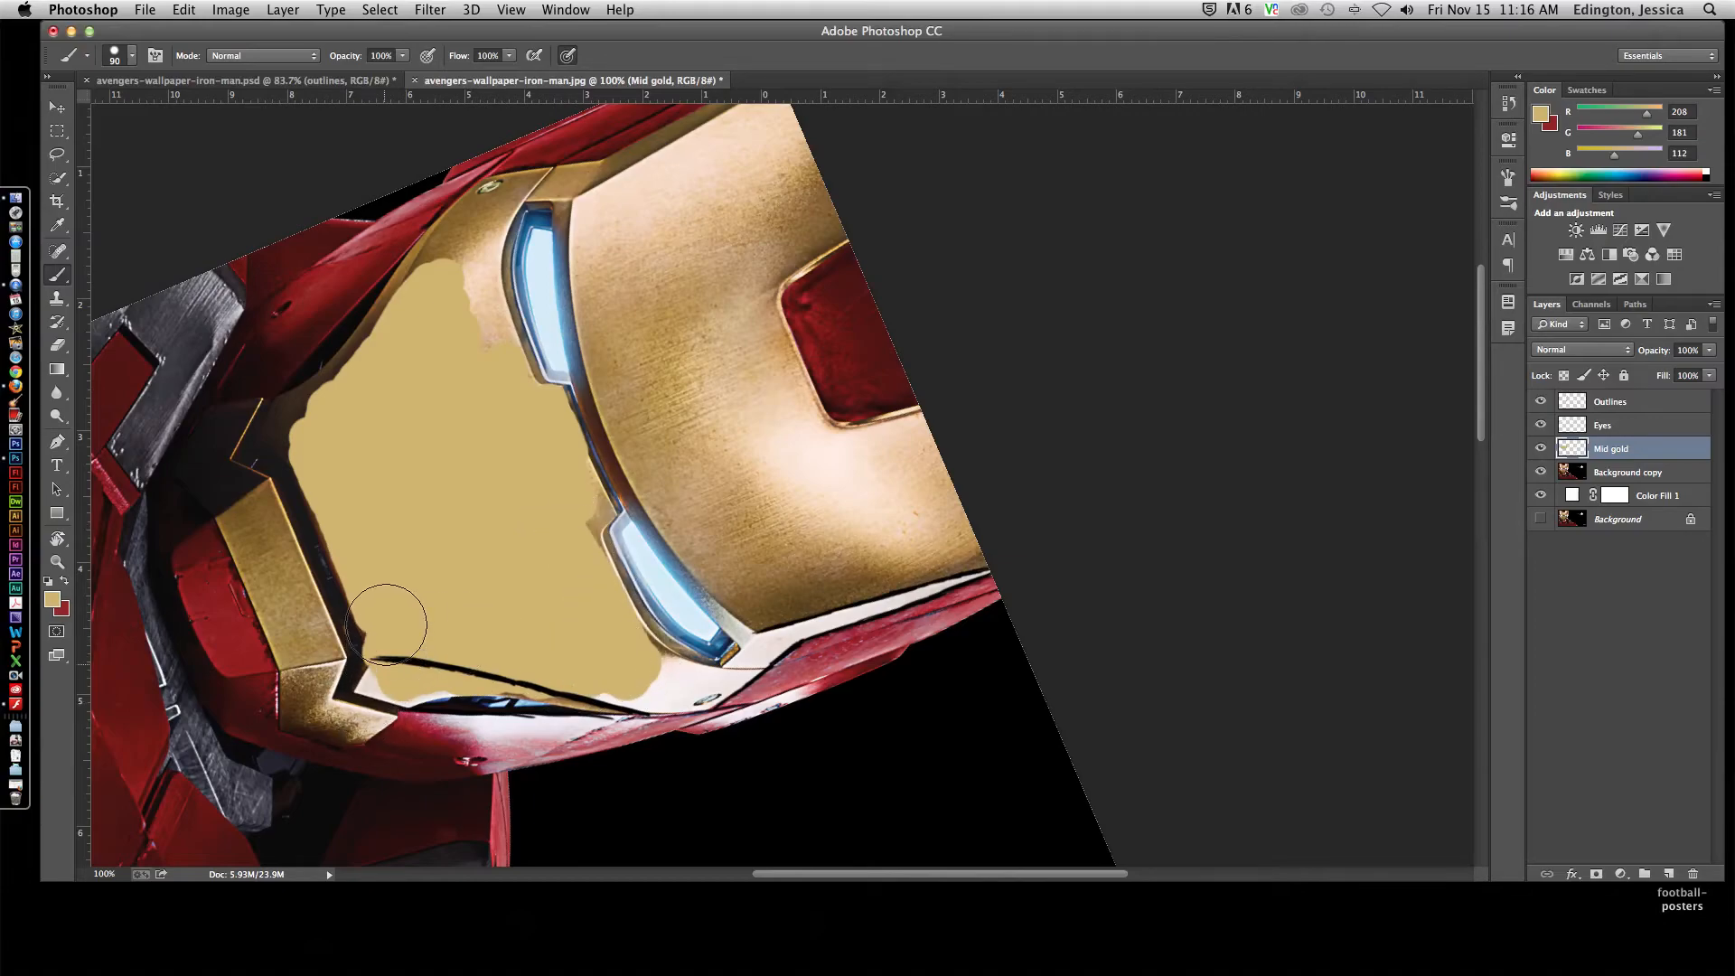
pyautogui.click(1540, 495)
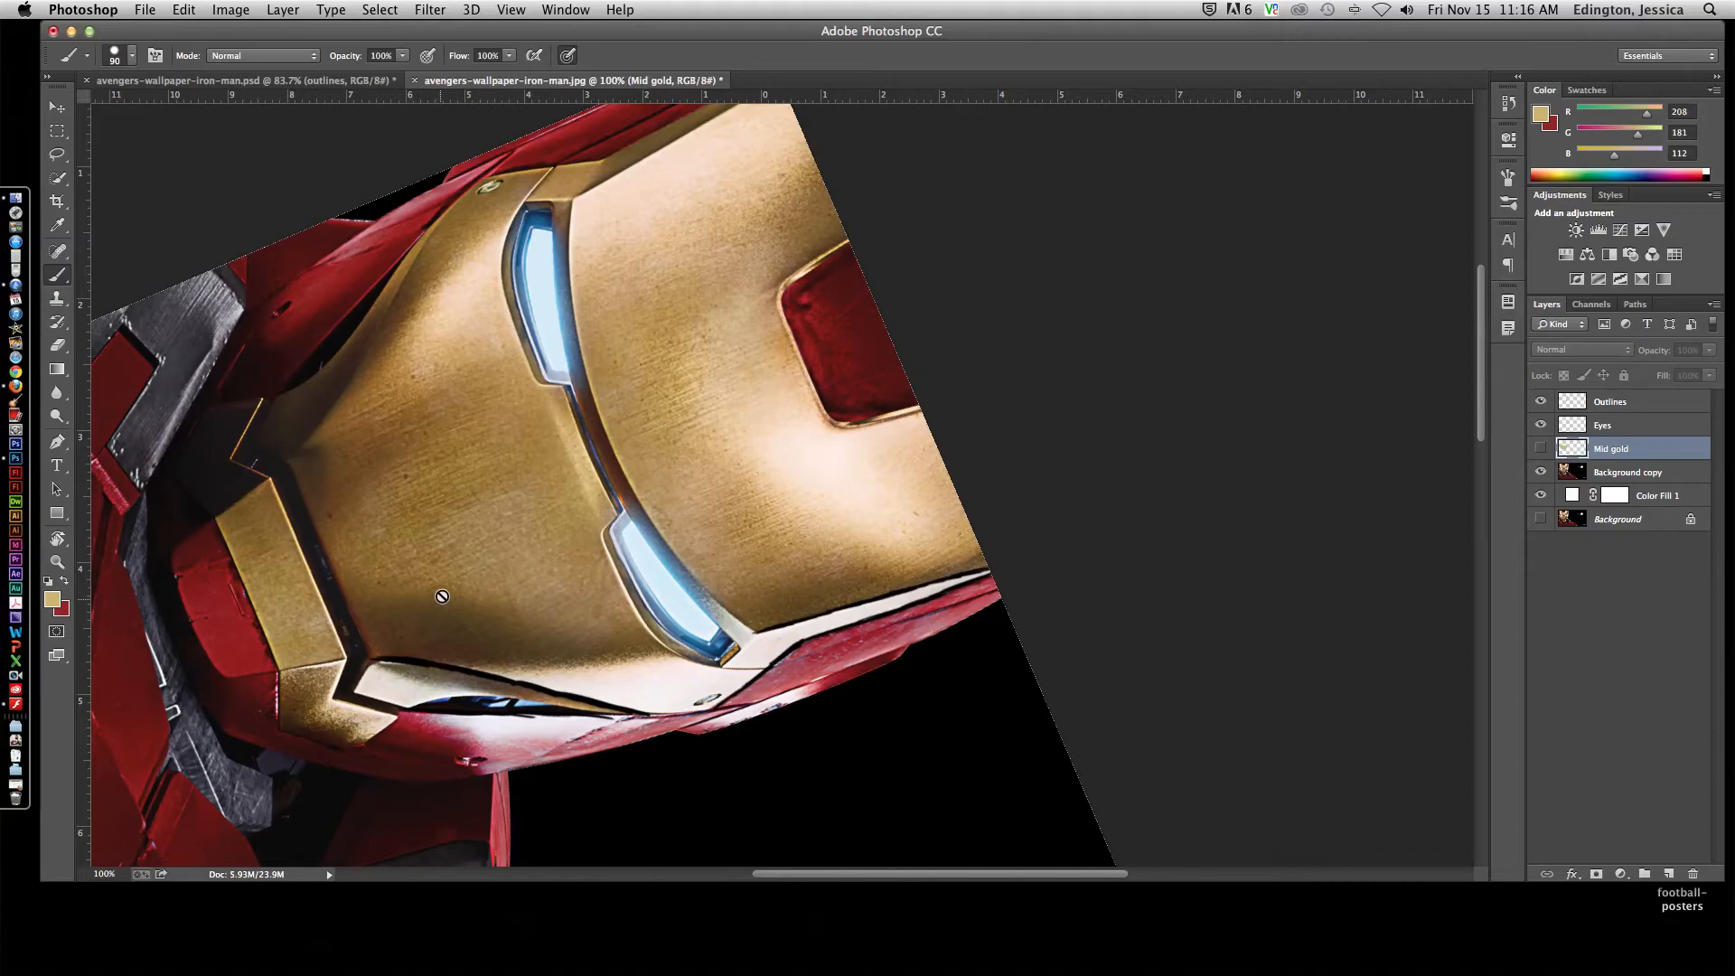
pyautogui.moveTo(1081, 529)
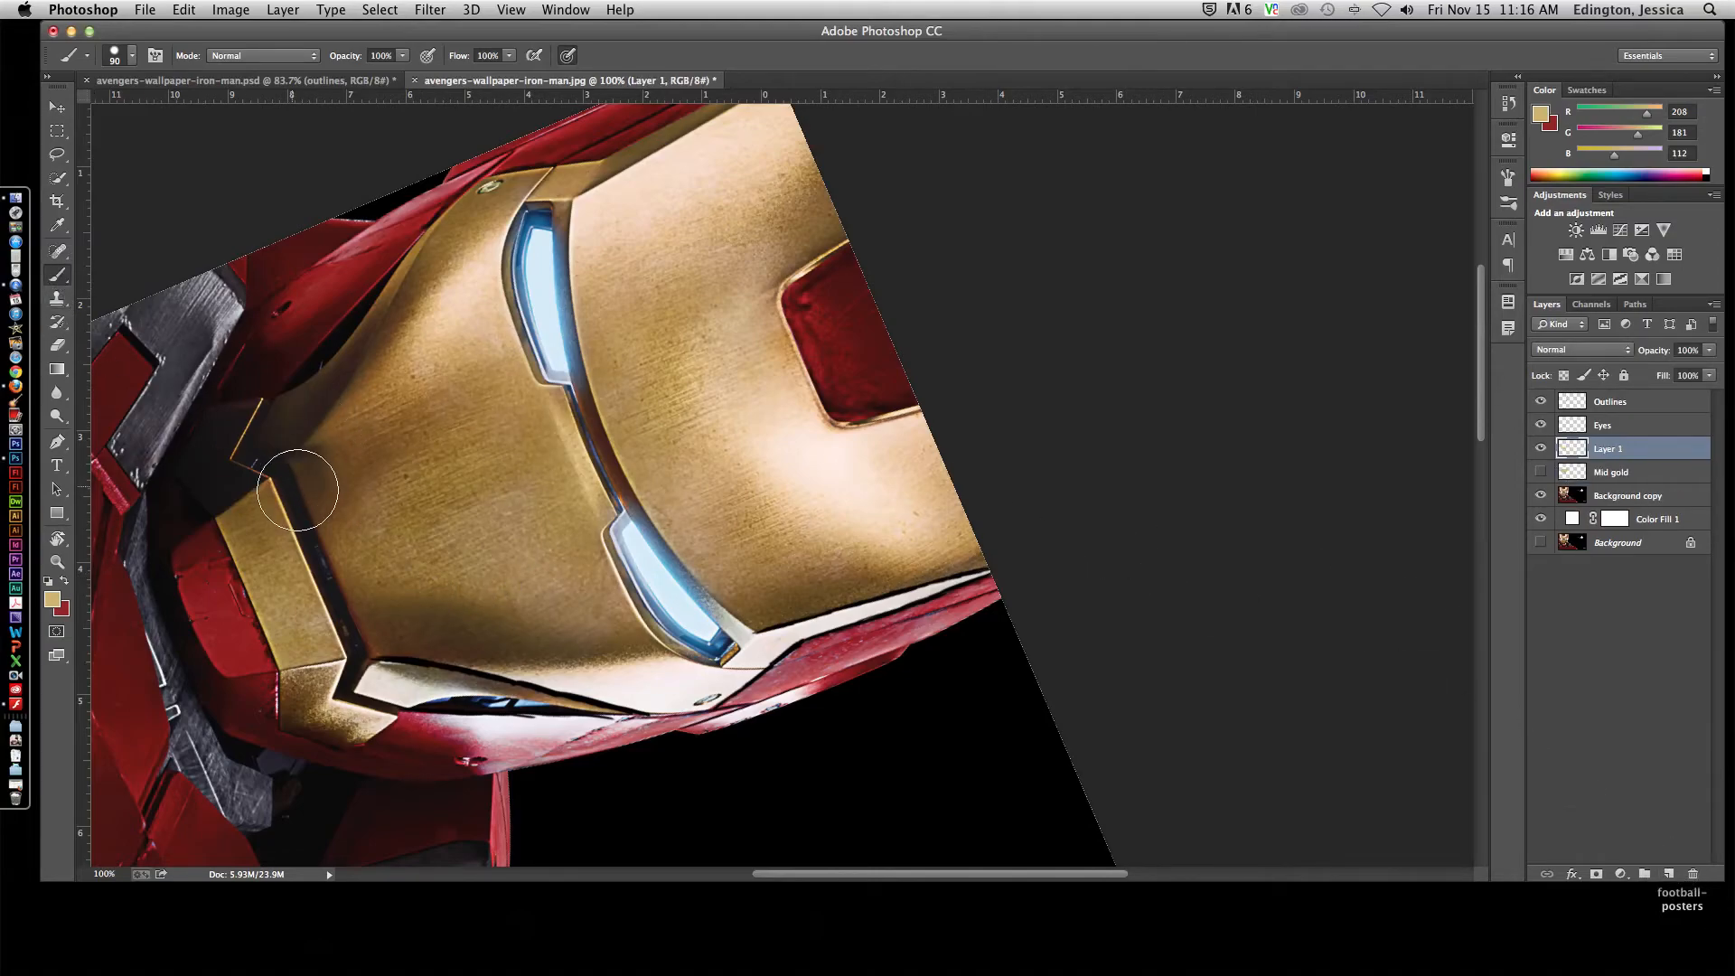
pyautogui.moveTo(471, 307)
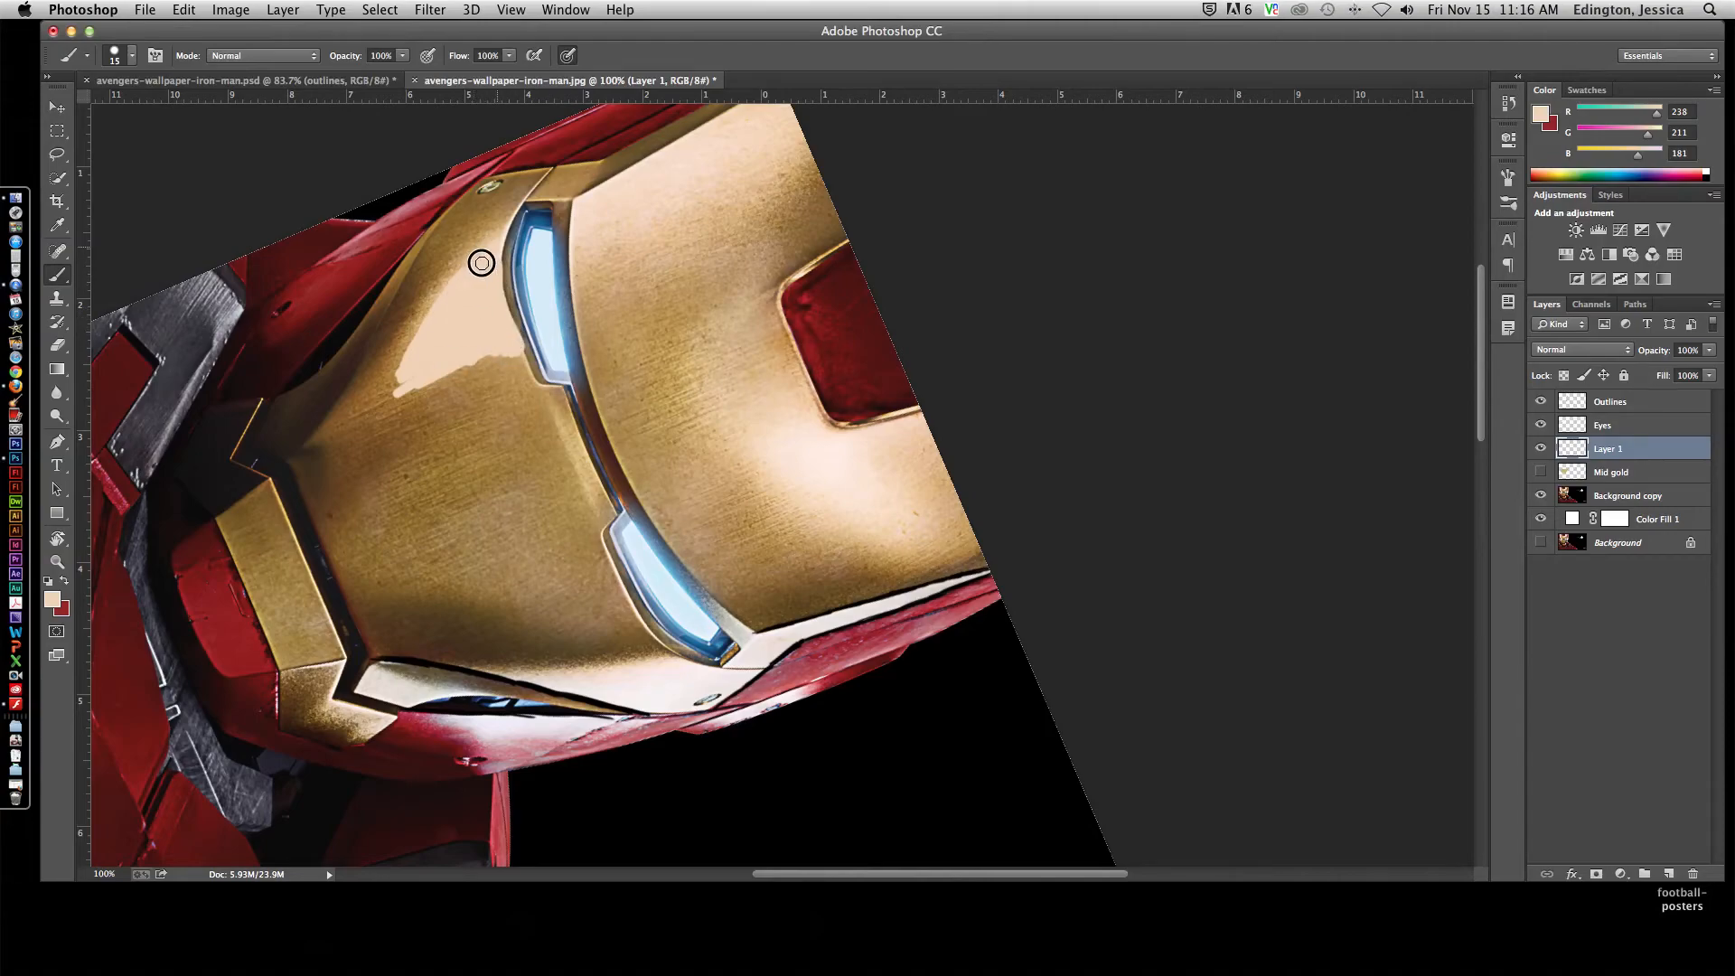
# Step: Brush a pale peach highlight above the upper eye slit and across the helmet
pyautogui.moveTo(481, 262); pyautogui.dragTo(528, 195)
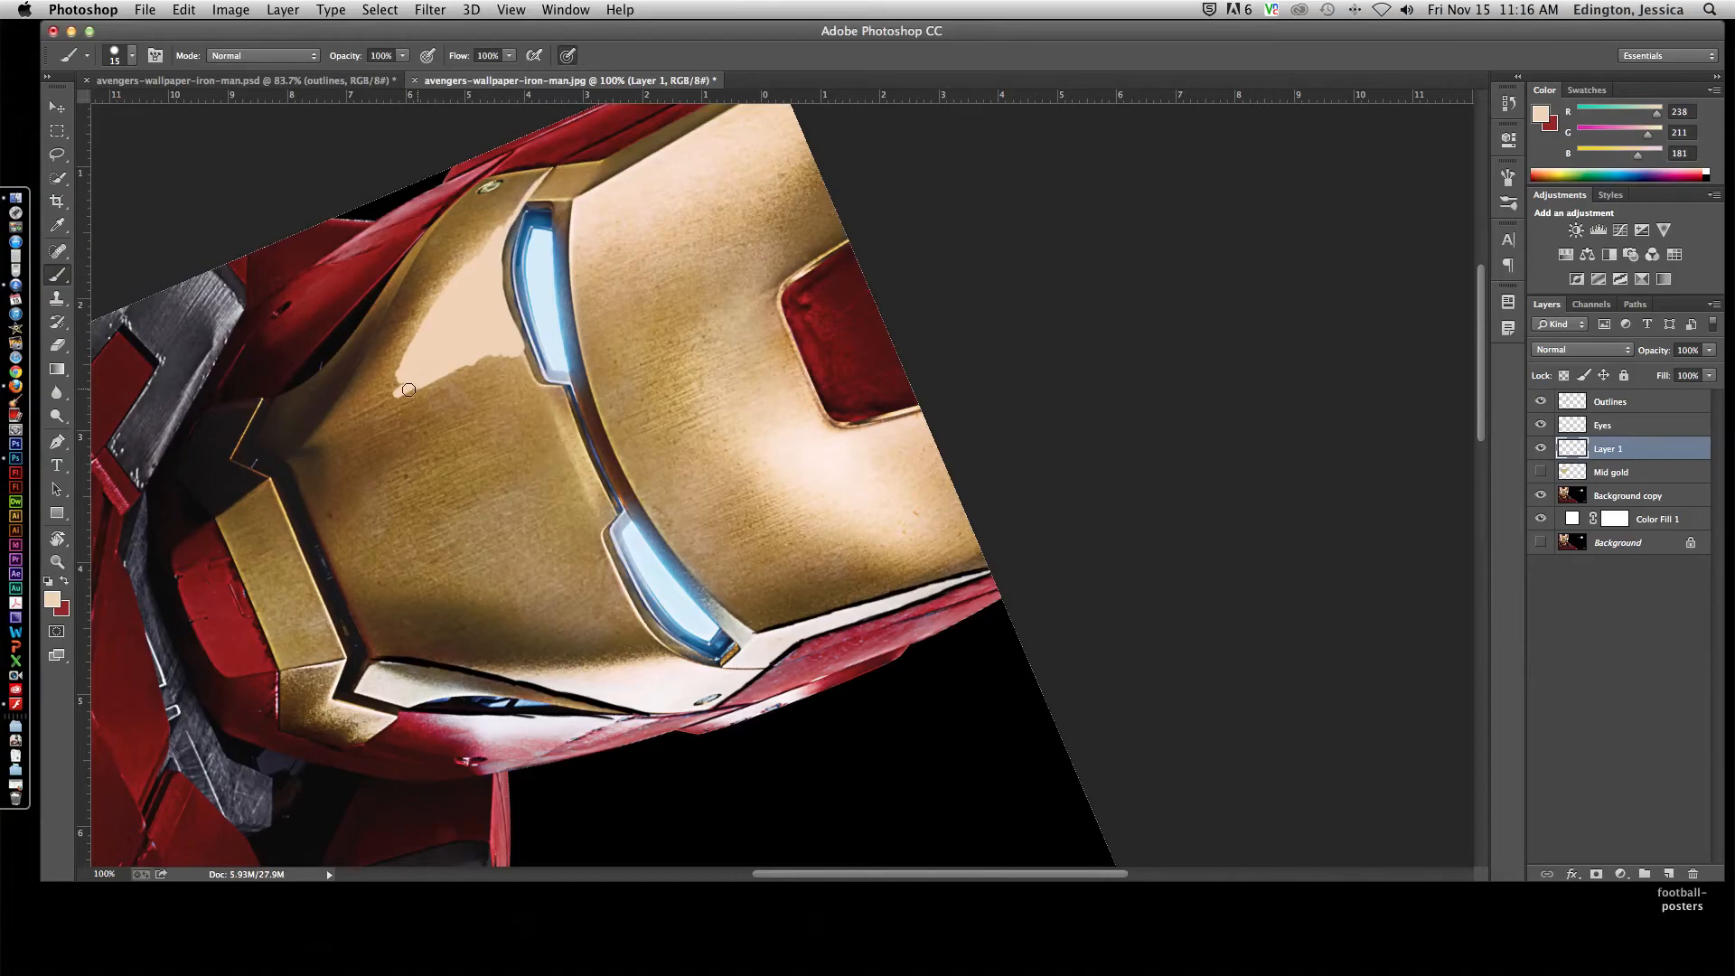
pyautogui.moveTo(409, 390); pyautogui.dragTo(561, 349)
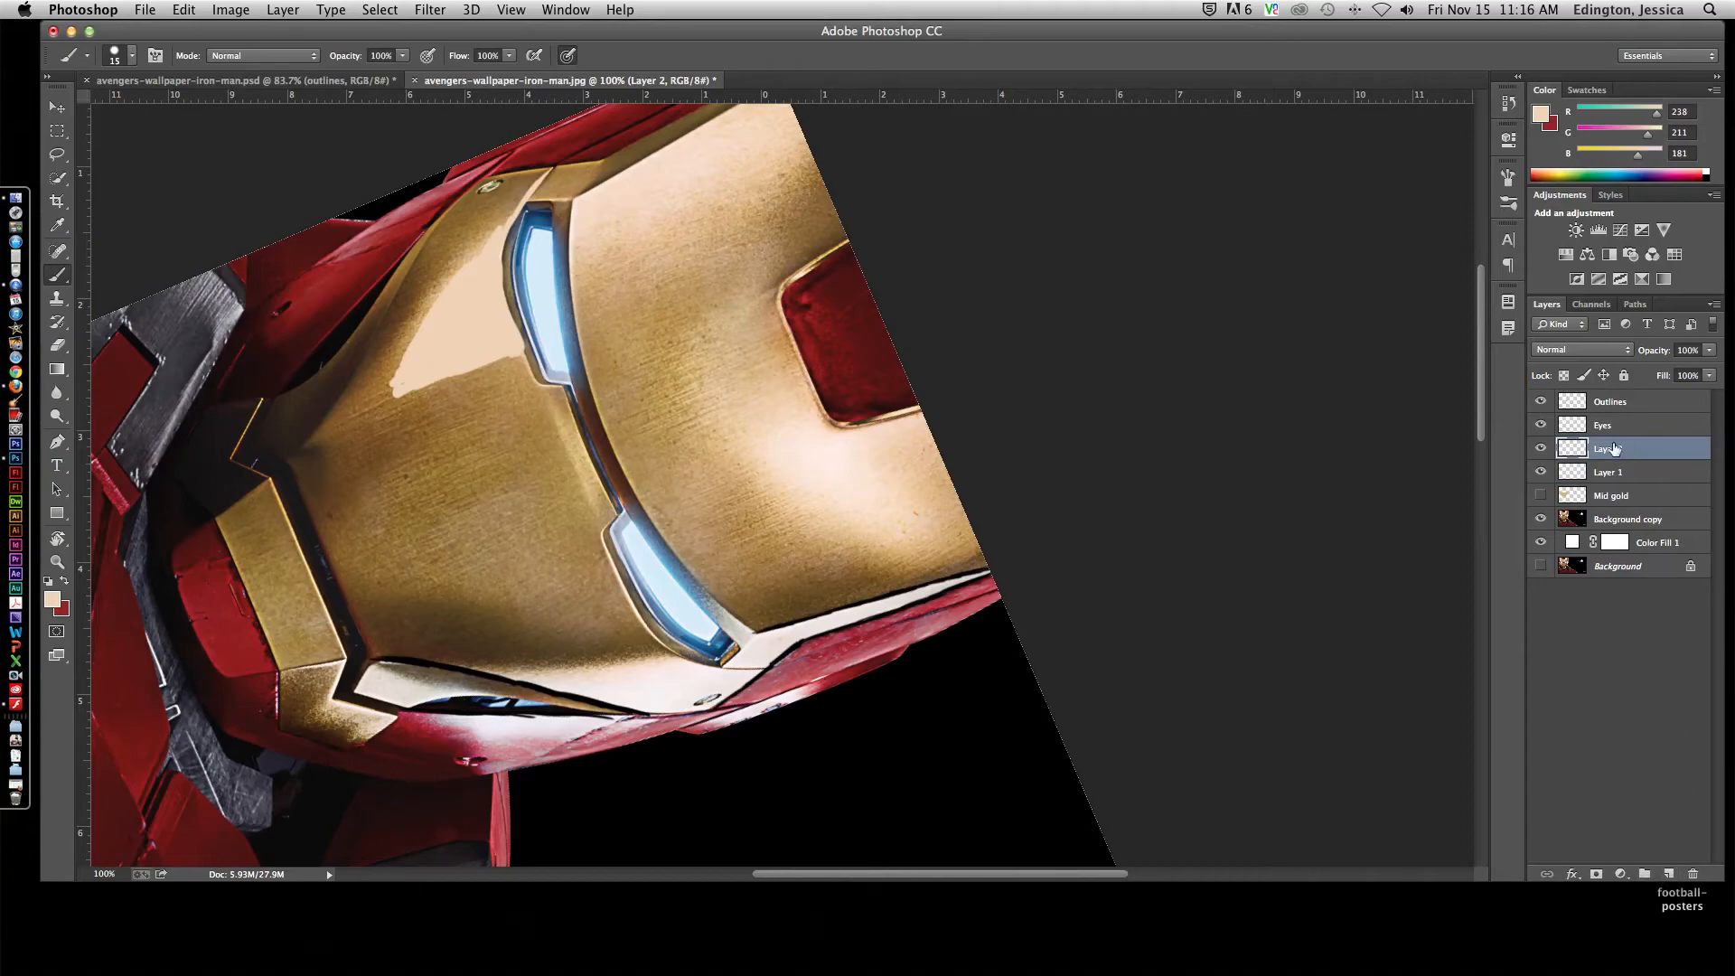
# Step: Move Layer 2 below Layer 1 and paint a flat dark gold shadow block under the lower eye slit
pyautogui.click(1607, 472)
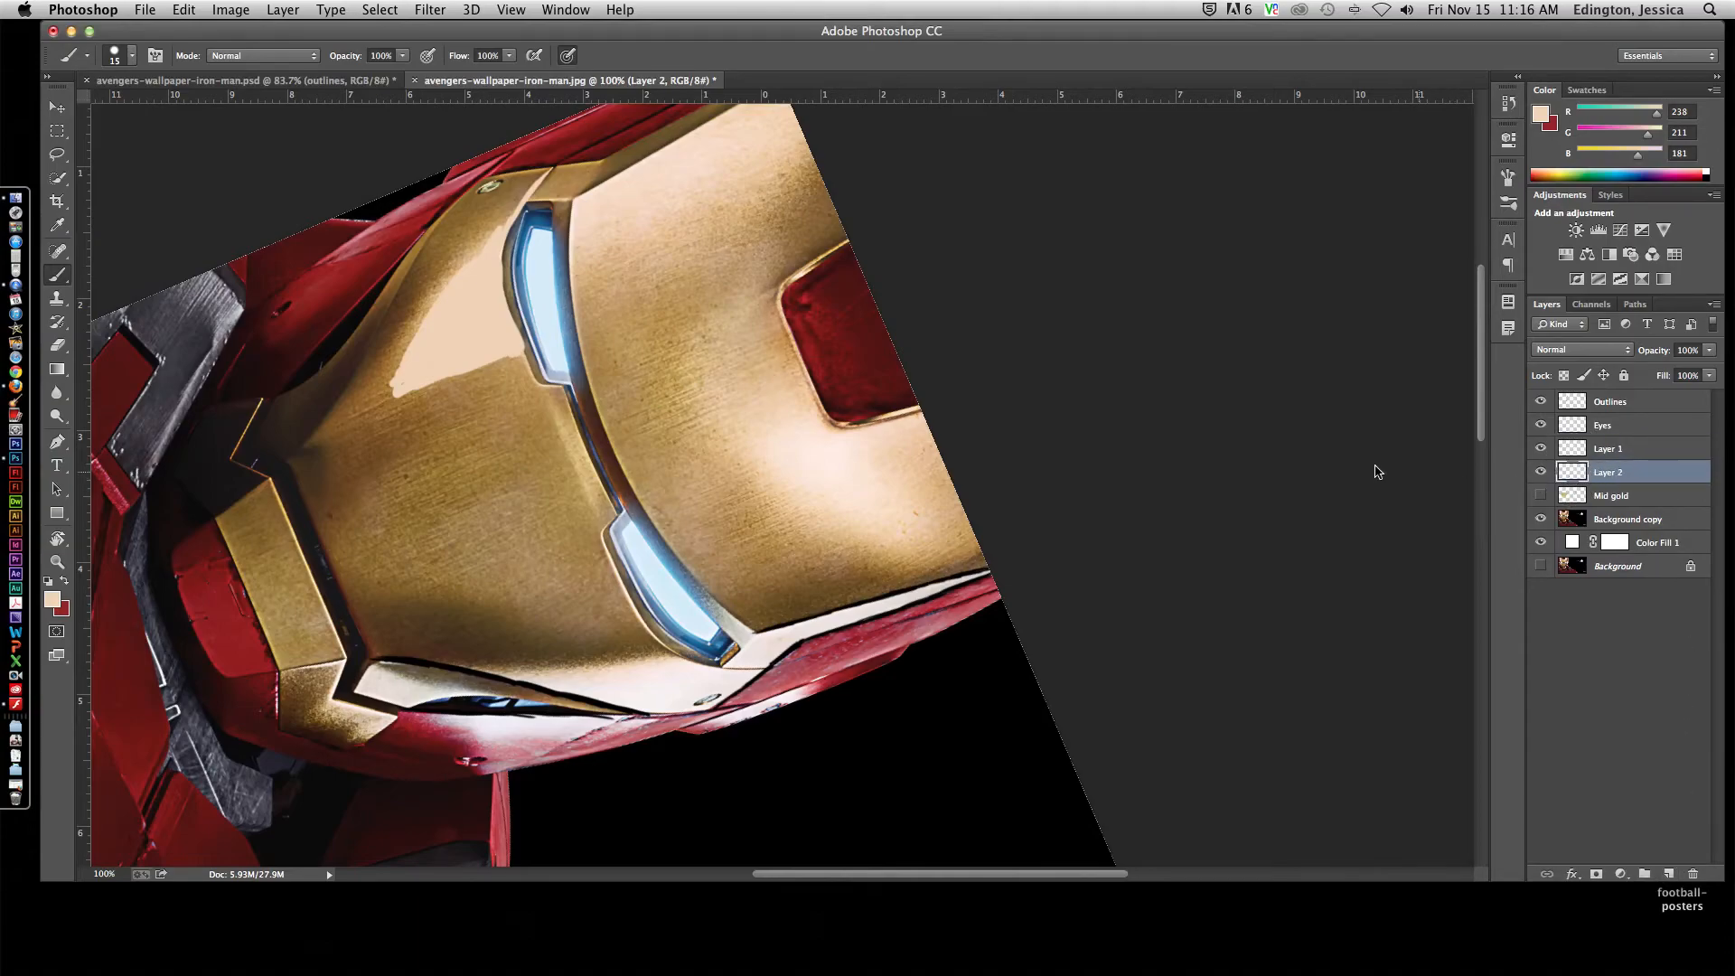
pyautogui.moveTo(327, 487)
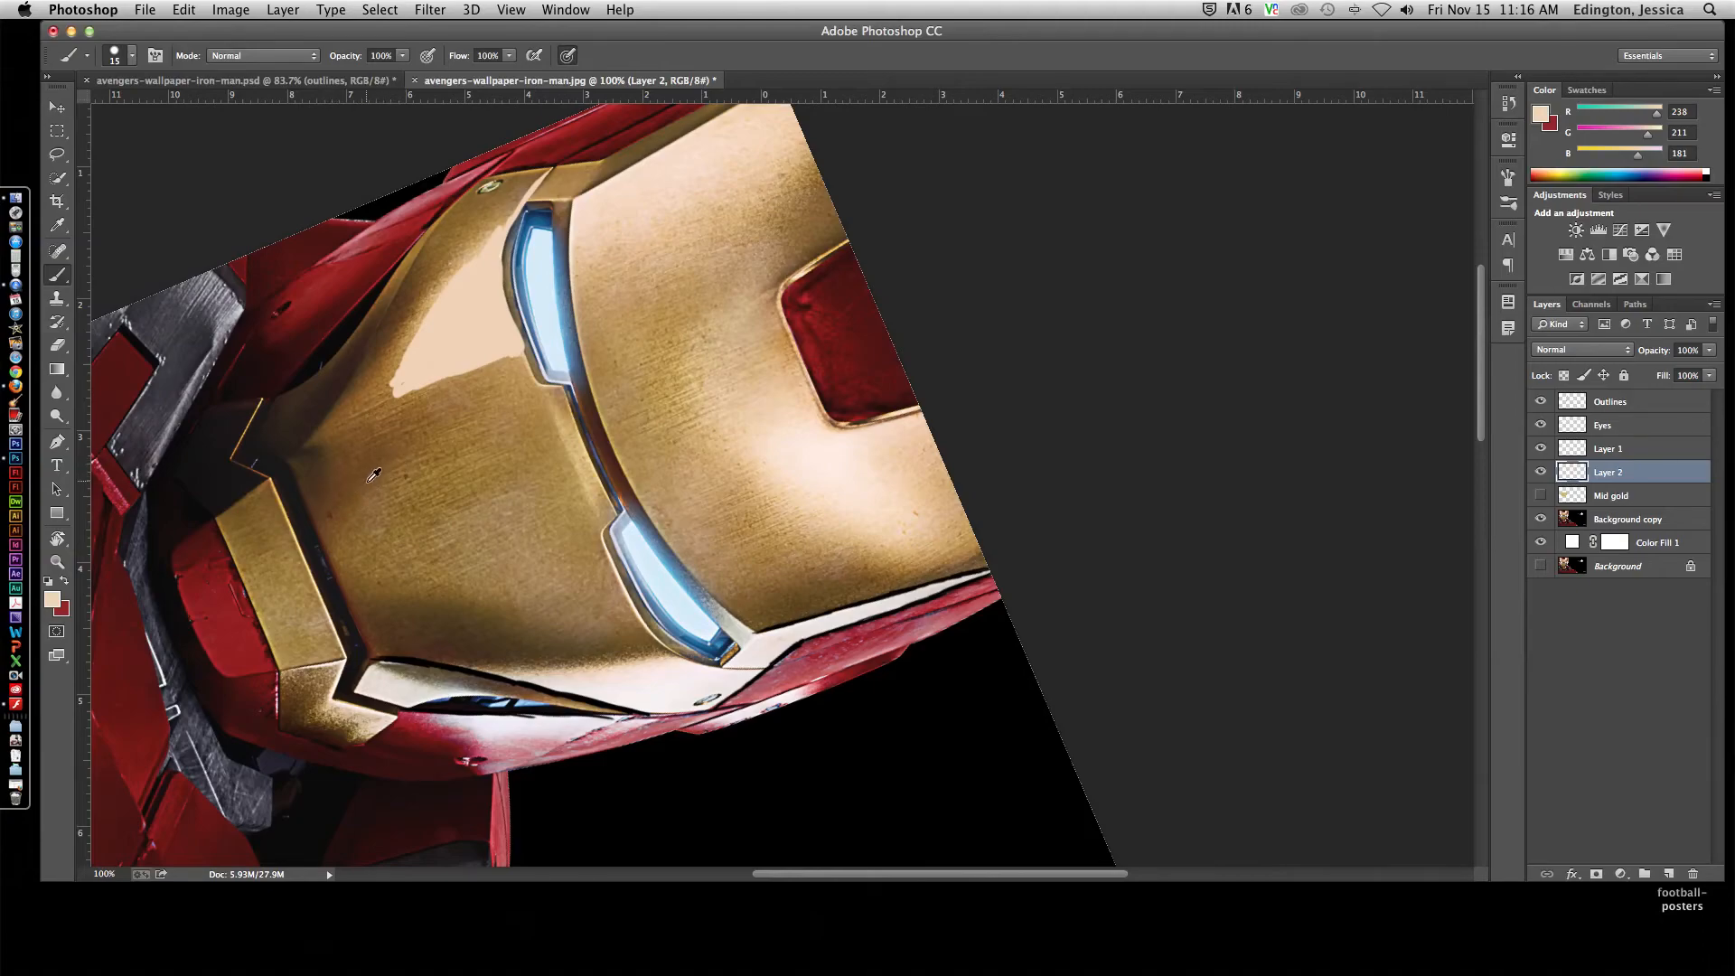
pyautogui.moveTo(786, 566)
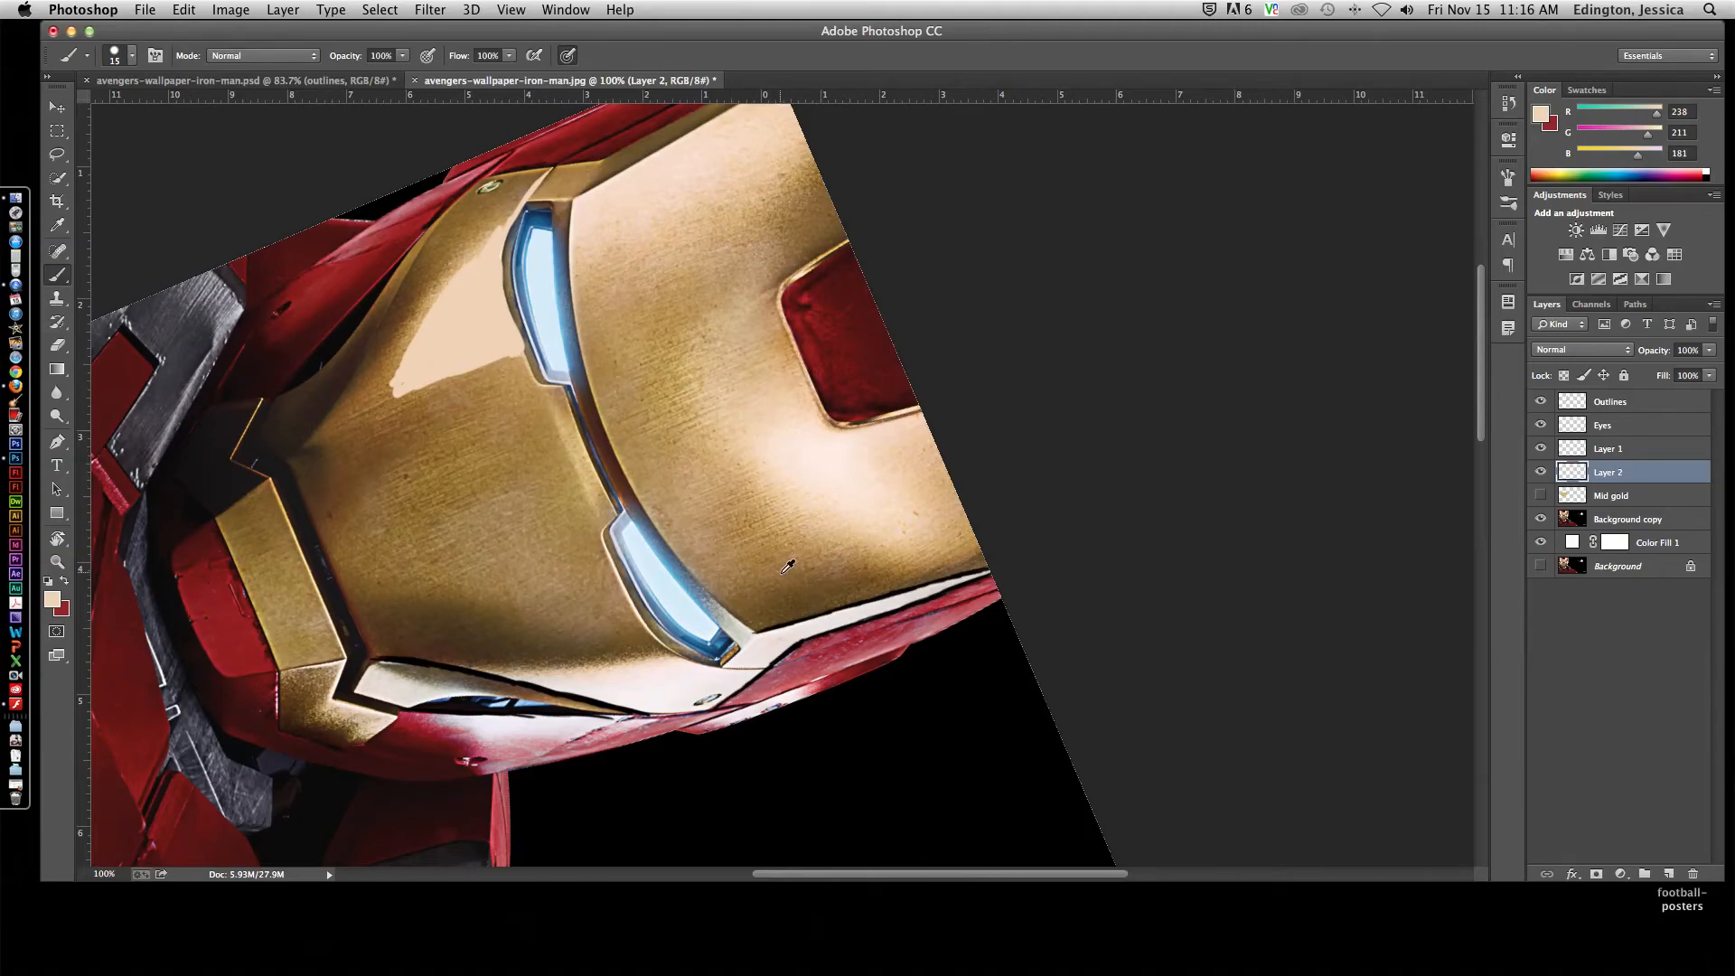
pyautogui.click(766, 542)
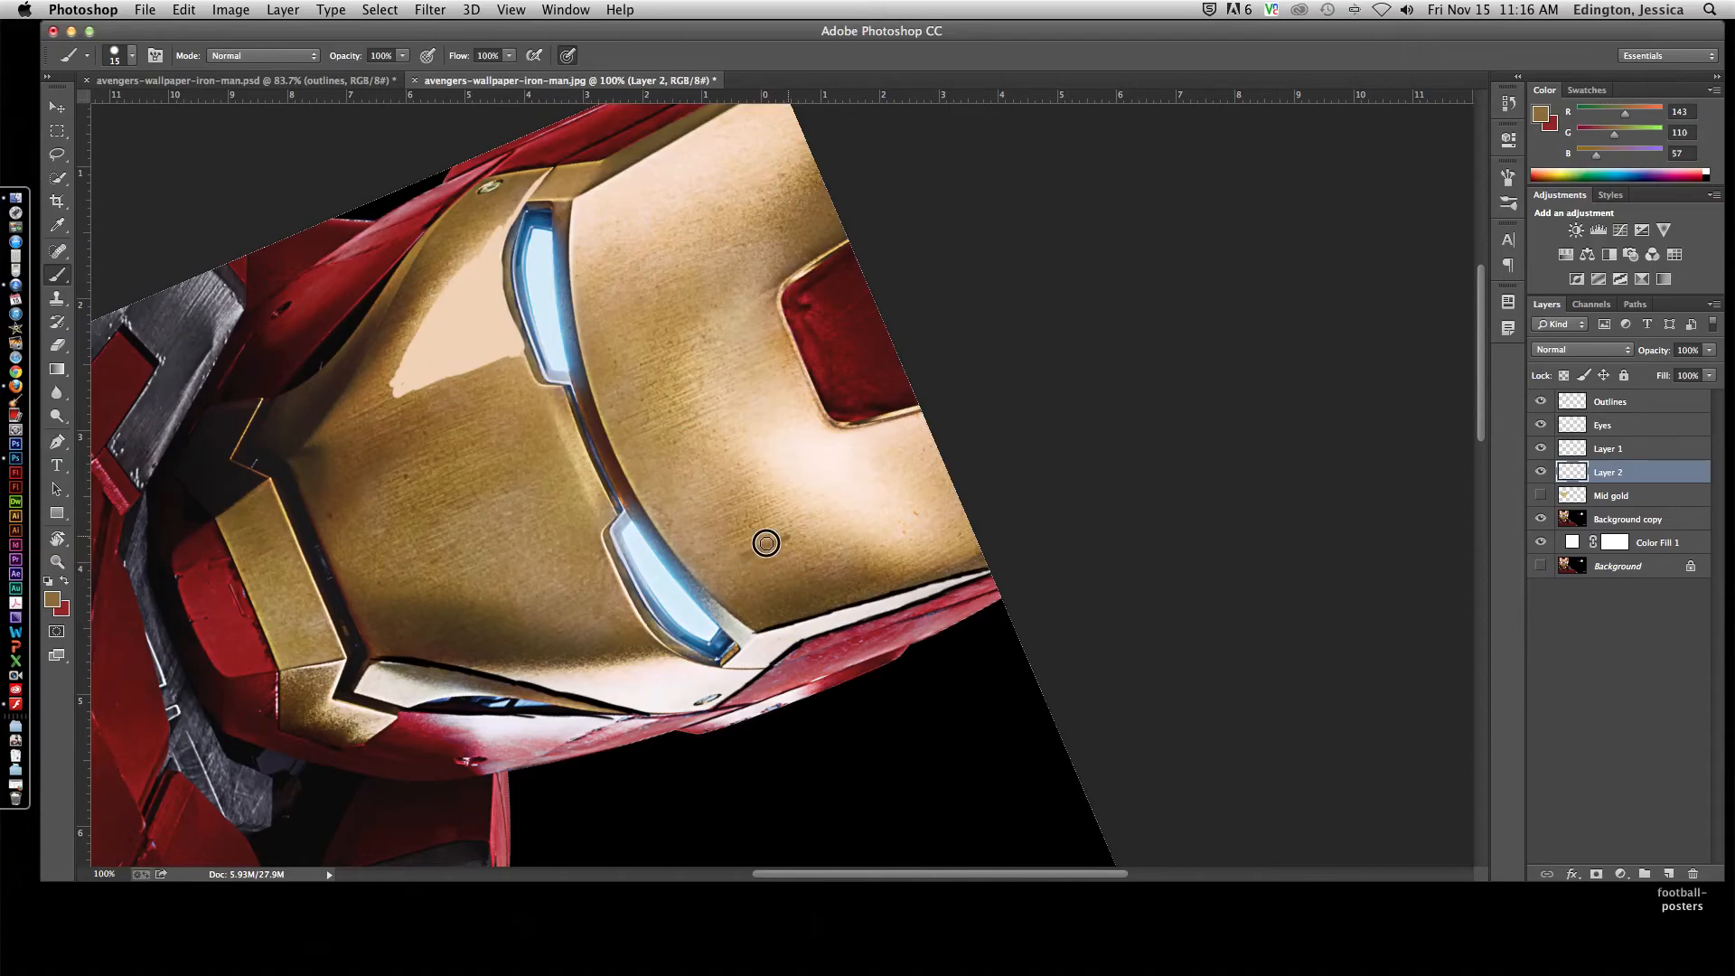
pyautogui.moveTo(766, 545); pyautogui.dragTo(821, 593)
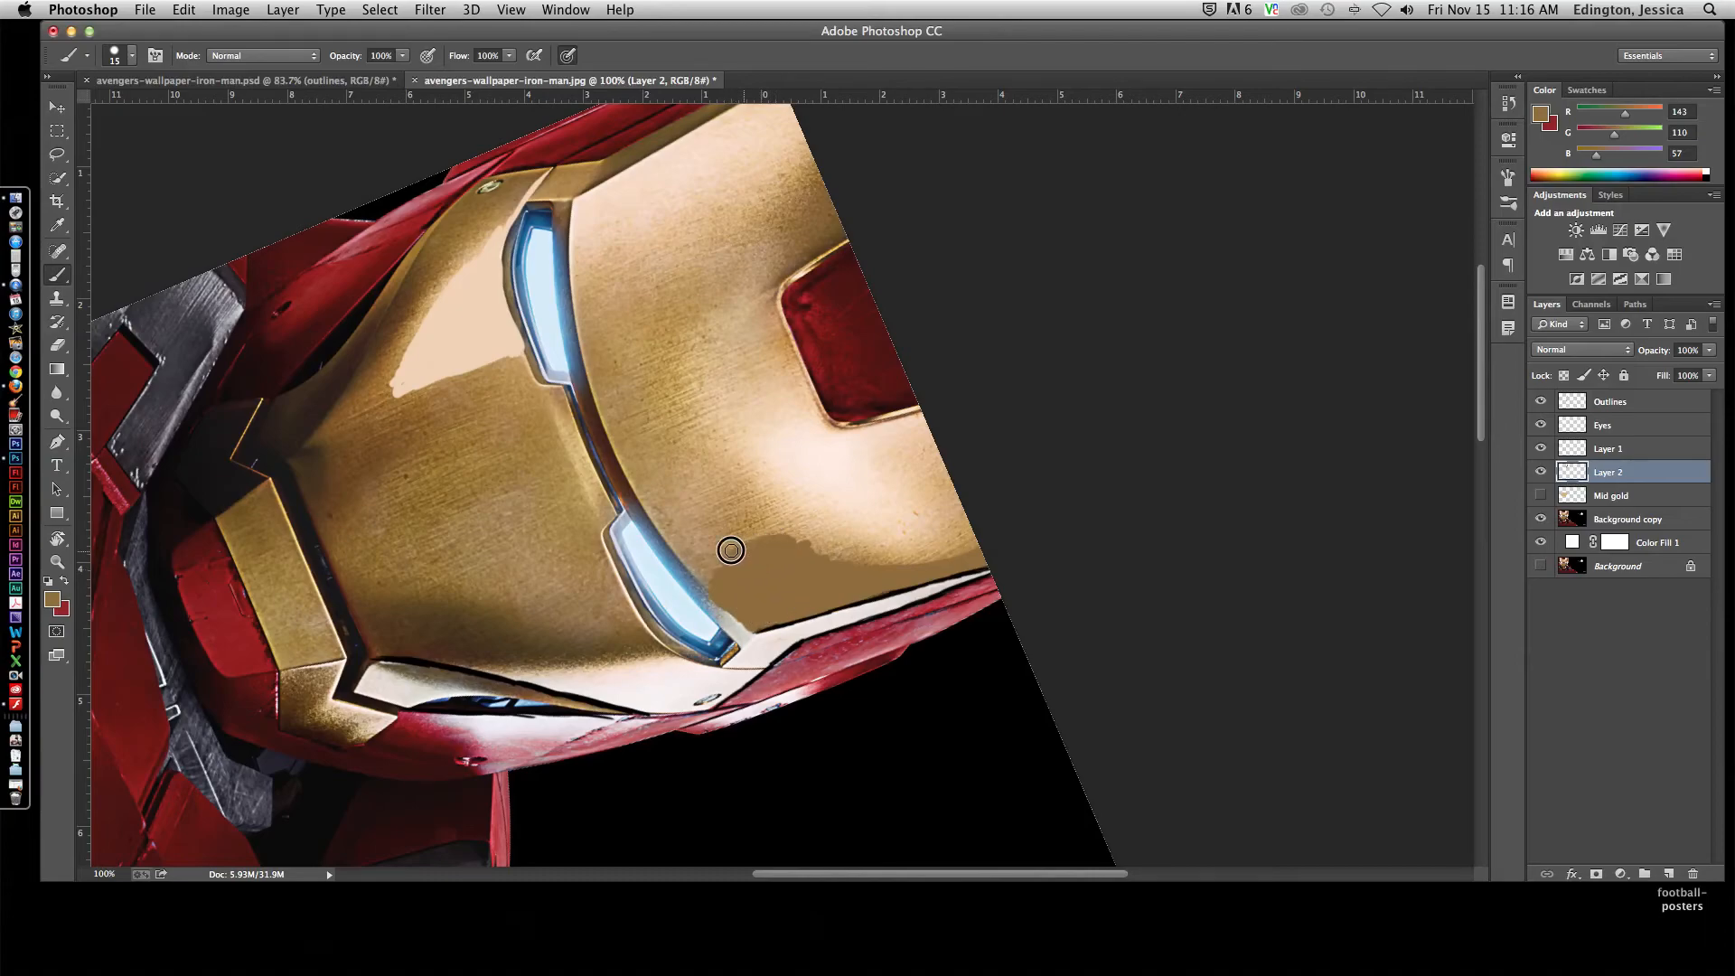
pyautogui.click(1587, 253)
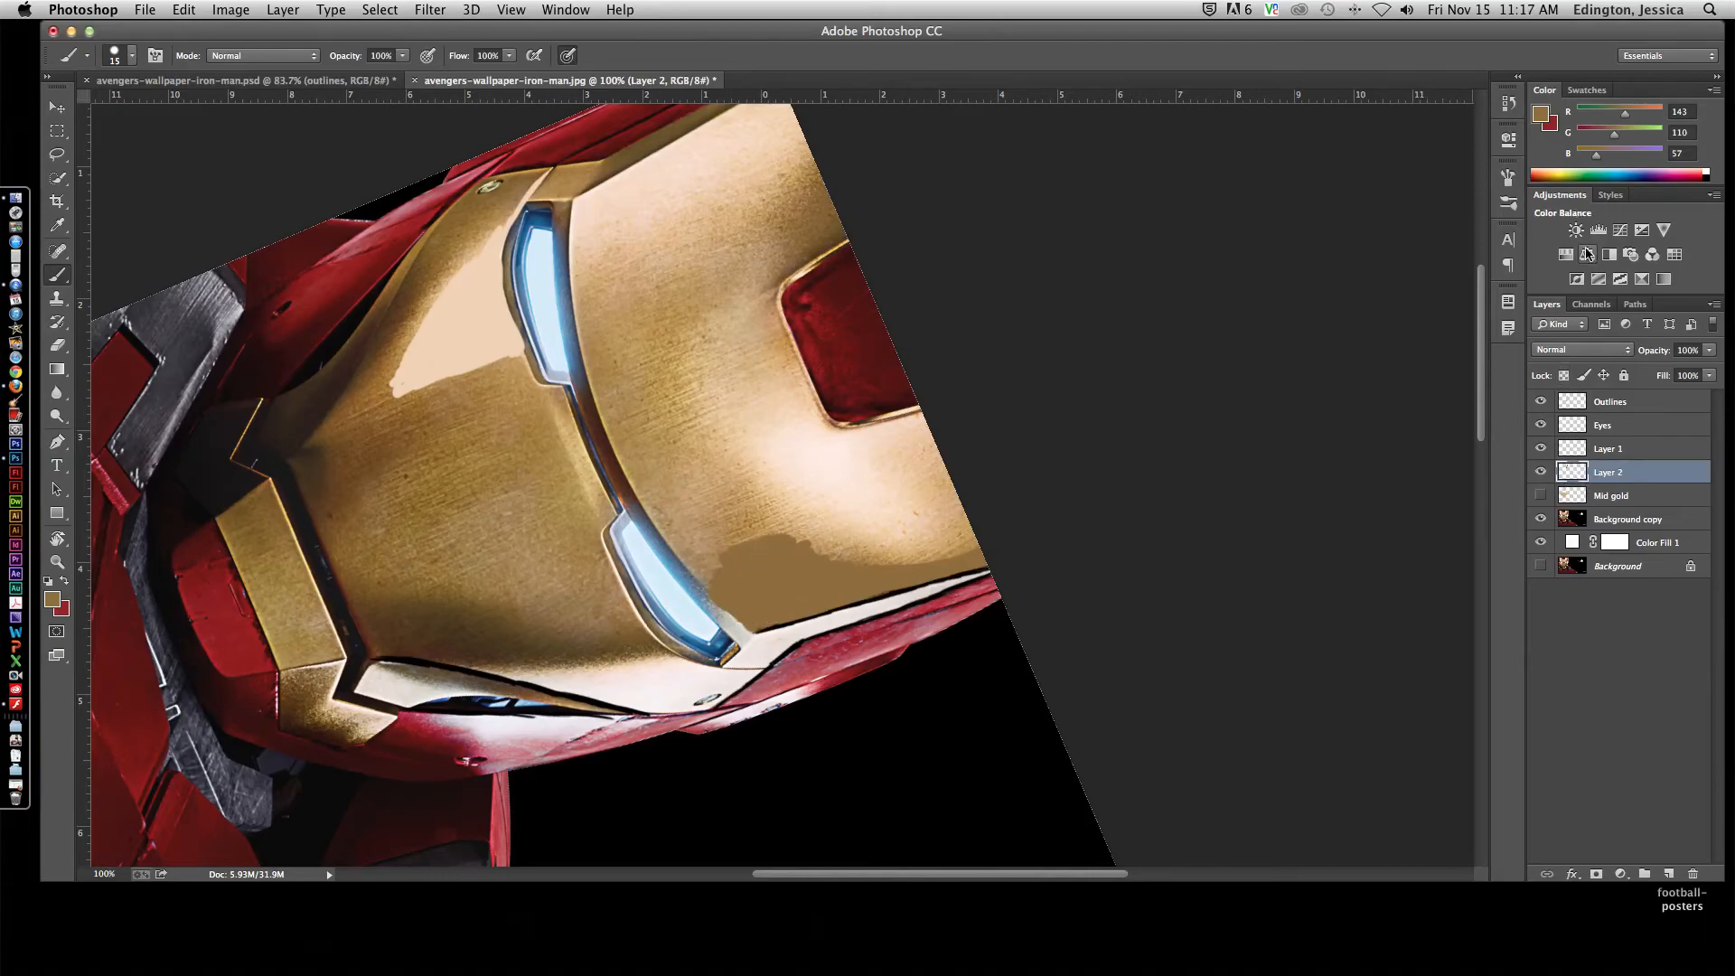
# Step: Add a Hue/Saturation adjustment at saturation +16 and lightness +24, clipped to Layer 2
pyautogui.click(1587, 253)
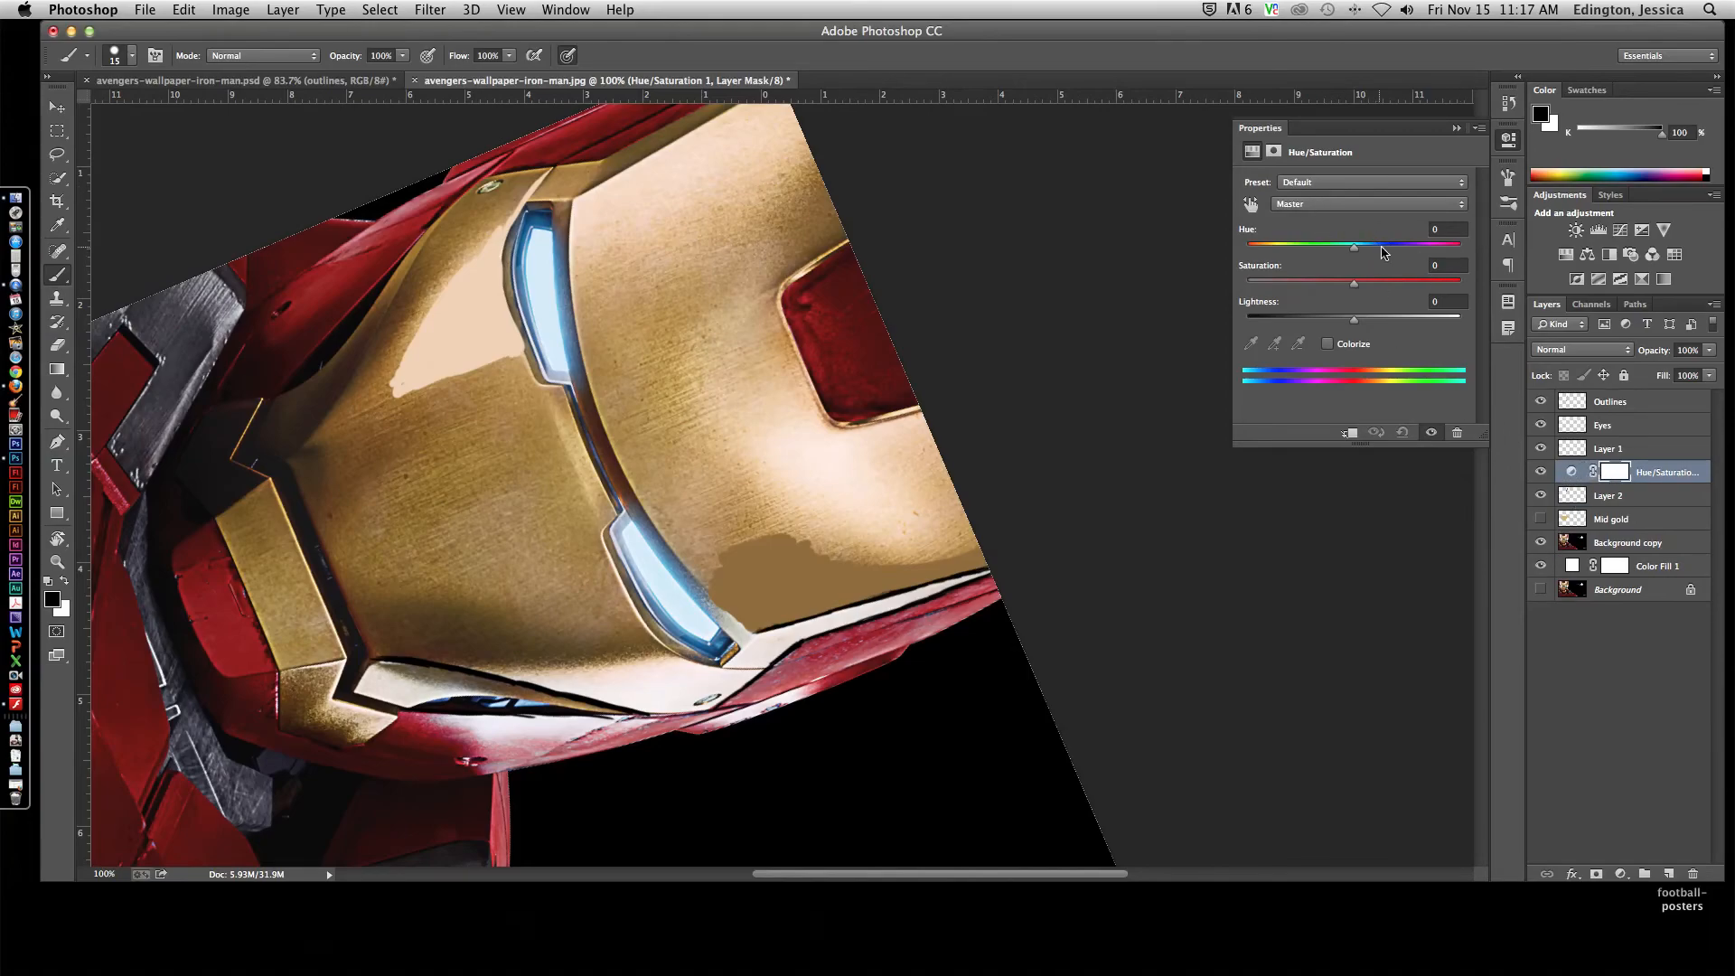
pyautogui.moveTo(1354, 282); pyautogui.dragTo(1372, 282)
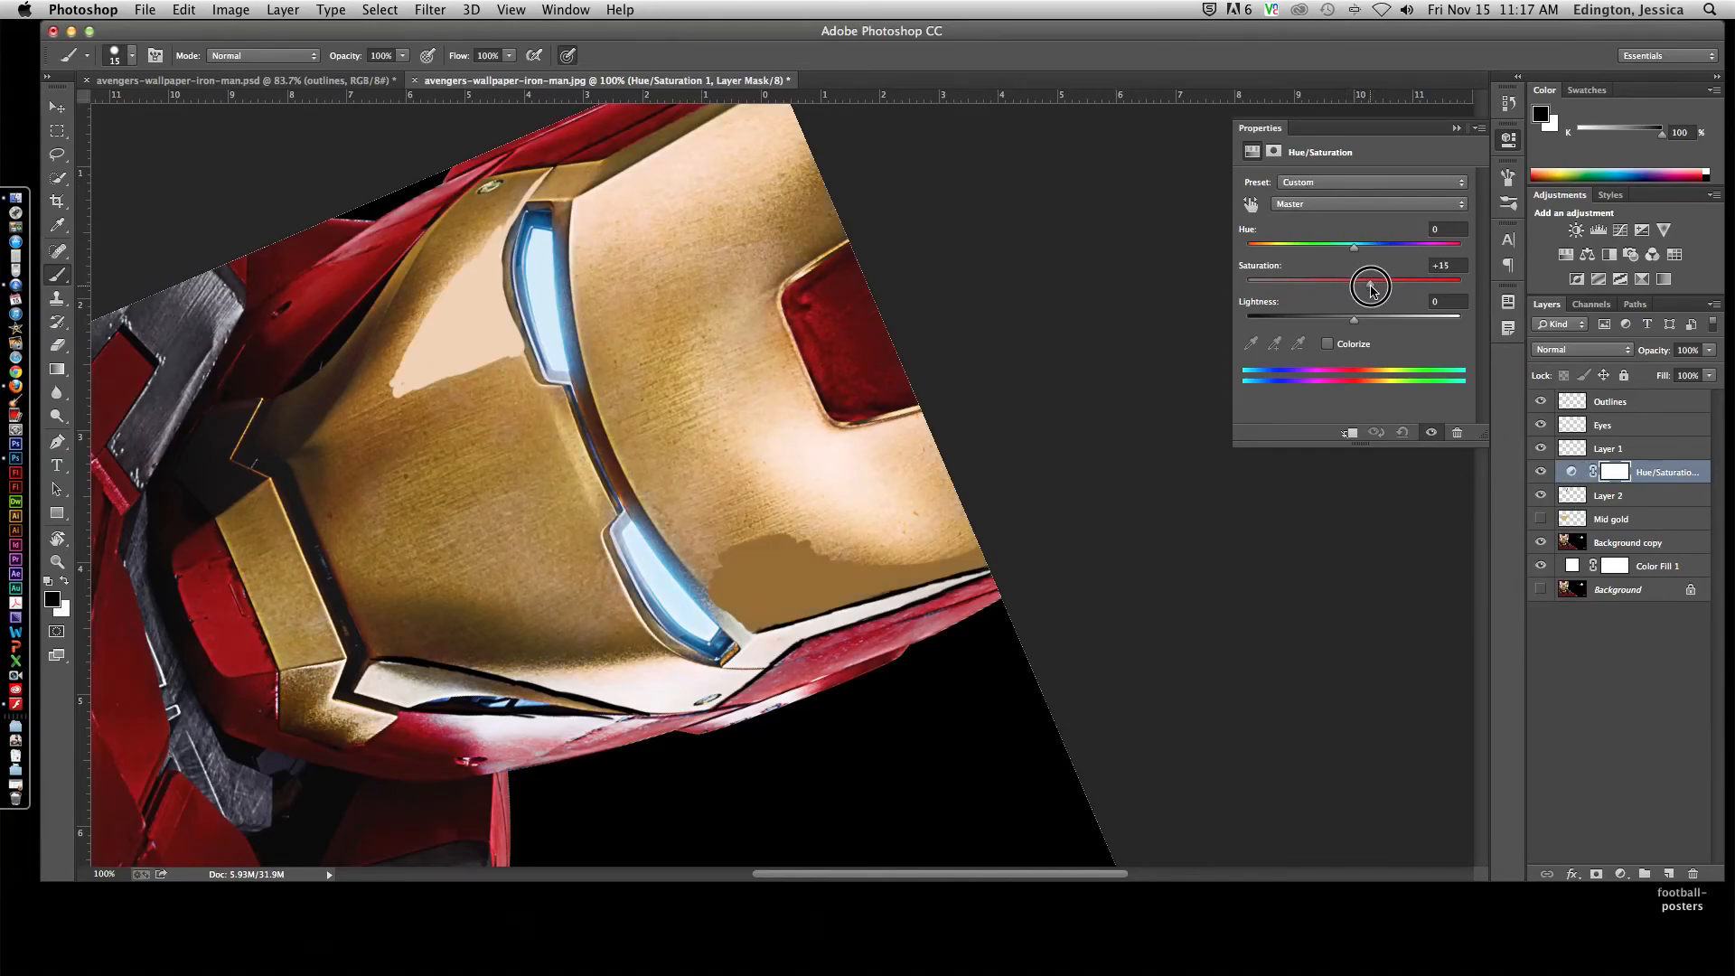
pyautogui.moveTo(1371, 284); pyautogui.dragTo(1356, 322)
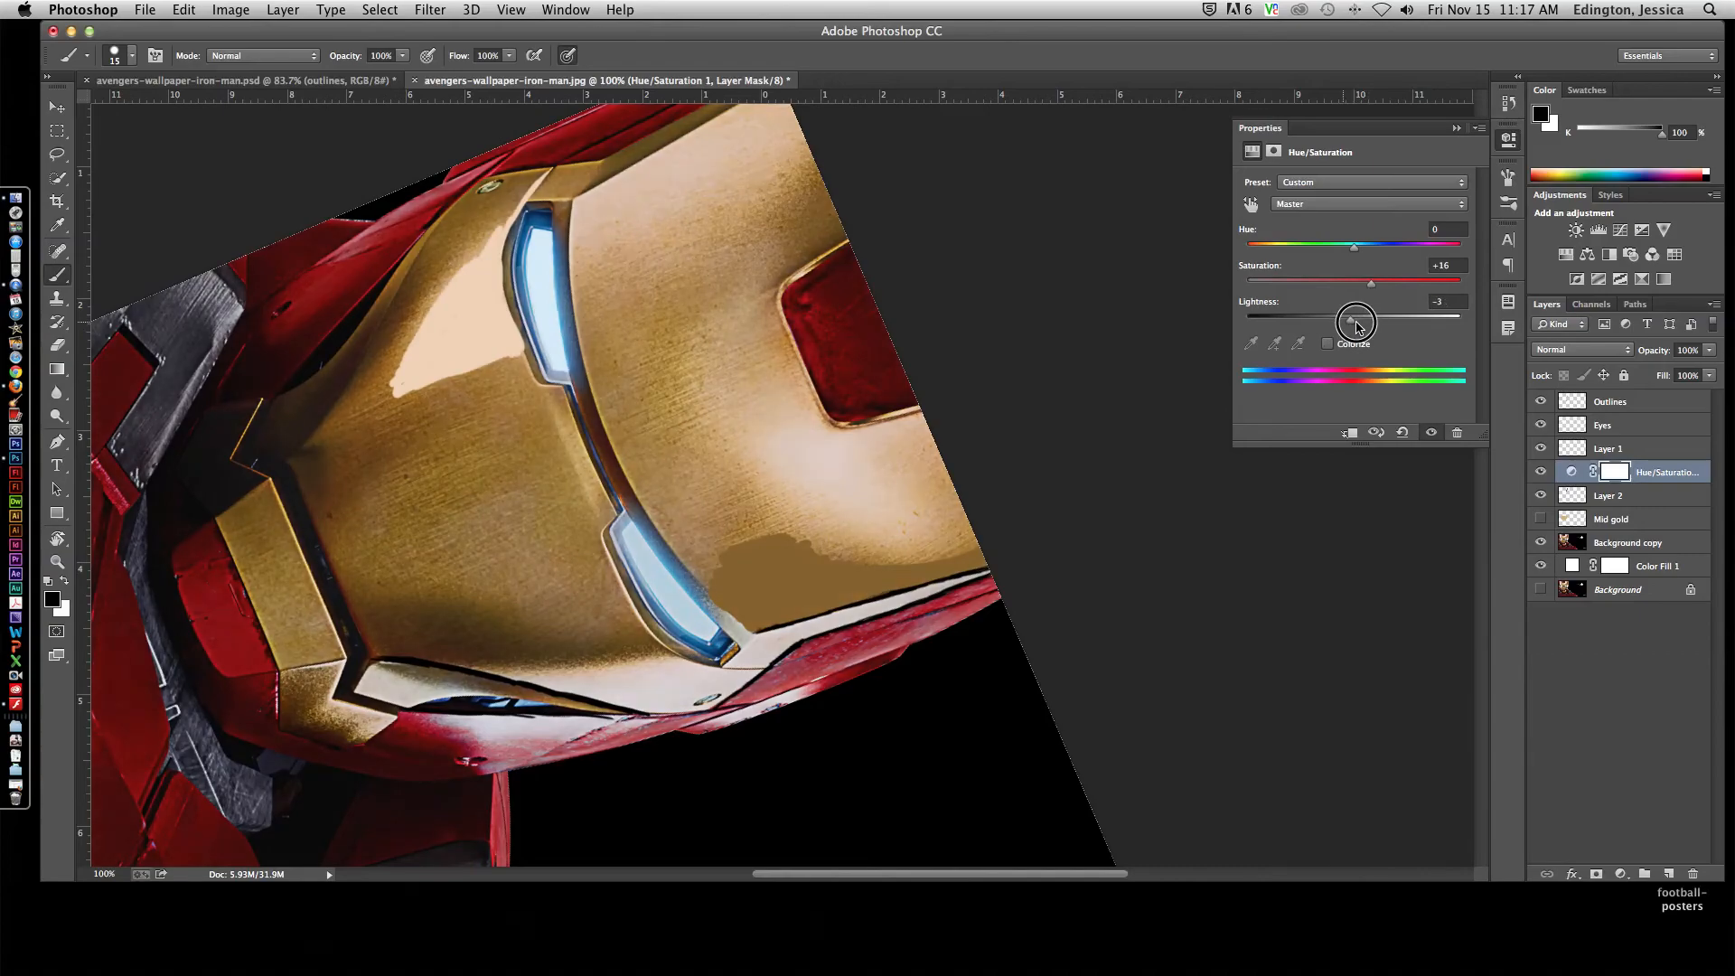
pyautogui.moveTo(1353, 322); pyautogui.dragTo(1383, 322)
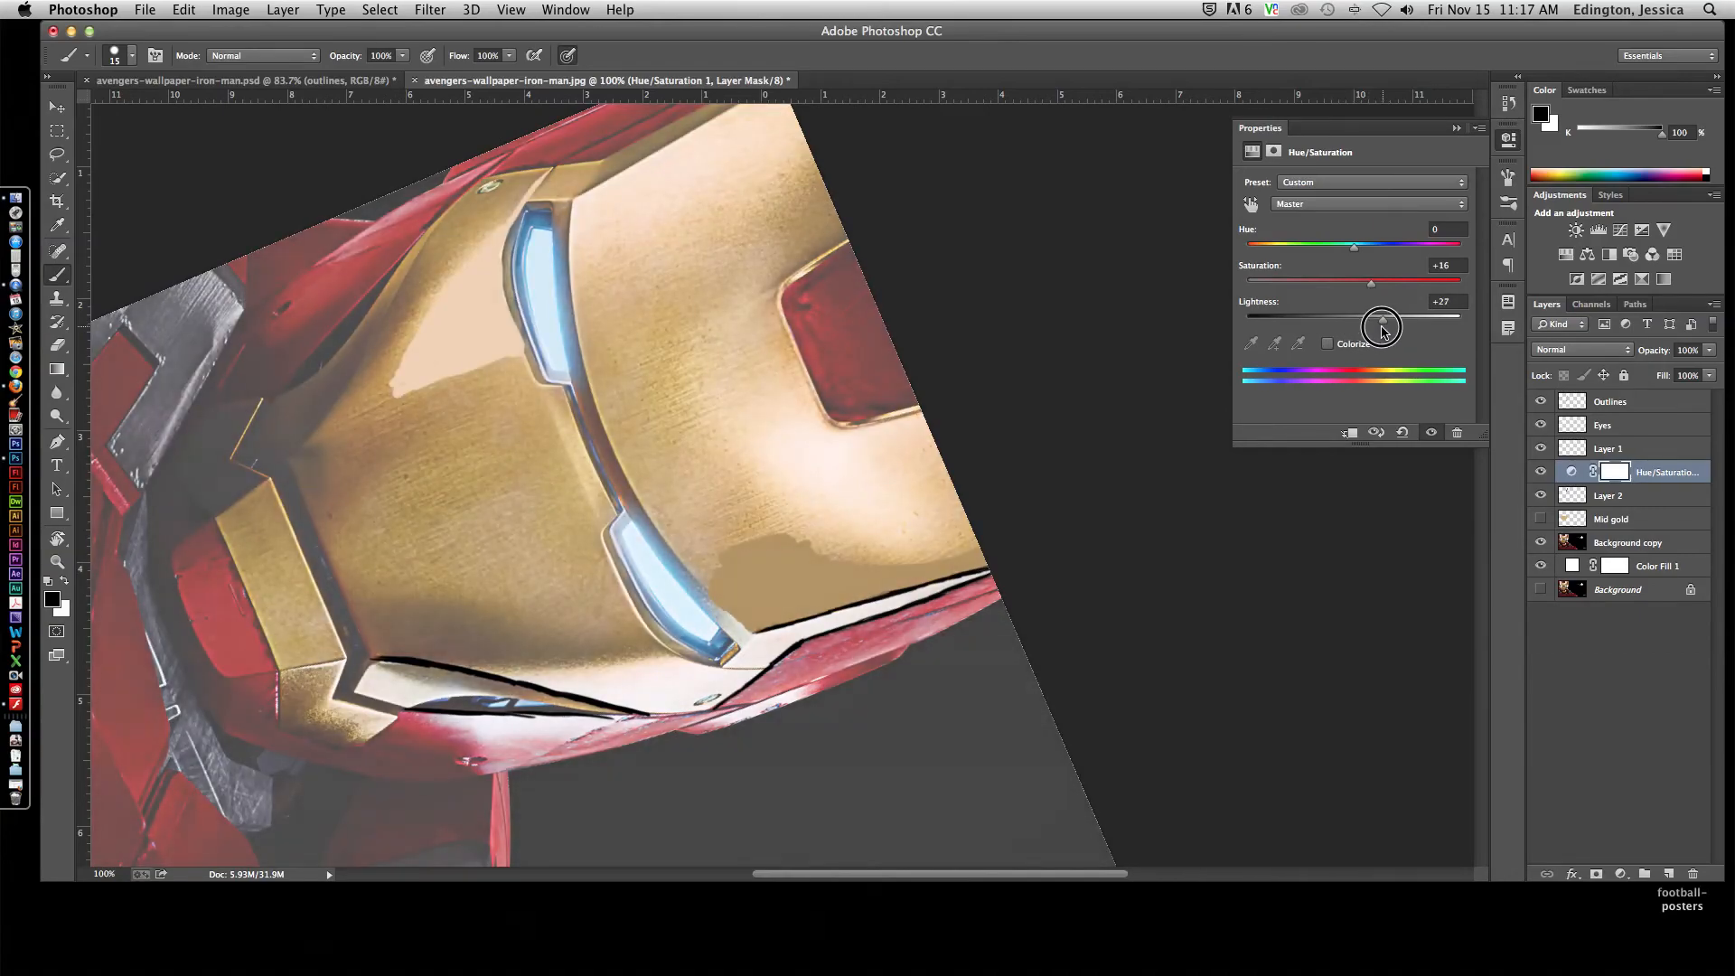
pyautogui.moveTo(1381, 318); pyautogui.dragTo(1380, 318)
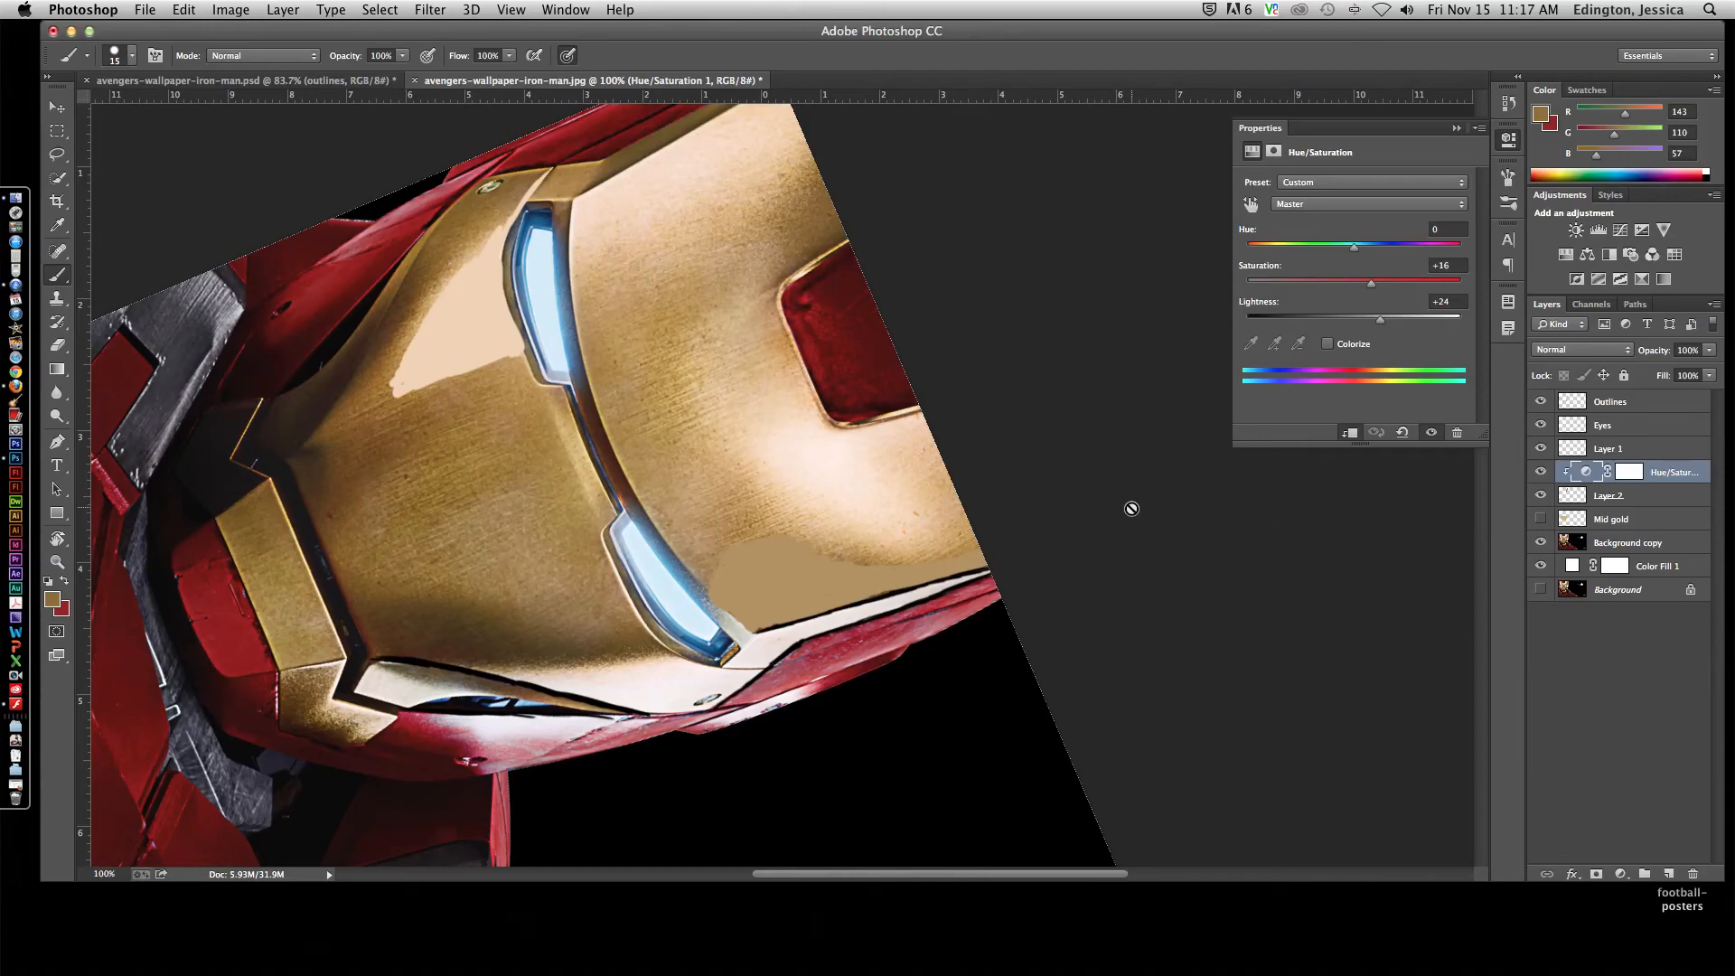
pyautogui.moveTo(329, 92)
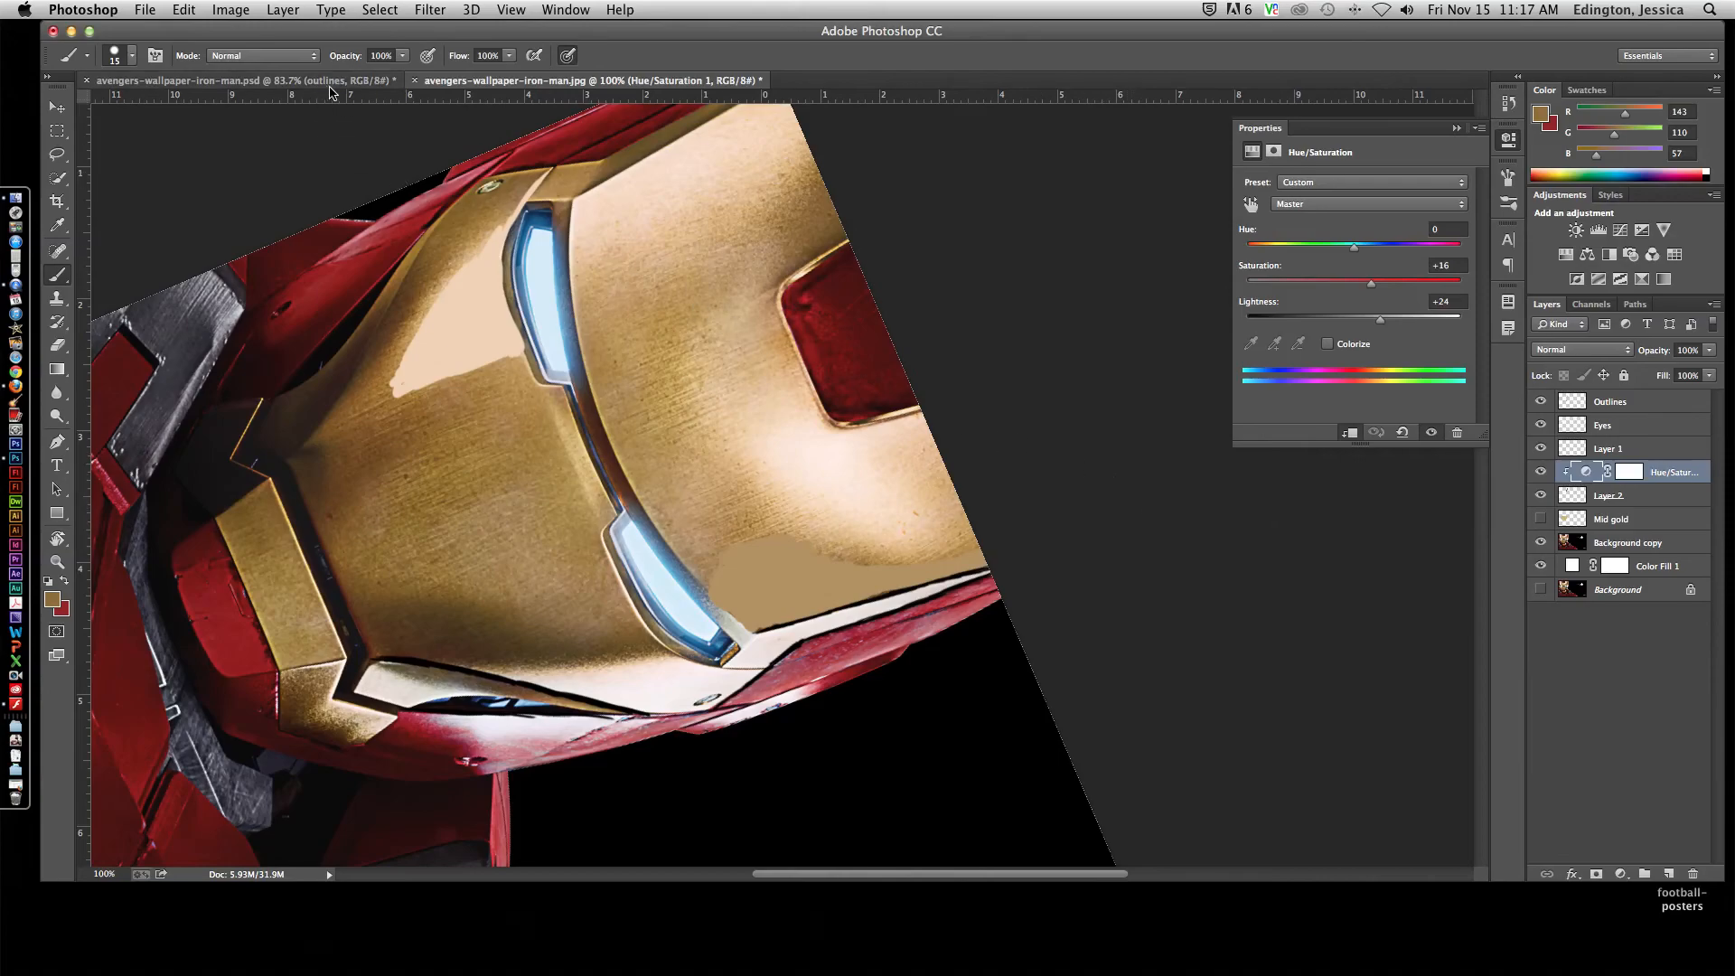
# Step: Switch to the finished pop-art file and show the Starting Picture and Outlines comps, fading the photo to half opacity
pyautogui.click(238, 80)
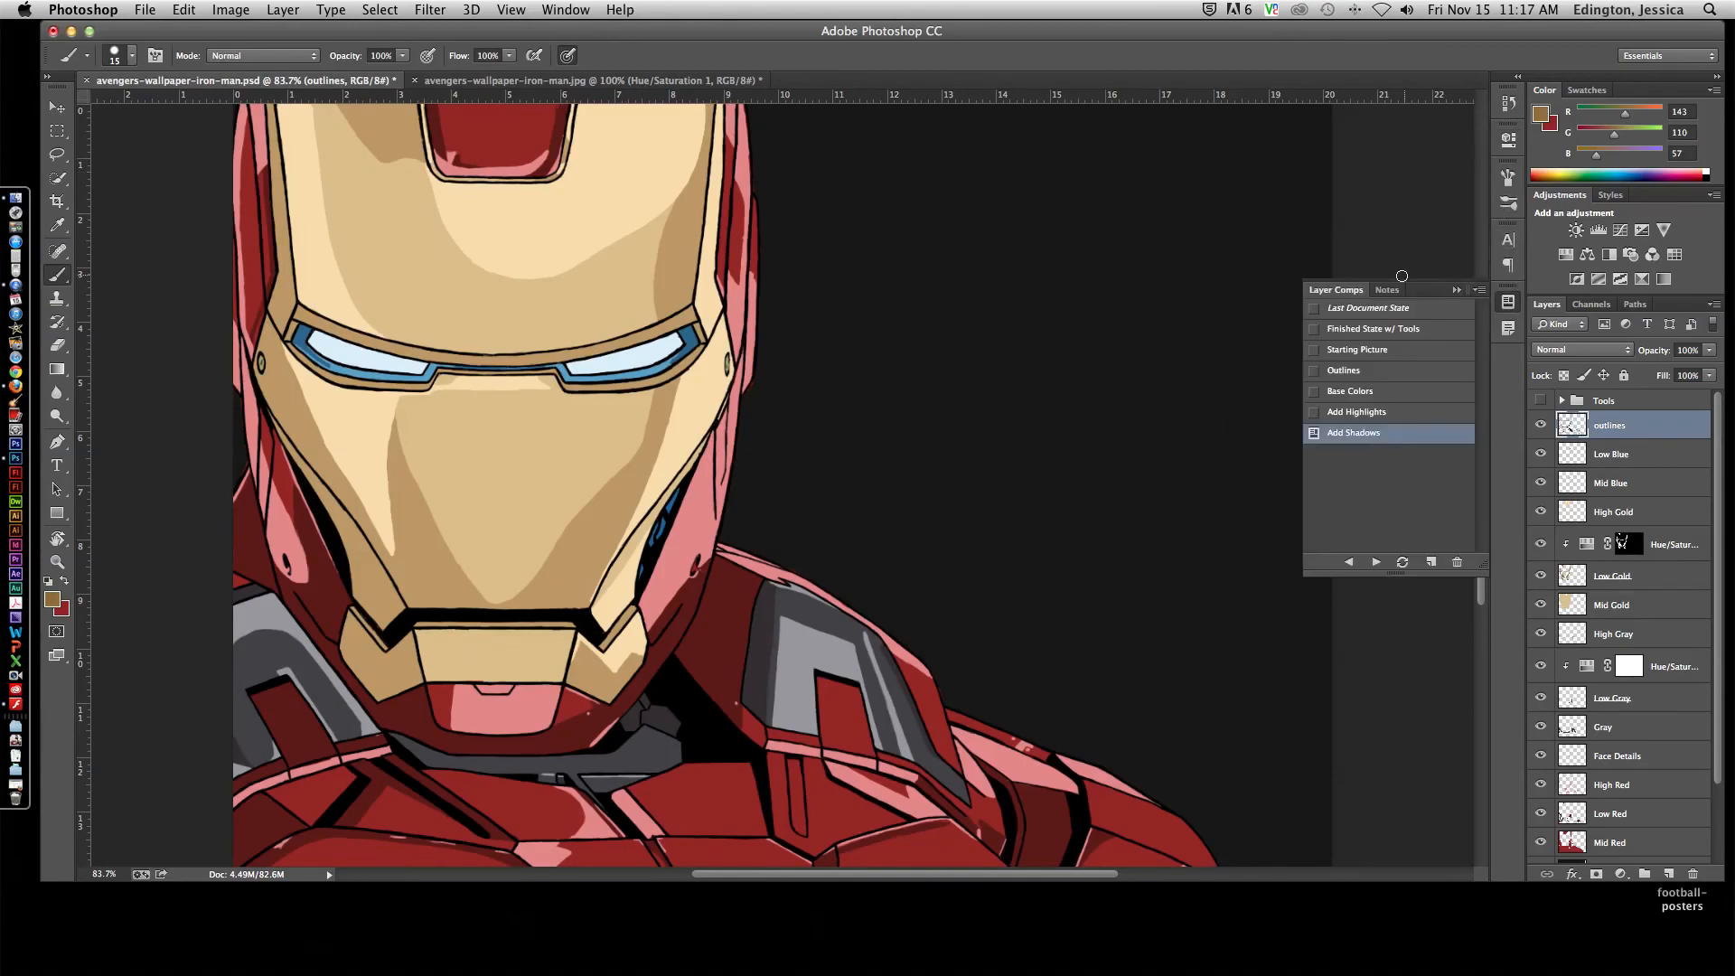
pyautogui.click(1358, 349)
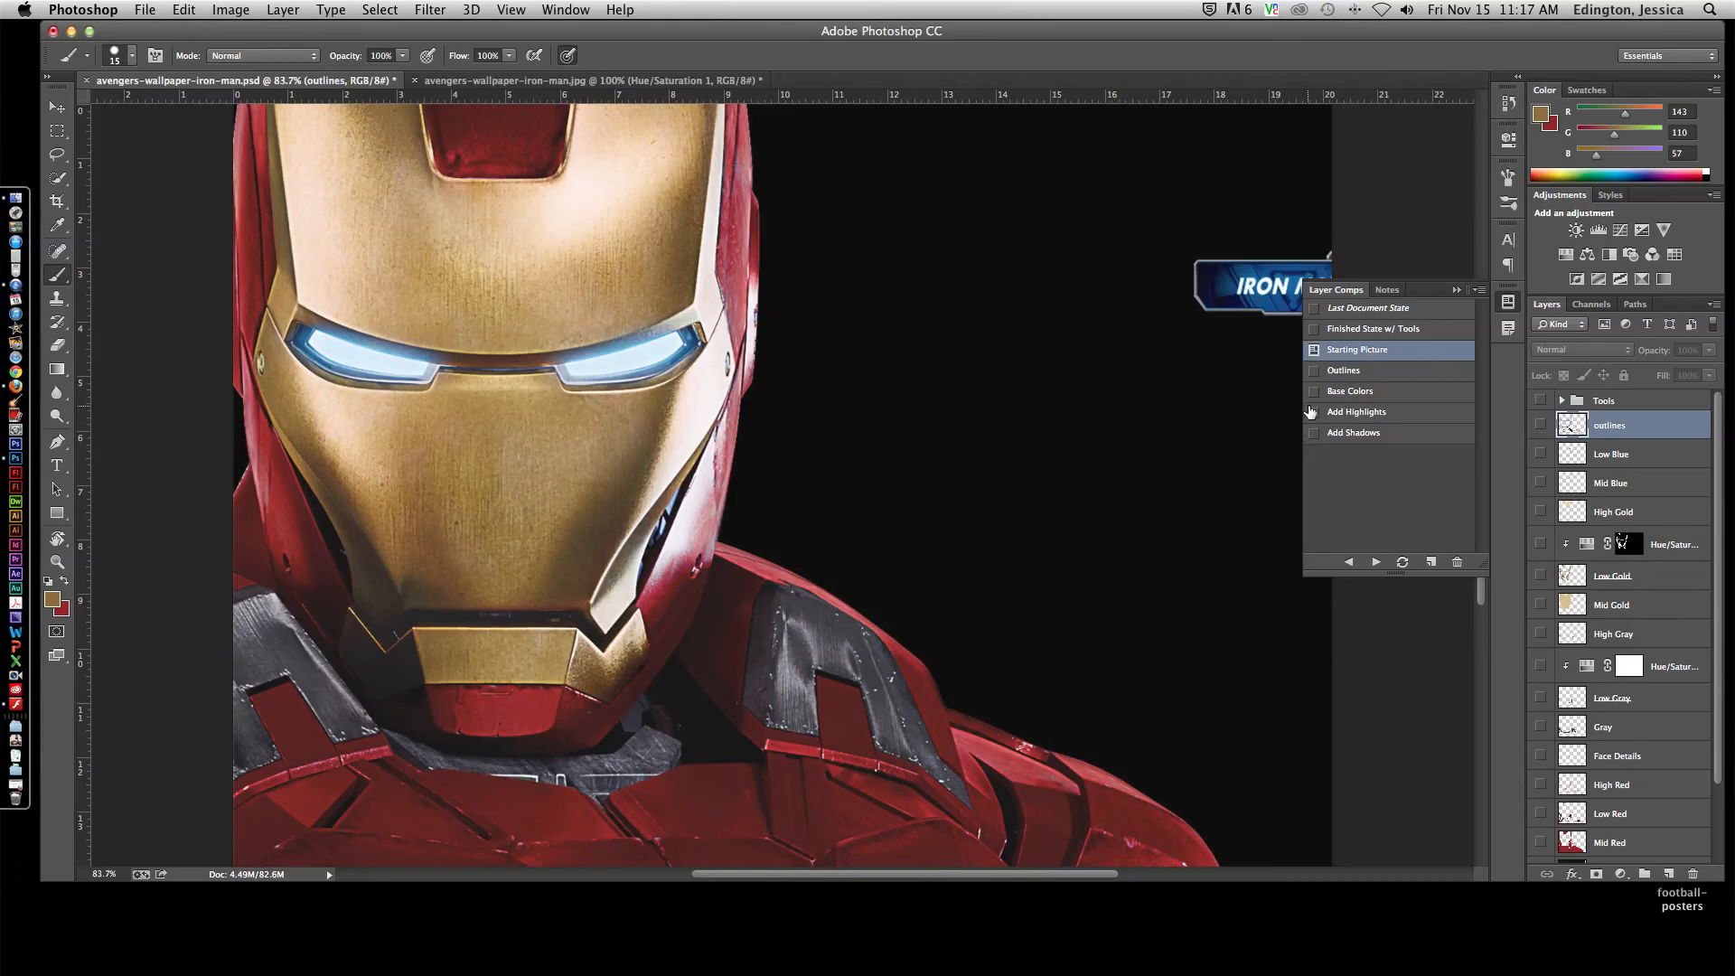
pyautogui.click(1343, 369)
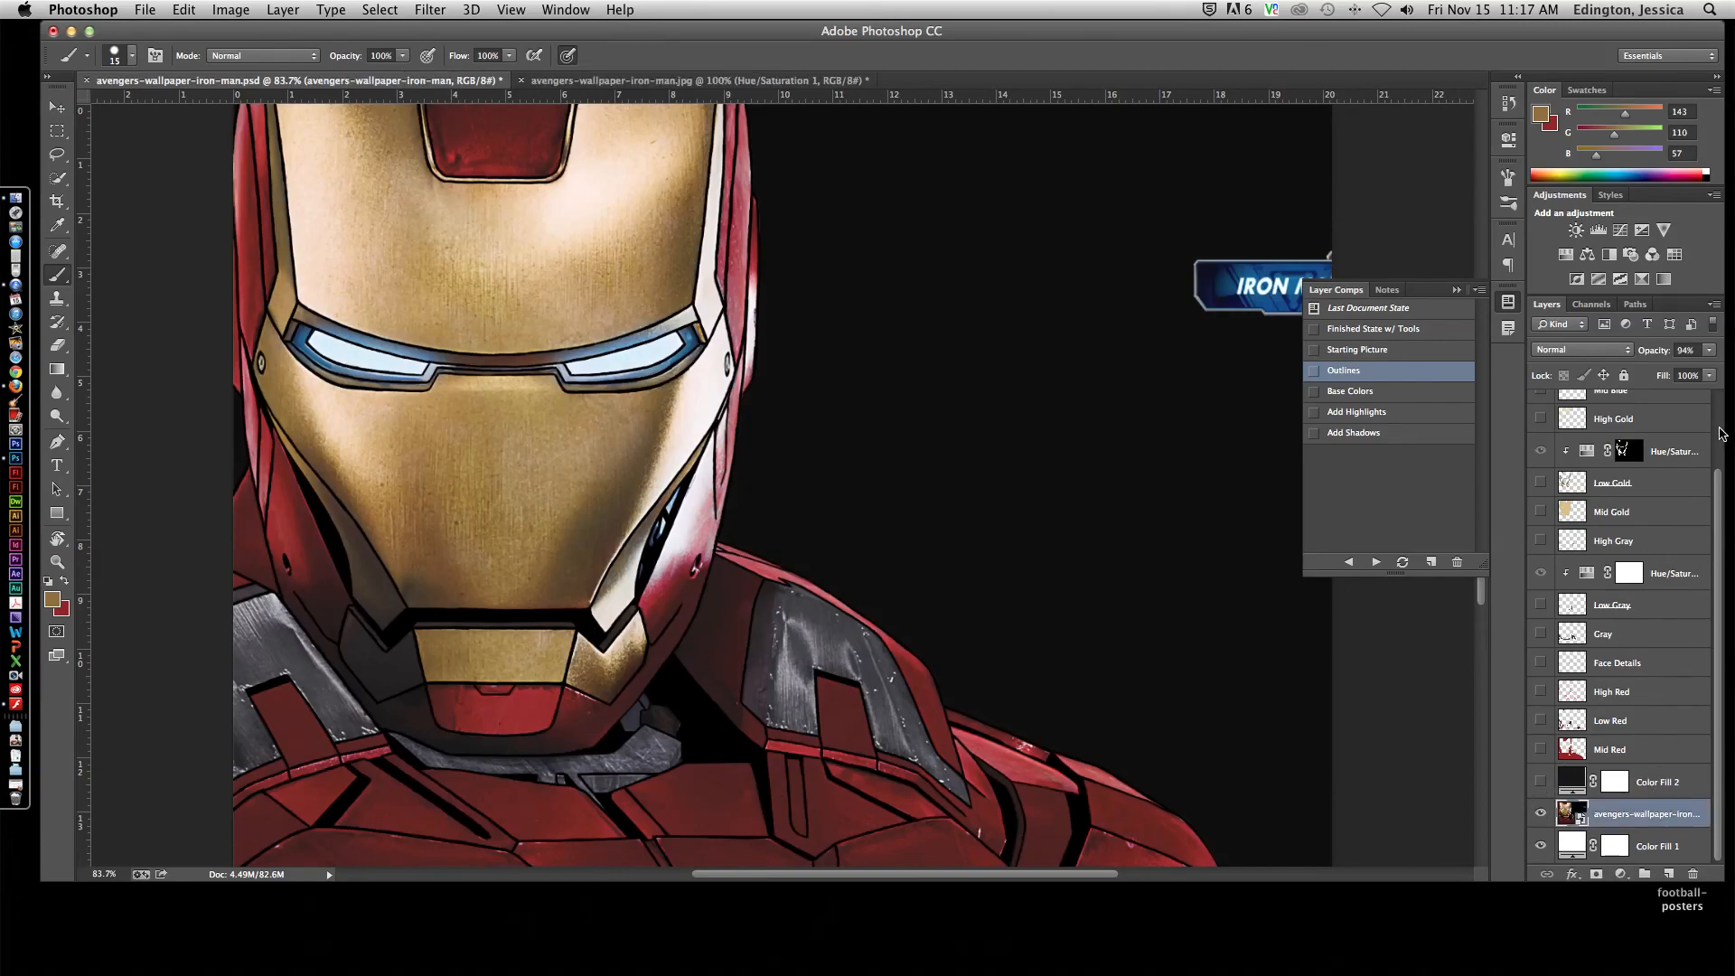
pyautogui.moveTo(1694, 376); pyautogui.dragTo(1671, 376)
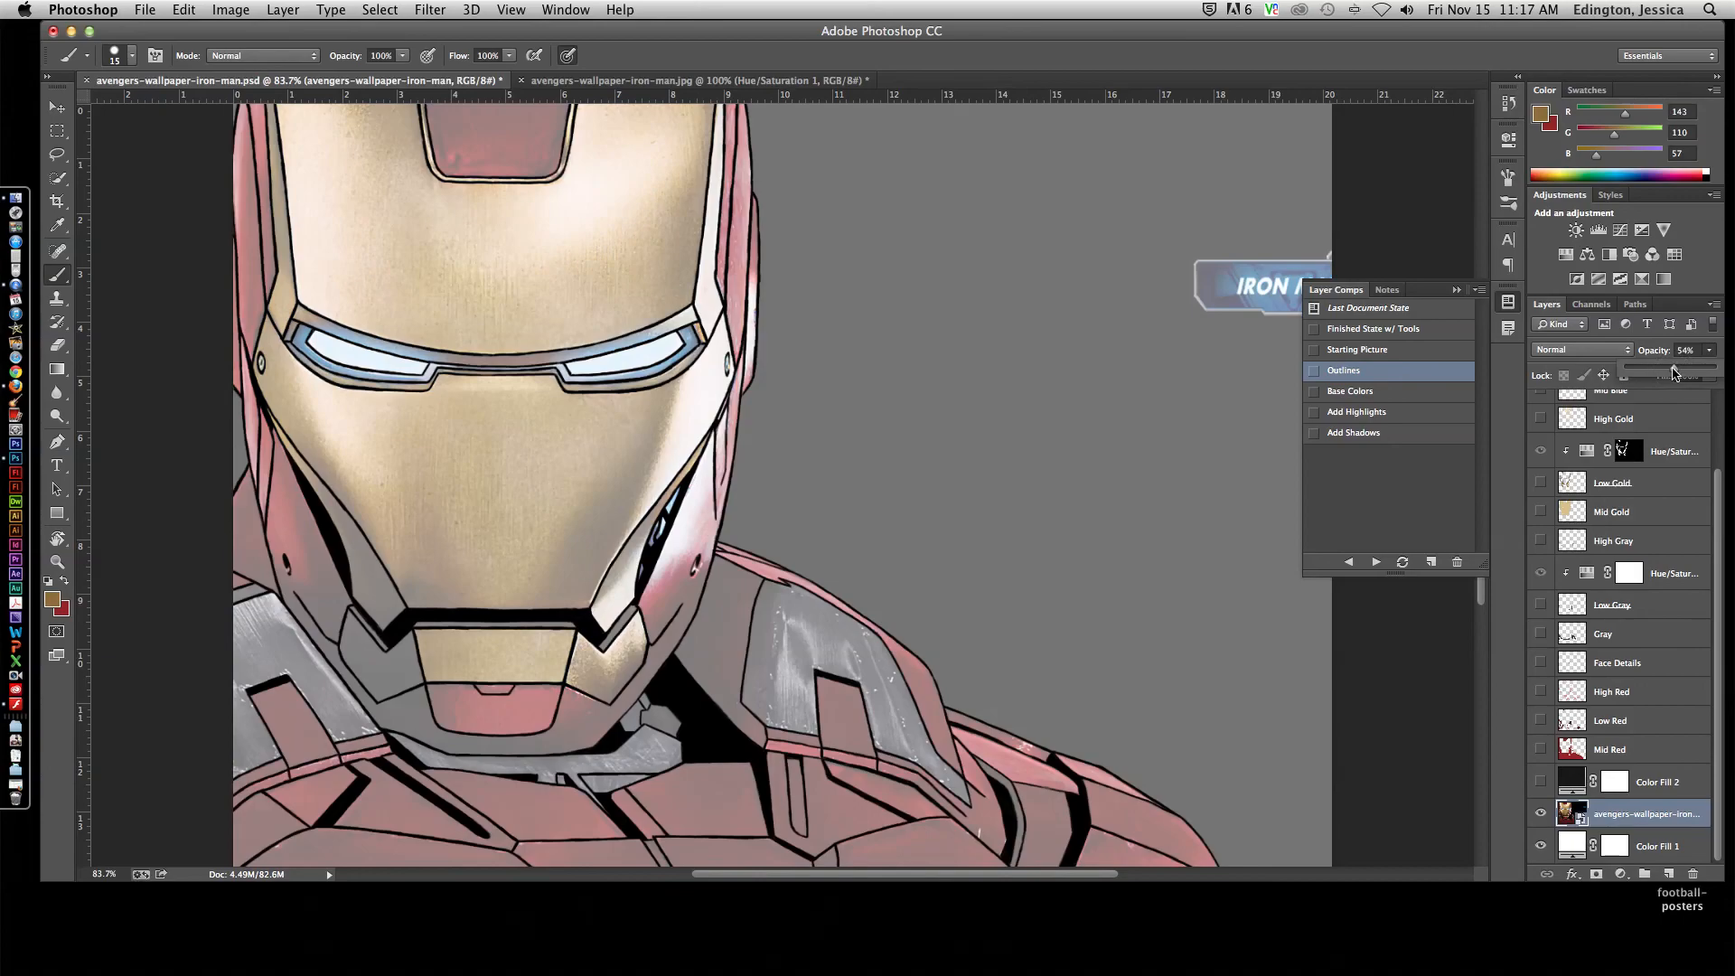
pyautogui.moveTo(1616, 382)
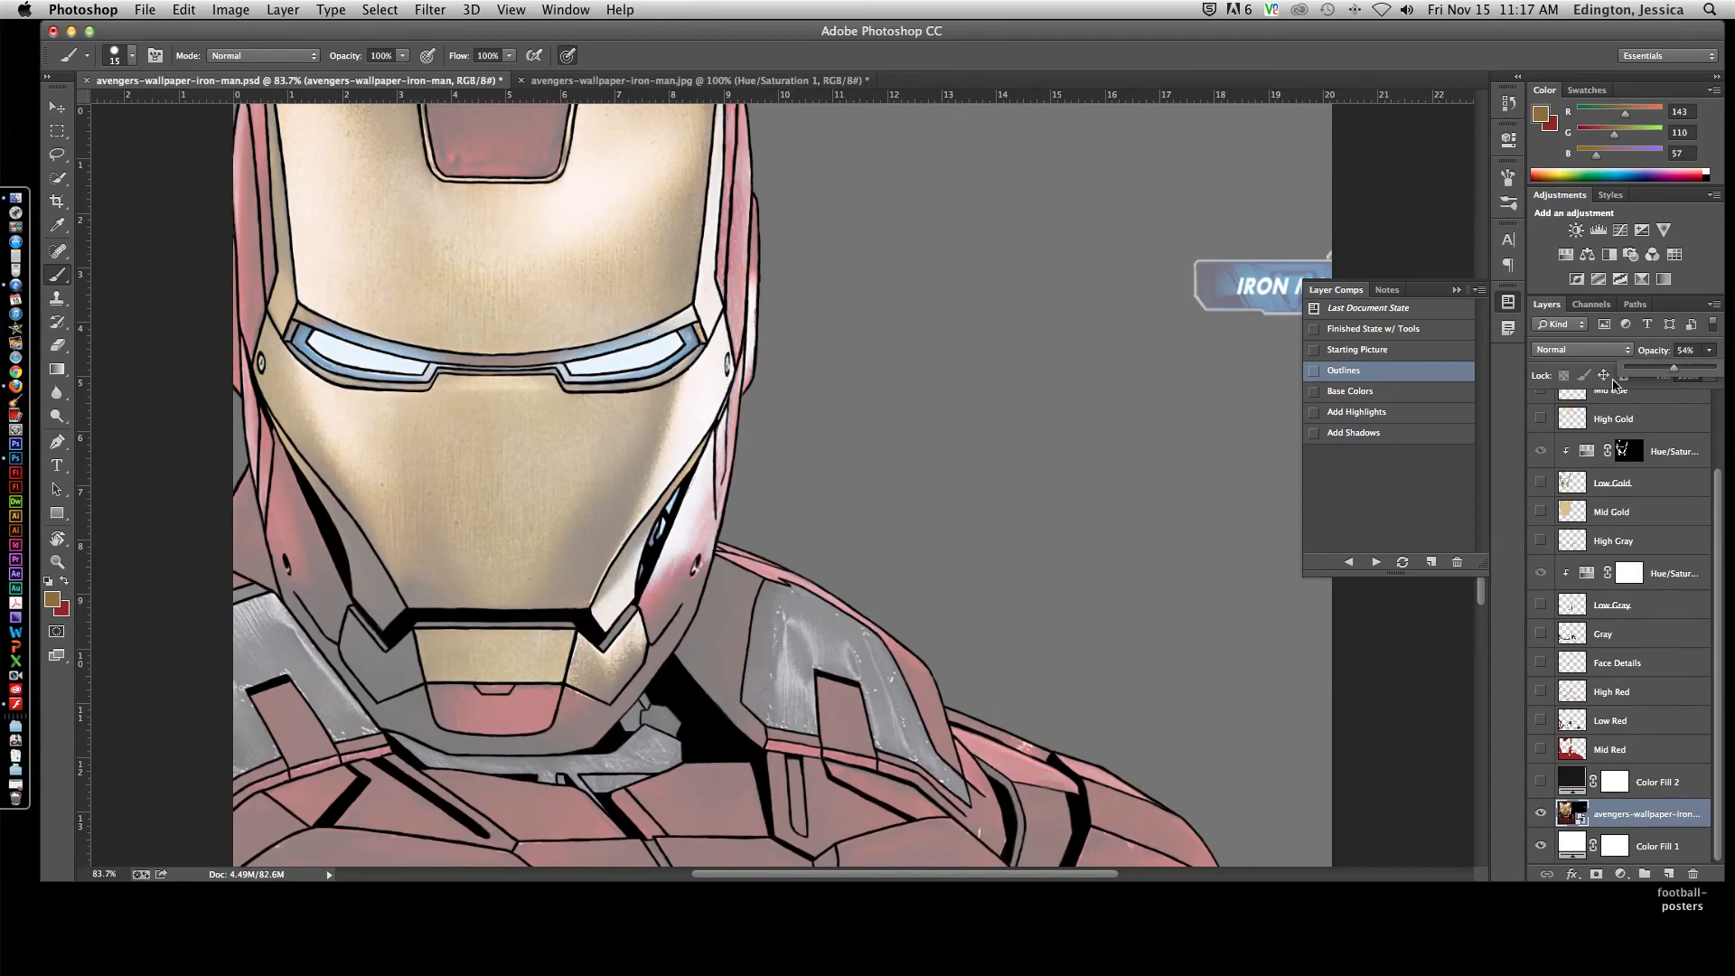
# Step: Show the Base Colors, Add Highlights and Add Shadows layer comps in turn
pyautogui.click(1350, 391)
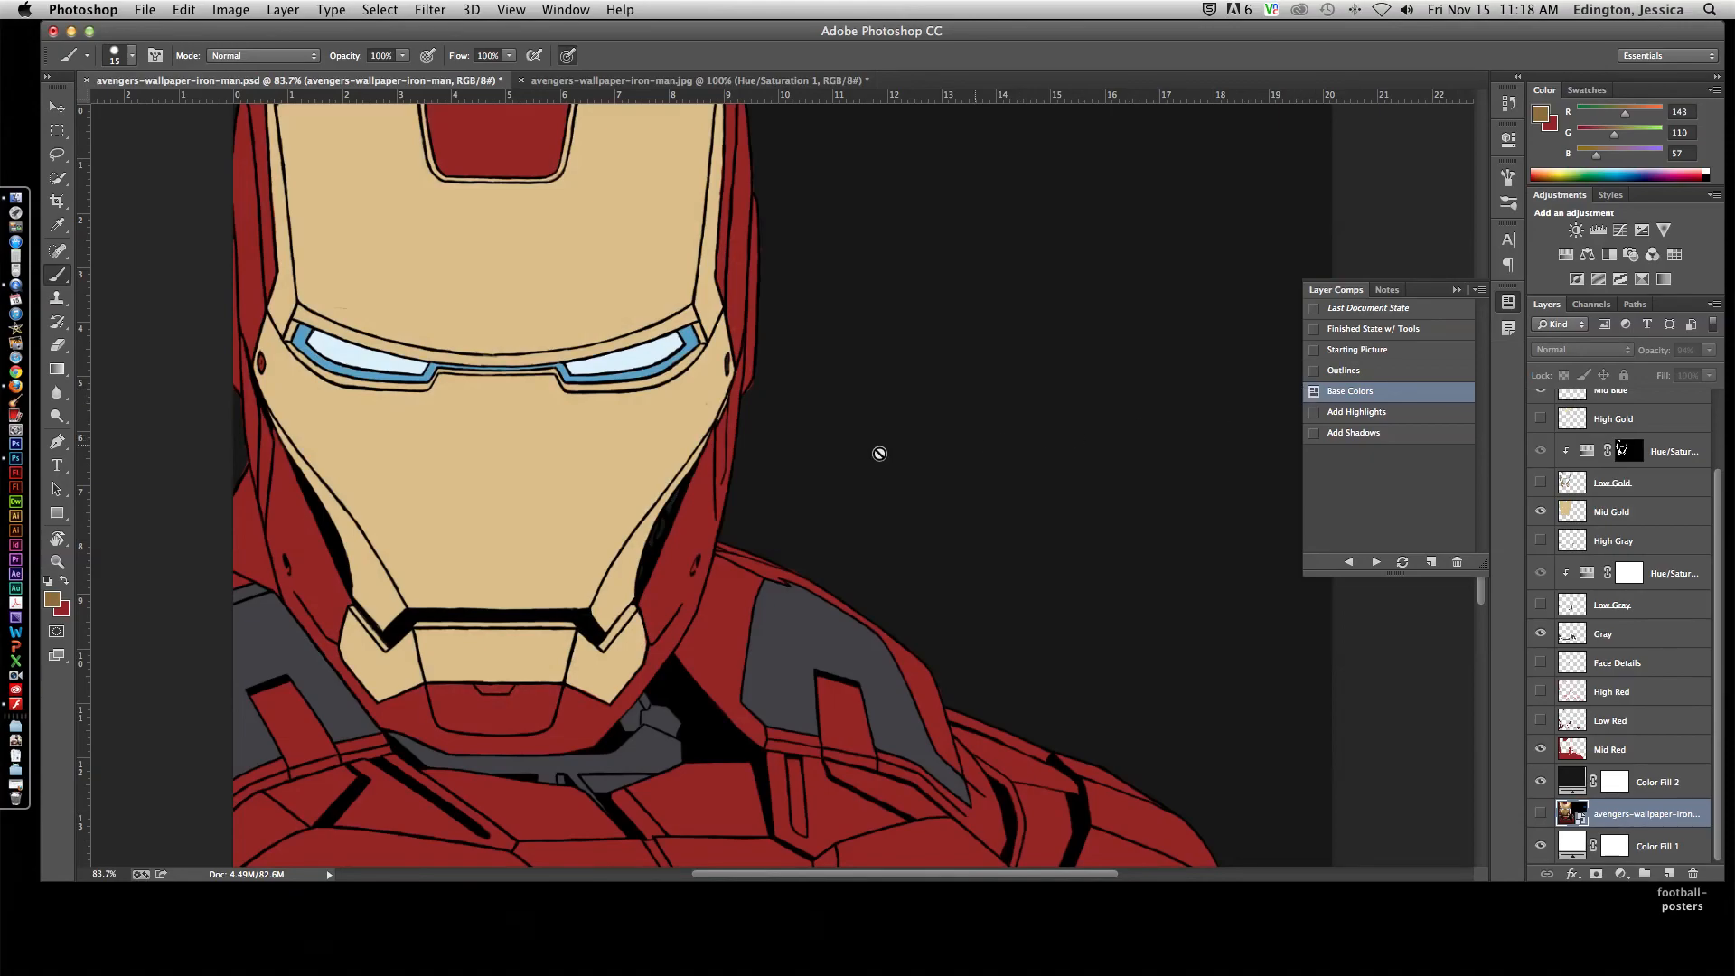
pyautogui.moveTo(618, 349)
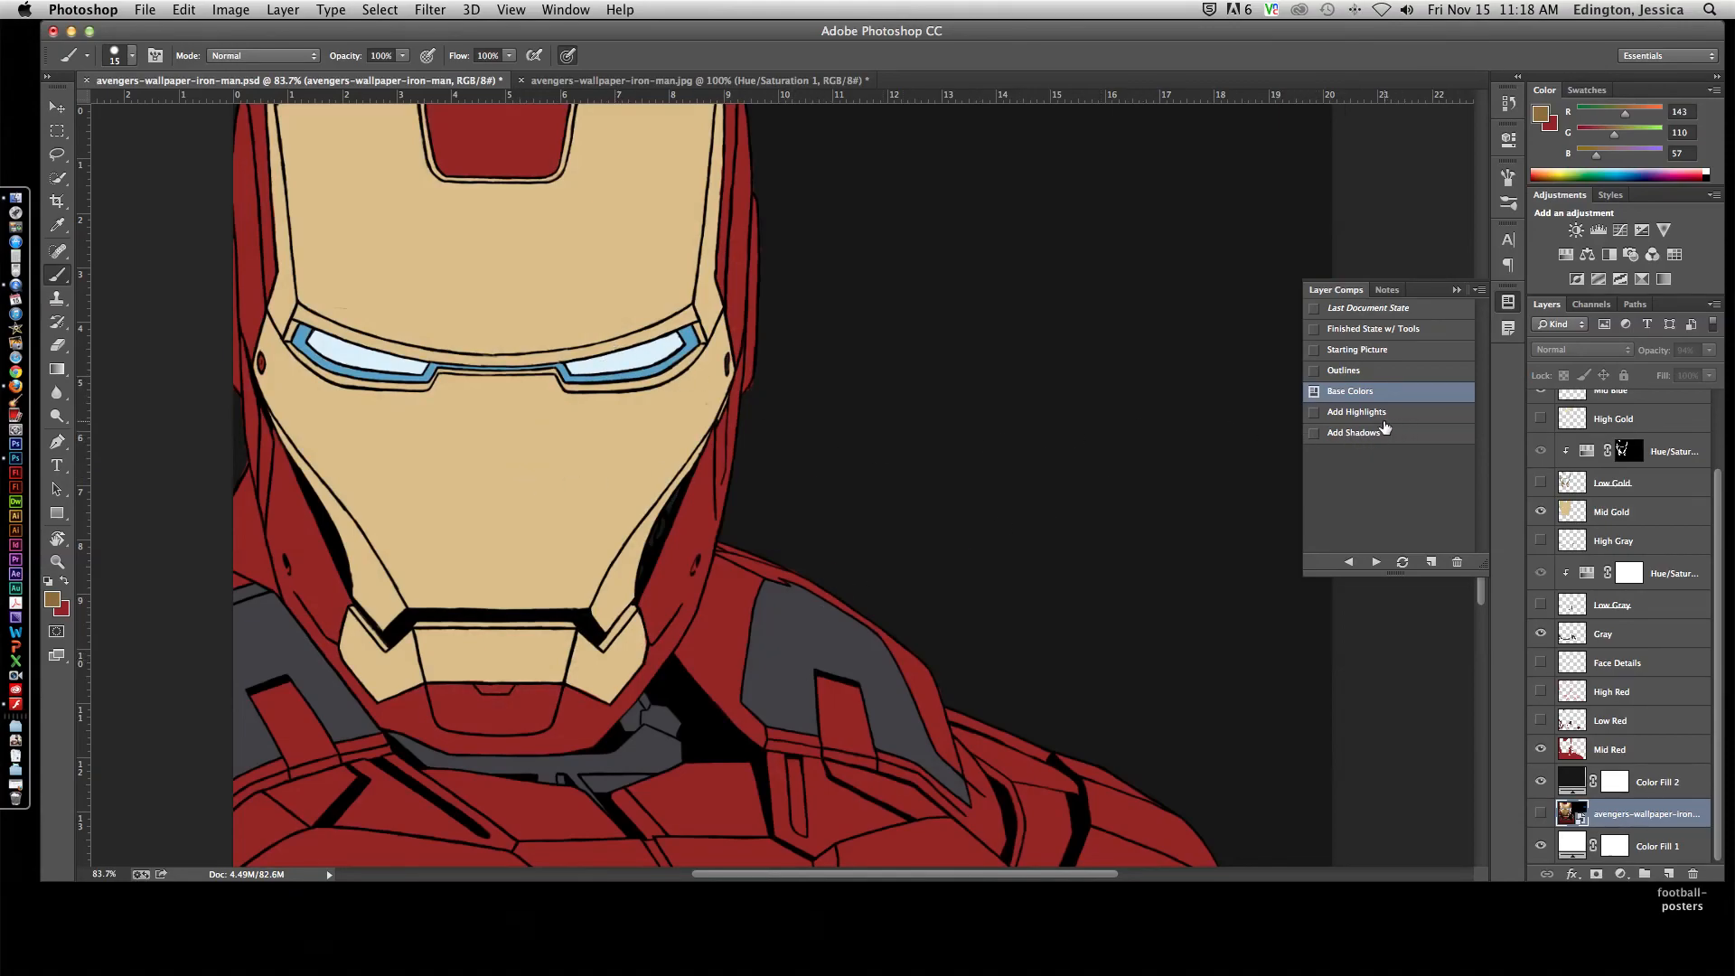
pyautogui.click(1355, 410)
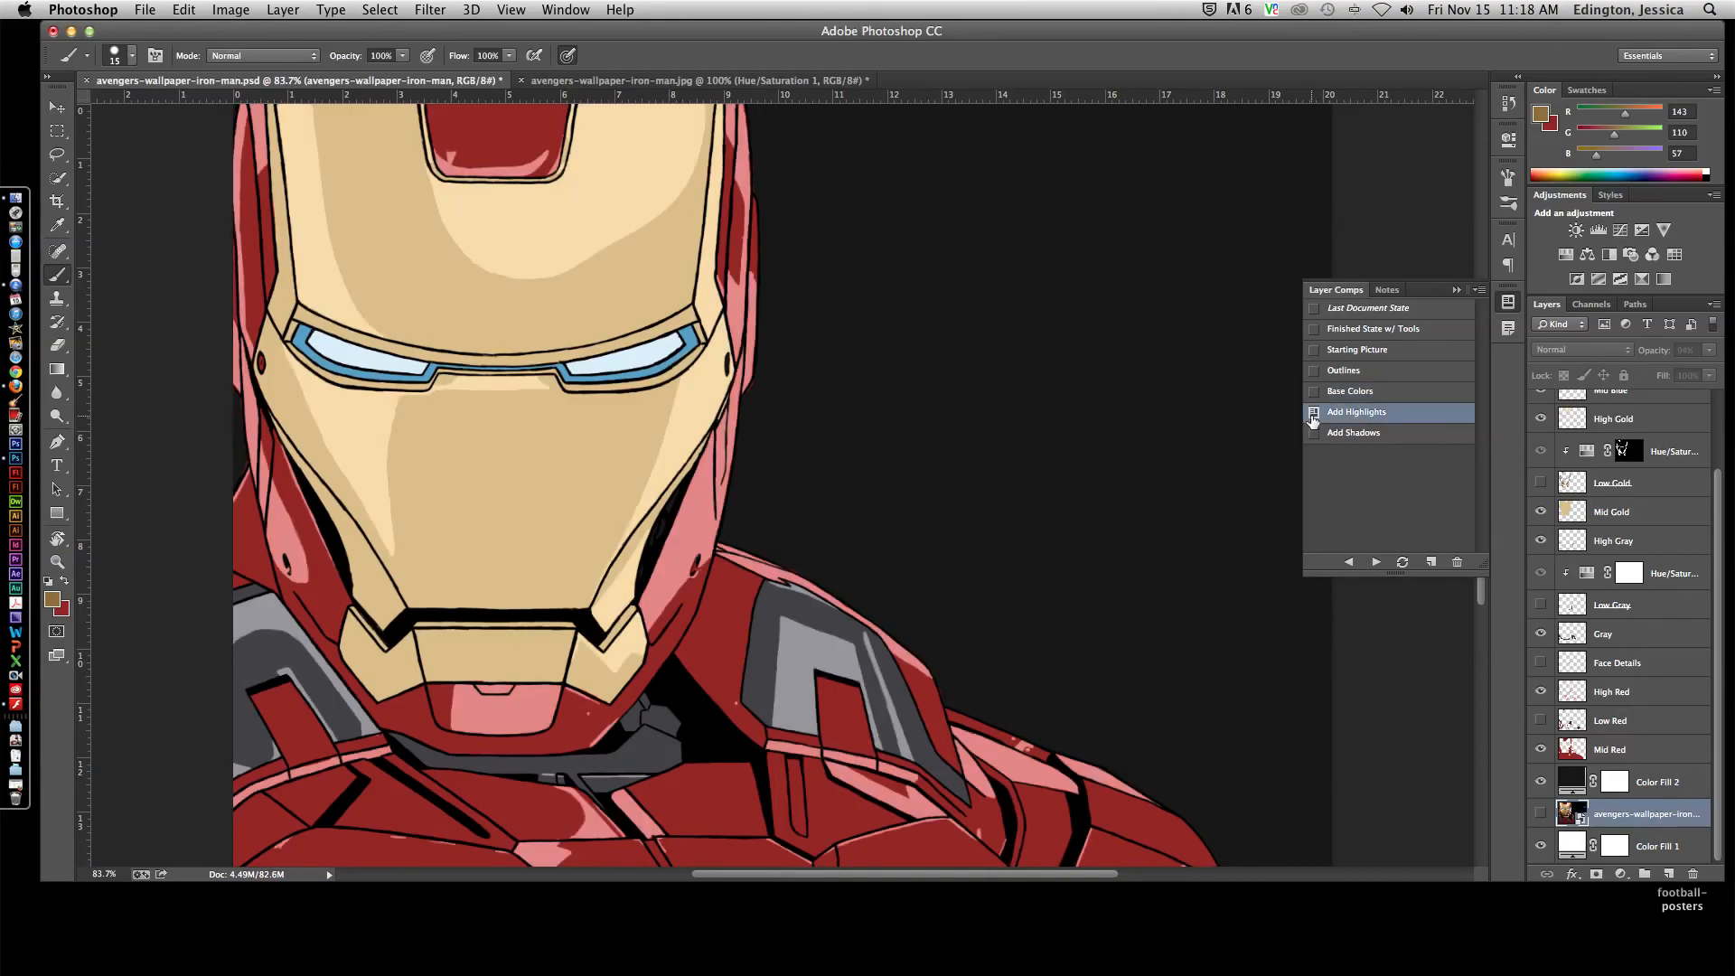
pyautogui.moveTo(1313, 425)
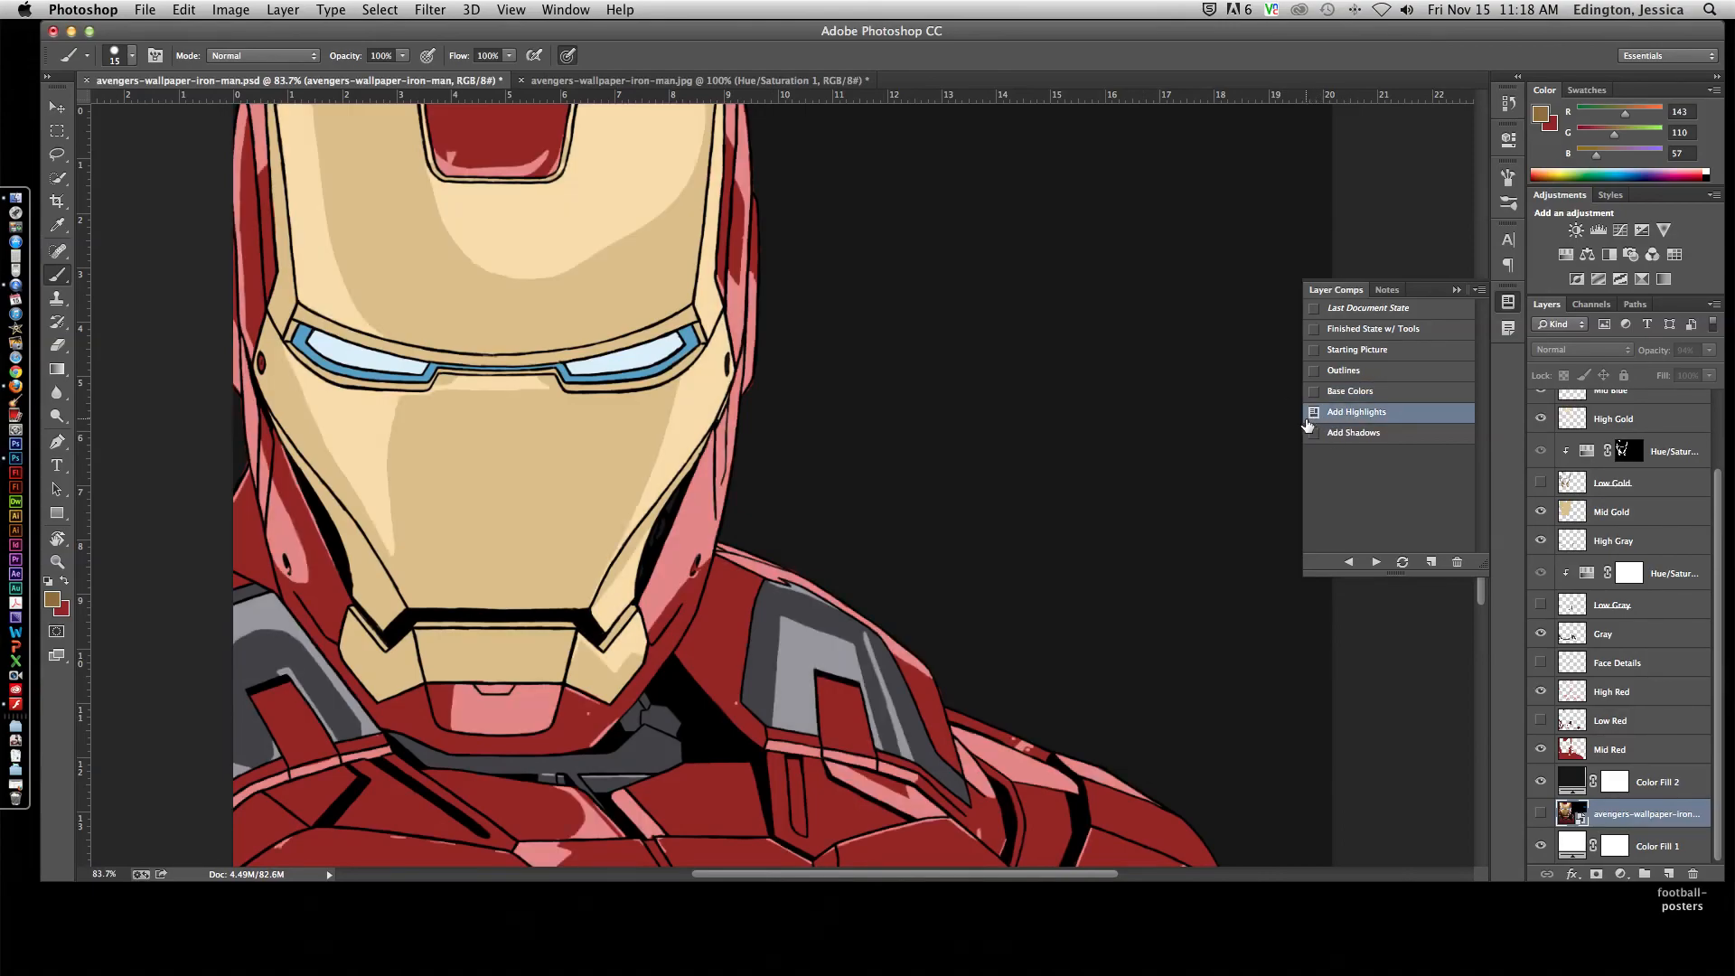
pyautogui.click(1352, 432)
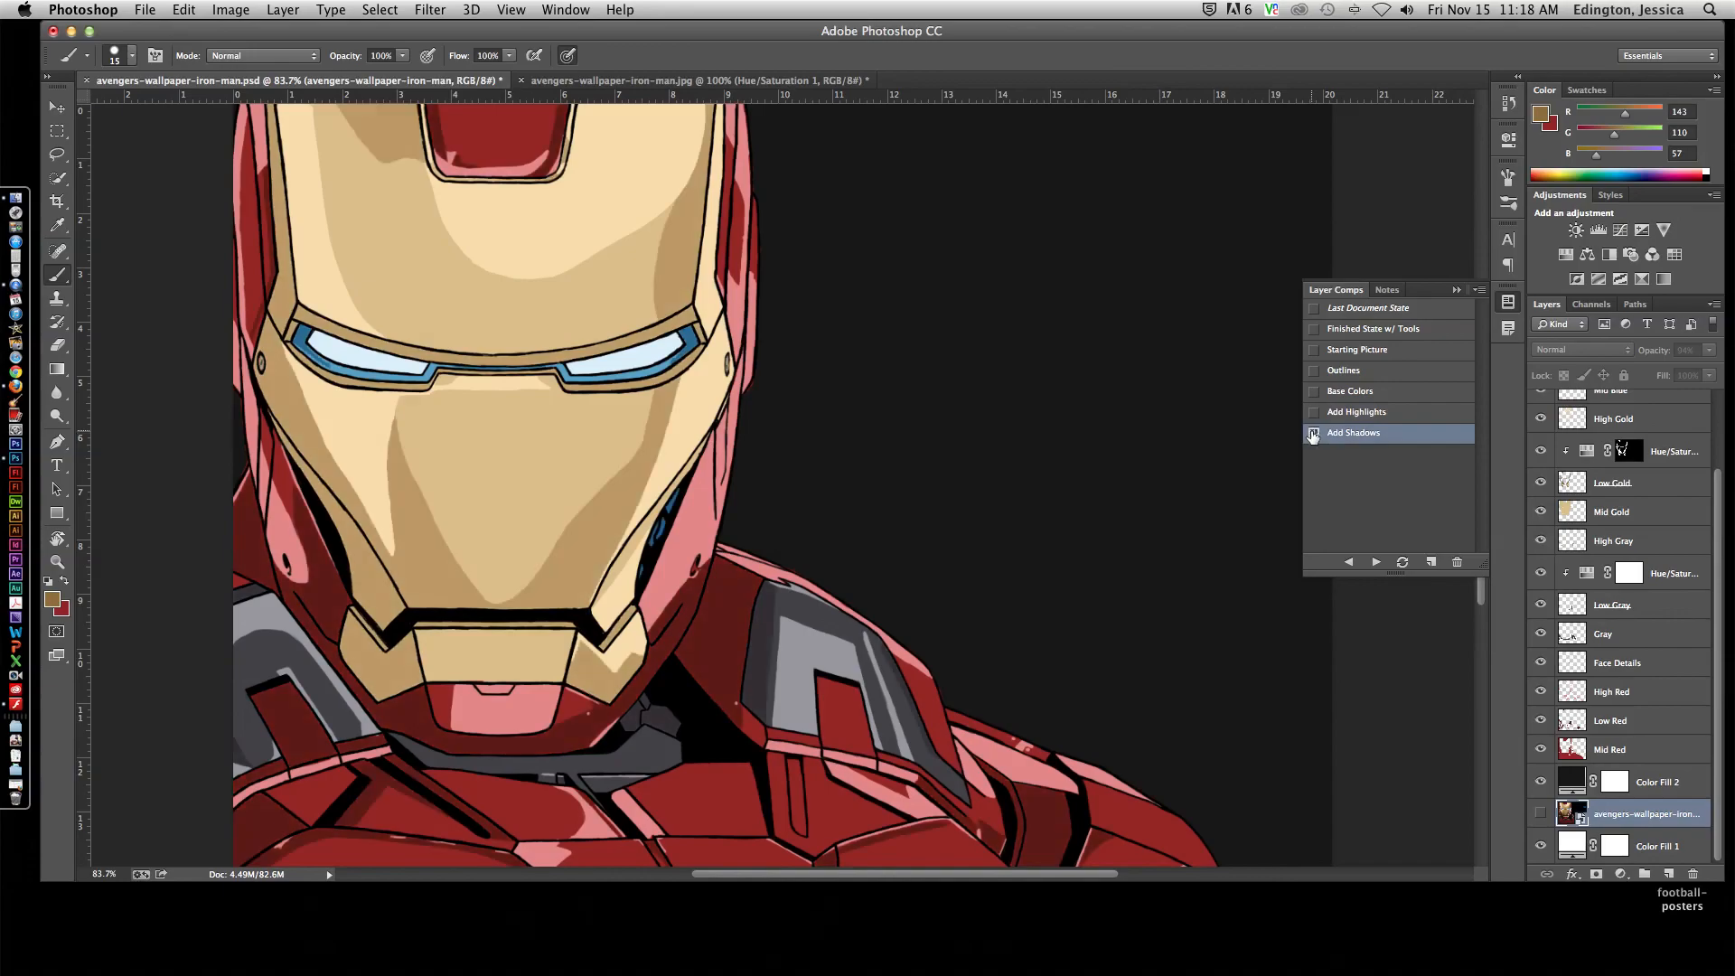